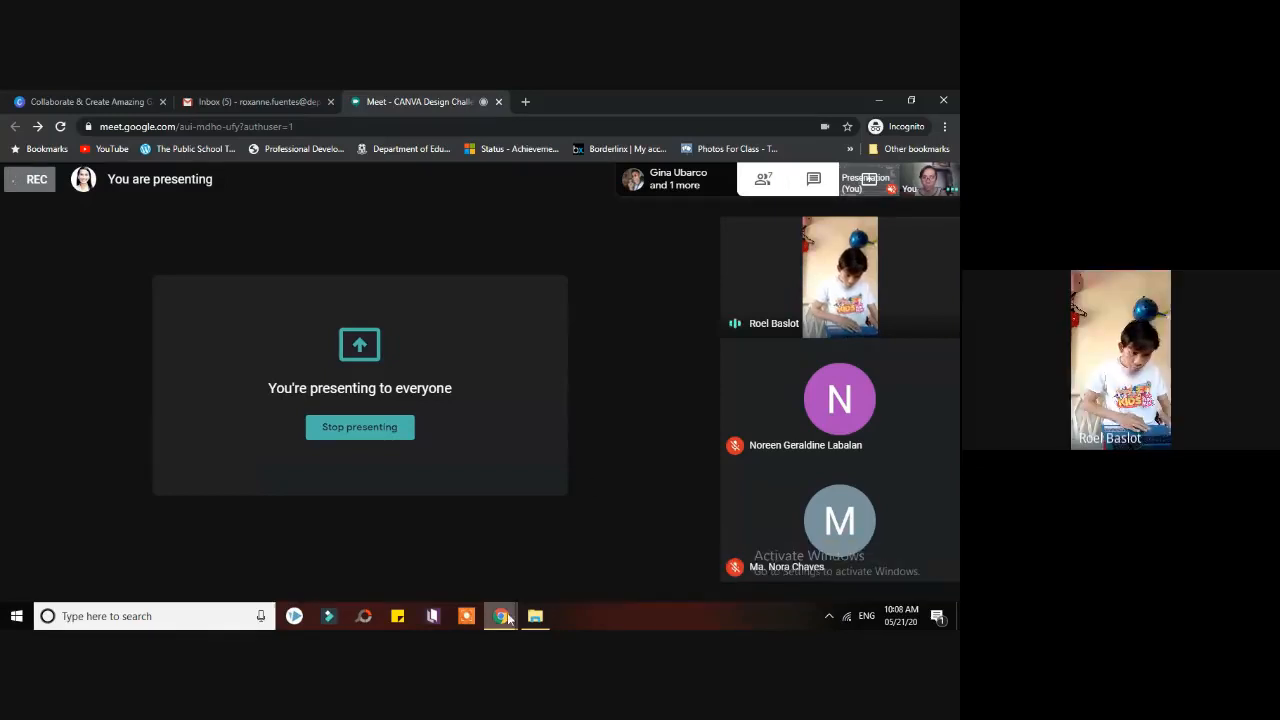
# Step: Switch from the Meet presenting window to the browser window showing the Canva login
pyautogui.click(255, 101)
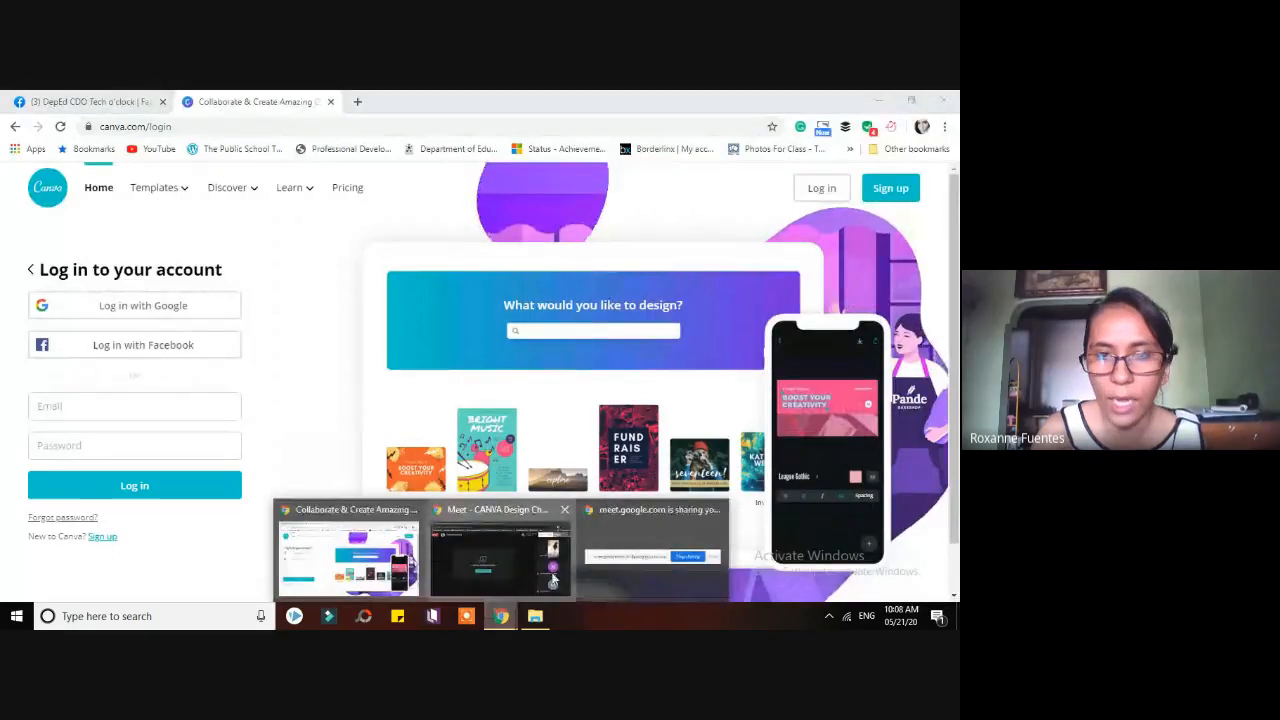
pyautogui.click(497, 550)
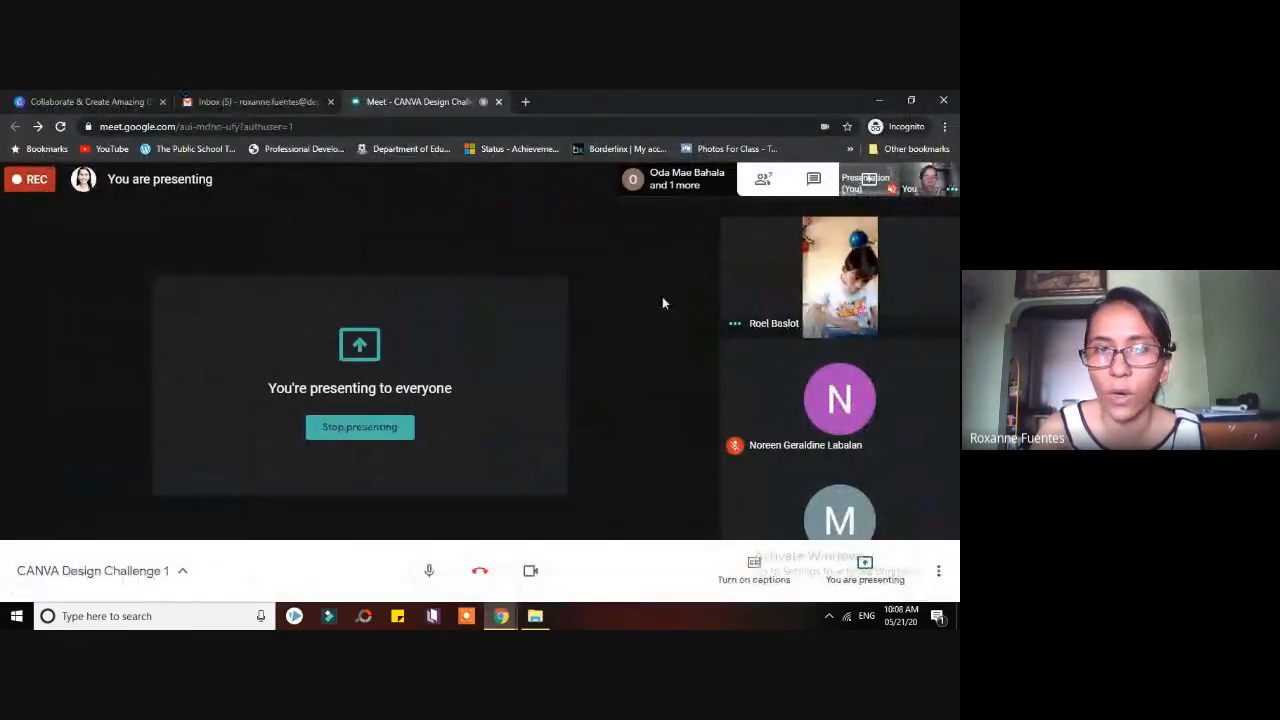
pyautogui.moveTo(500, 616)
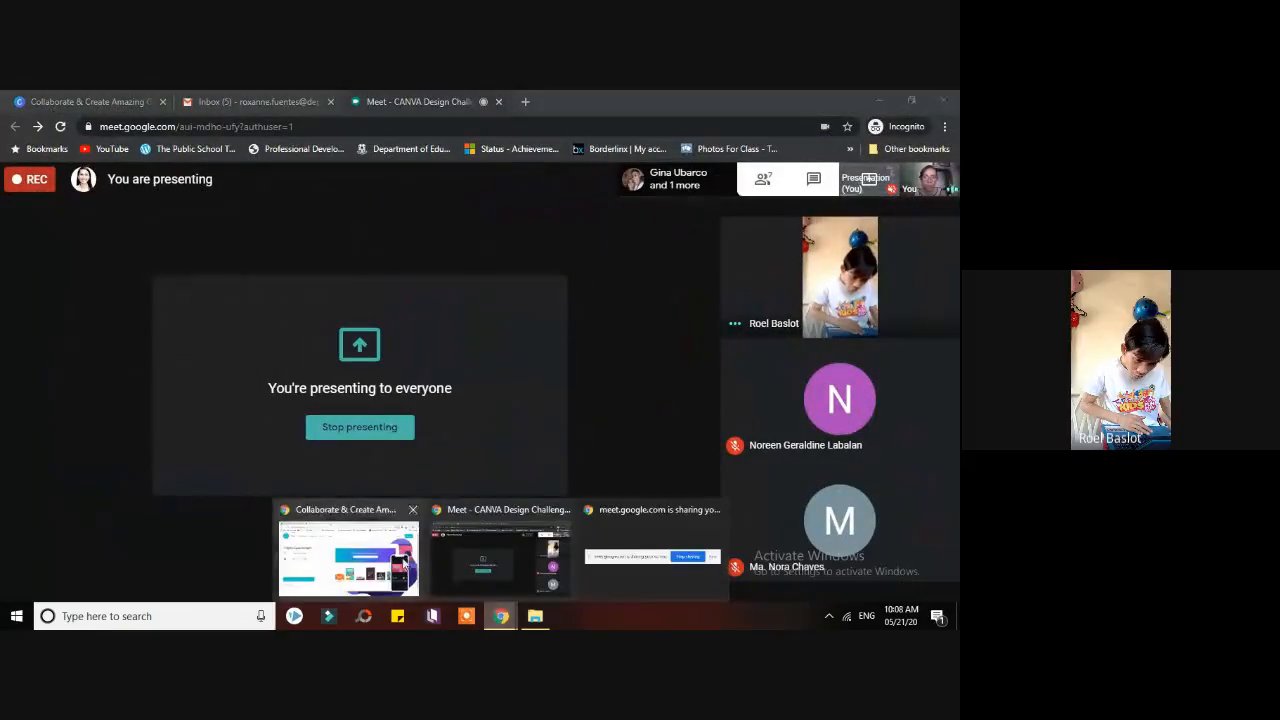
pyautogui.click(348, 555)
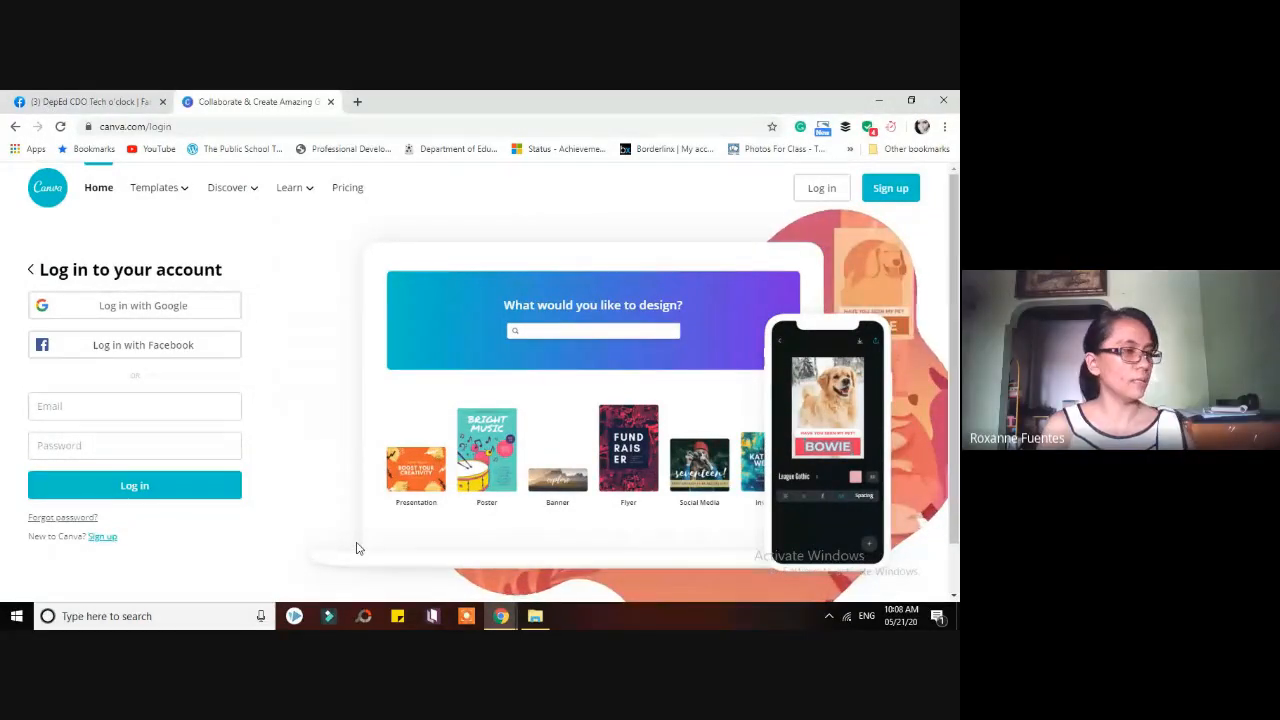
pyautogui.click(134, 406)
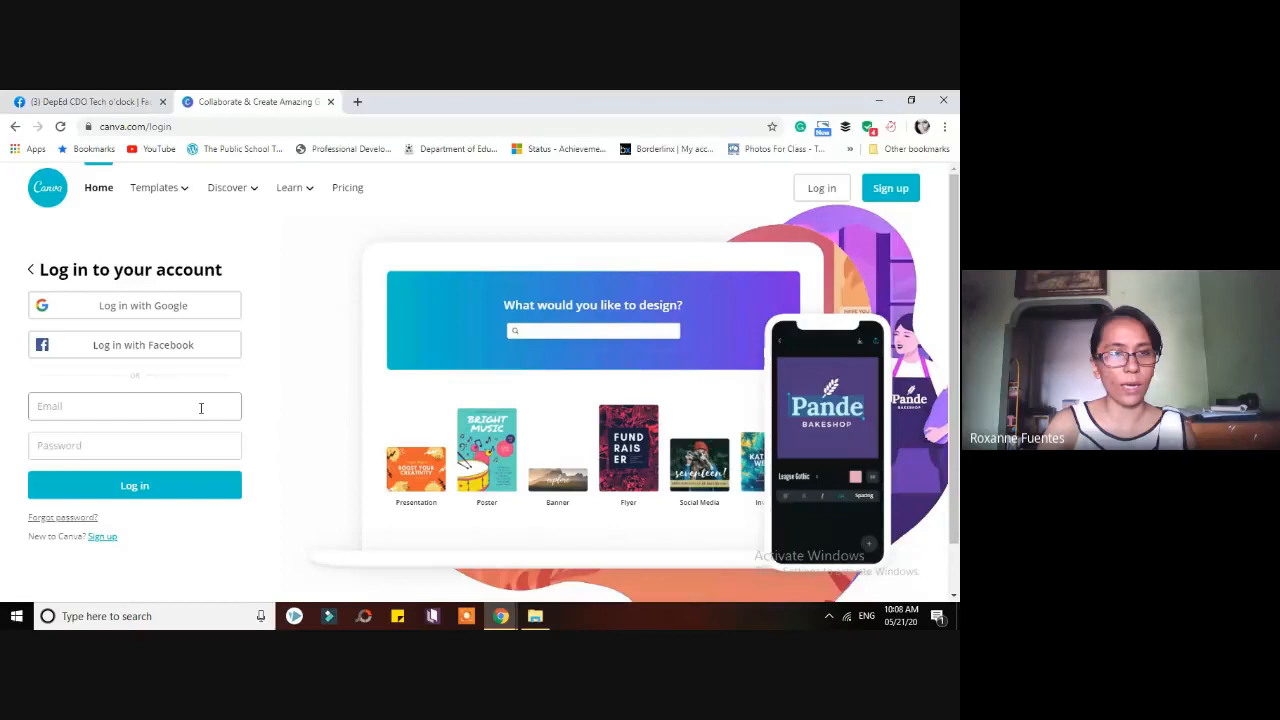
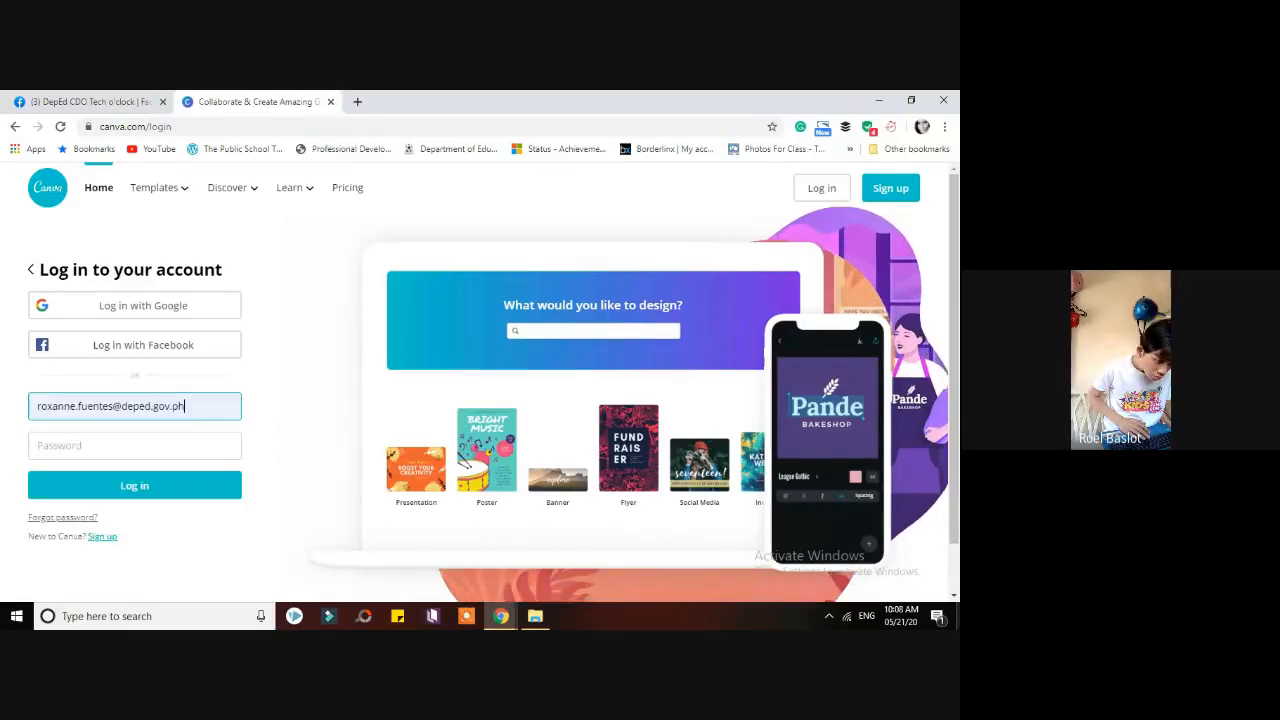
pyautogui.click(134, 445)
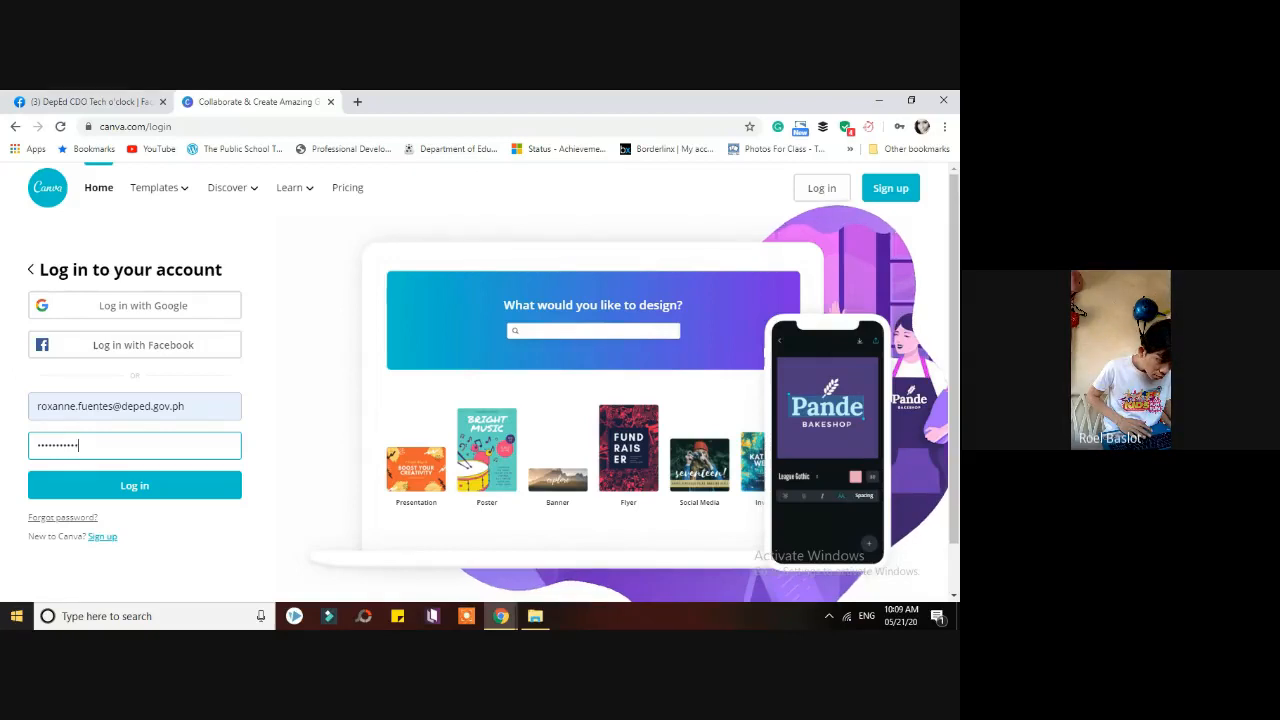
pyautogui.click(134, 485)
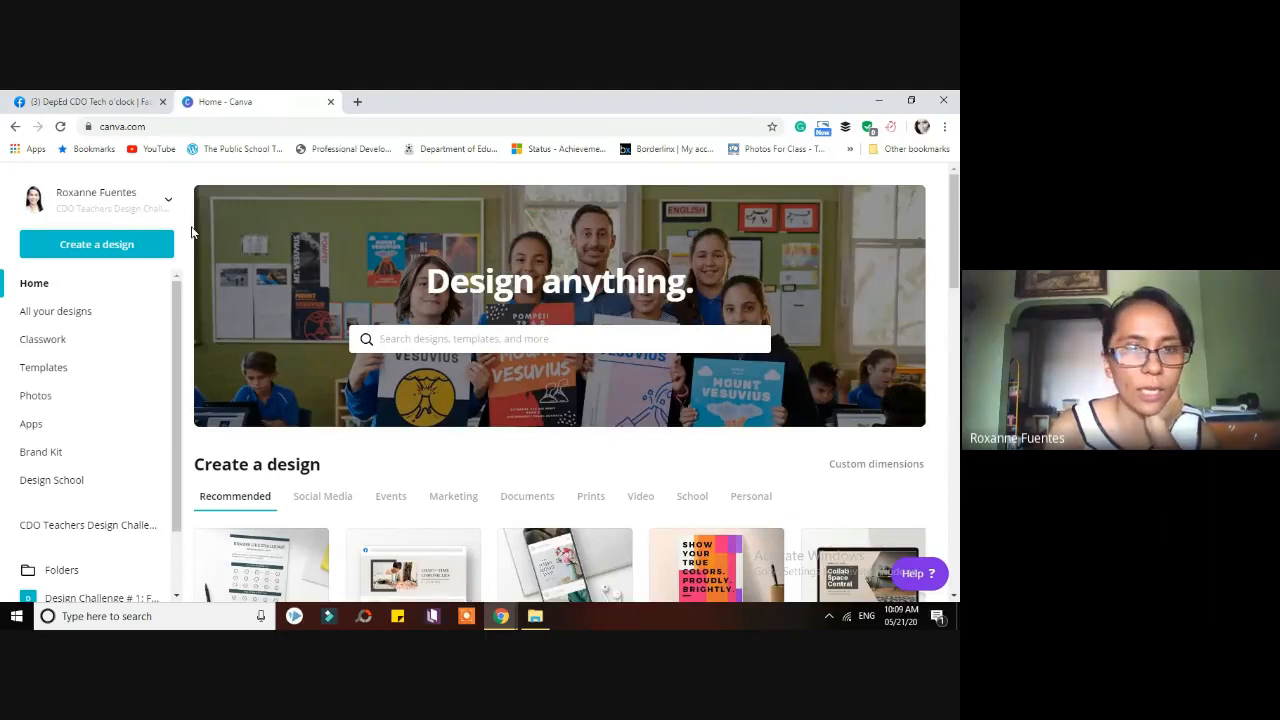
pyautogui.moveTo(334, 357)
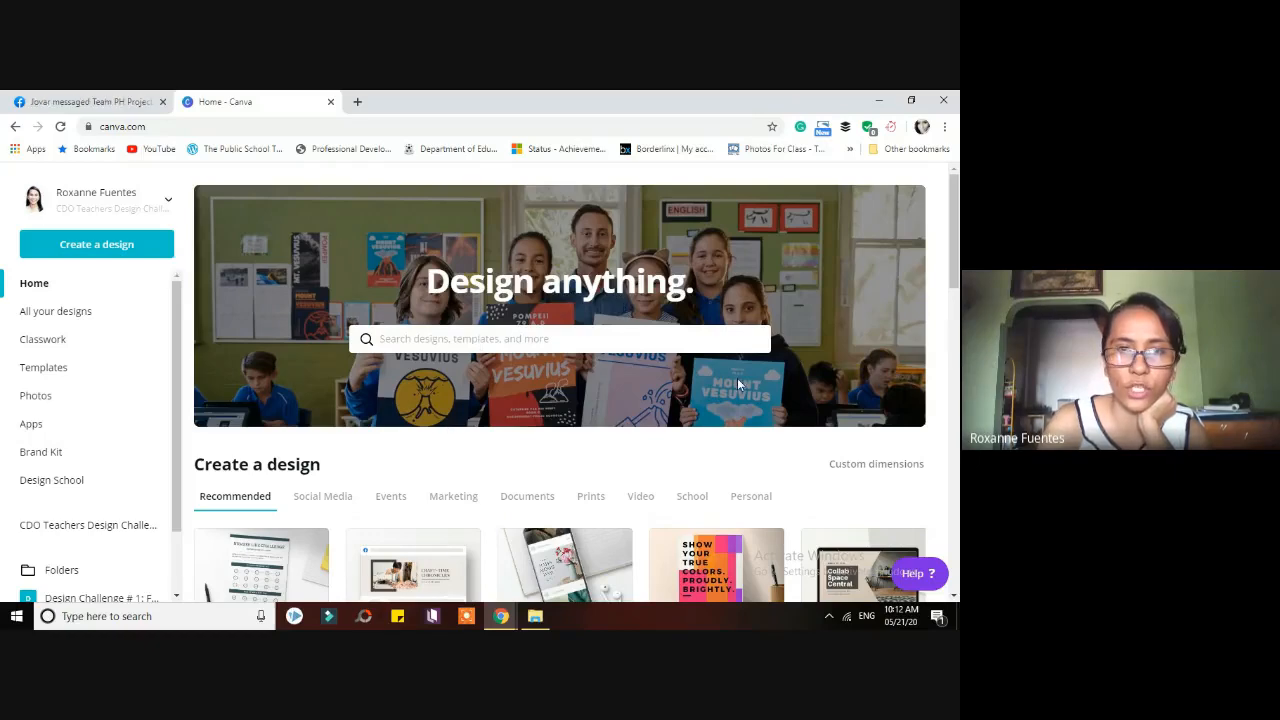
# Step: Scroll the home page past Your designs and infographics, posters, presentations and resumes to Math Worksheets
pyautogui.scroll(-3)
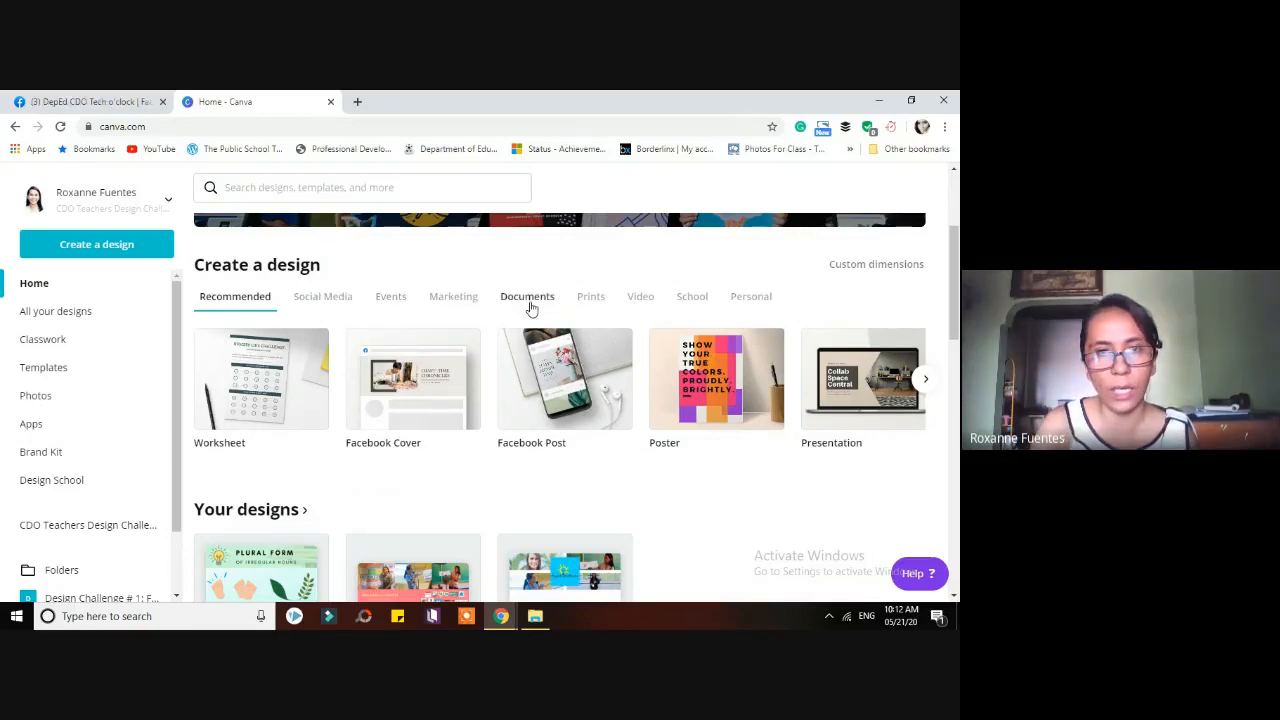
pyautogui.moveTo(722, 313)
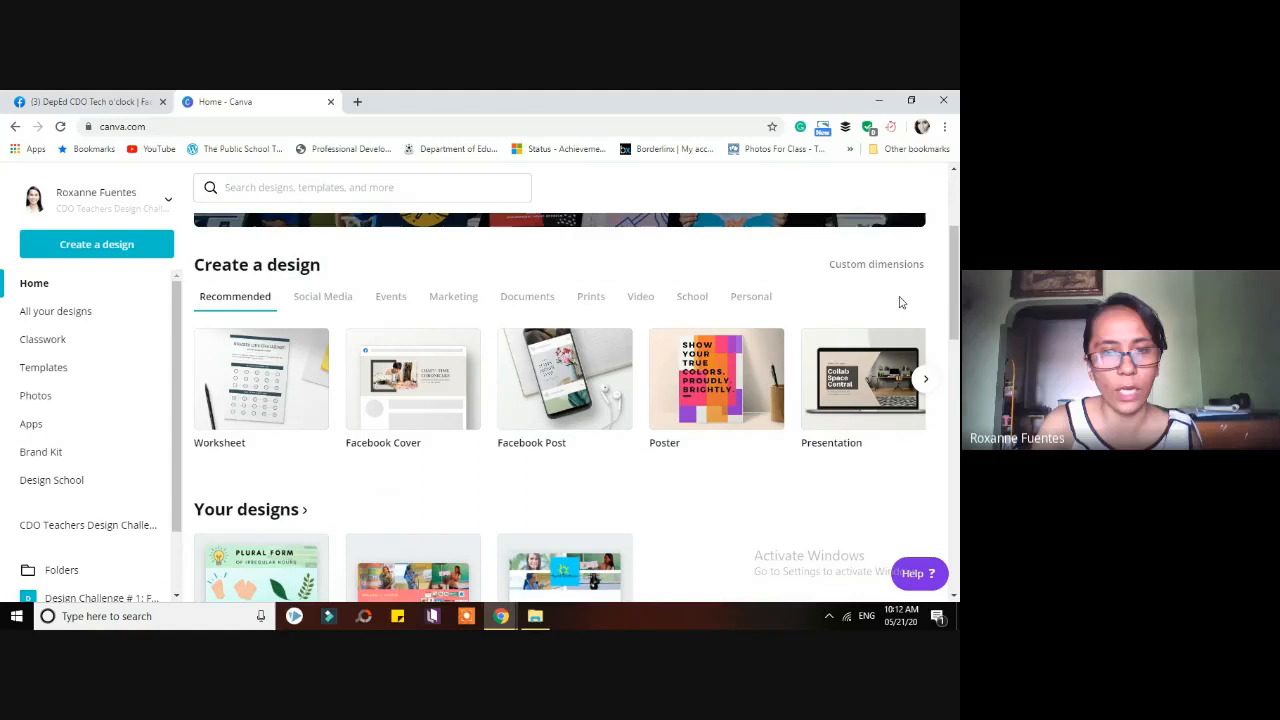
pyautogui.scroll(-3)
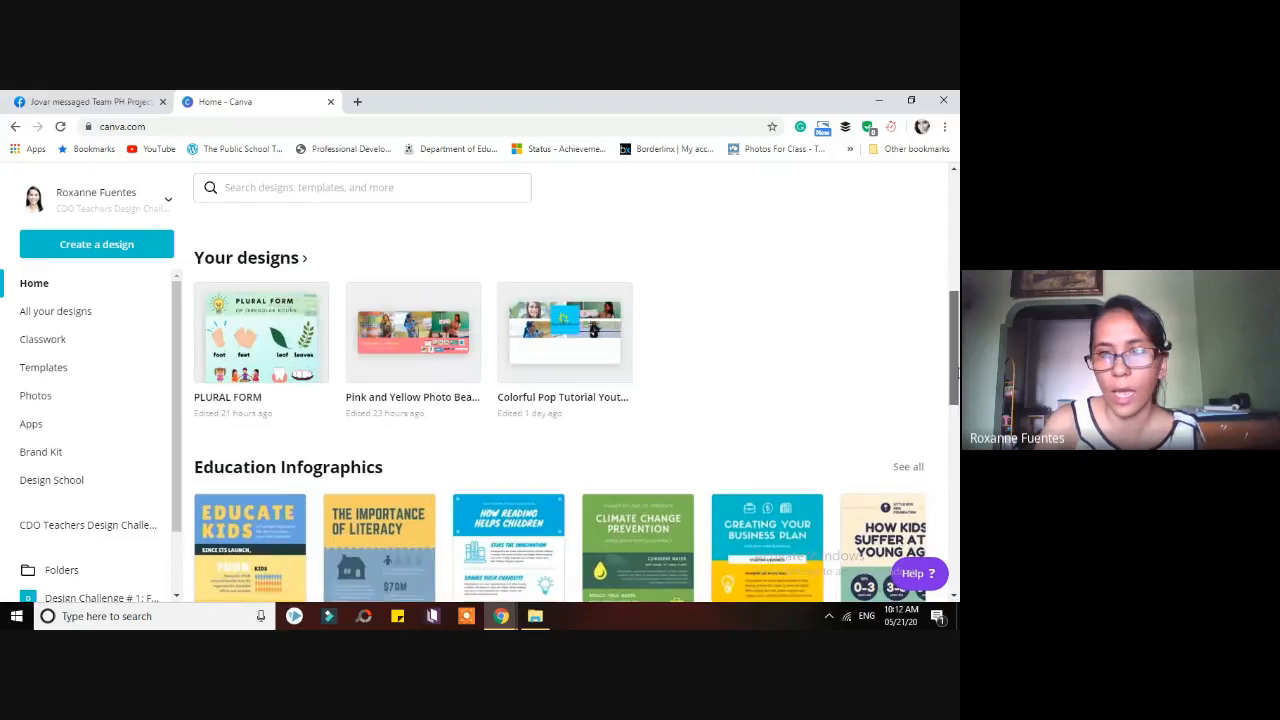
pyautogui.scroll(-3)
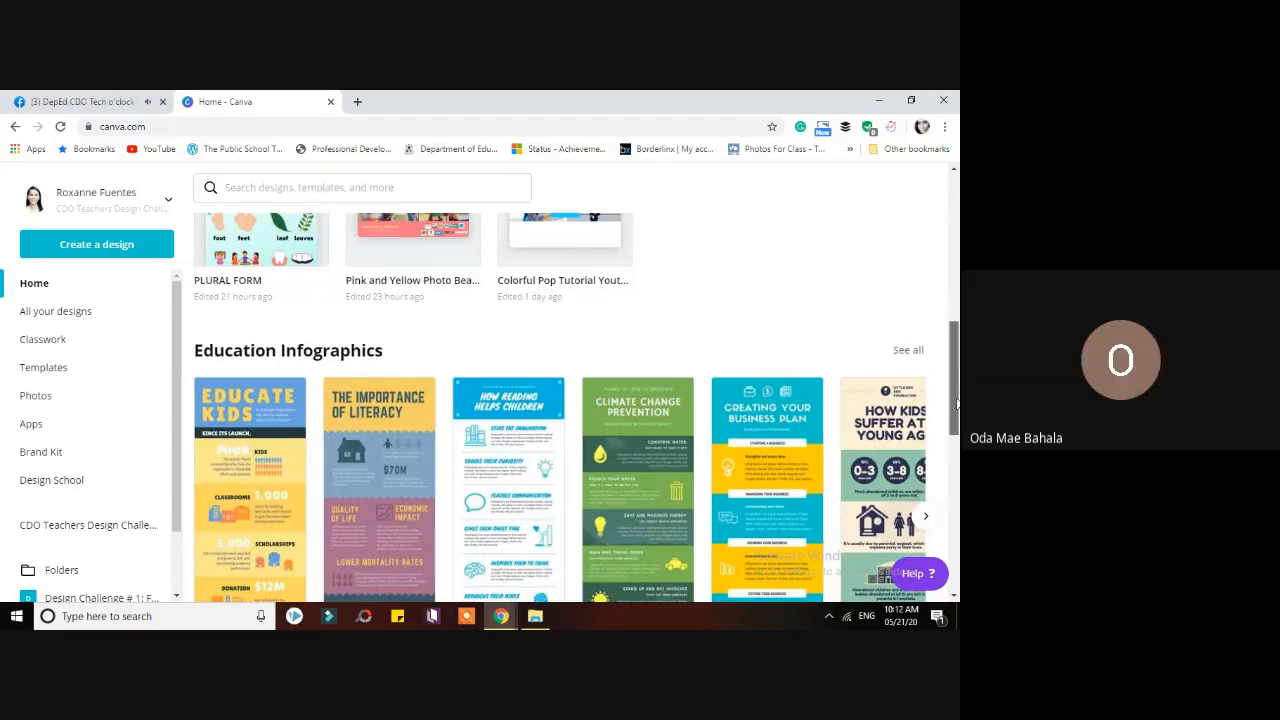
pyautogui.scroll(-3)
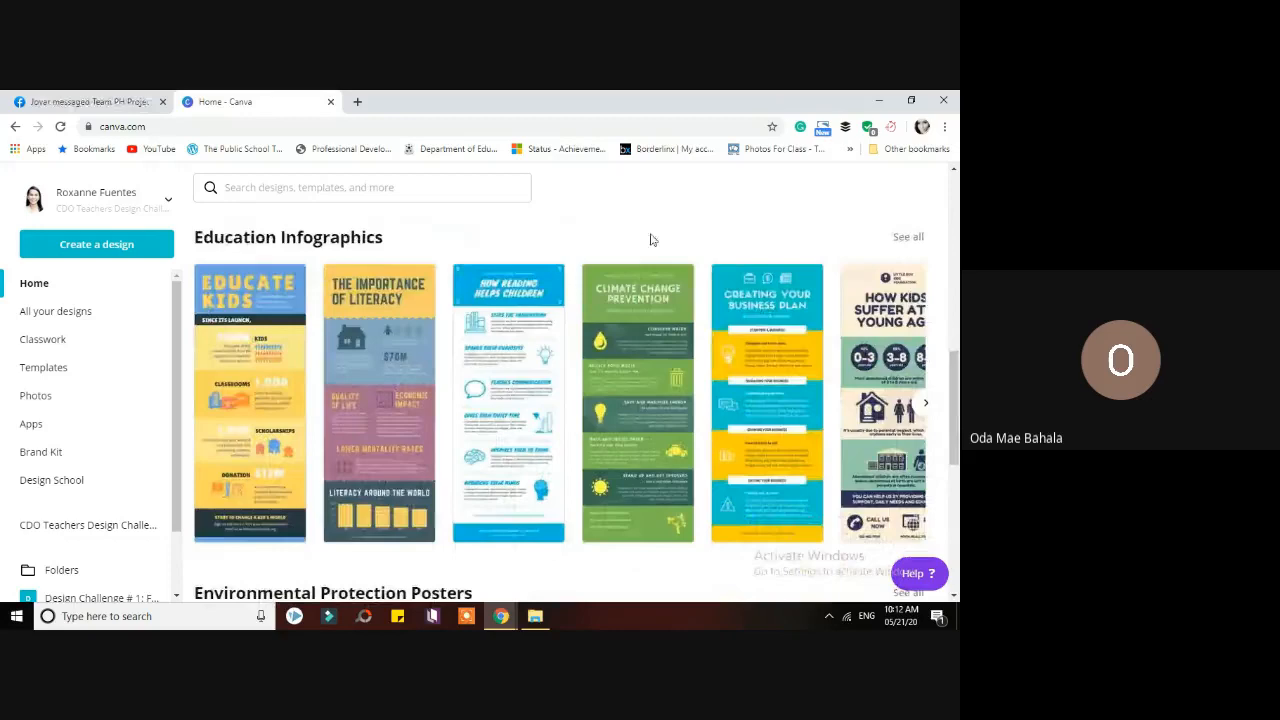
pyautogui.scroll(-3)
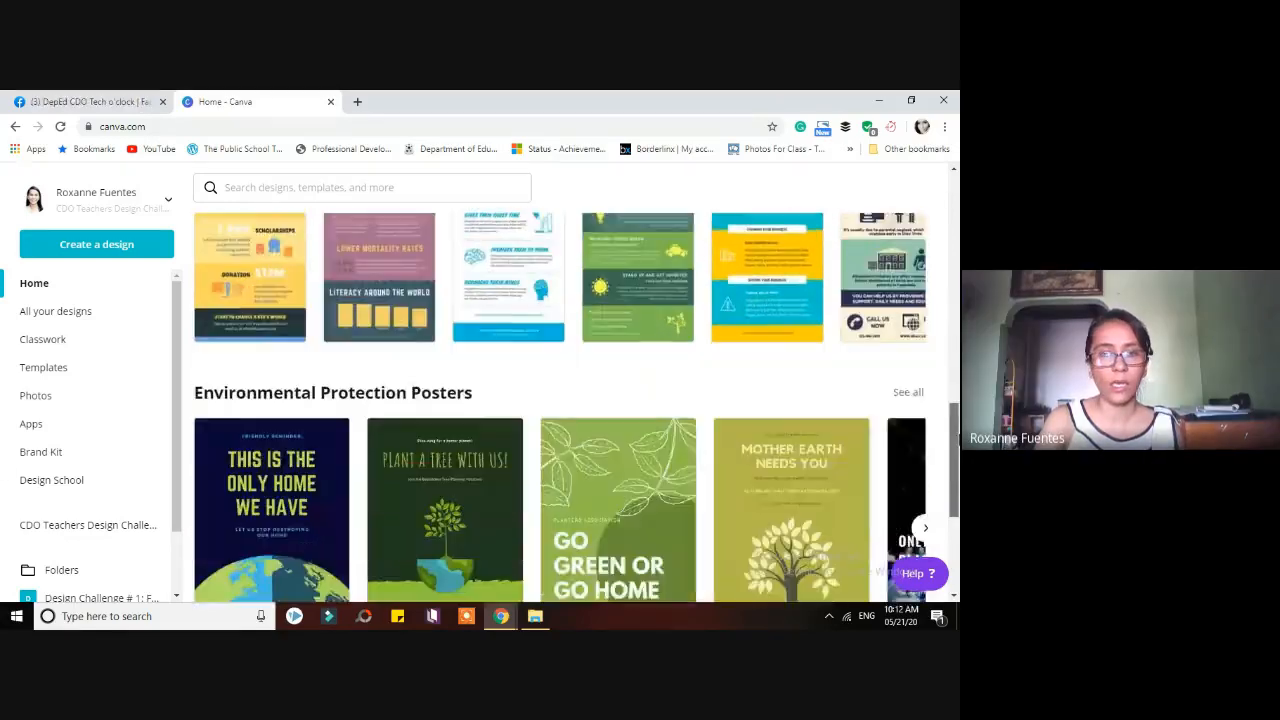
pyautogui.scroll(-3)
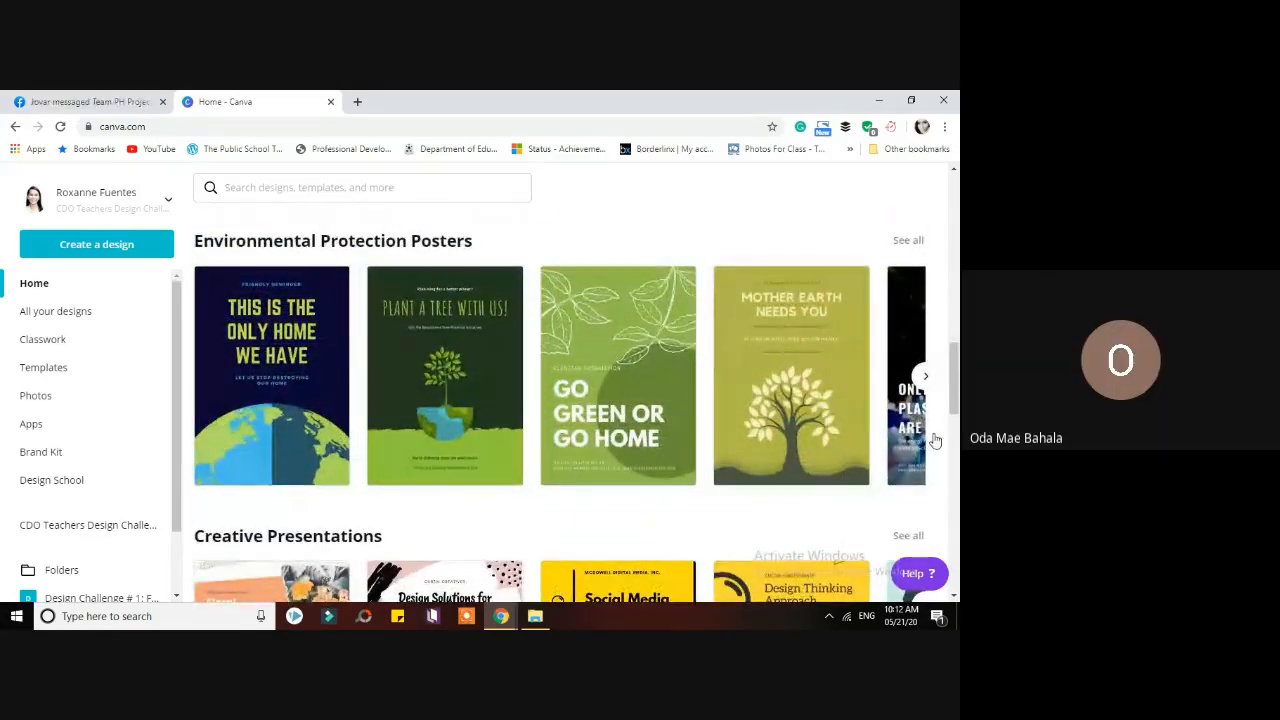
pyautogui.scroll(-3)
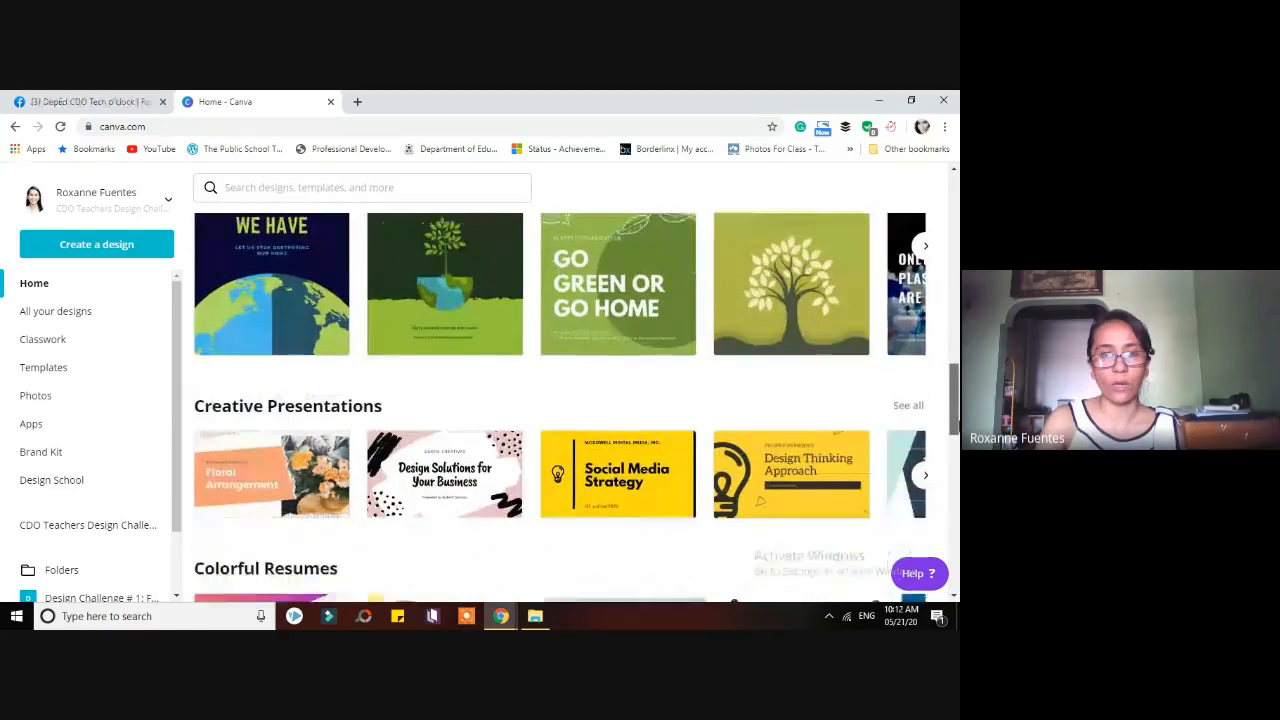
pyautogui.scroll(-3)
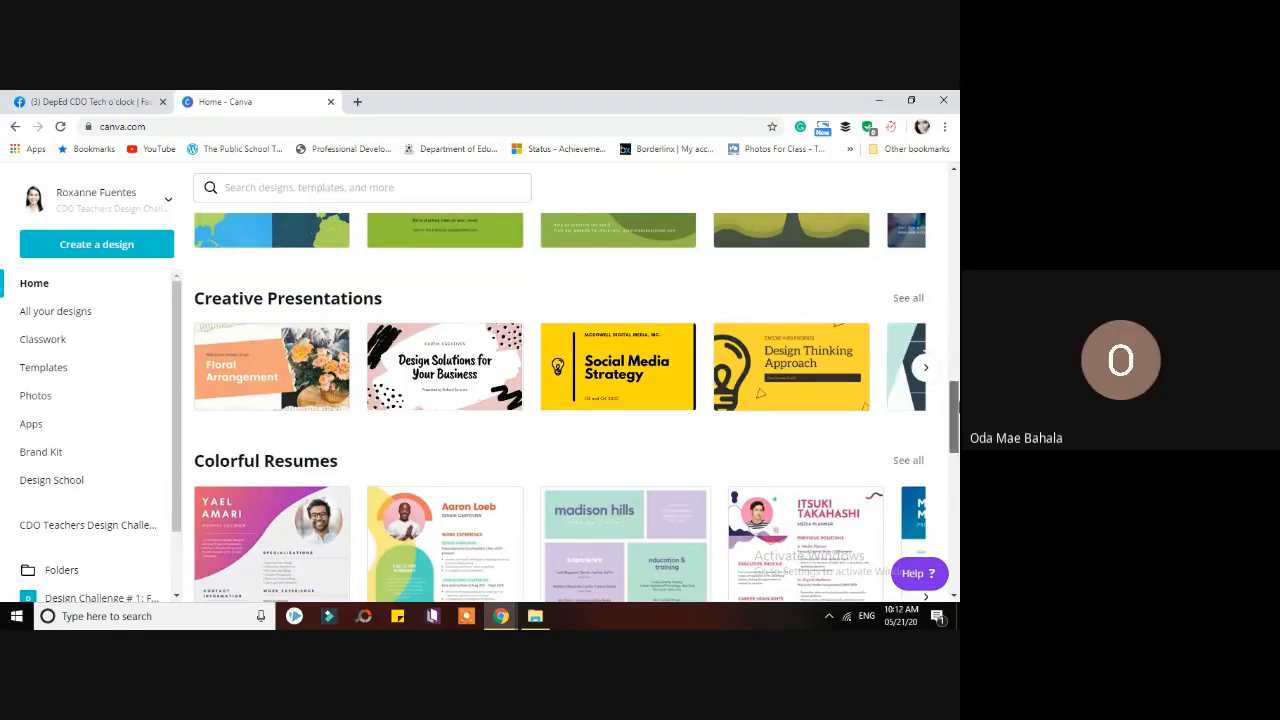
pyautogui.scroll(-3)
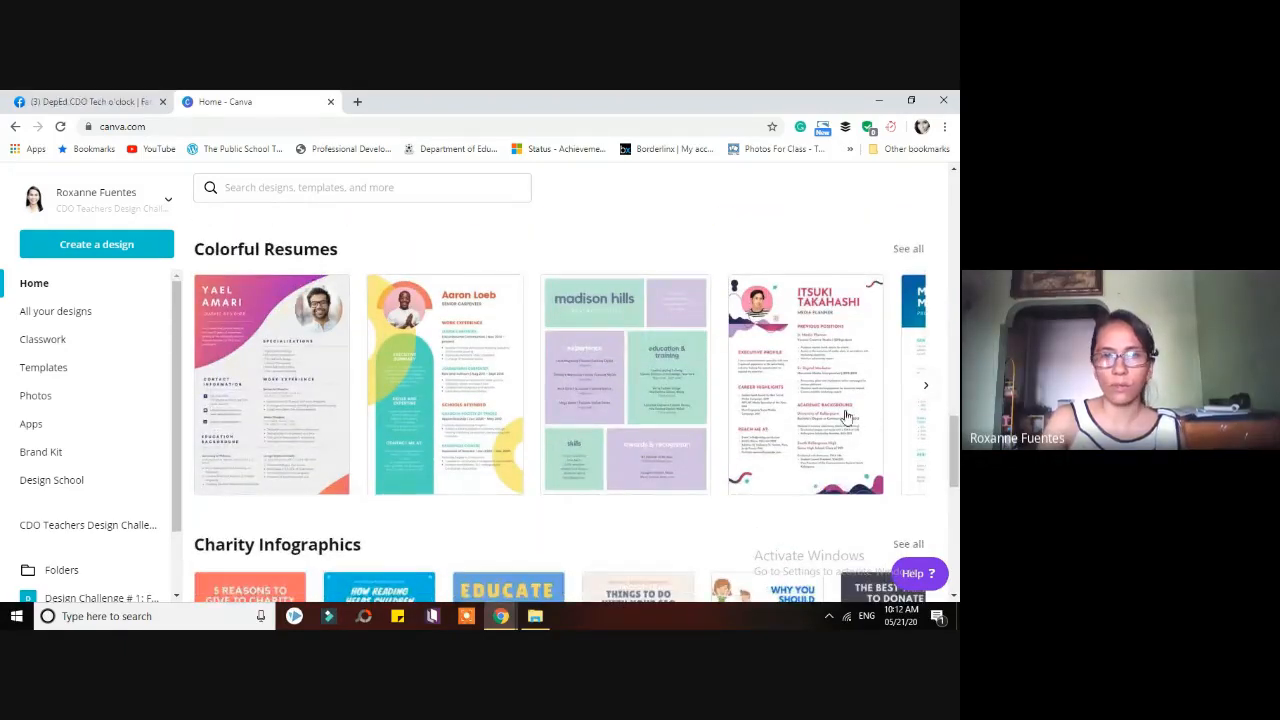
pyautogui.scroll(-3)
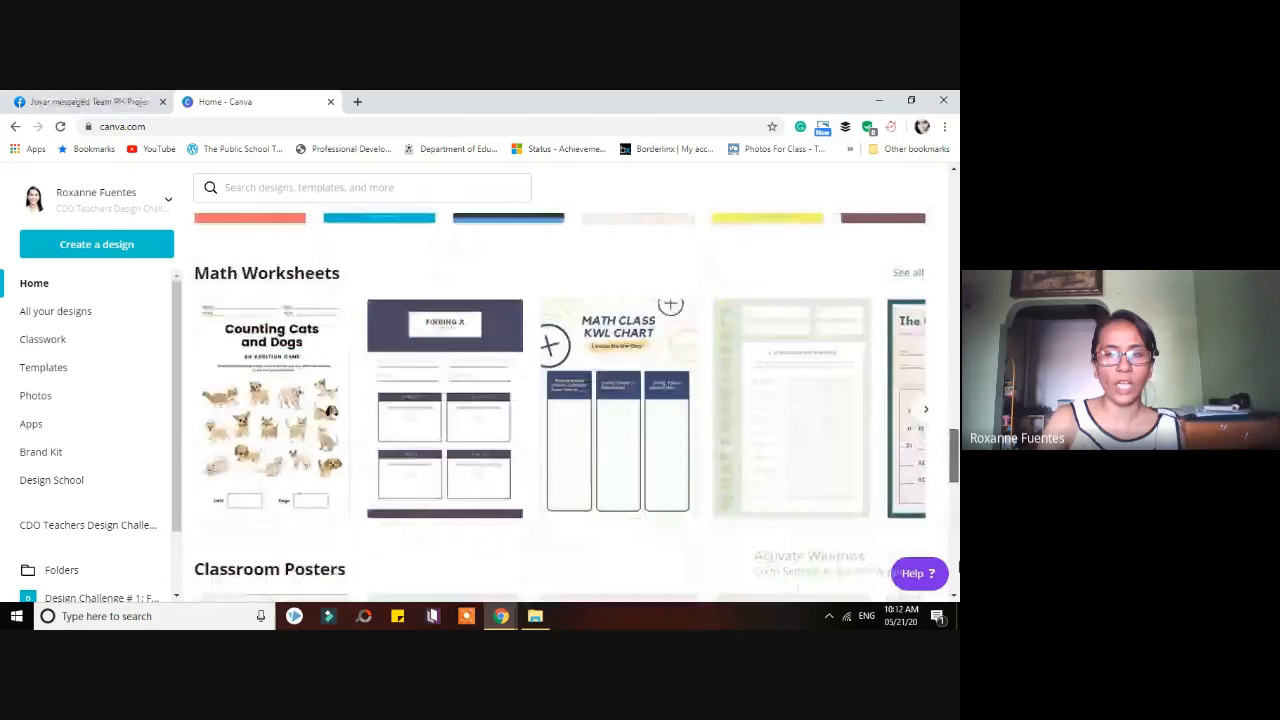
pyautogui.scroll(-3)
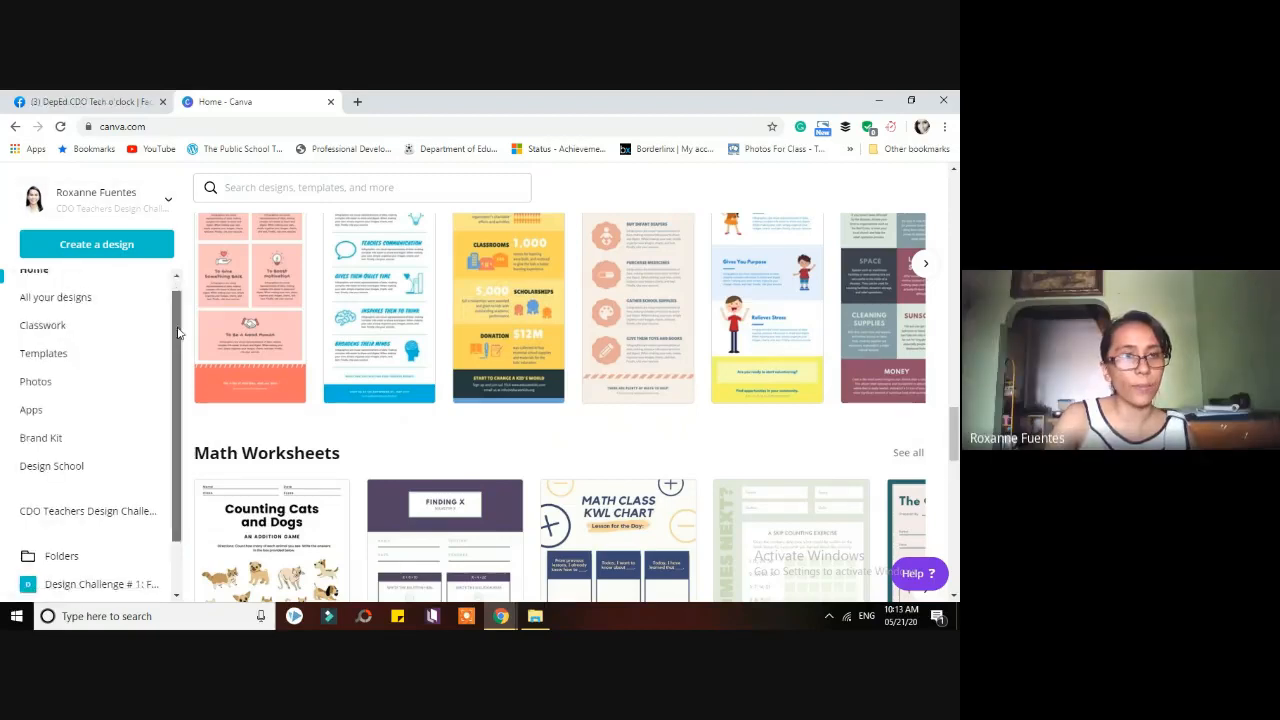
# Step: Scroll the left sidebar and go to the Templates gallery
pyautogui.scroll(-3)
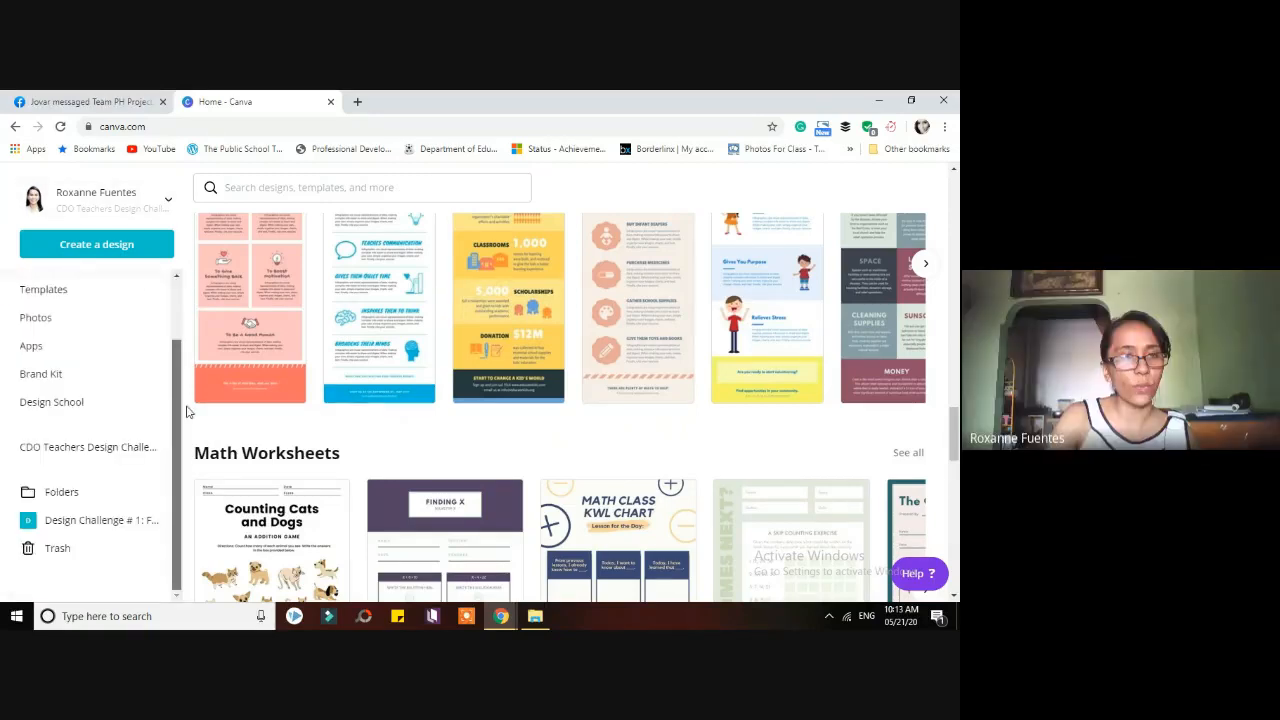
pyautogui.moveTo(180, 453)
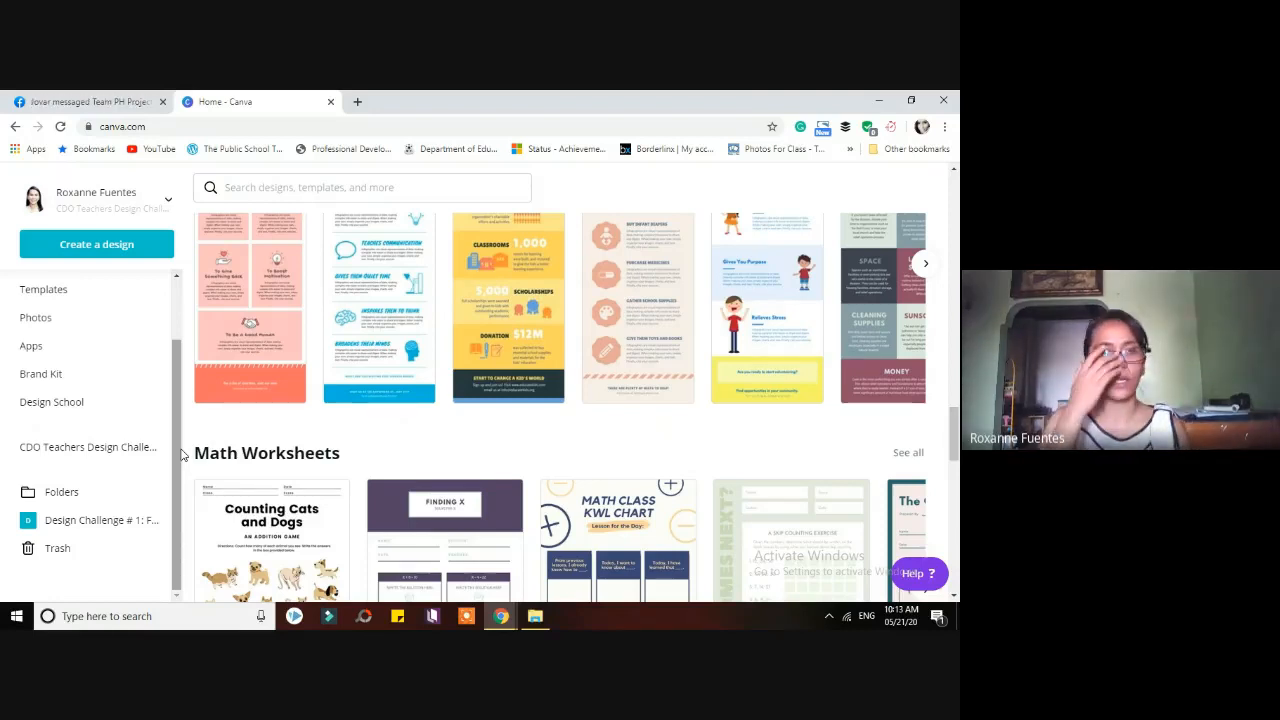
pyautogui.moveTo(43, 289)
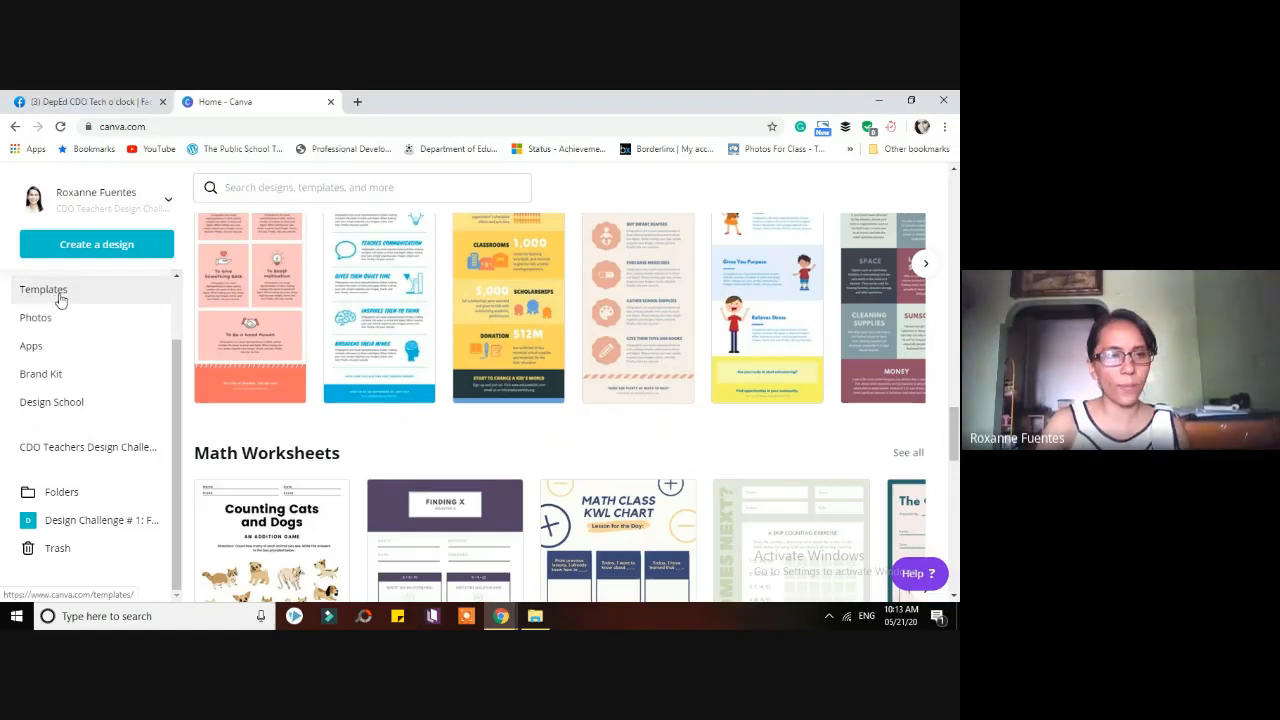
pyautogui.click(43, 289)
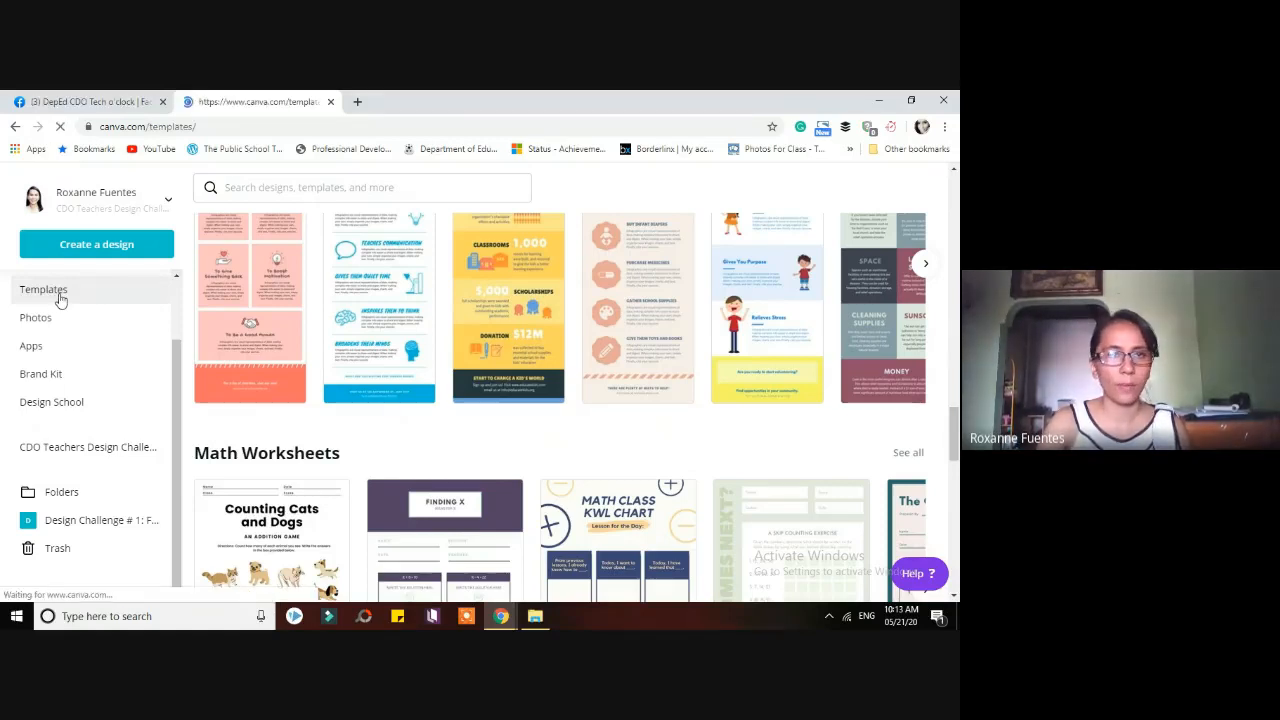
# Step: Browse the Templates page category rows, then return to the Canva home page
pyautogui.click(43, 289)
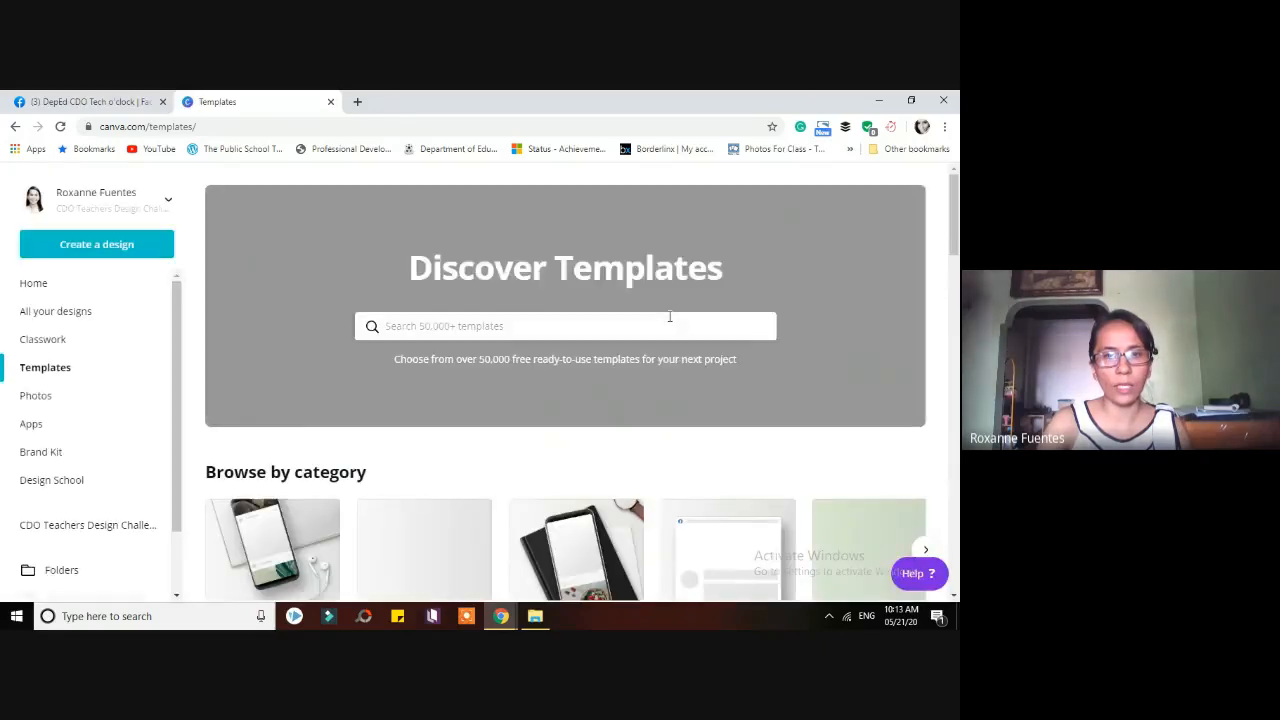
pyautogui.scroll(-3)
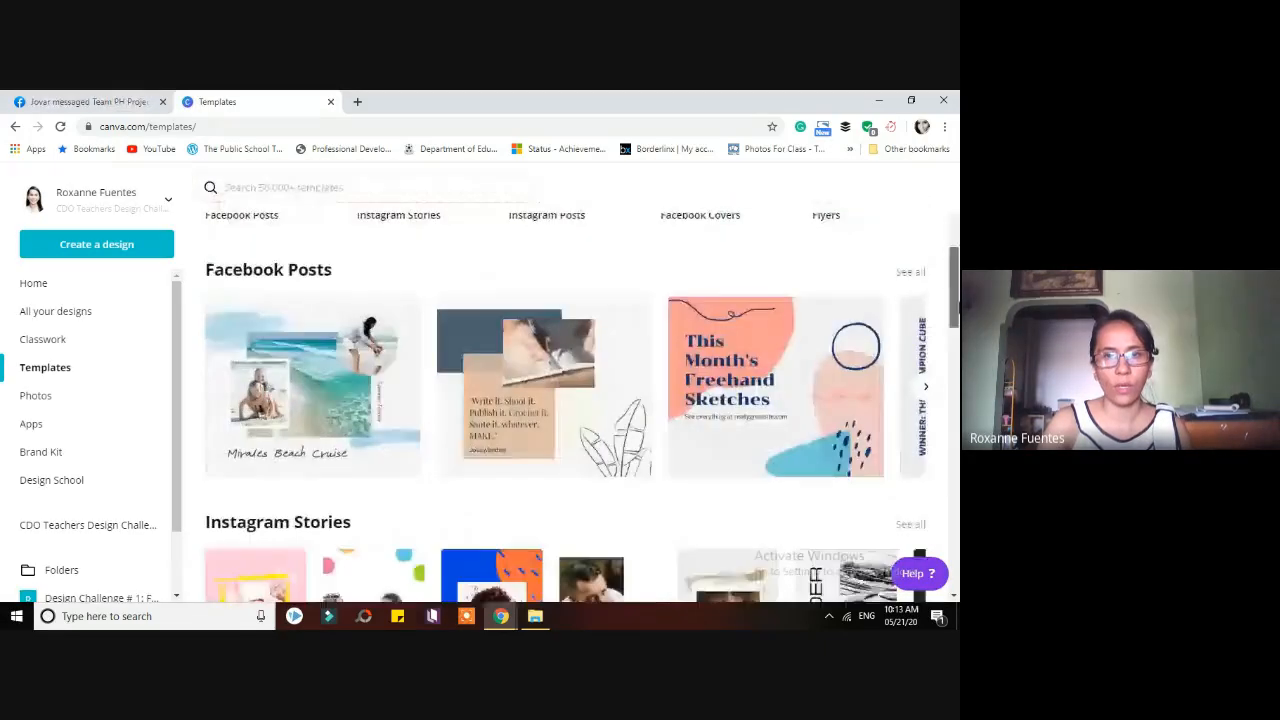
pyautogui.scroll(3)
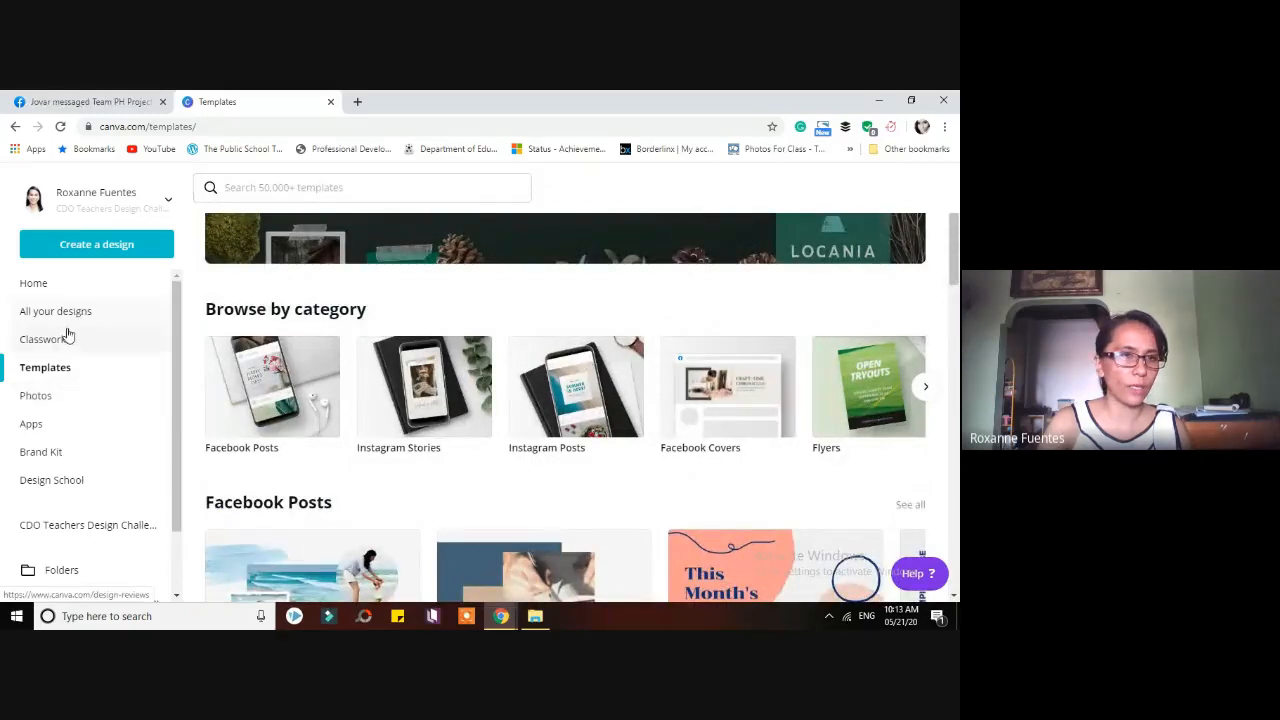
pyautogui.click(33, 283)
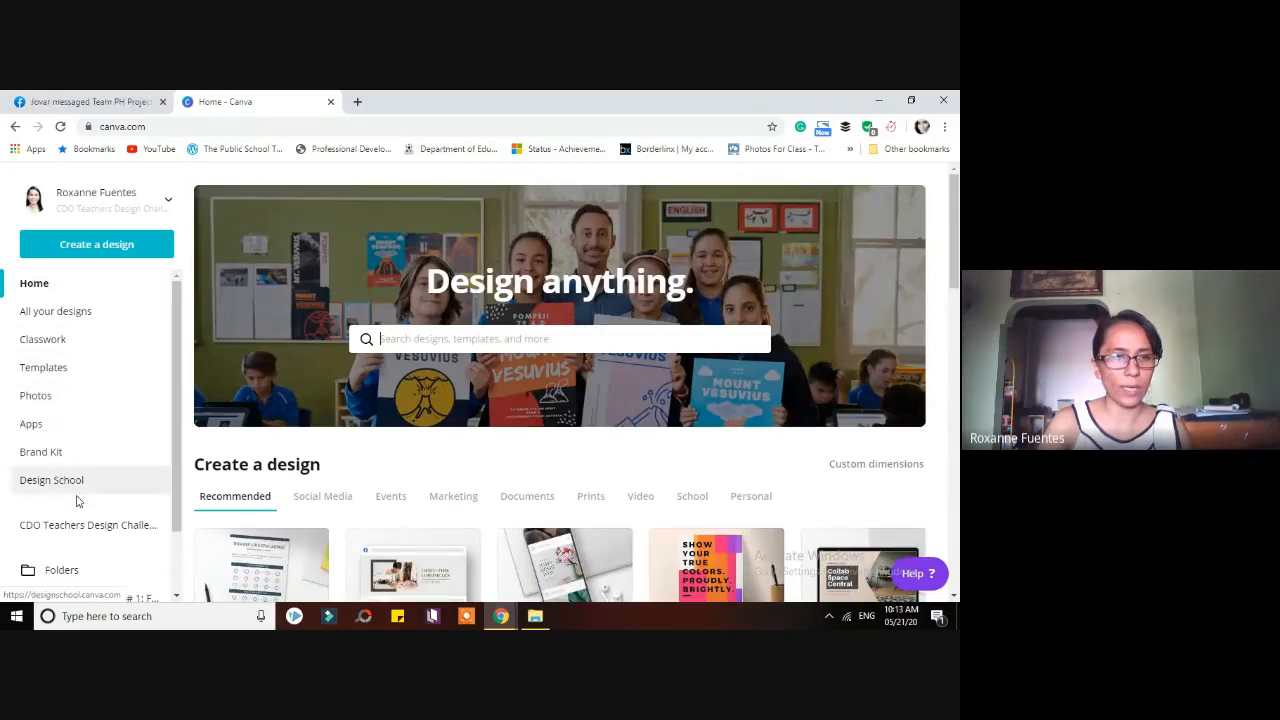
pyautogui.scroll(-3)
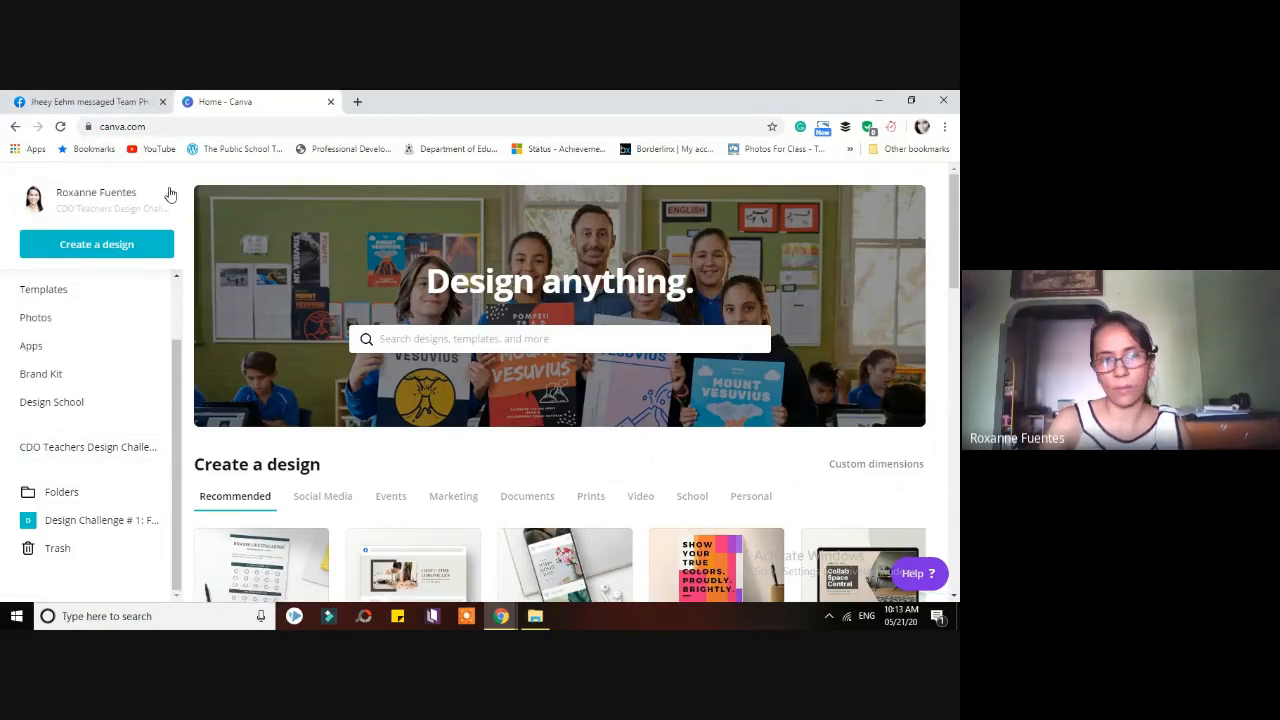
# Step: Open the CDO Teachers Design Challenge team page and look over its Designs
pyautogui.click(88, 447)
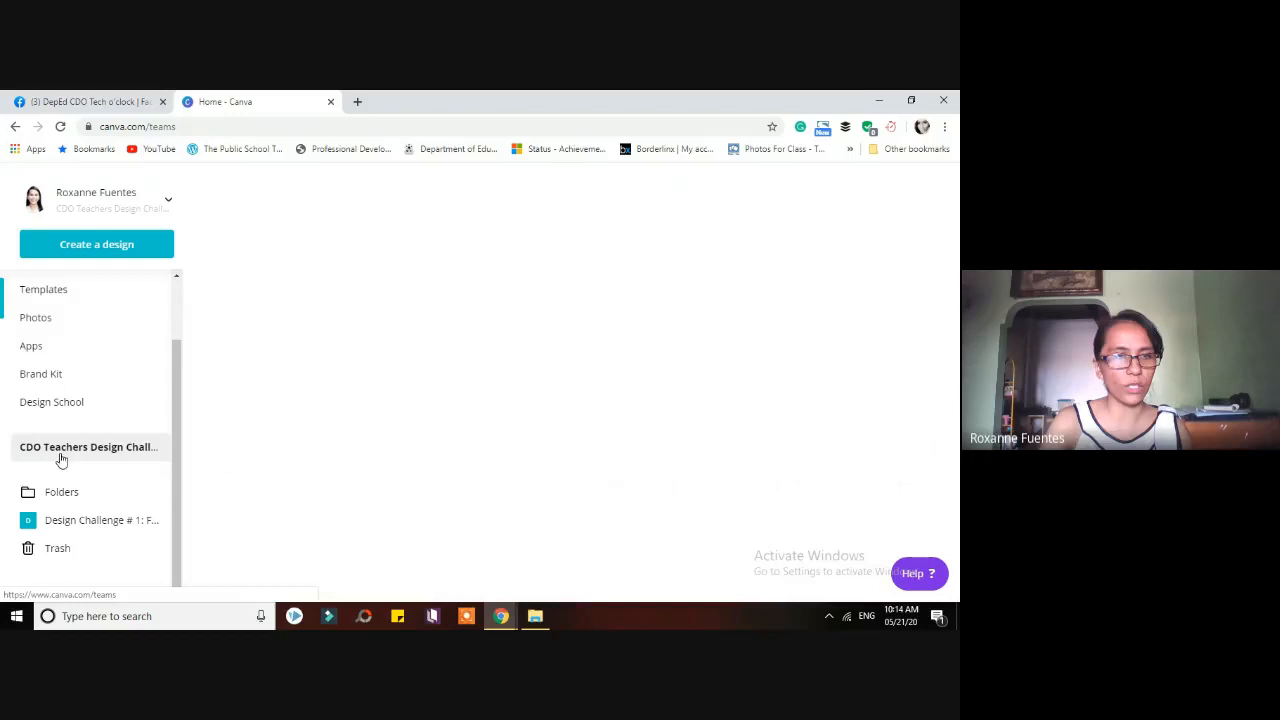
pyautogui.click(87, 447)
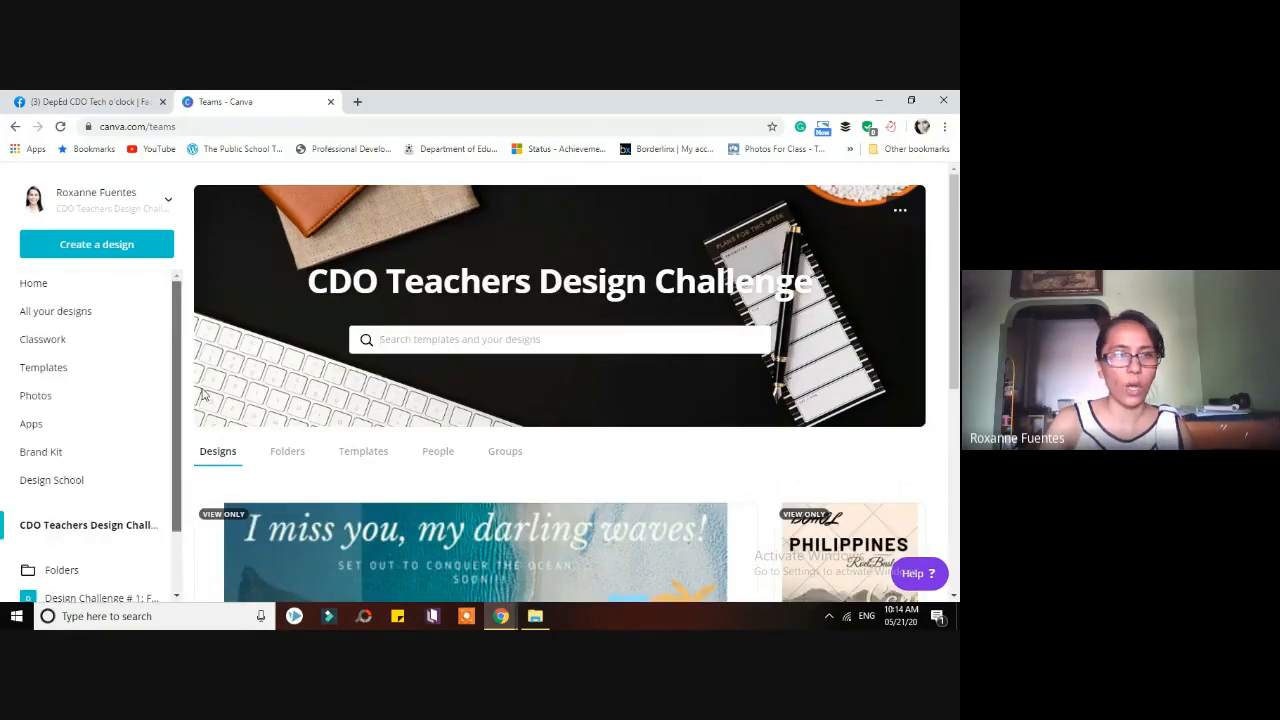
pyautogui.scroll(-3)
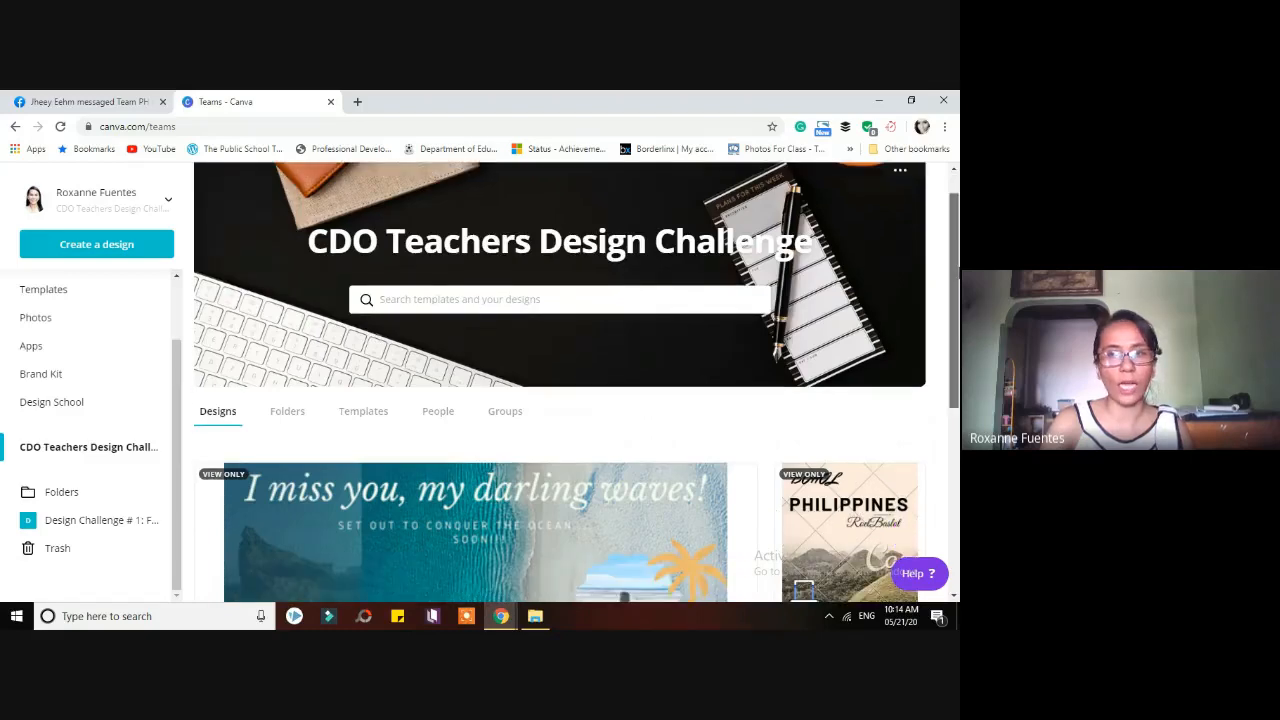
pyautogui.scroll(3)
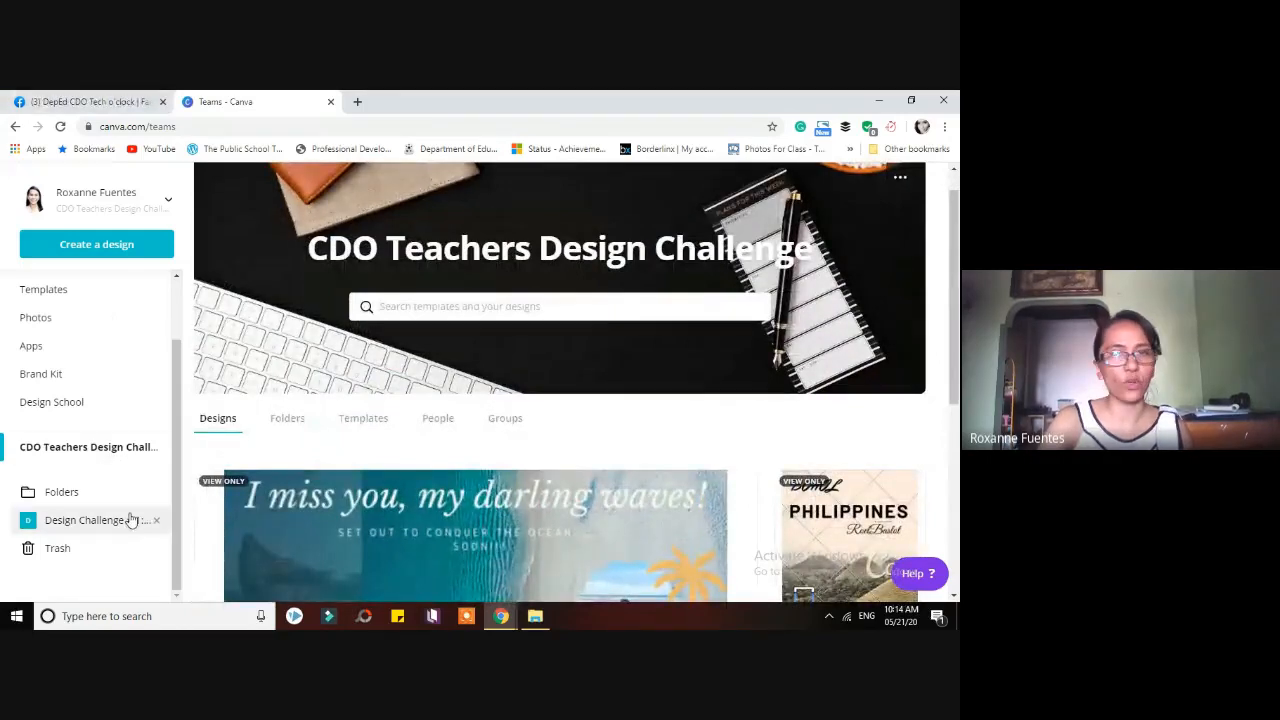
pyautogui.scroll(3)
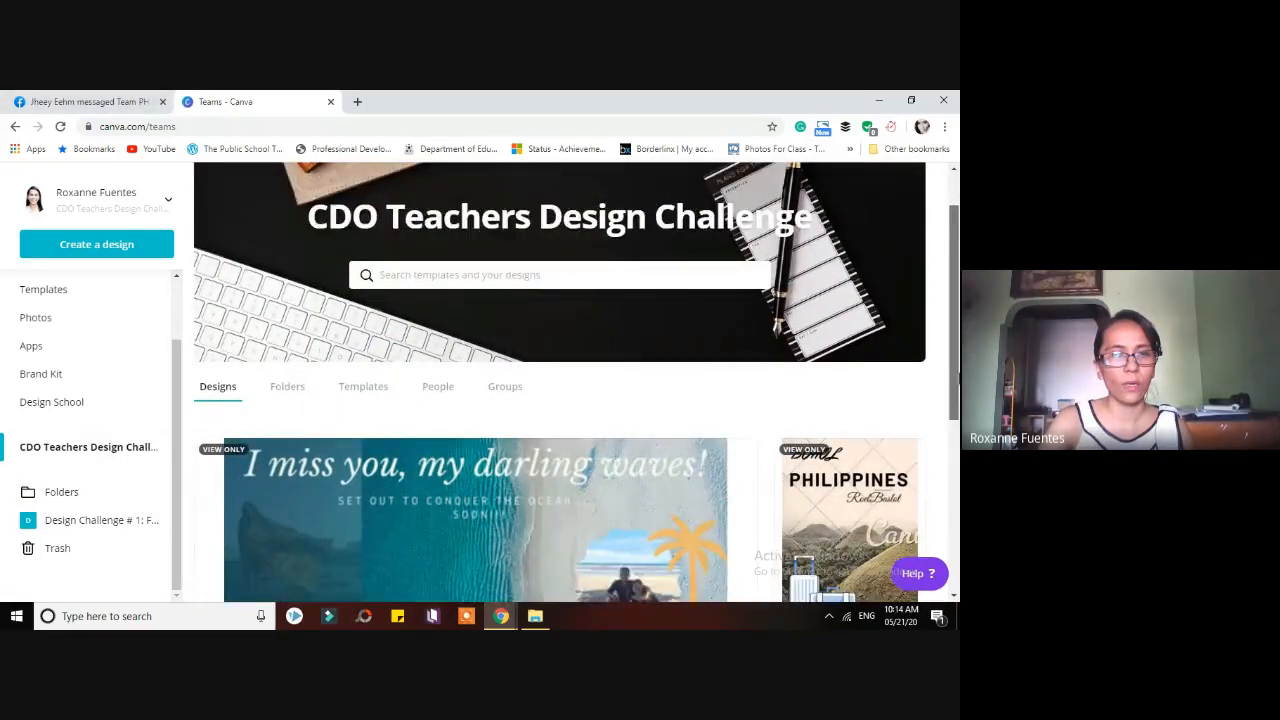
pyautogui.scroll(-3)
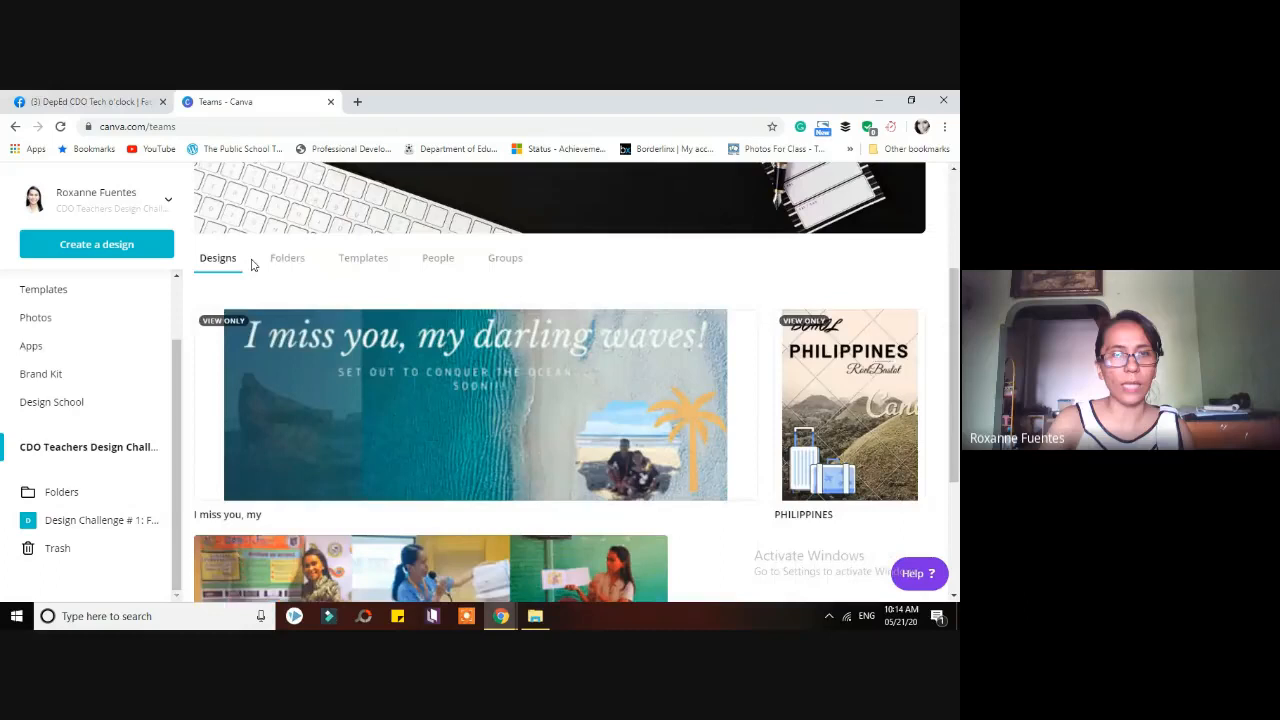
# Step: View the team's Folders, Templates and Groups sections
pyautogui.click(287, 257)
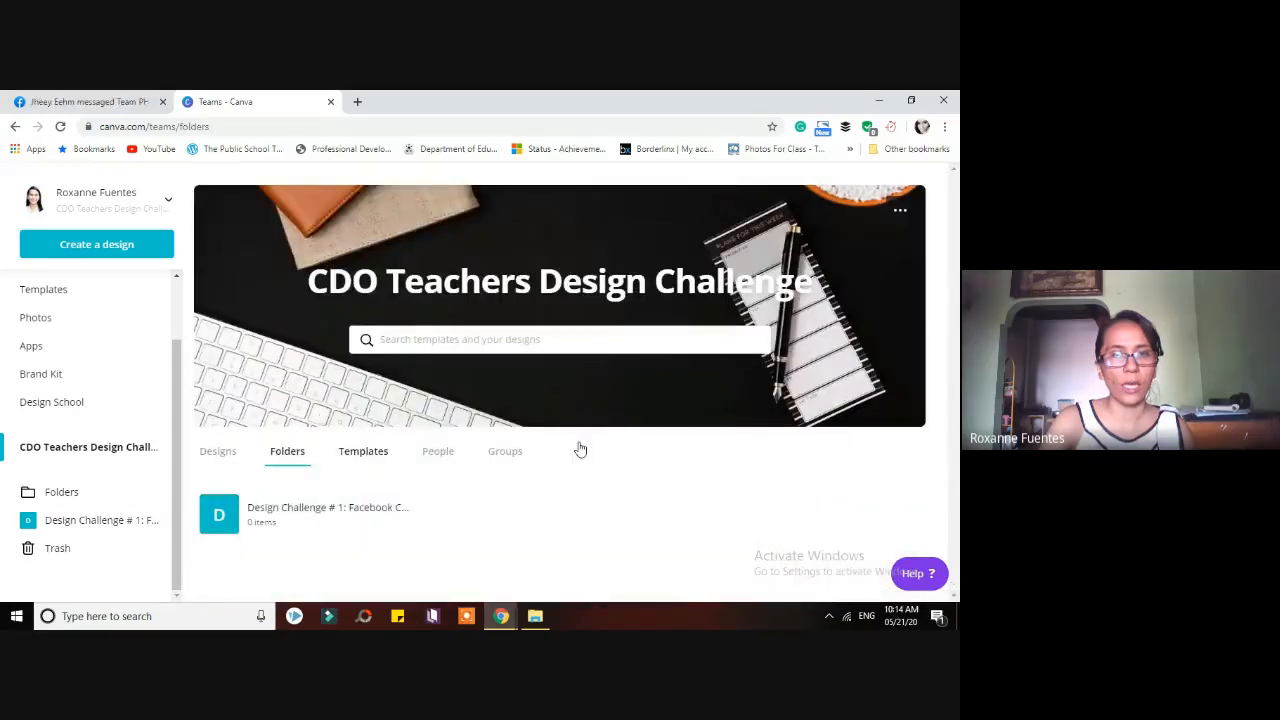
pyautogui.click(363, 451)
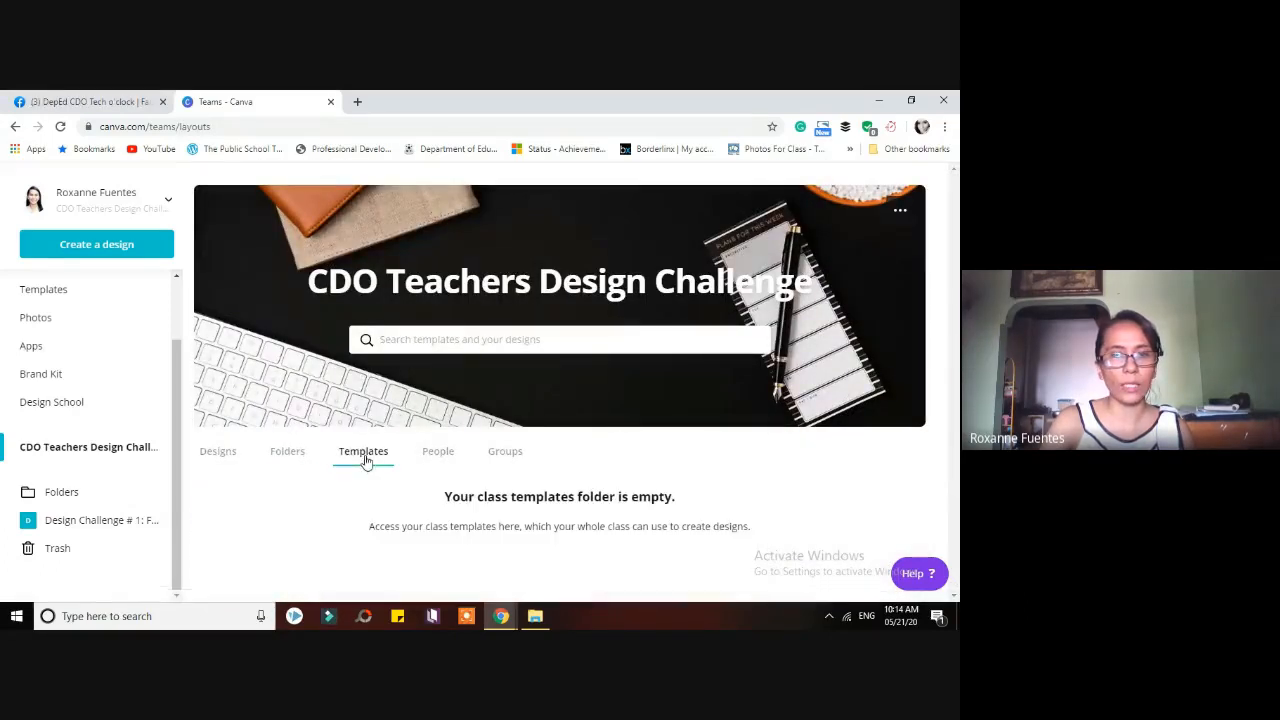
pyautogui.click(505, 451)
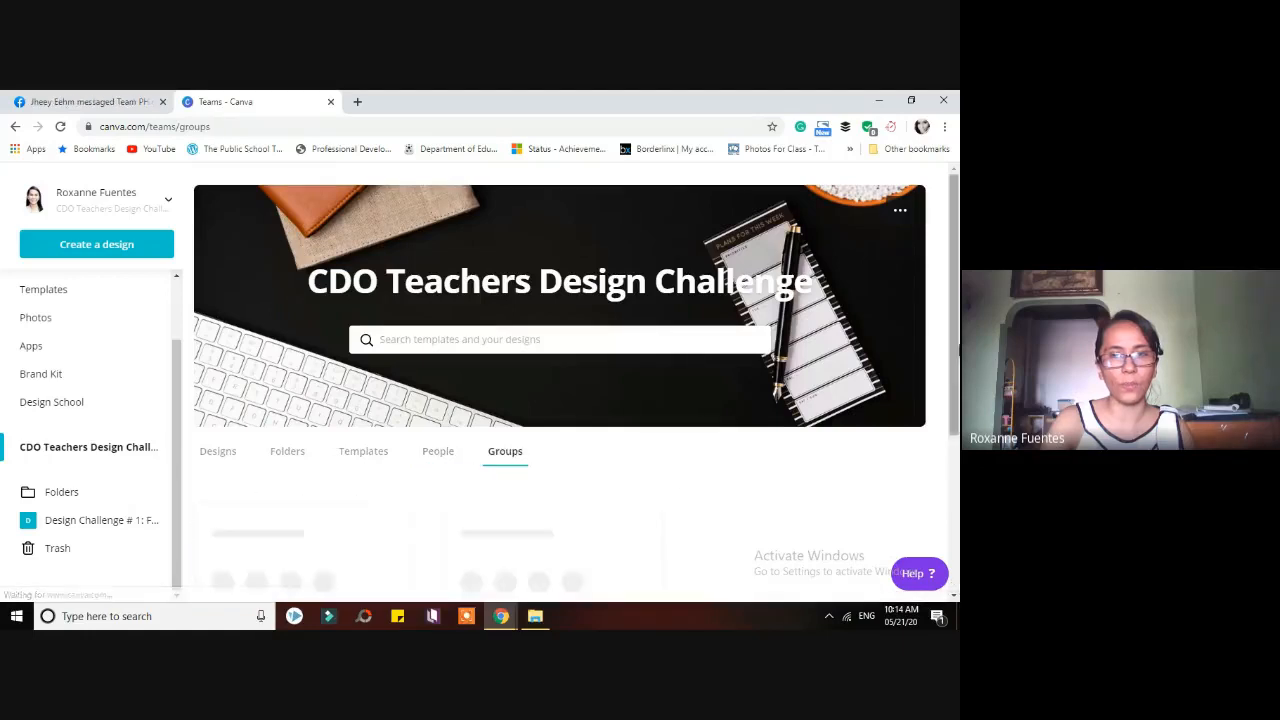
pyautogui.scroll(-3)
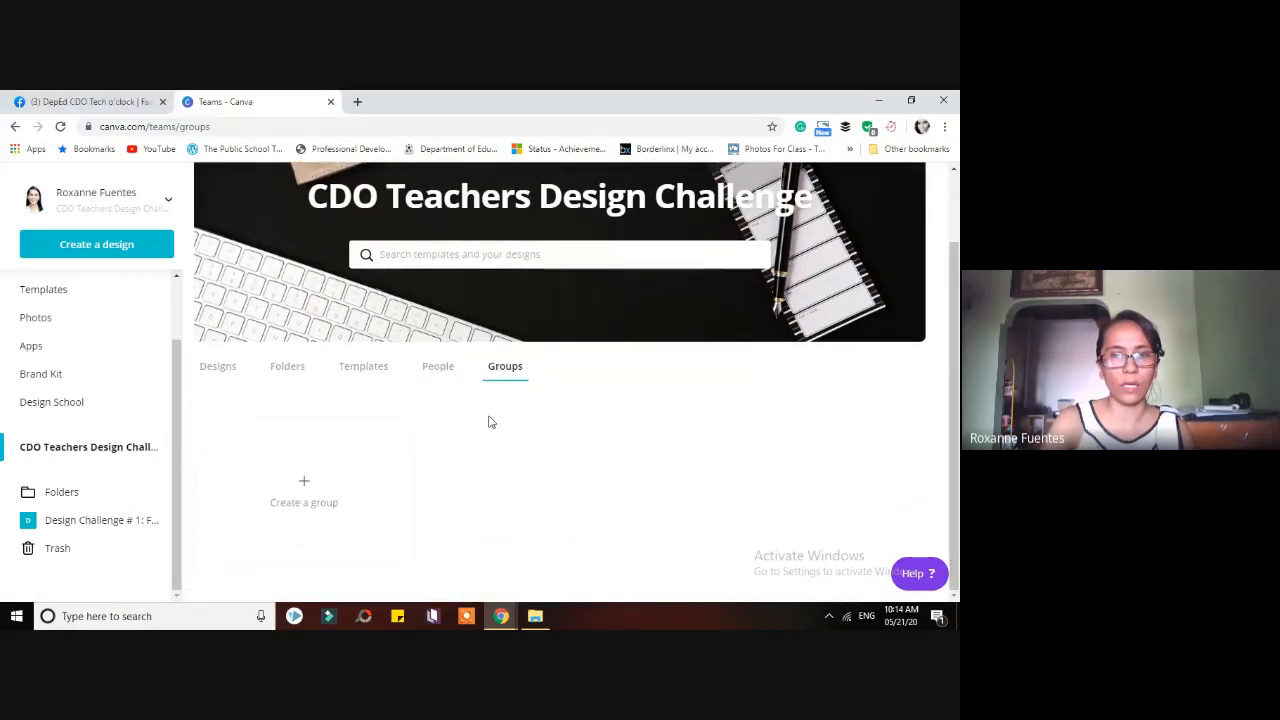
# Step: Open the team's People section and scroll through the 15-member list
pyautogui.click(437, 366)
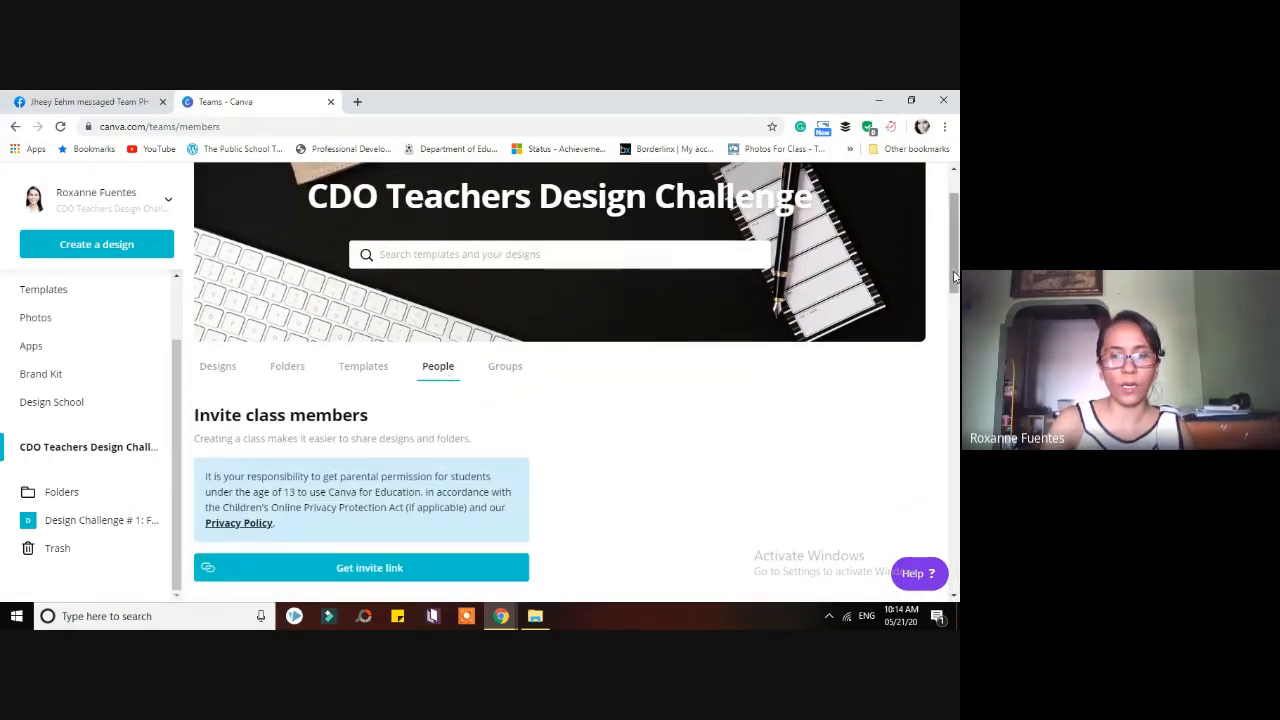
pyautogui.scroll(-3)
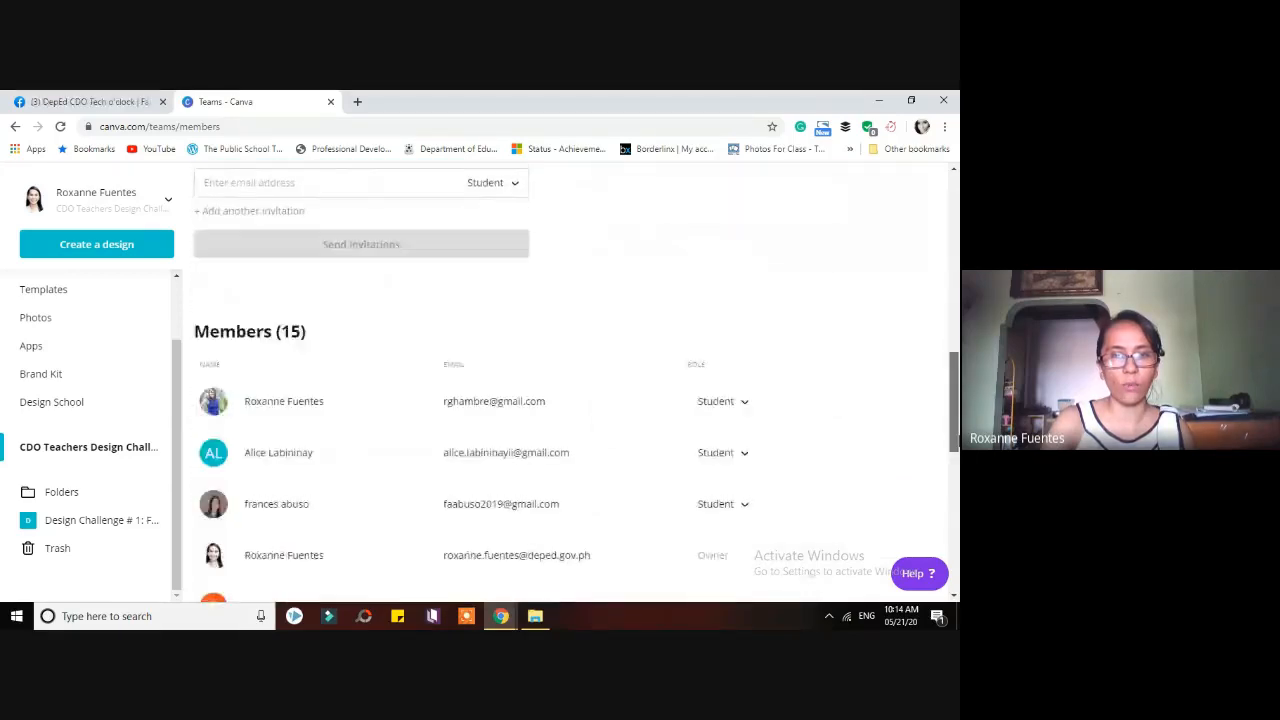
pyautogui.scroll(-3)
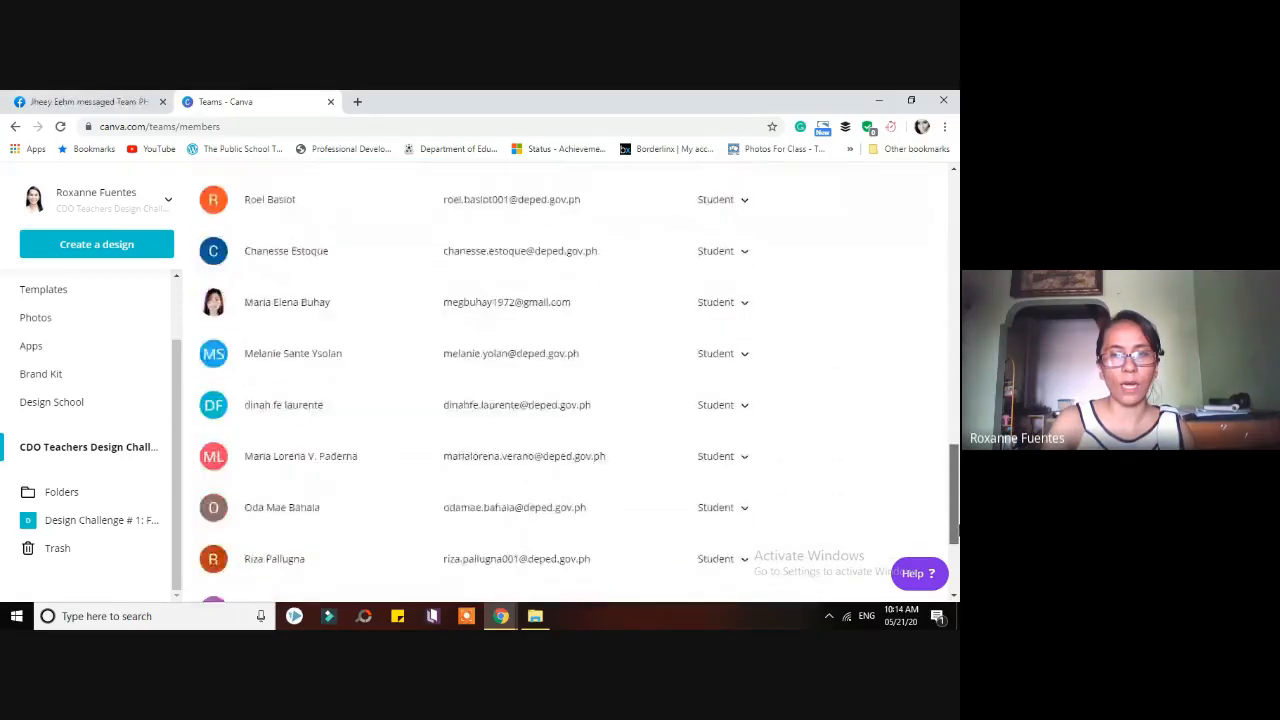
pyautogui.scroll(3)
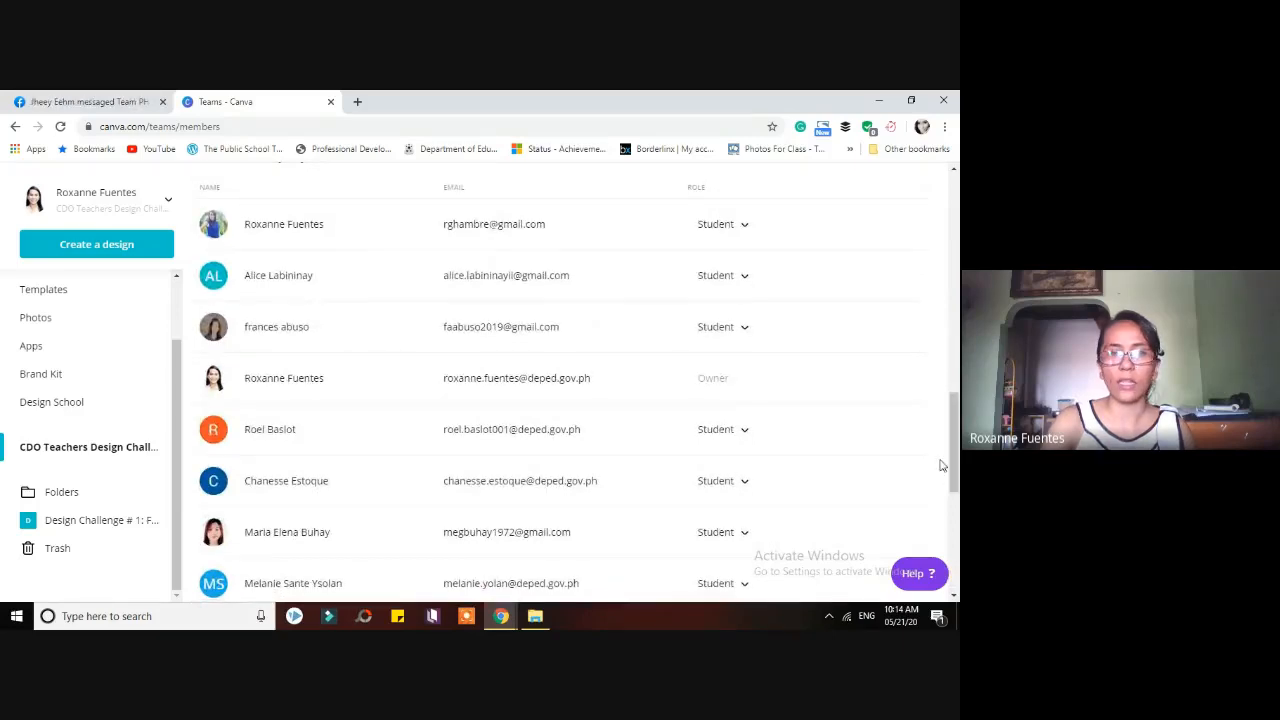
# Step: Check a member's role options, then scroll back to the invite class members form
pyautogui.click(722, 223)
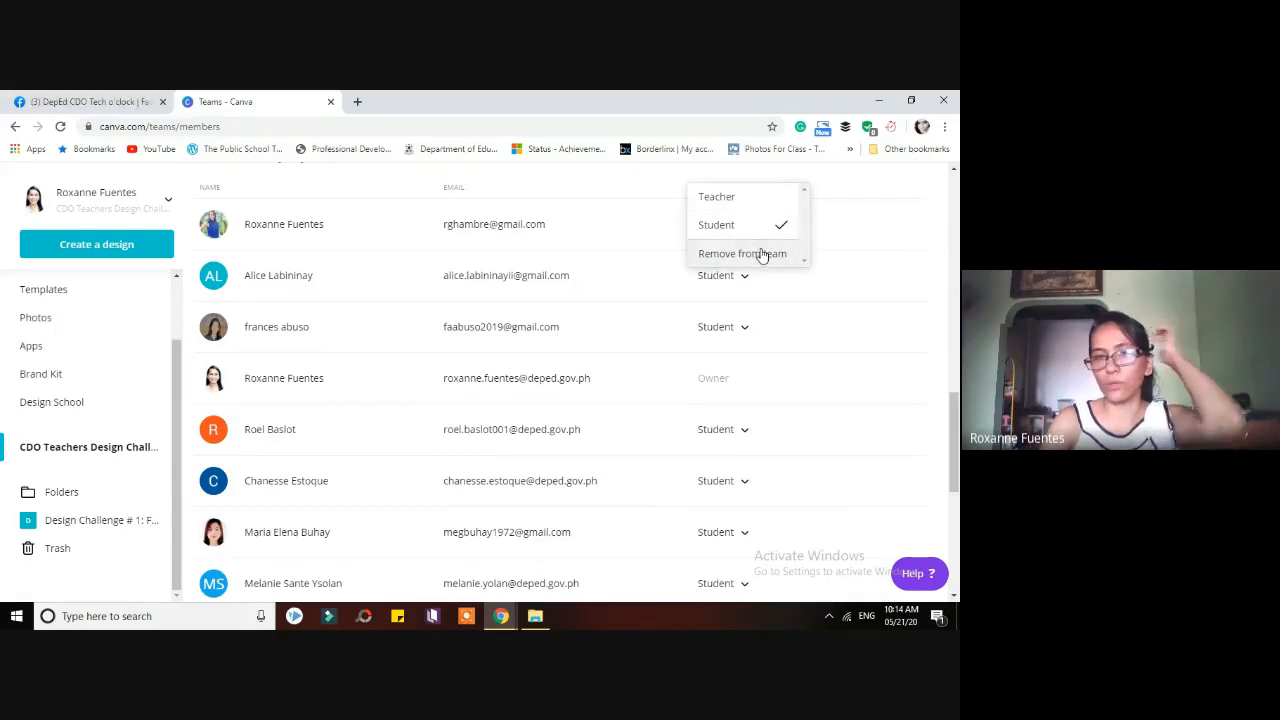
pyautogui.moveTo(933, 340)
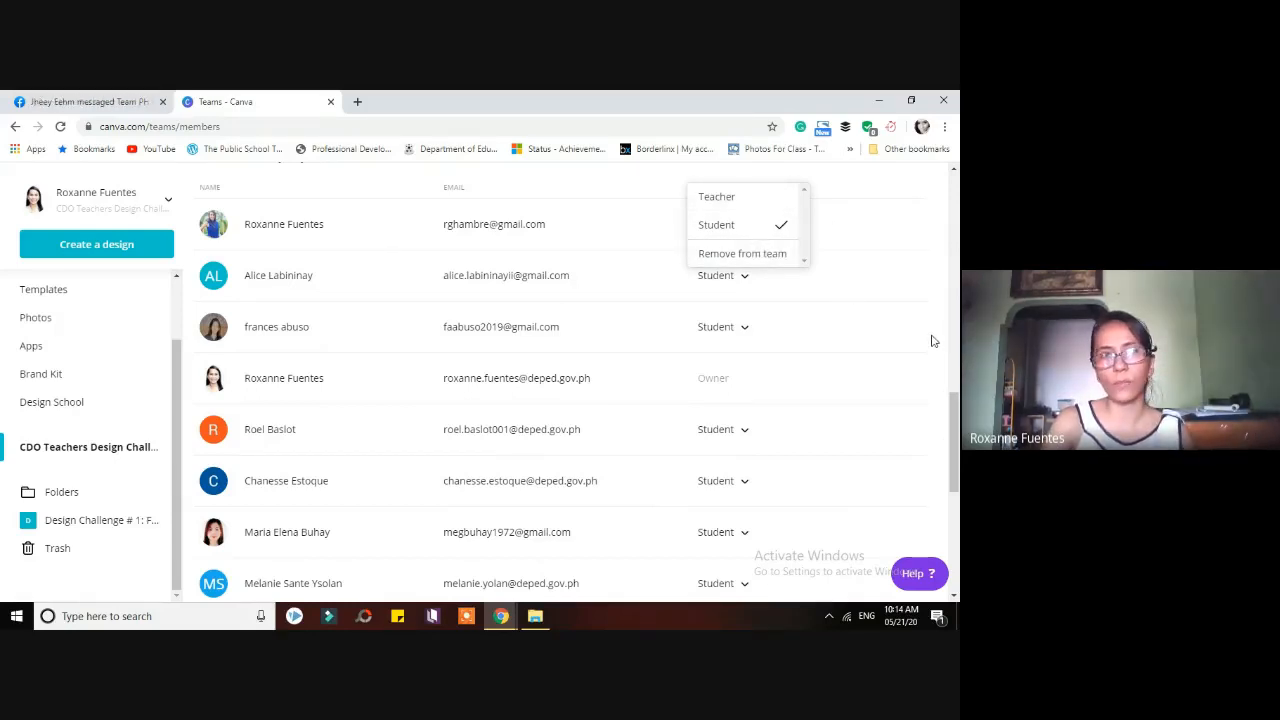
pyautogui.scroll(-3)
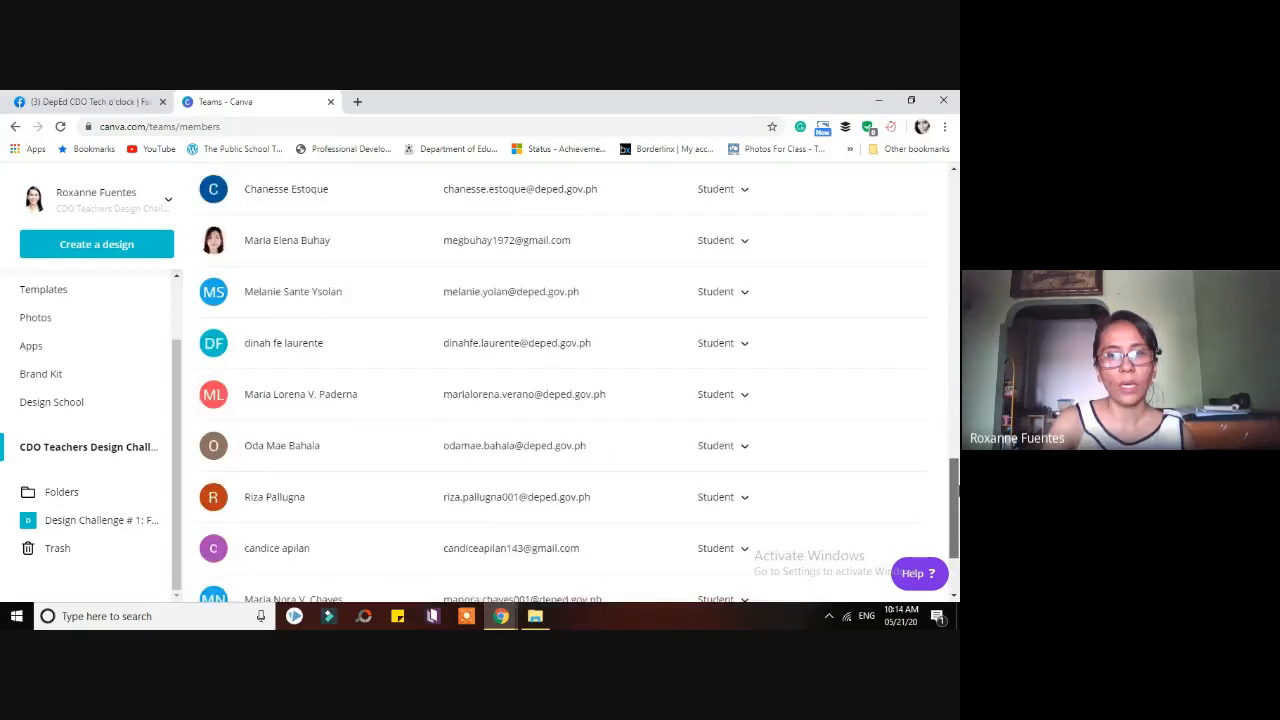
pyautogui.scroll(3)
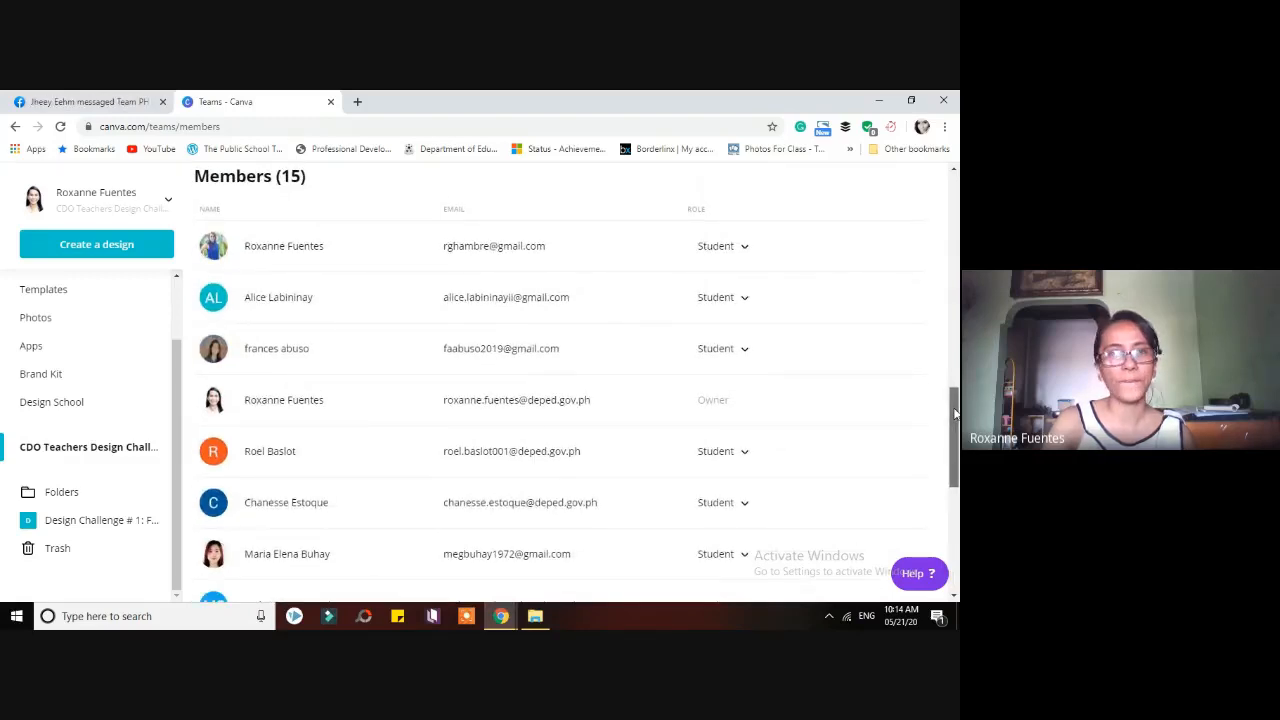
pyautogui.scroll(-3)
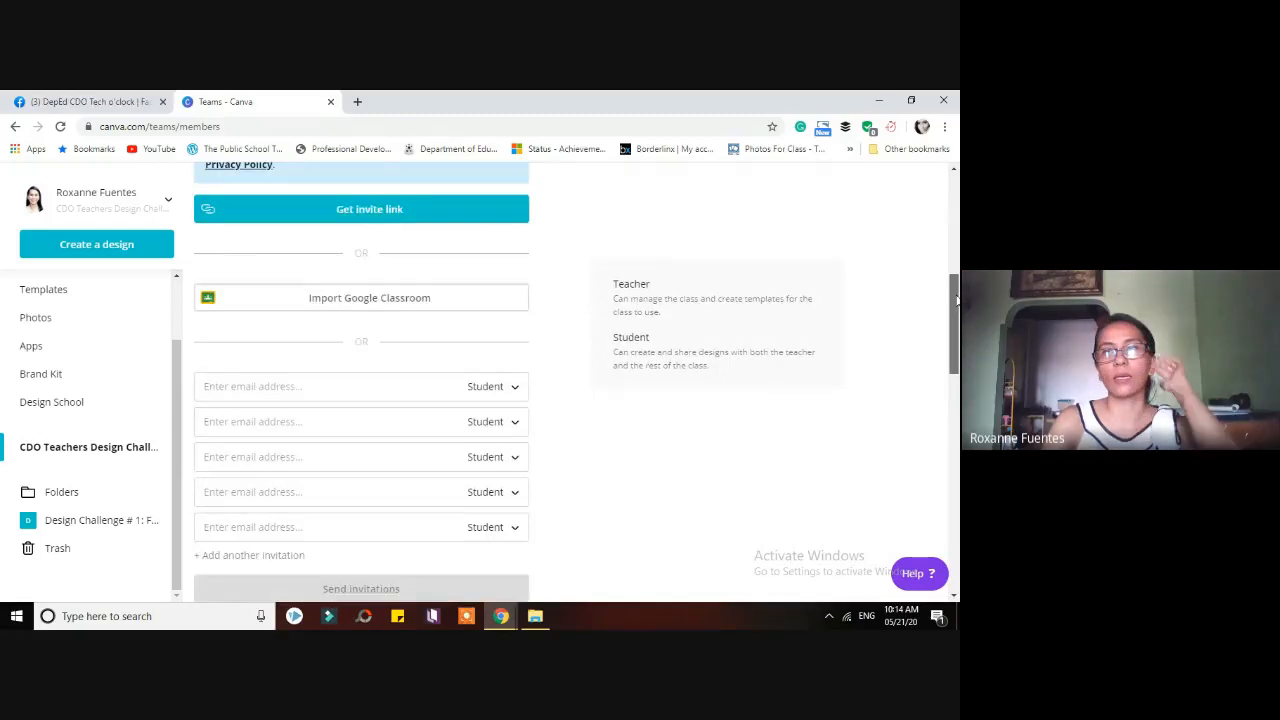
pyautogui.scroll(3)
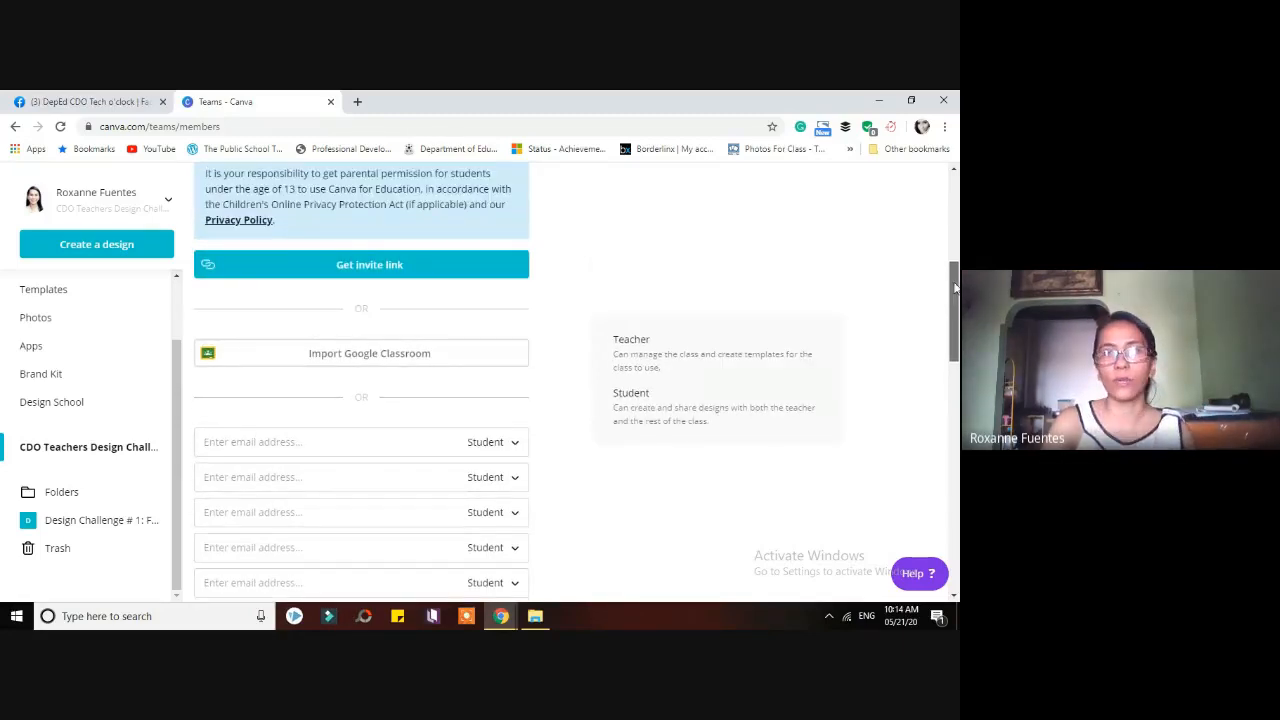
pyautogui.scroll(-3)
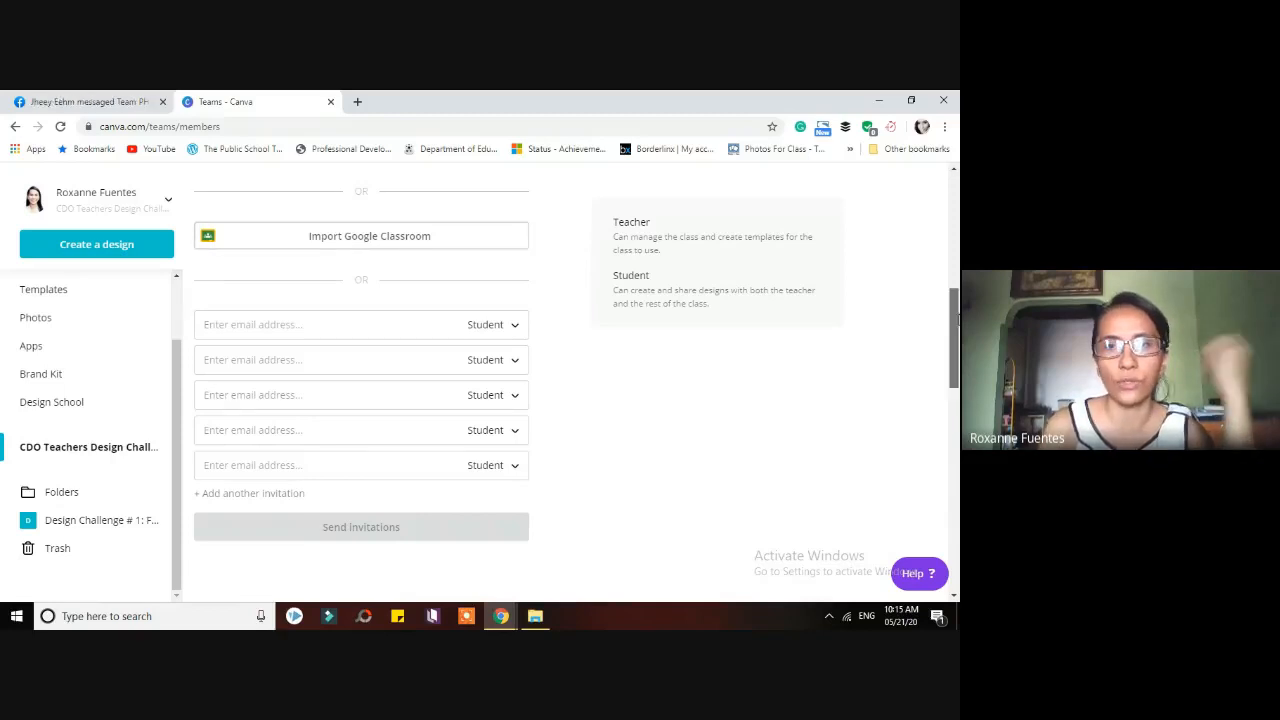
pyautogui.scroll(3)
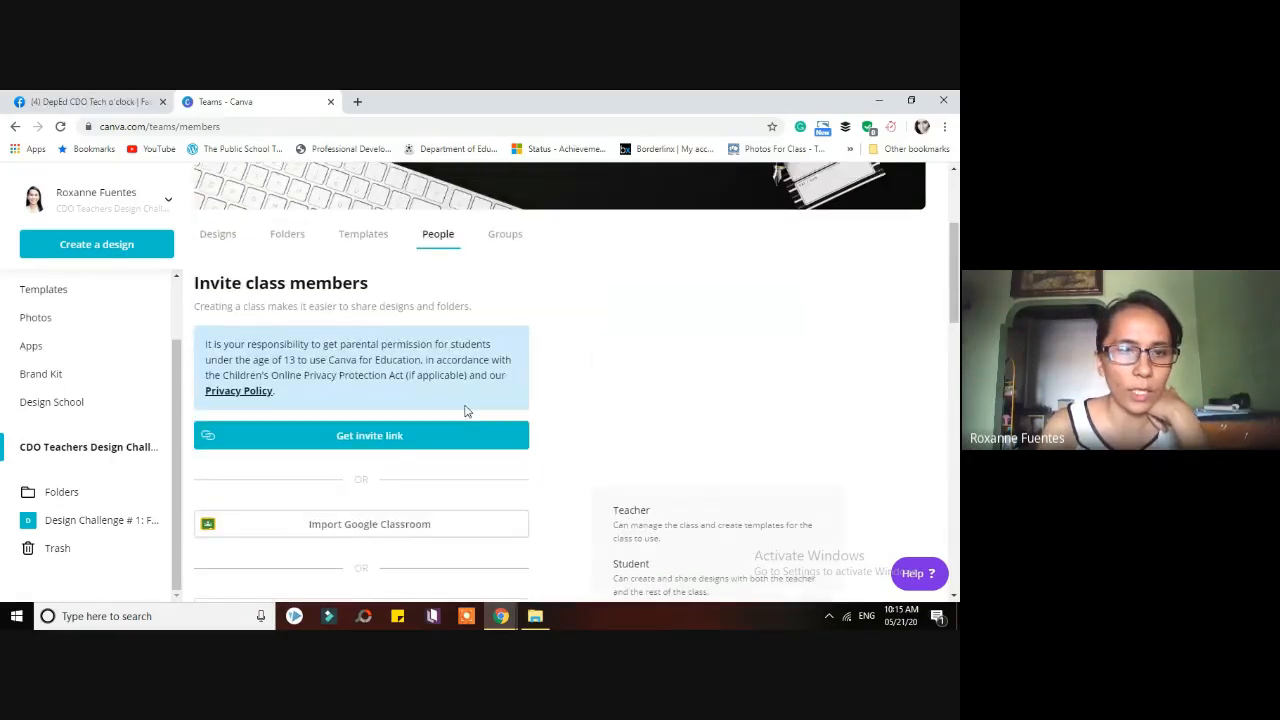
# Step: Get the class invite link, then view Folders and the shared Designs list
pyautogui.click(369, 435)
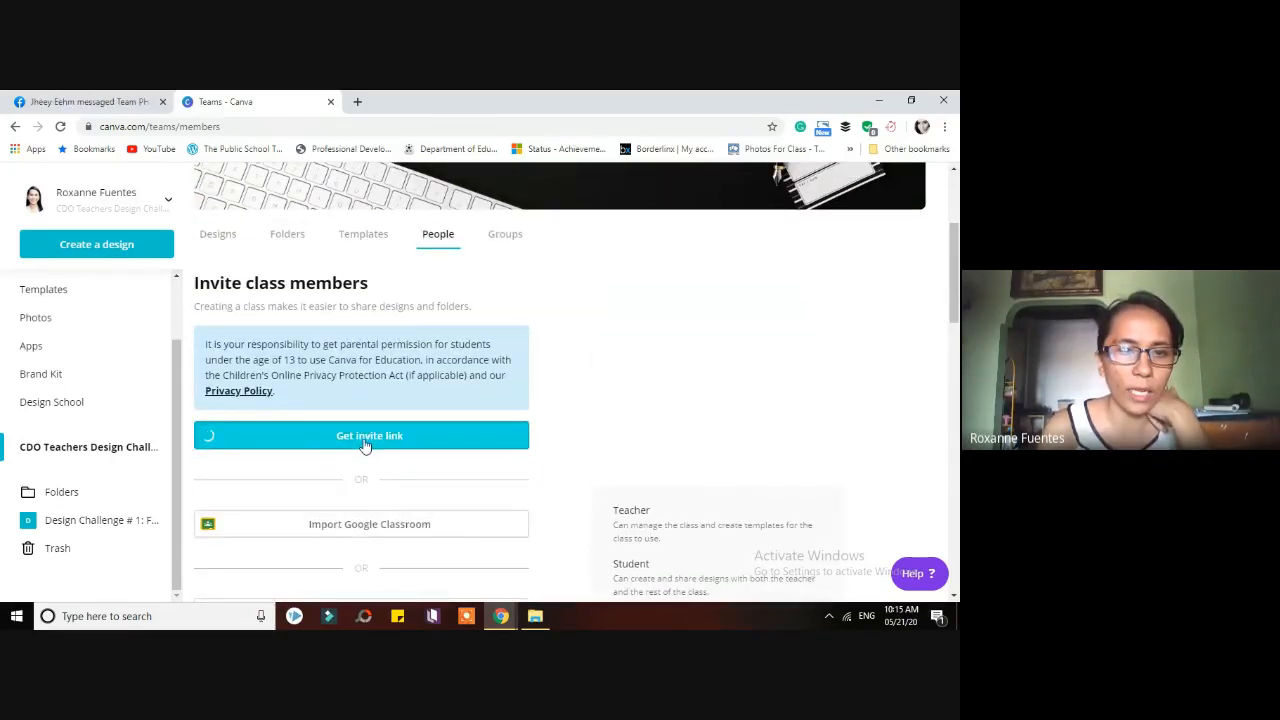
pyautogui.click(361, 435)
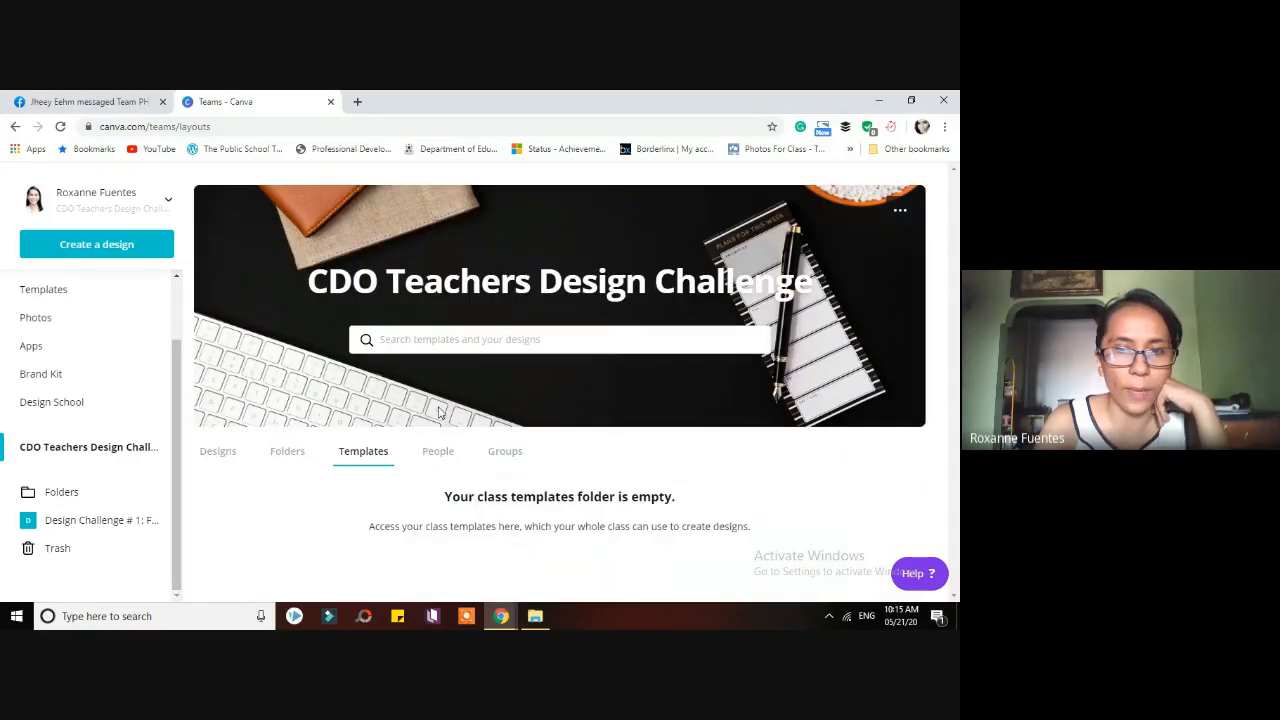
pyautogui.click(287, 451)
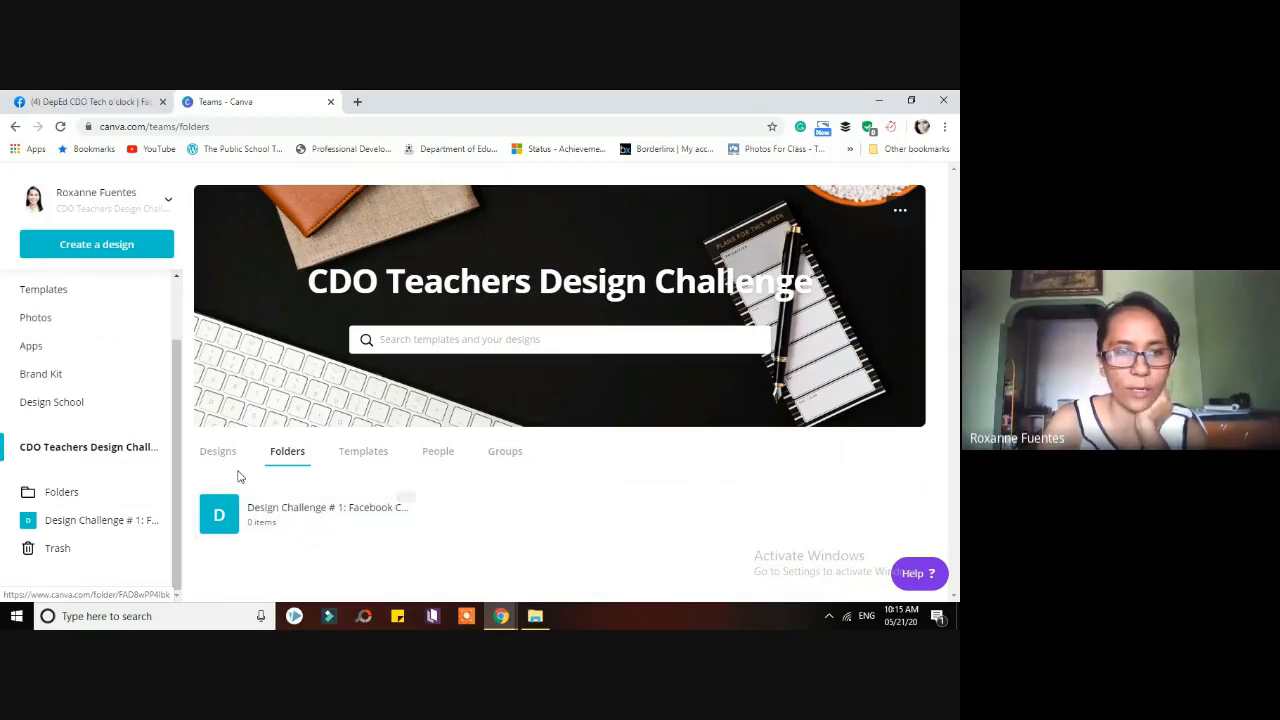
pyautogui.click(217, 451)
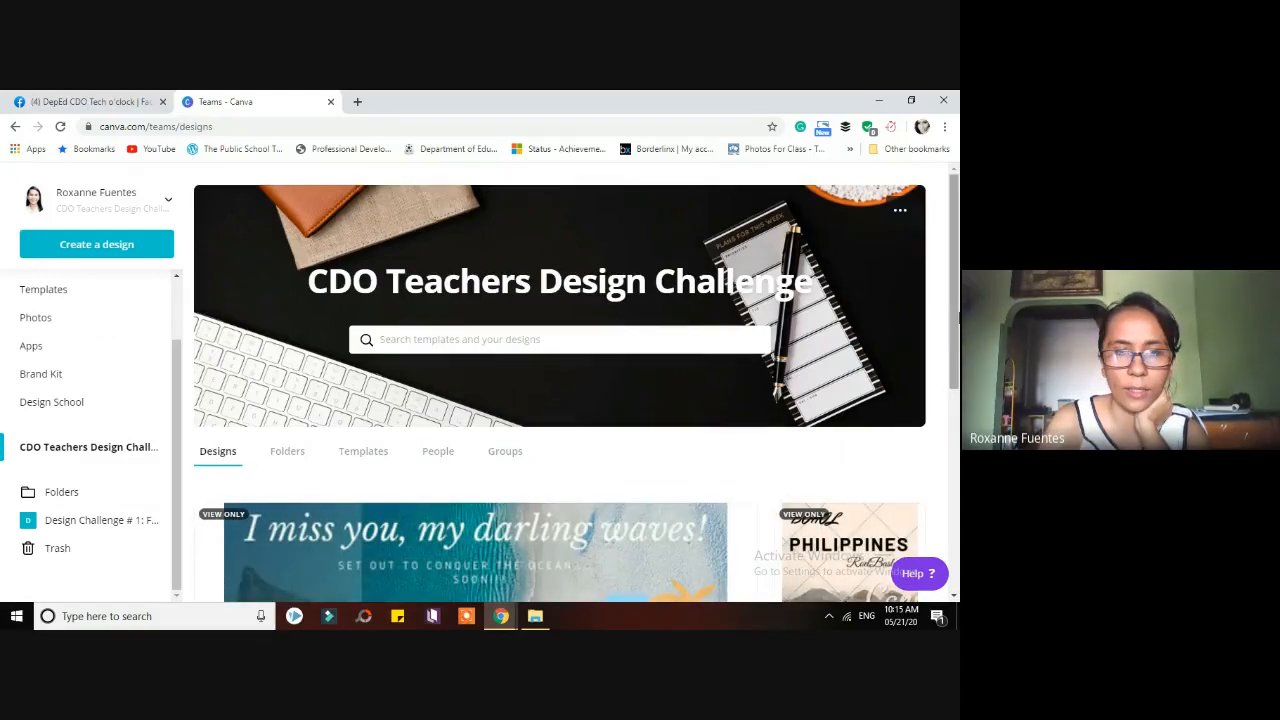
pyautogui.scroll(-3)
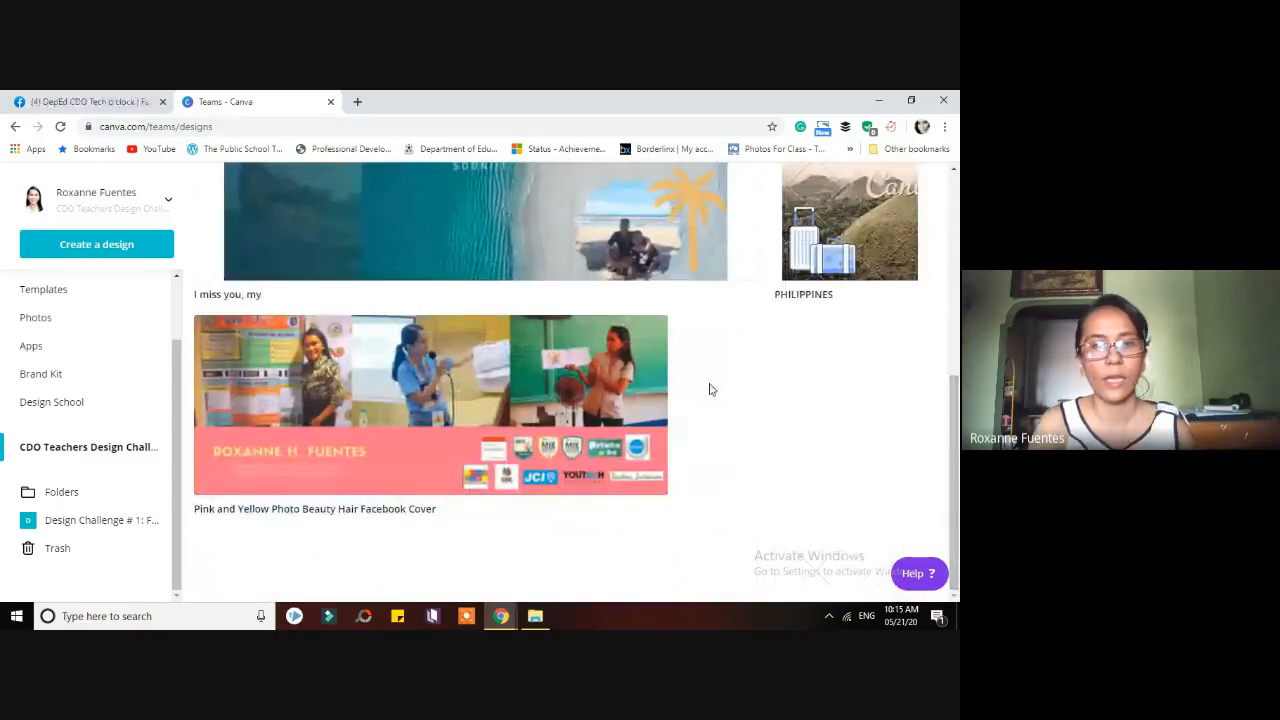
pyautogui.moveTo(343, 470)
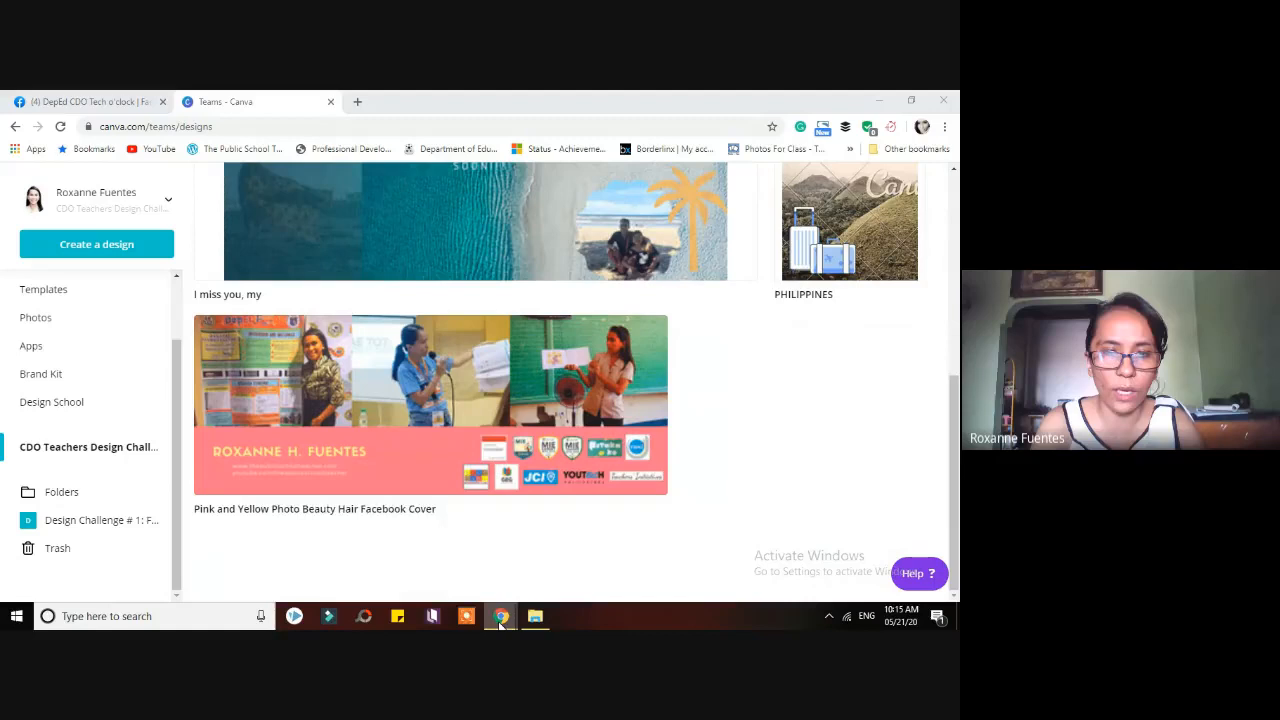
pyautogui.moveTo(500, 616)
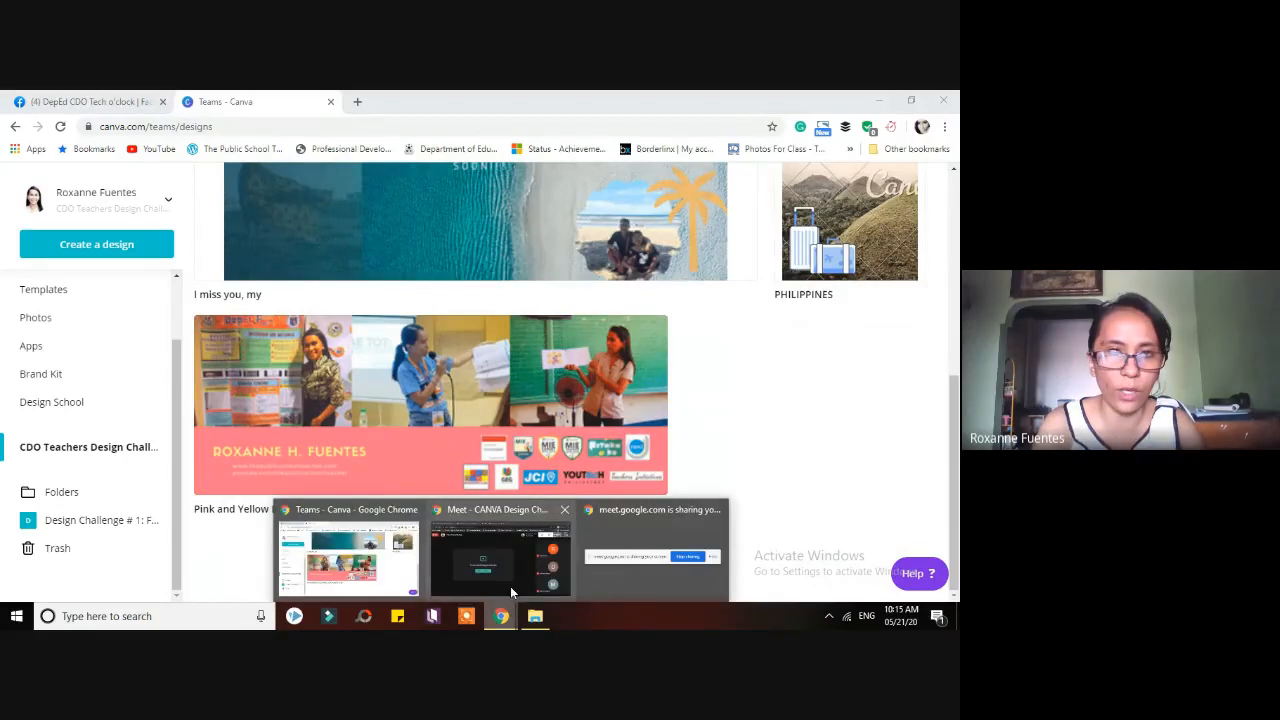
# Step: In the incognito window, sign in to Canva with a saved member email
pyautogui.click(500, 555)
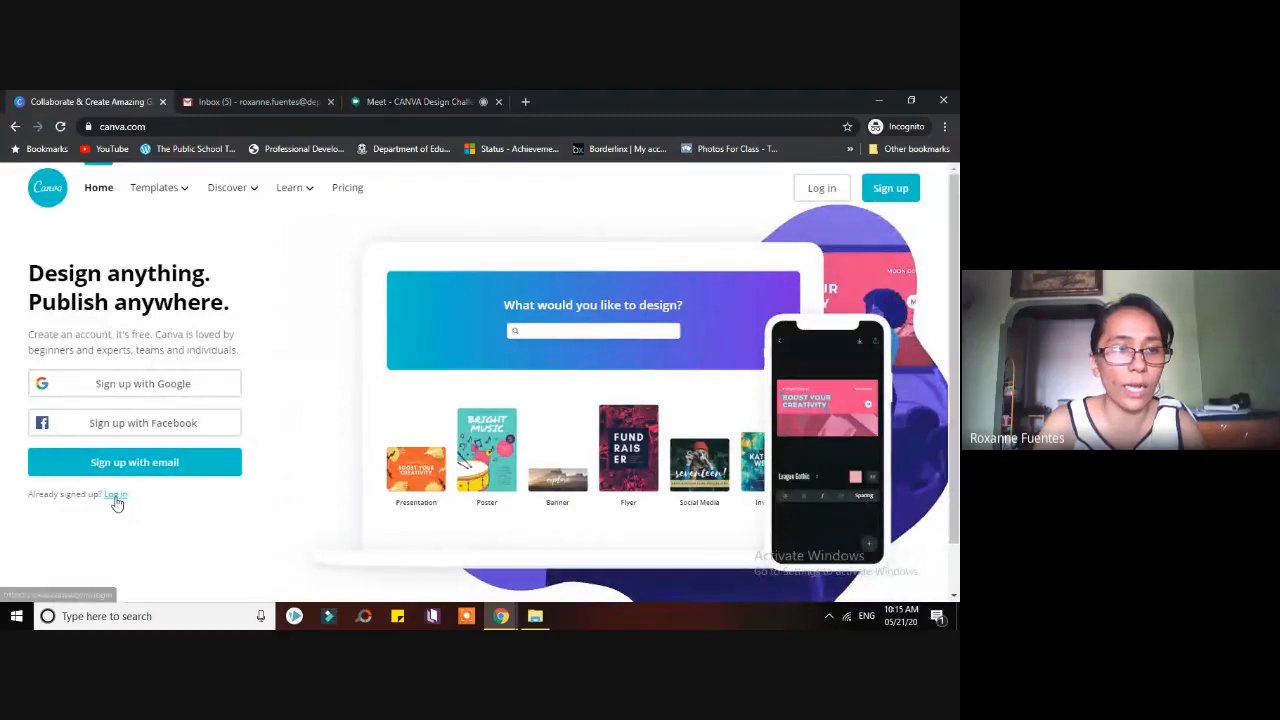
pyautogui.click(115, 494)
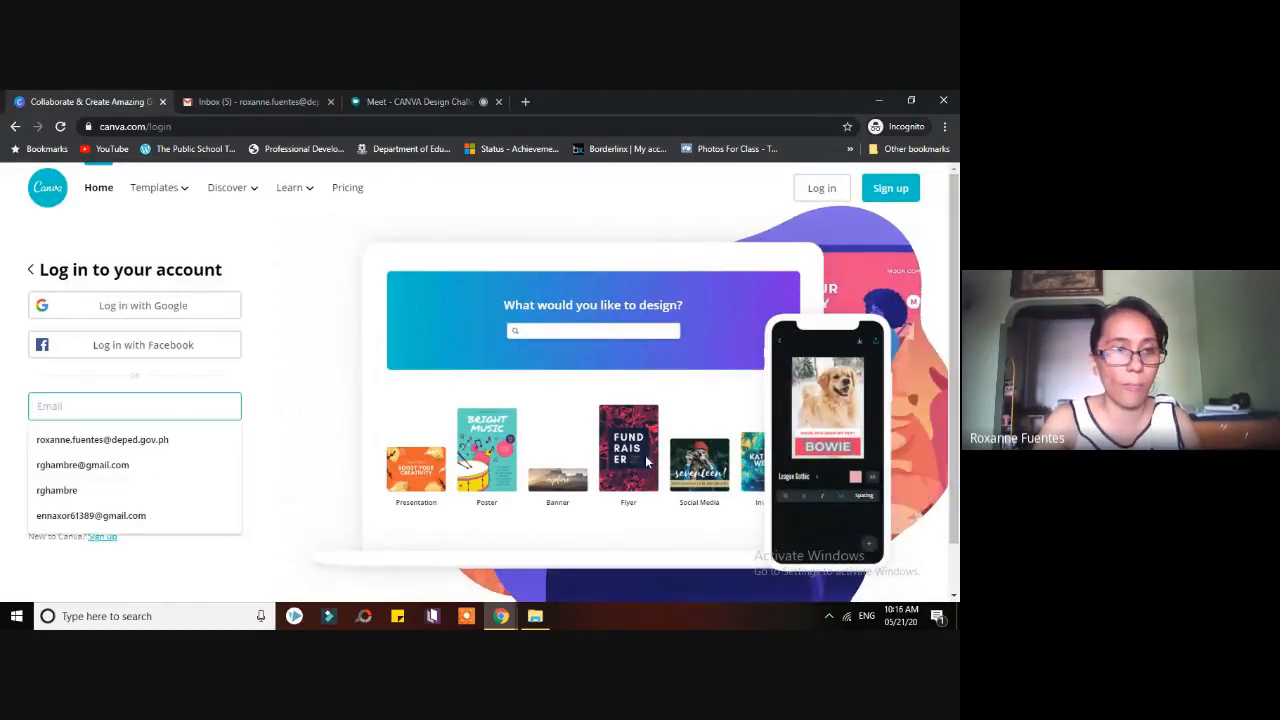
pyautogui.click(82, 464)
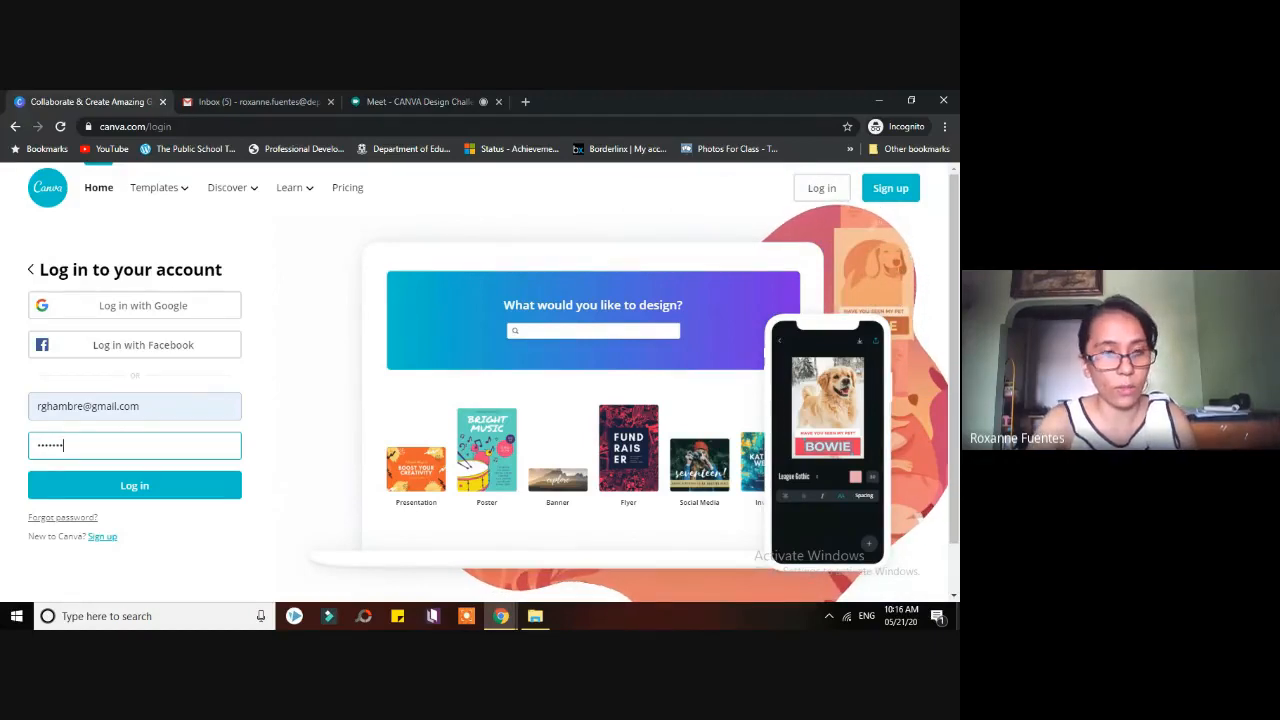
pyautogui.click(134, 485)
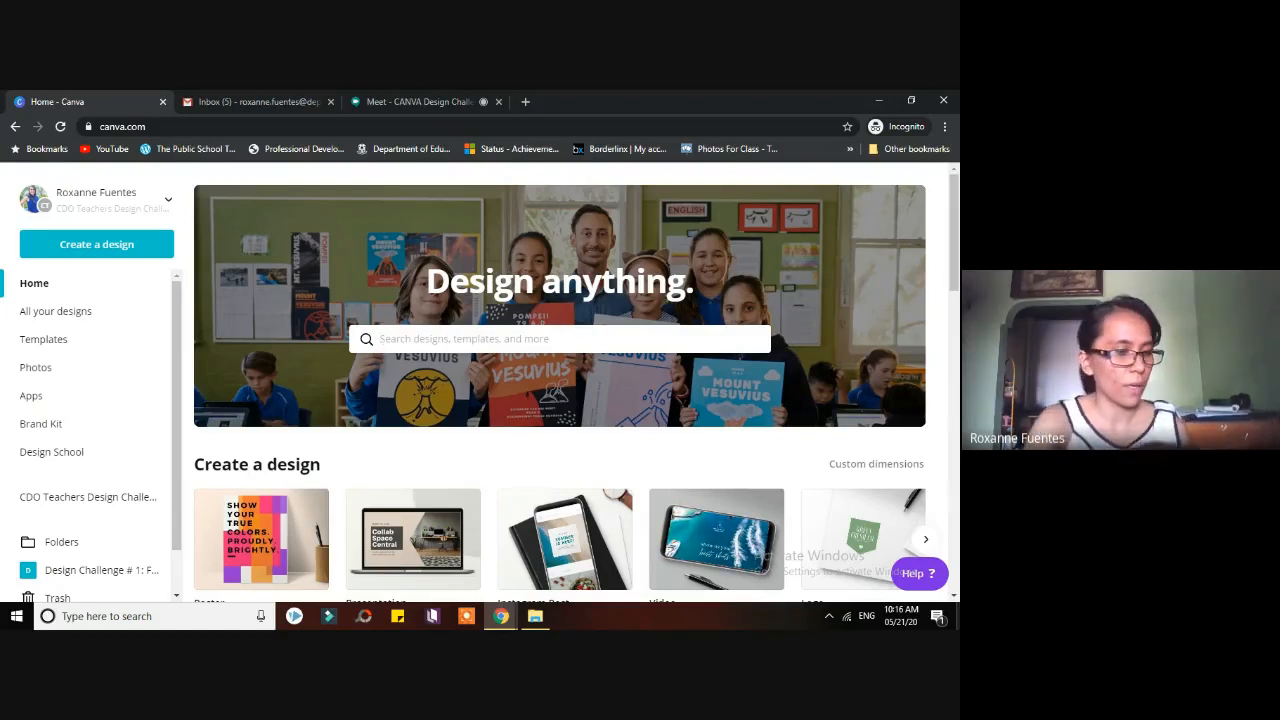
# Step: From the member's home page, open the CDO Teachers Design Challenge team's view-only designs
pyautogui.click(560, 338)
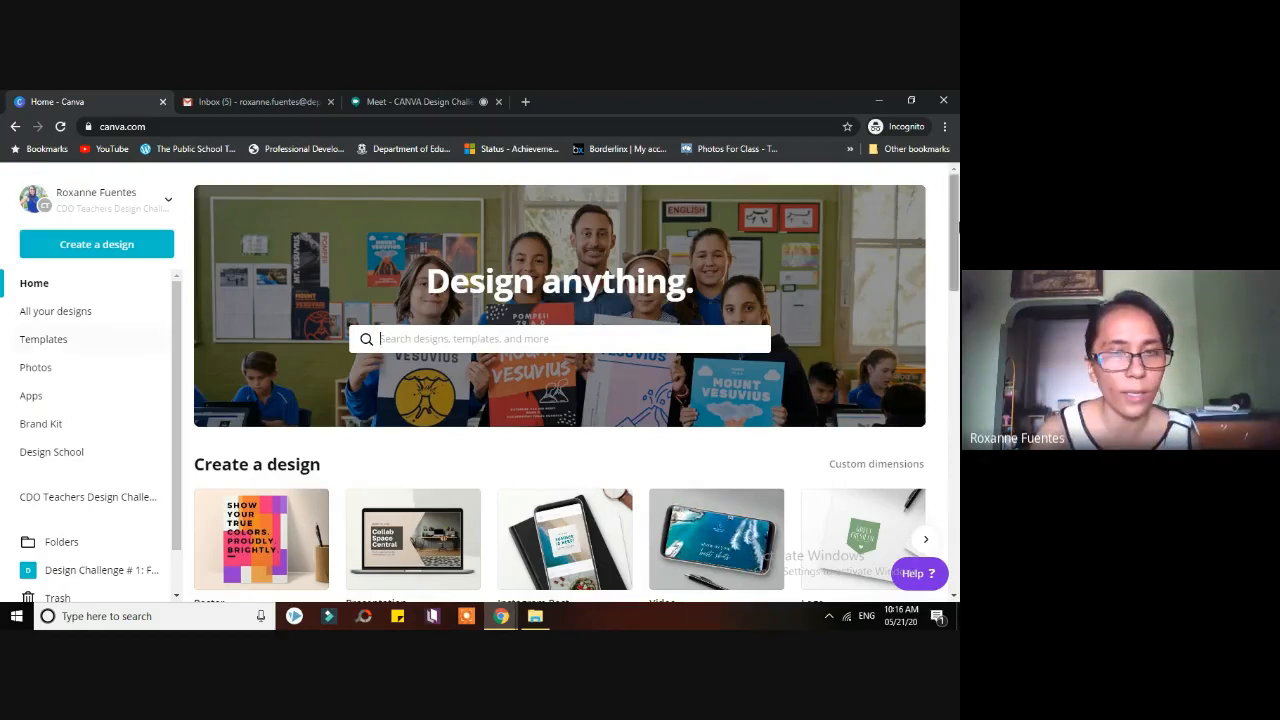
pyautogui.moveTo(383, 517)
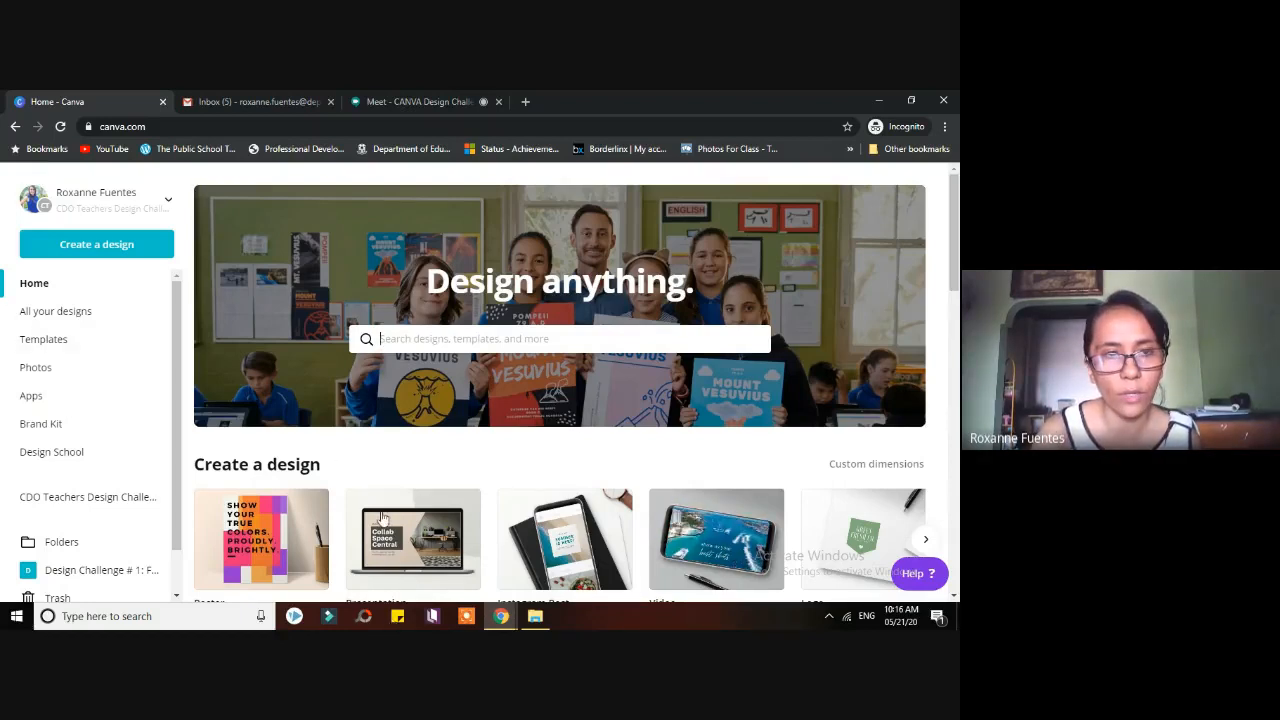
pyautogui.scroll(-3)
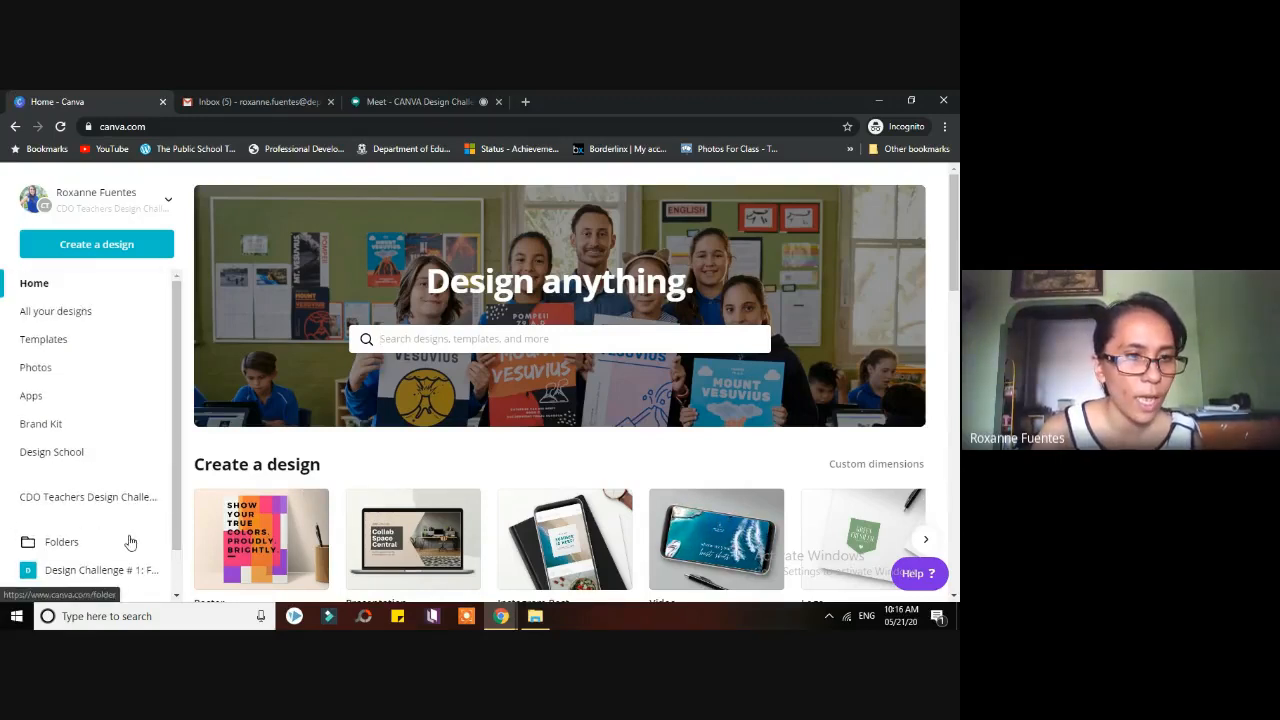
pyautogui.moveTo(52, 508)
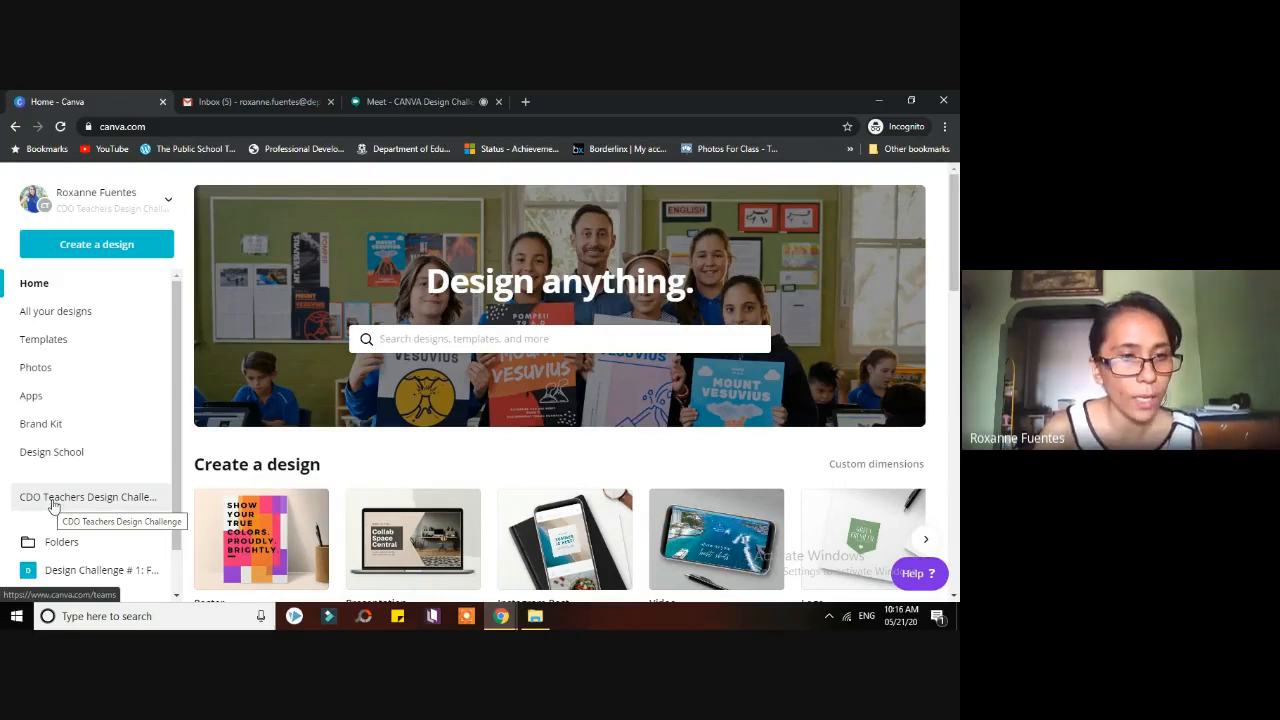
pyautogui.click(88, 497)
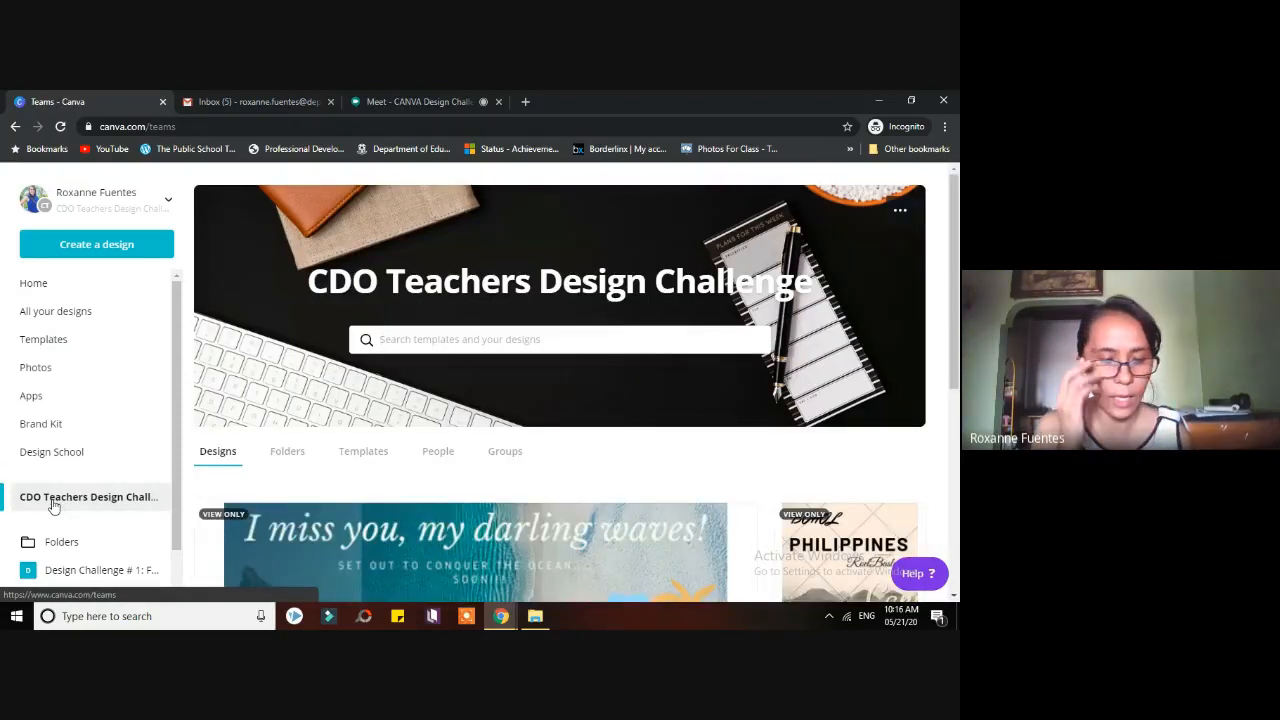
pyautogui.moveTo(315, 525)
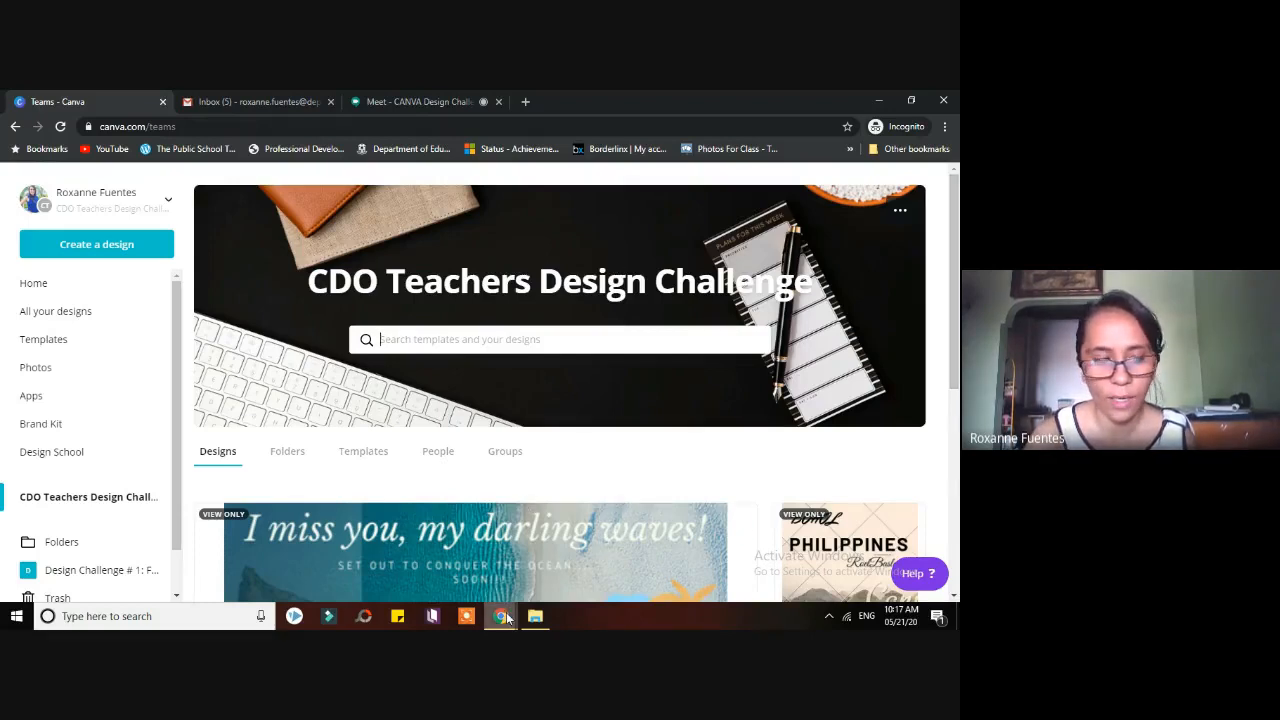
pyautogui.moveTo(500, 615)
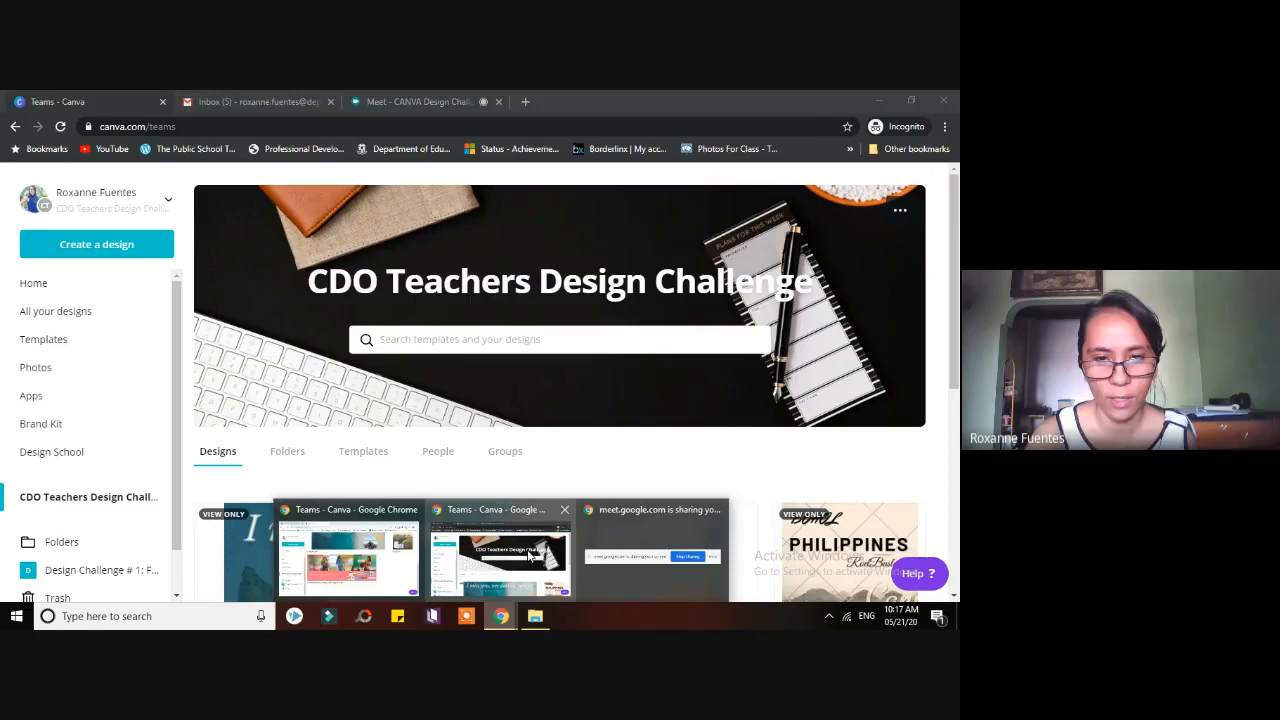
pyautogui.click(560, 339)
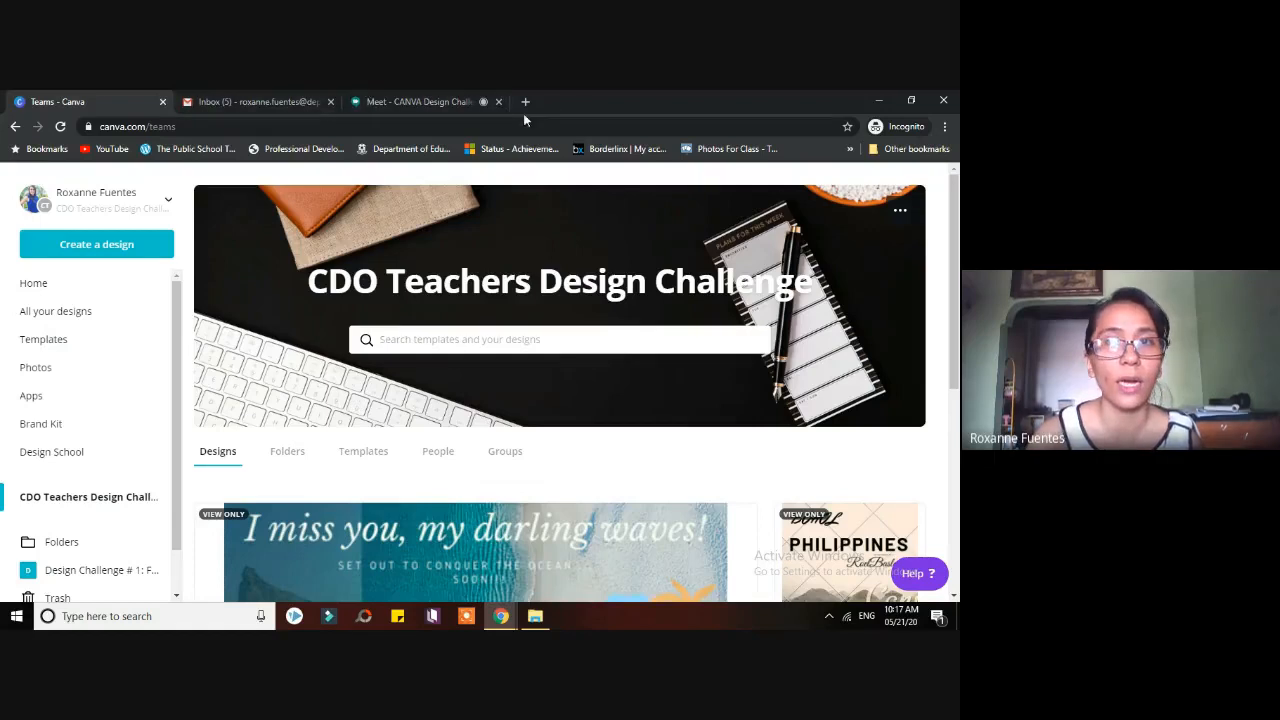
# Step: Open facebook.com in a new tab, view your profile's pink cover, then return to Canva
pyautogui.click(525, 101)
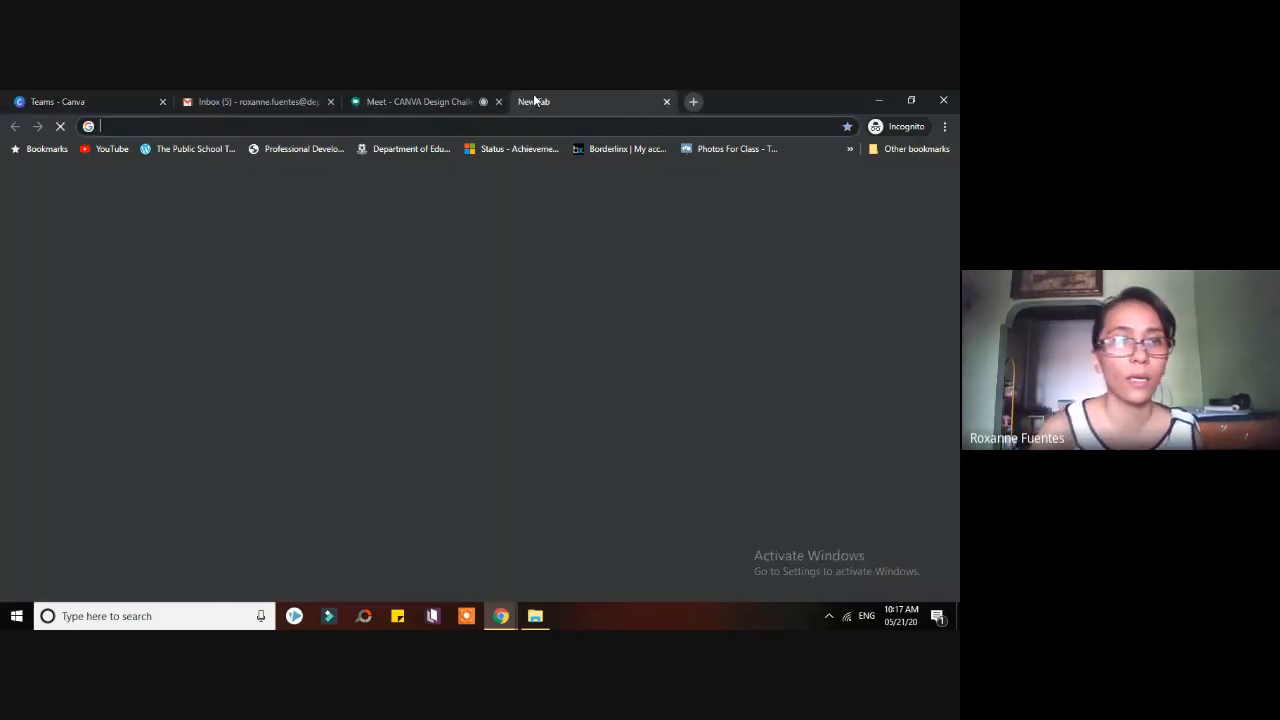
pyautogui.write('facebook.com')
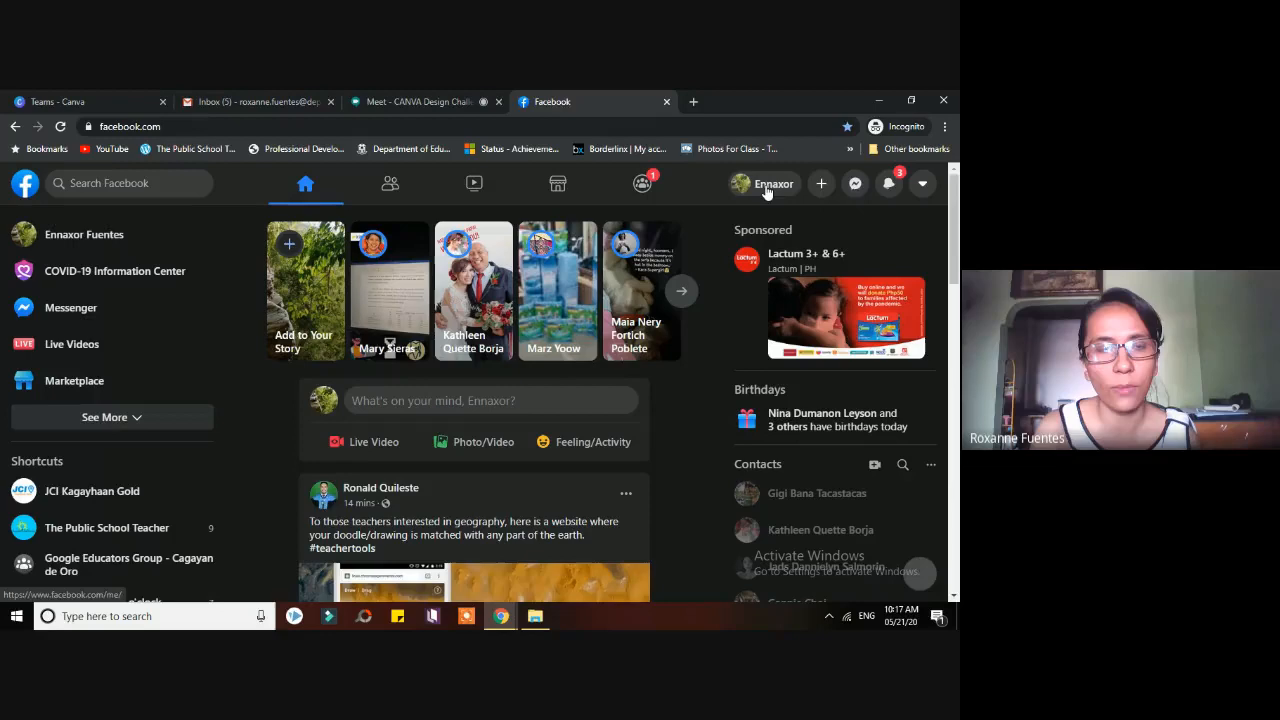
pyautogui.click(773, 183)
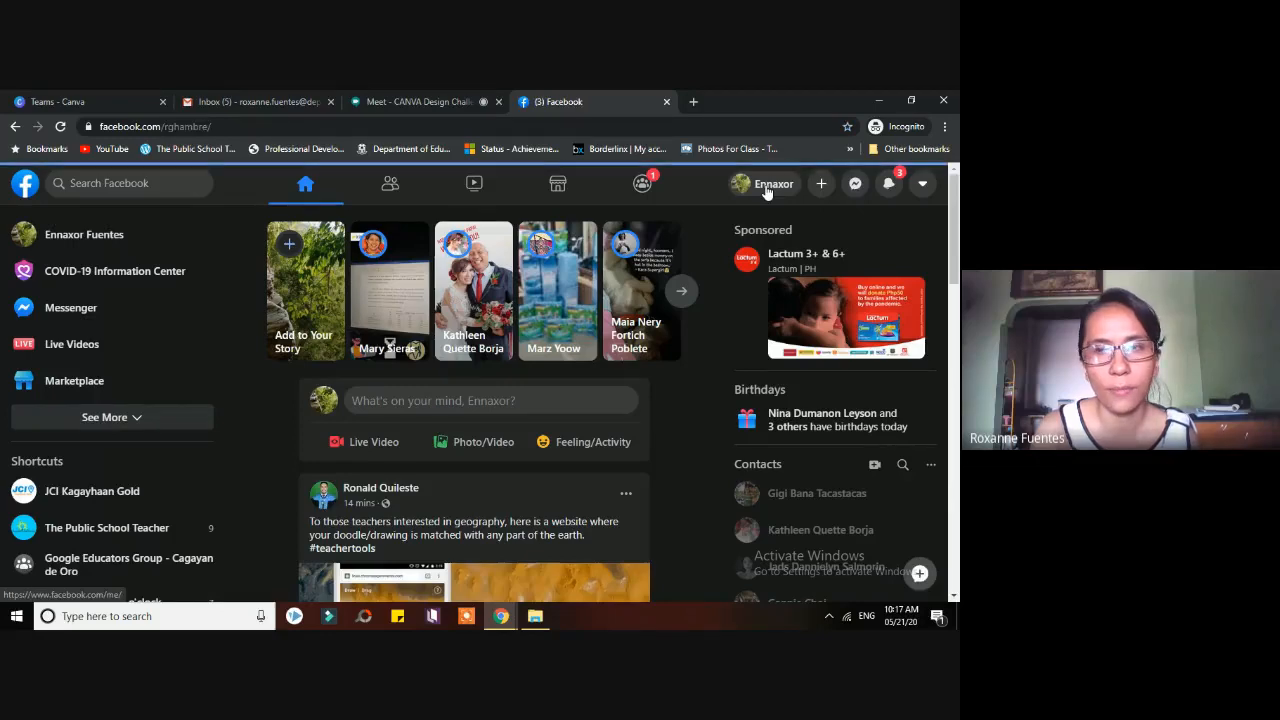
pyautogui.click(773, 183)
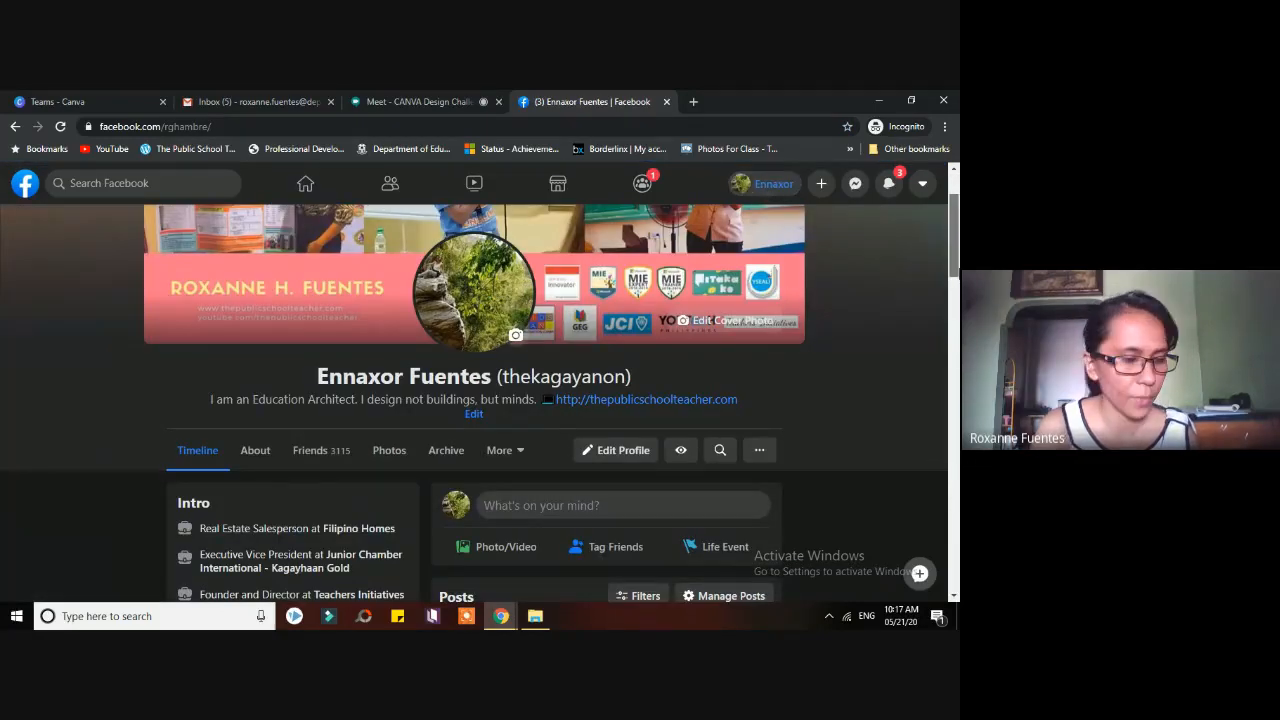
pyautogui.scroll(3)
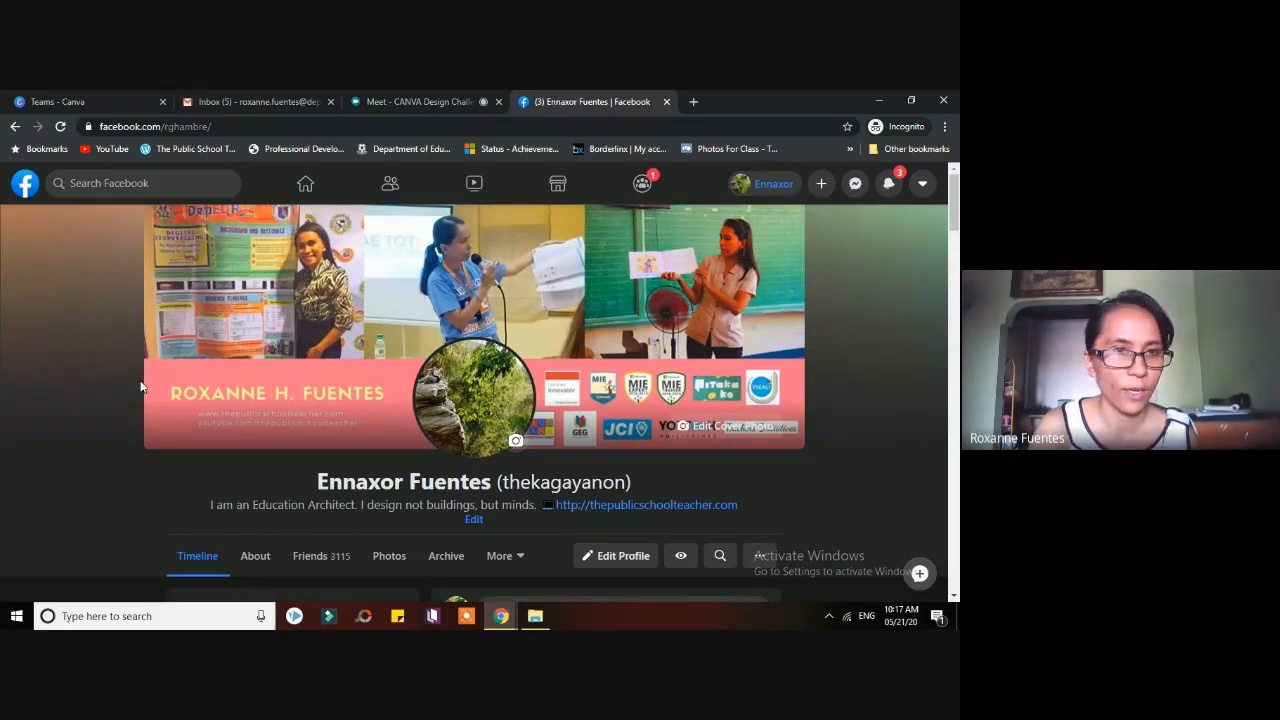
pyautogui.moveTo(765, 280)
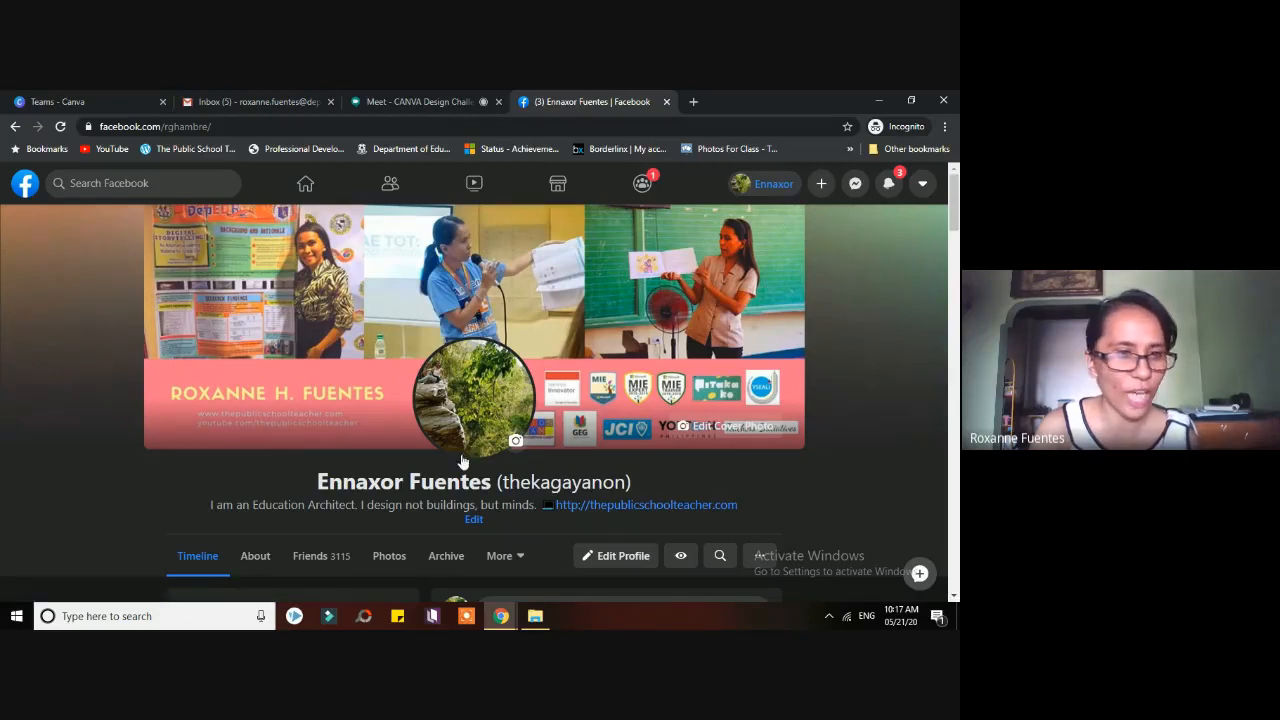
pyautogui.moveTo(613, 440)
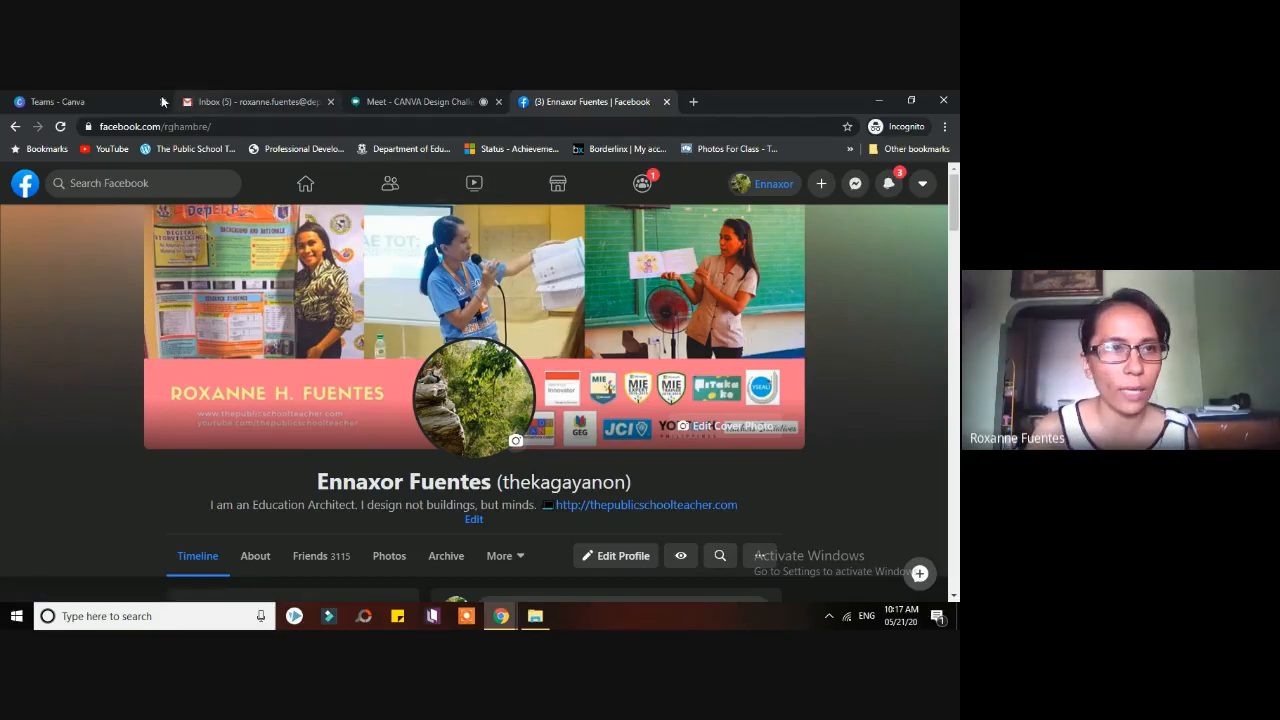
pyautogui.click(57, 101)
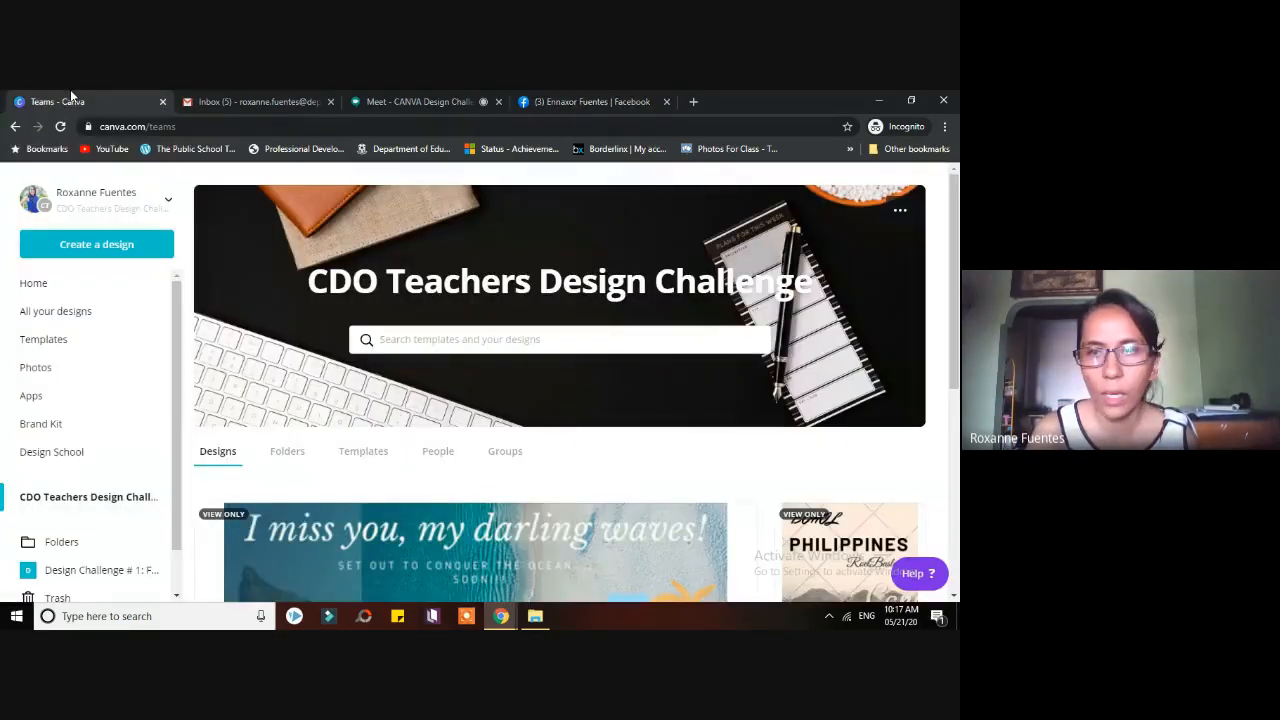
pyautogui.moveTo(408, 518)
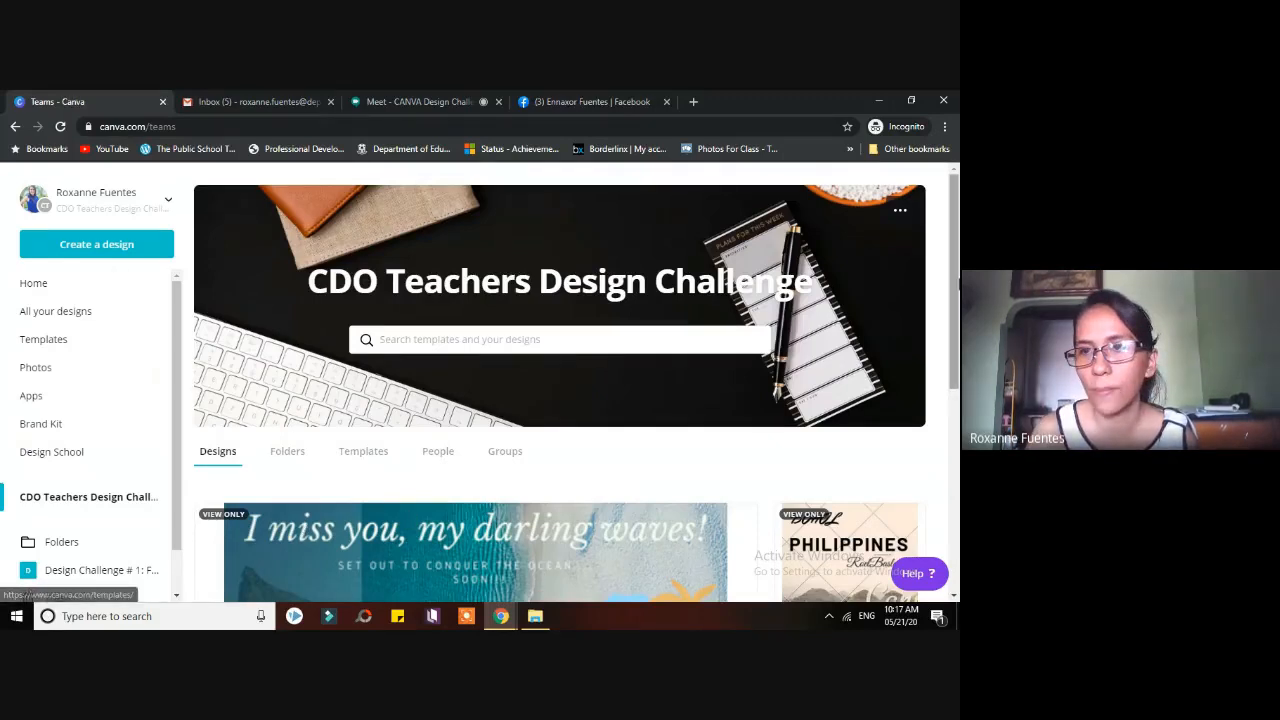
# Step: Scroll the team Designs tab down to the Pink and Yellow Photo Beauty Hair thumbnail
pyautogui.scroll(-3)
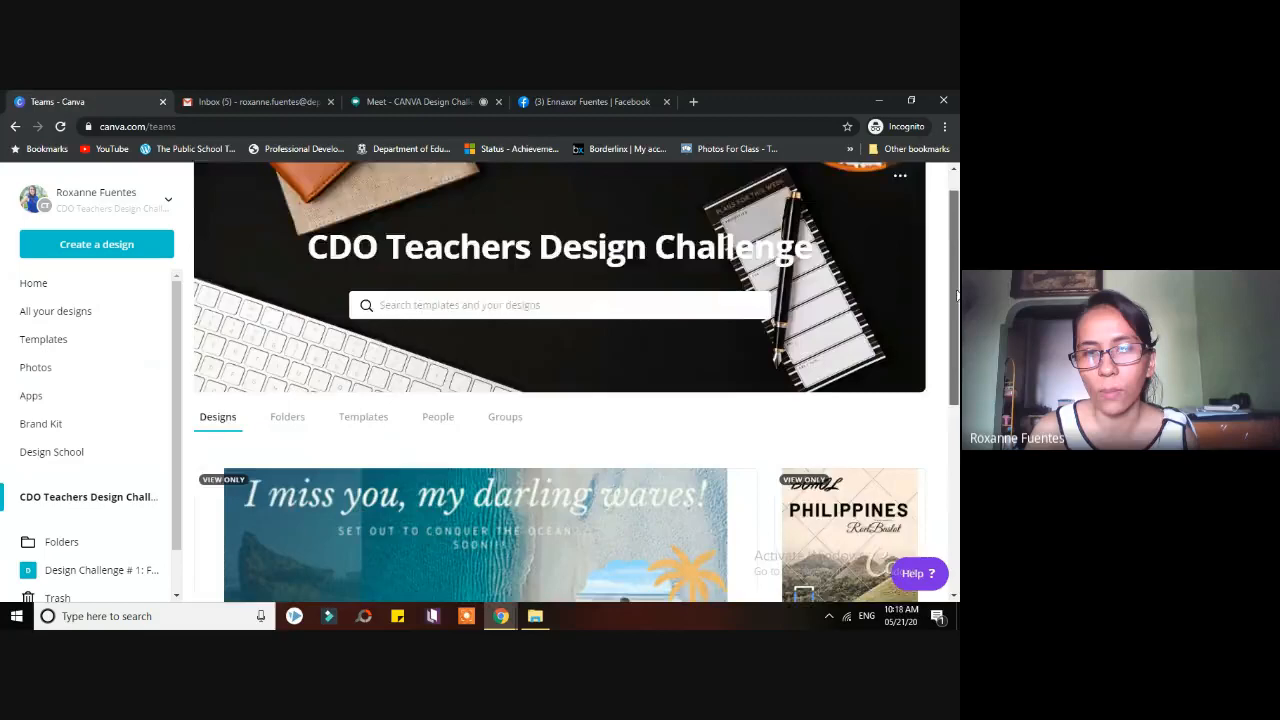
pyautogui.scroll(-3)
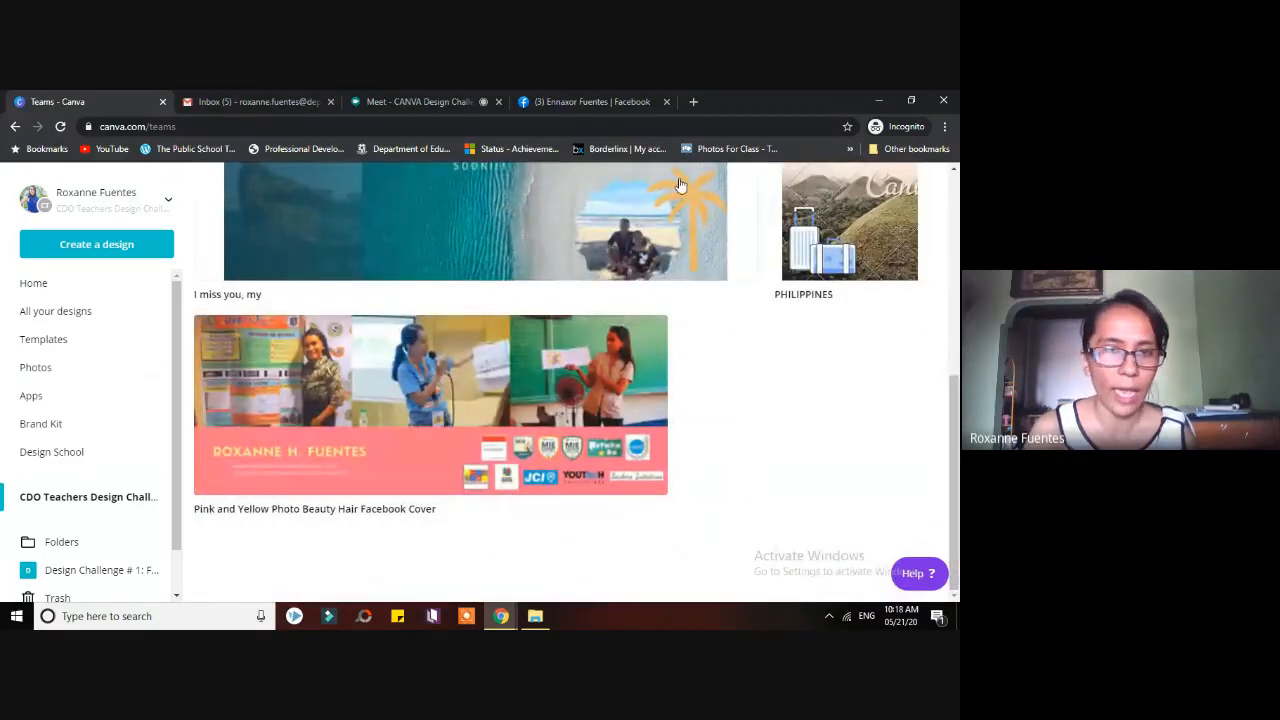
pyautogui.moveTo(585, 388)
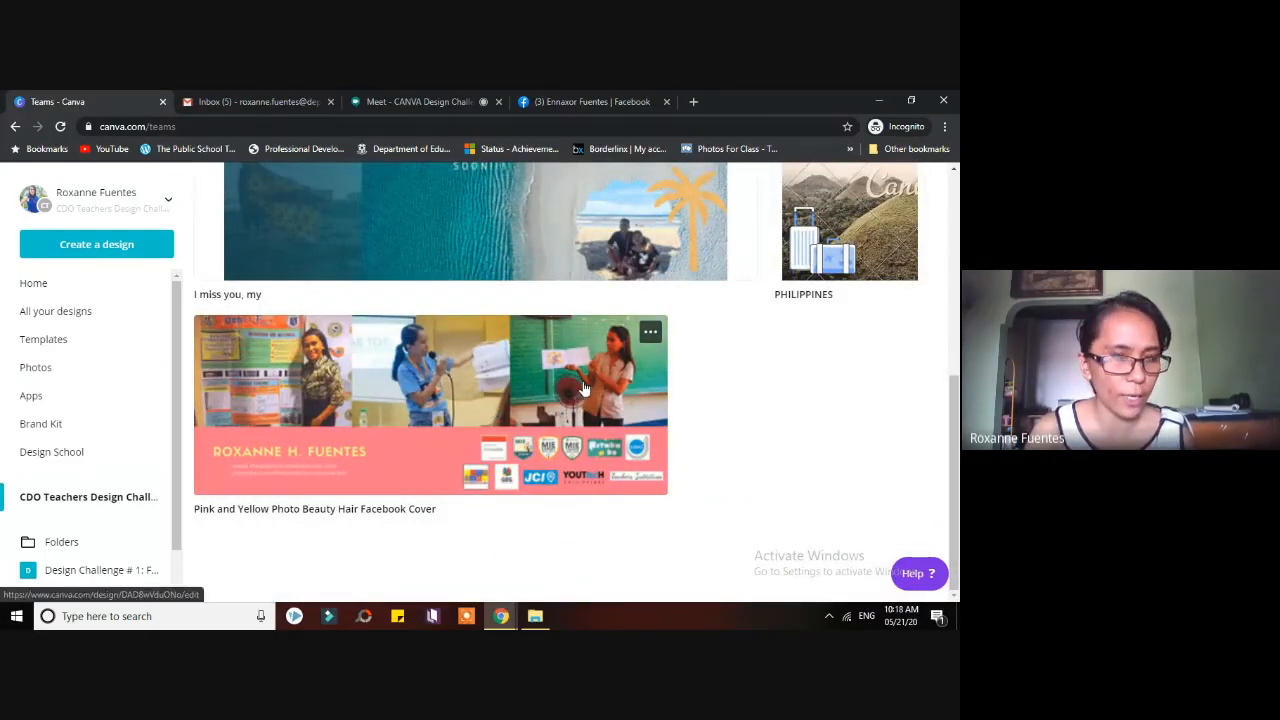
pyautogui.moveTo(290, 325)
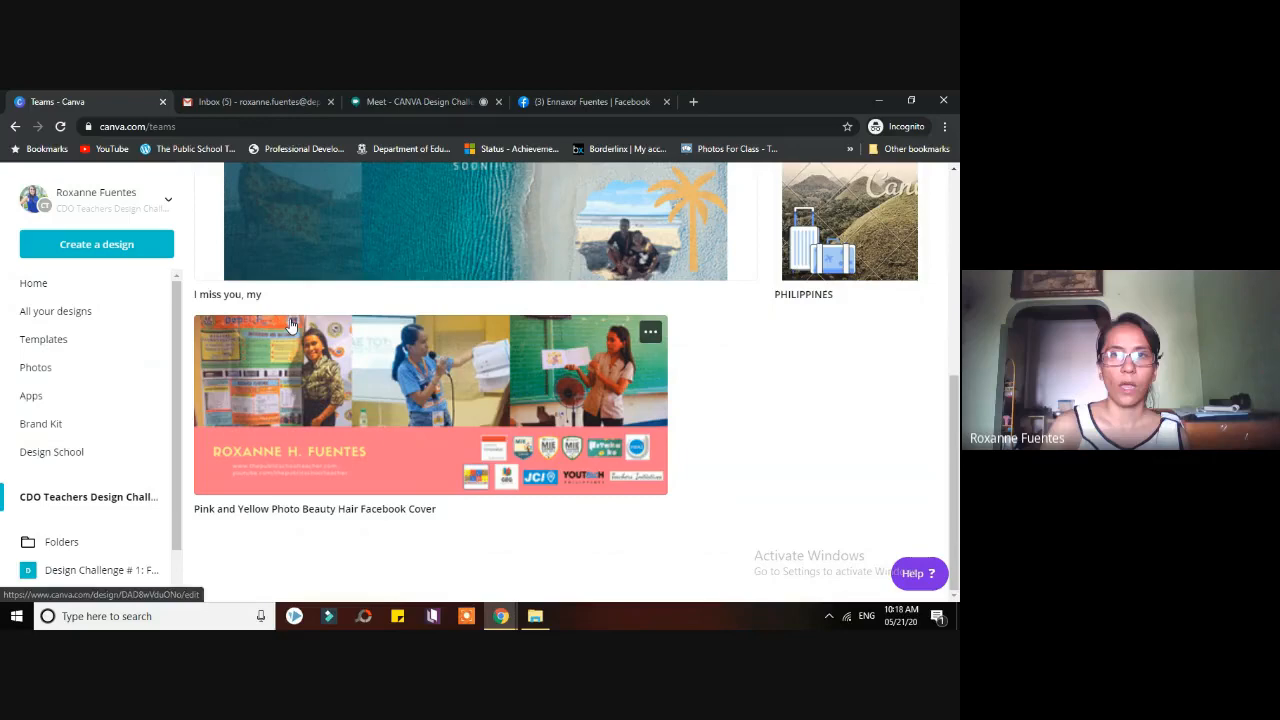
pyautogui.scroll(3)
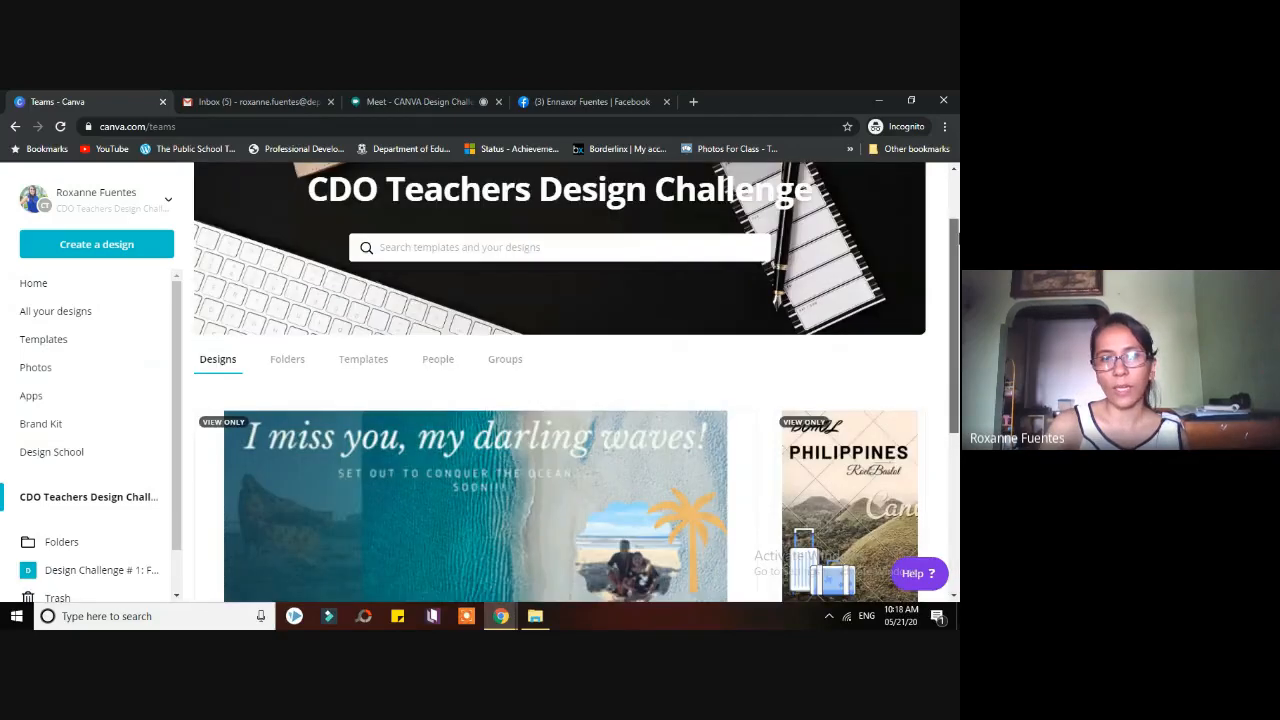
pyautogui.scroll(-3)
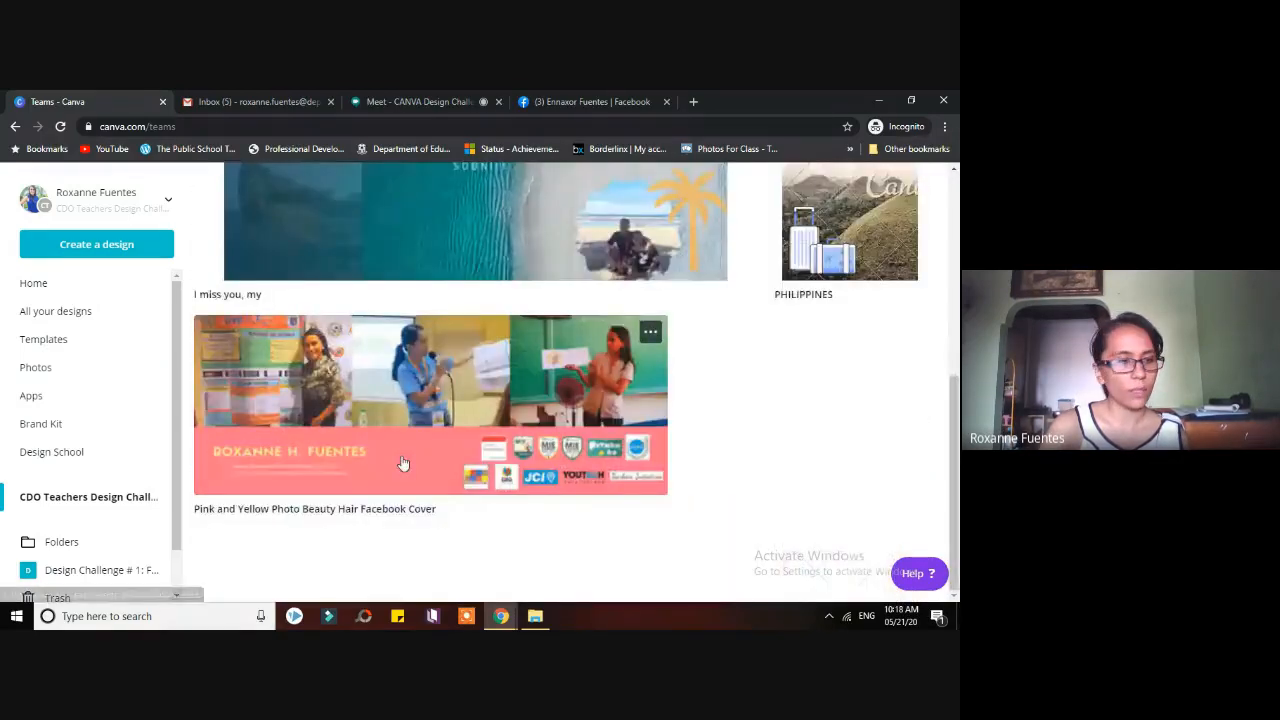
pyautogui.moveTo(415, 451)
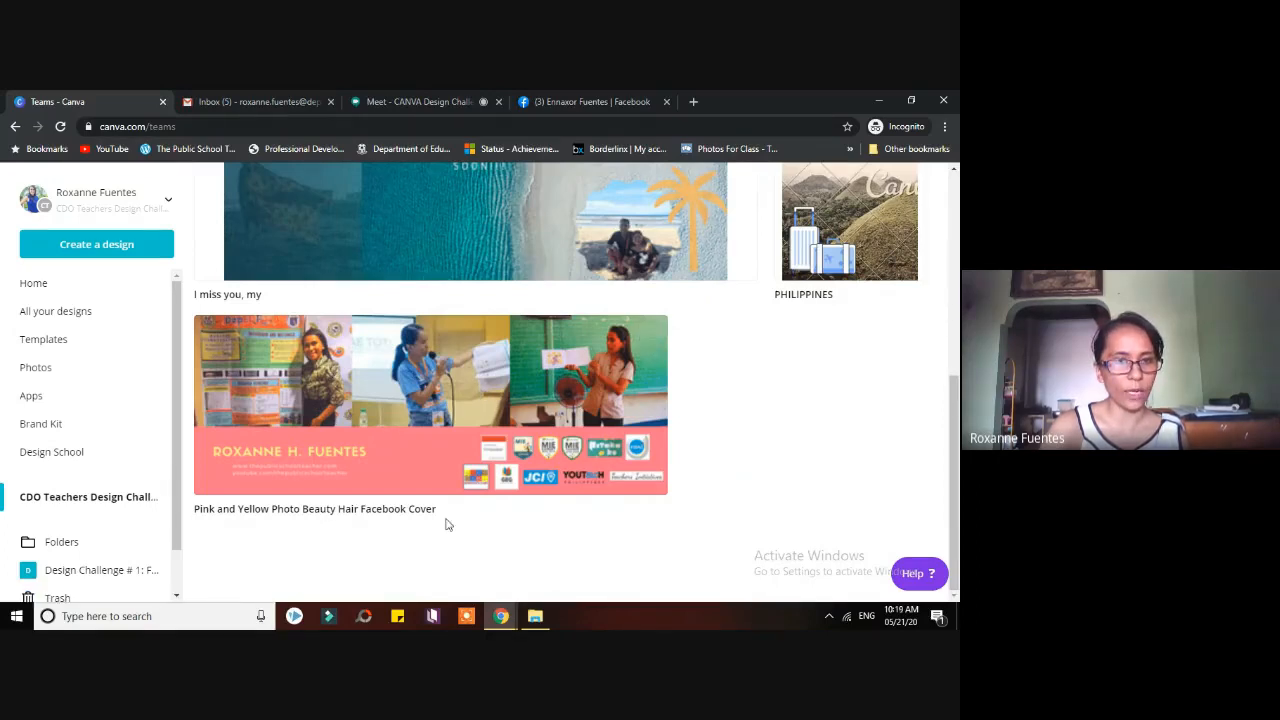
# Step: Open the Pink and Yellow Photo Beauty Hair Facebook Cover details and make a copy
pyautogui.click(430, 404)
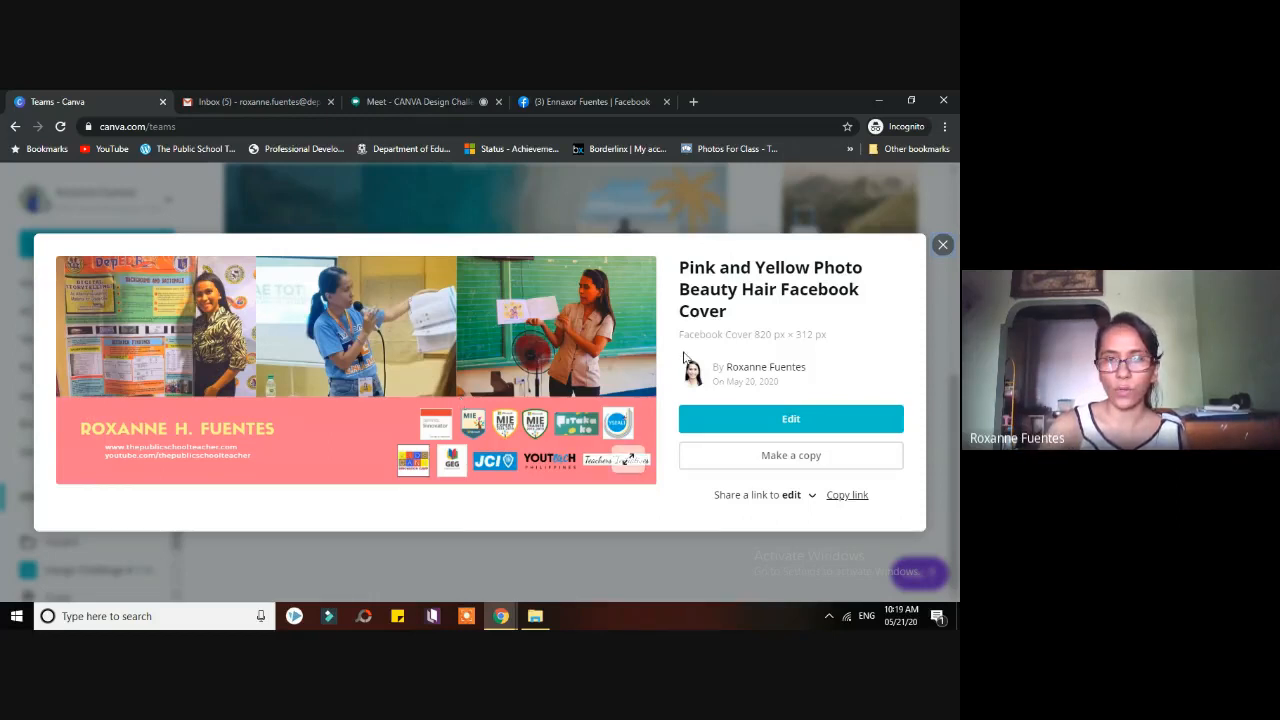
pyautogui.moveTo(815, 400)
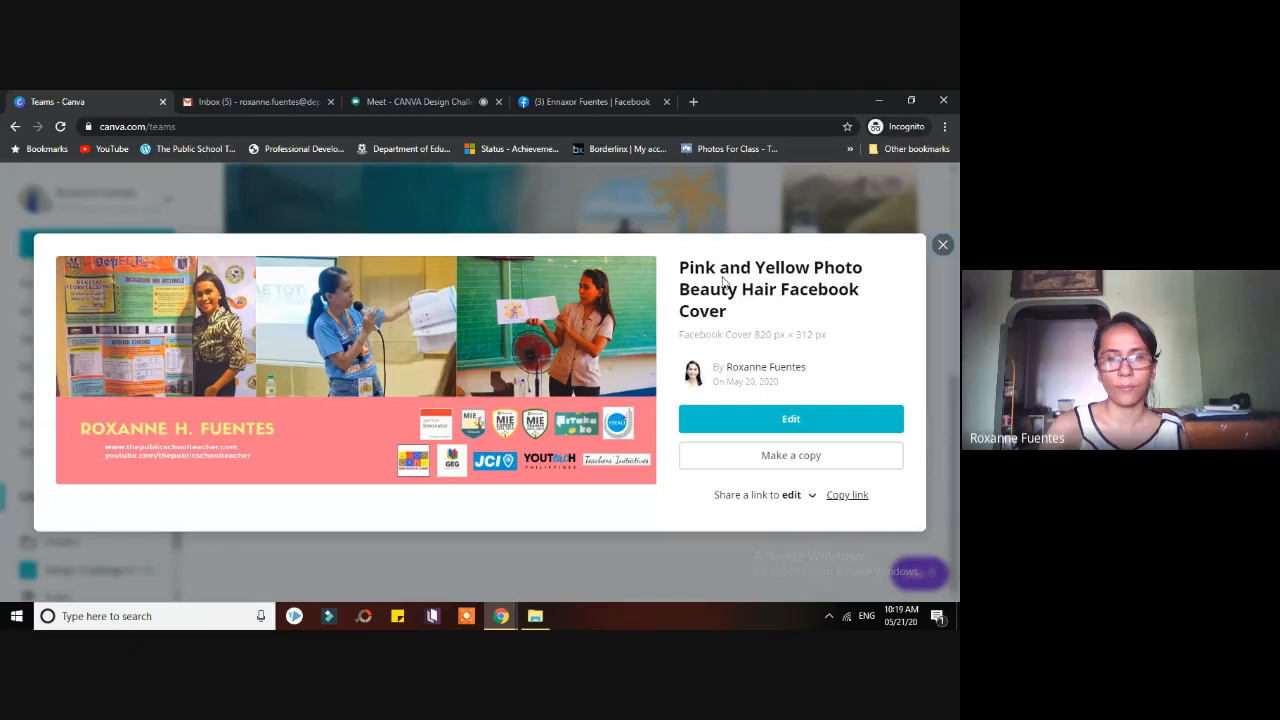
pyautogui.moveTo(741, 488)
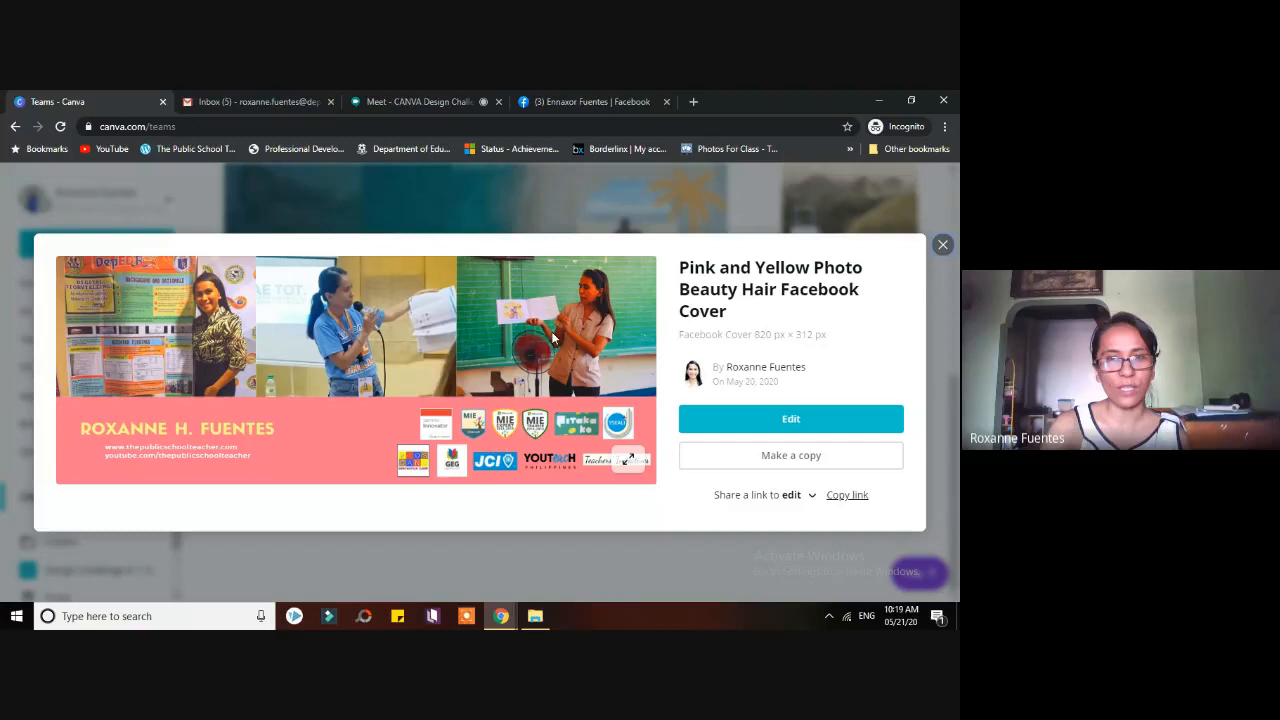
pyautogui.moveTo(771, 317)
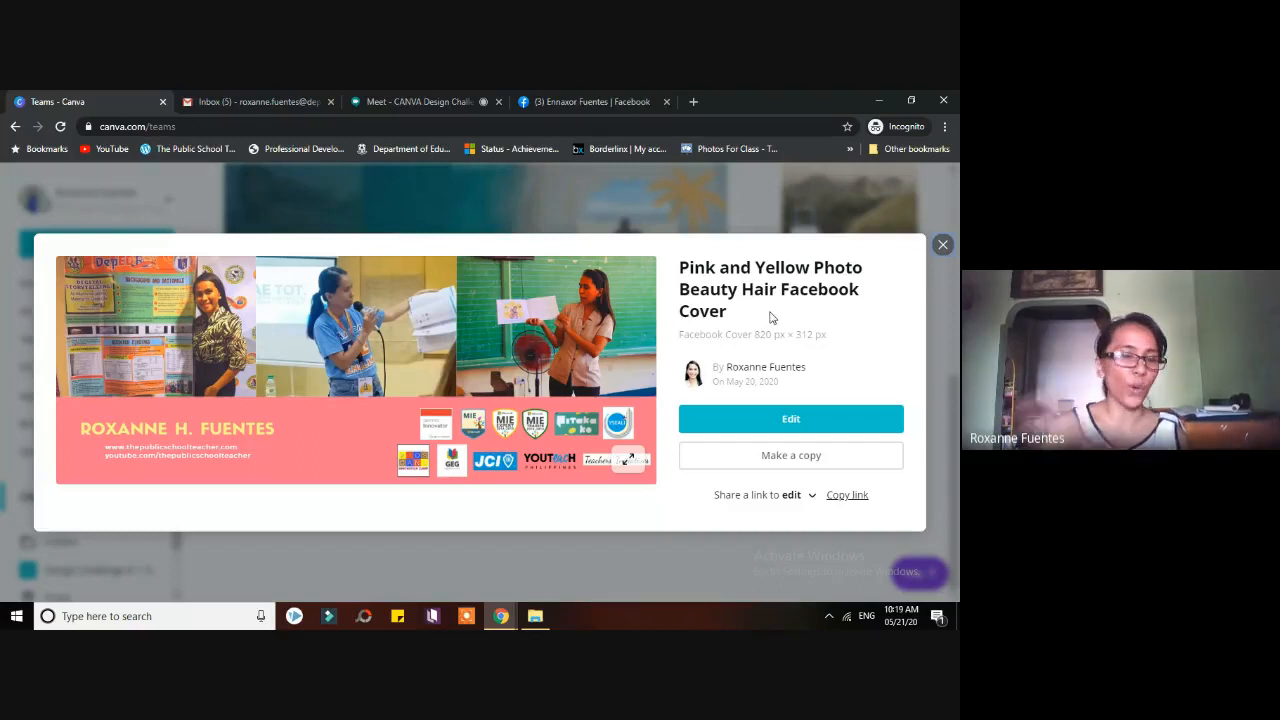
pyautogui.moveTo(573, 401)
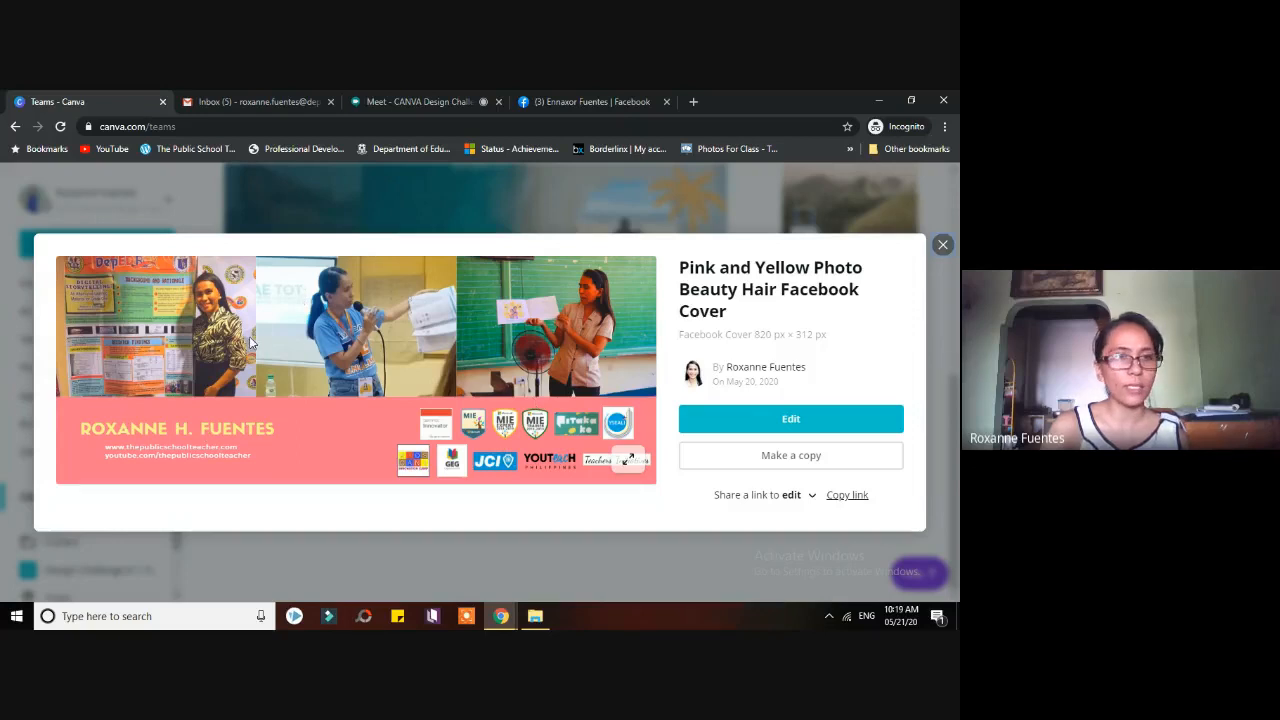
pyautogui.moveTo(775, 468)
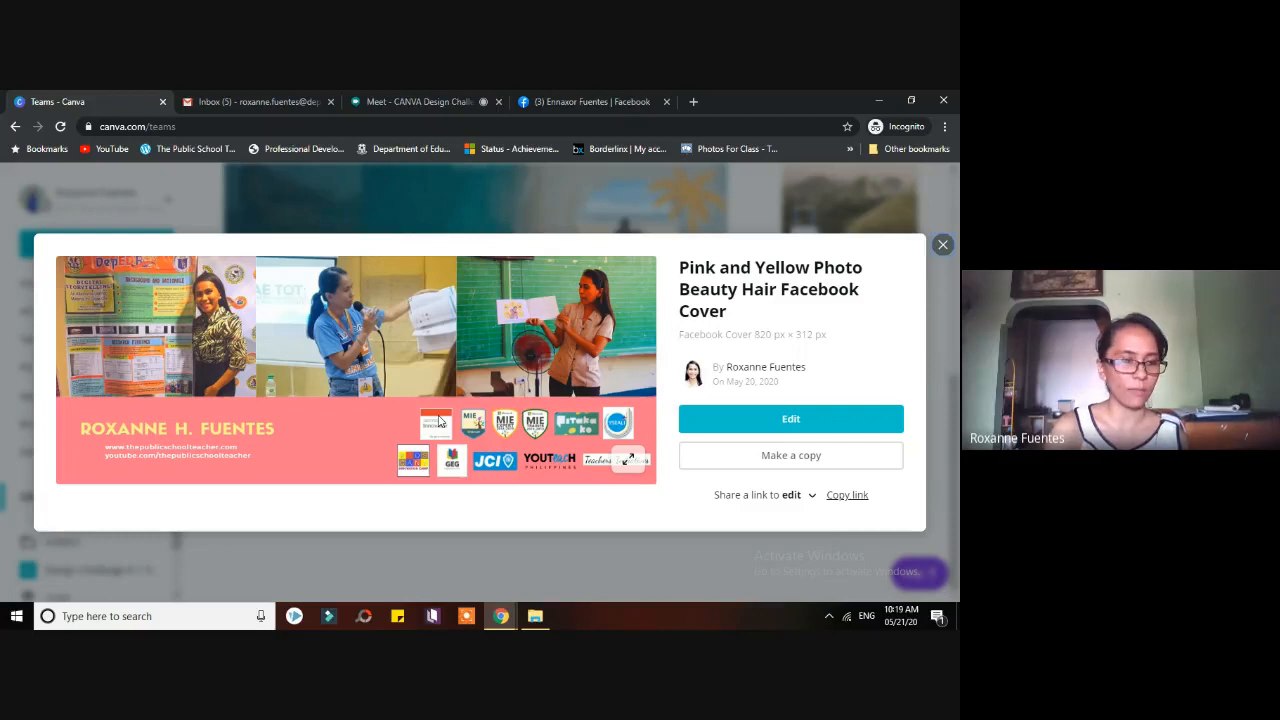
pyautogui.moveTo(470, 345)
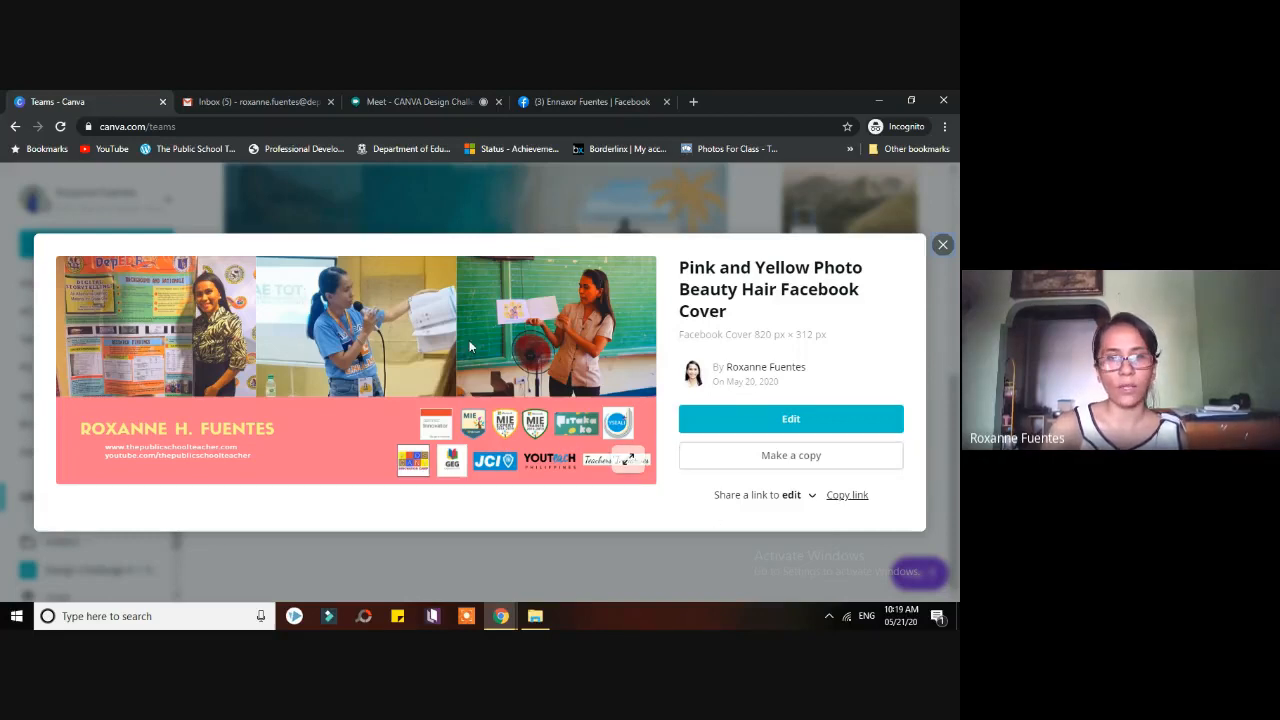
pyautogui.moveTo(550, 303)
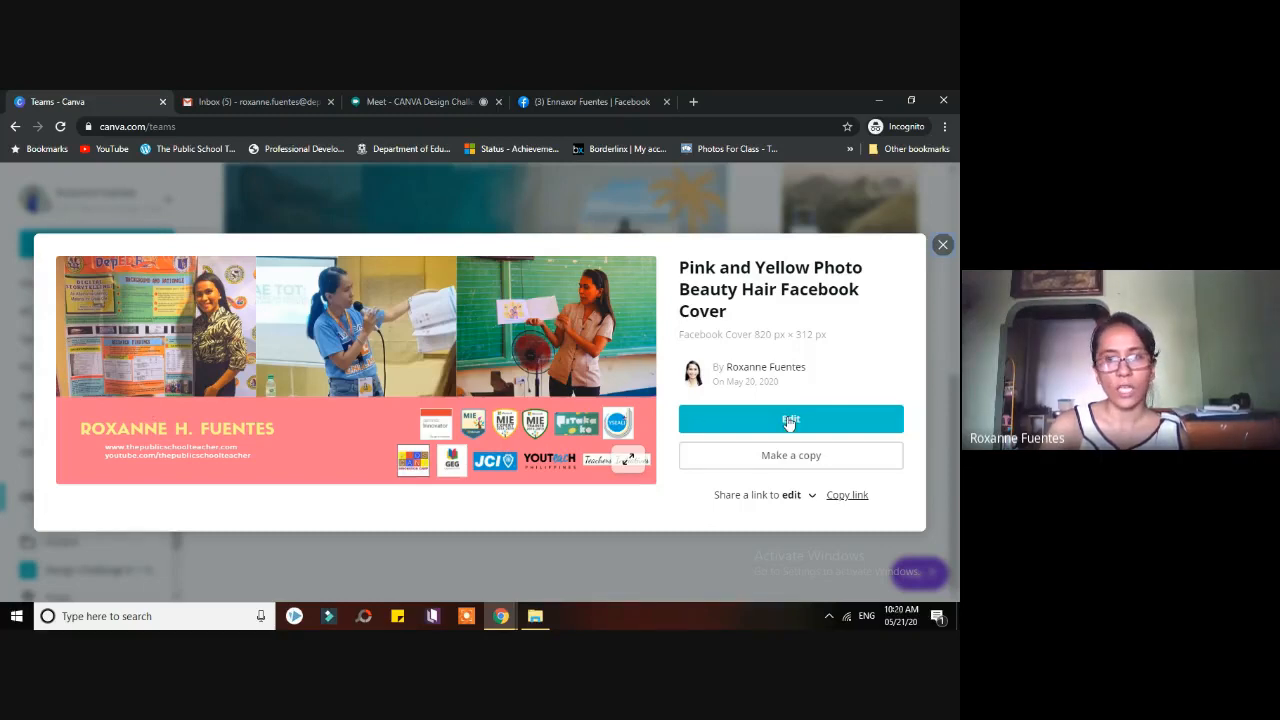
pyautogui.moveTo(790, 456)
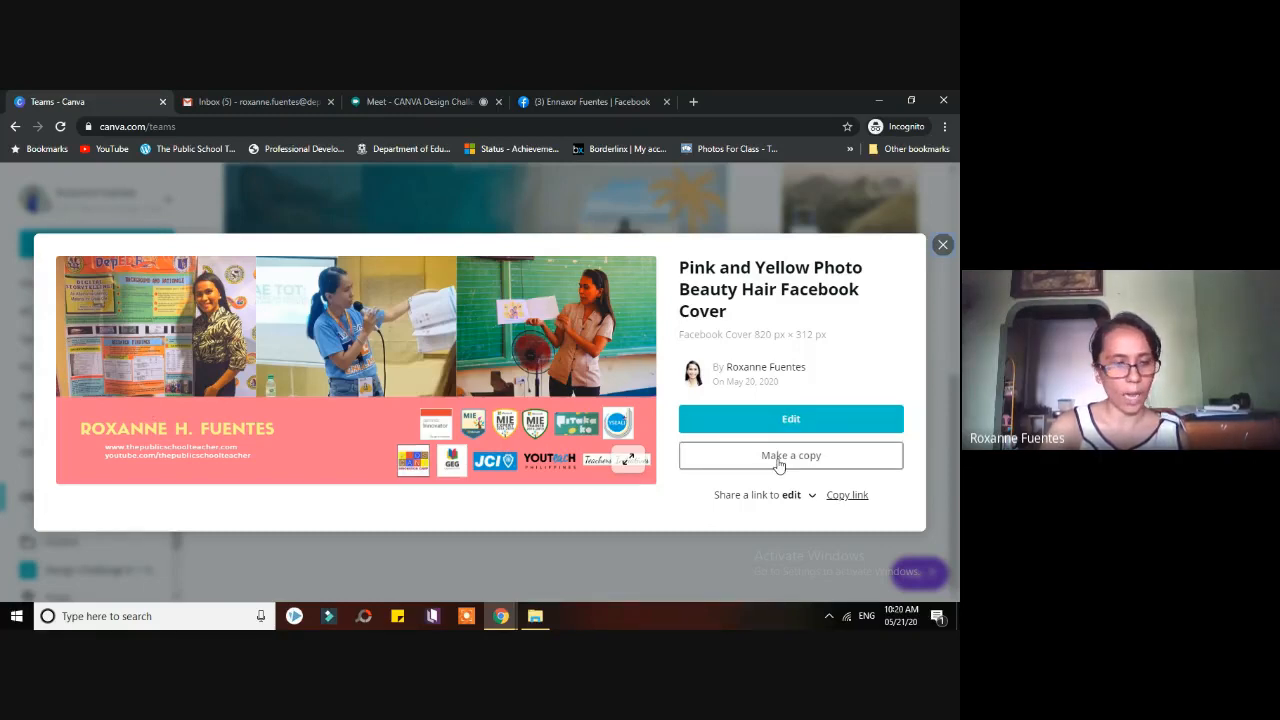
pyautogui.click(790, 455)
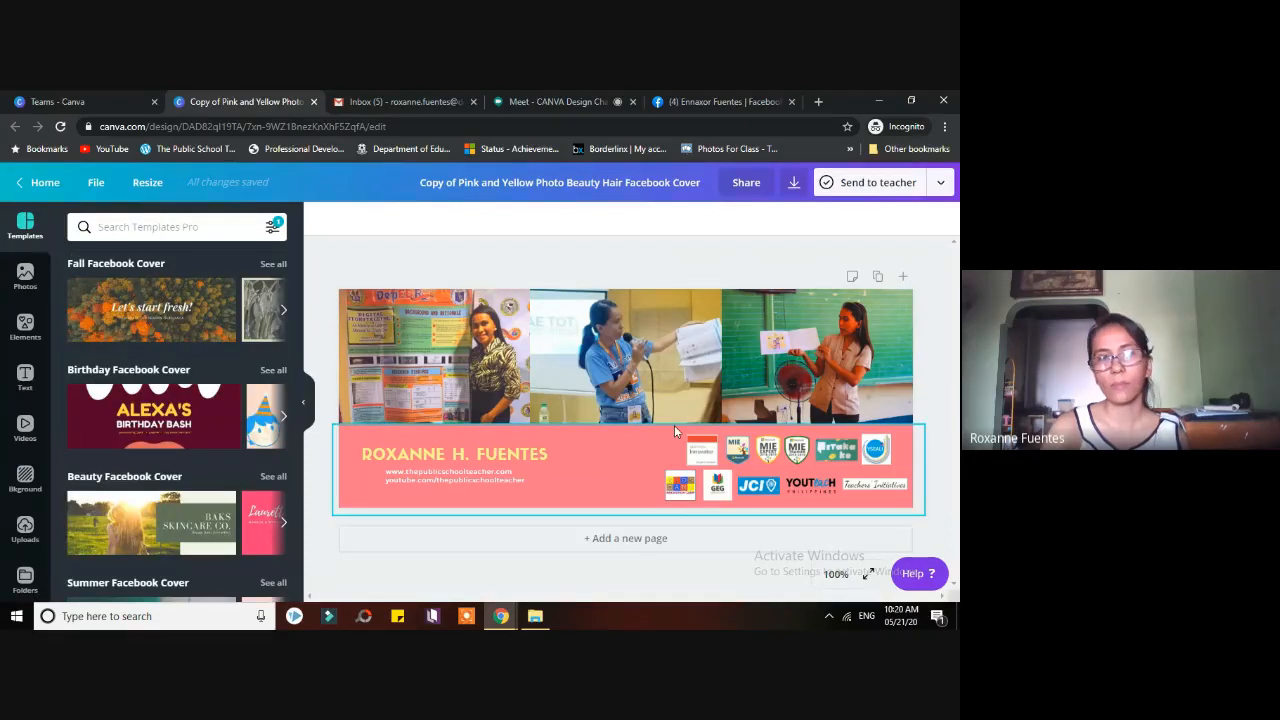
# Step: Select the pink name banner, the photo grid and the name text to inspect them
pyautogui.click(860, 380)
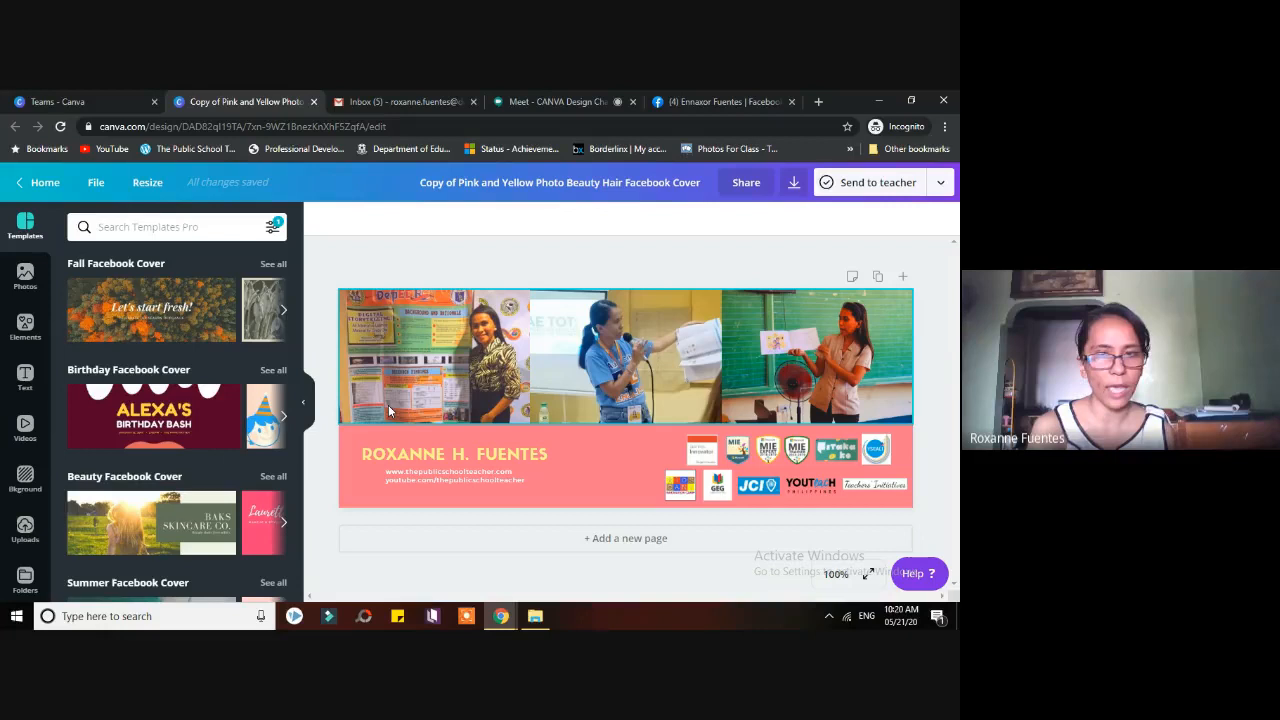
pyautogui.click(454, 465)
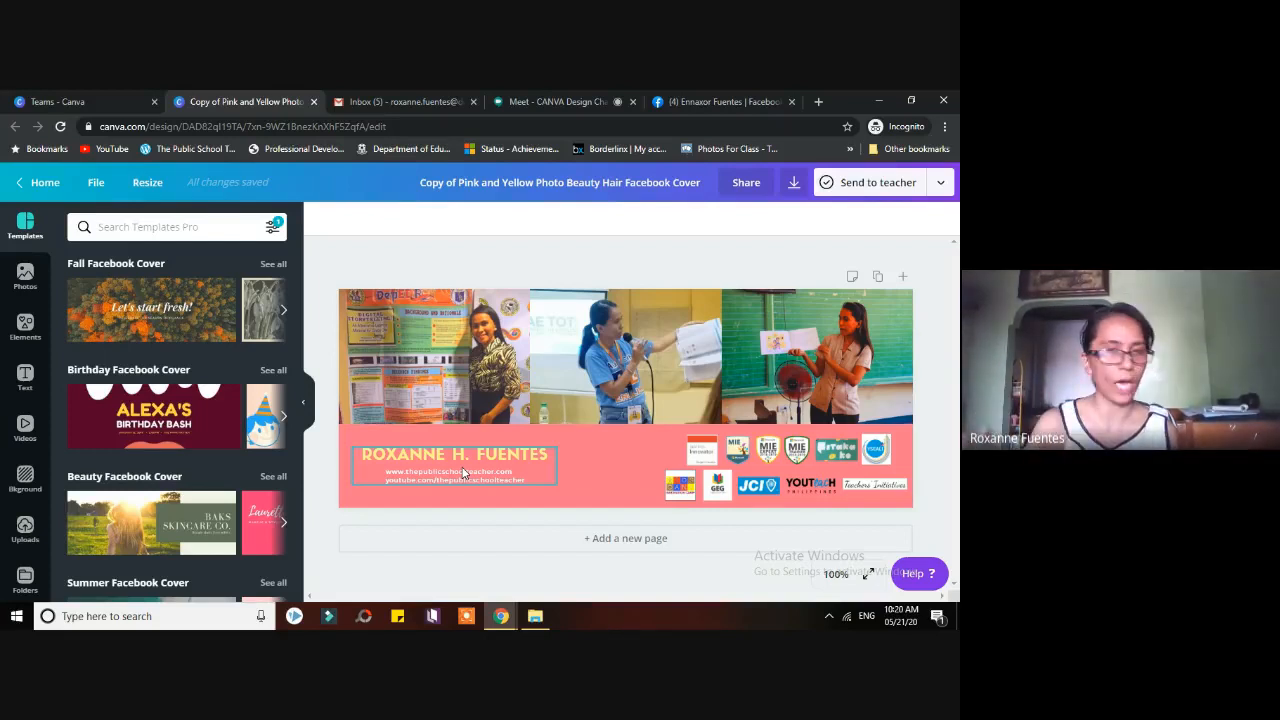
pyautogui.click(463, 528)
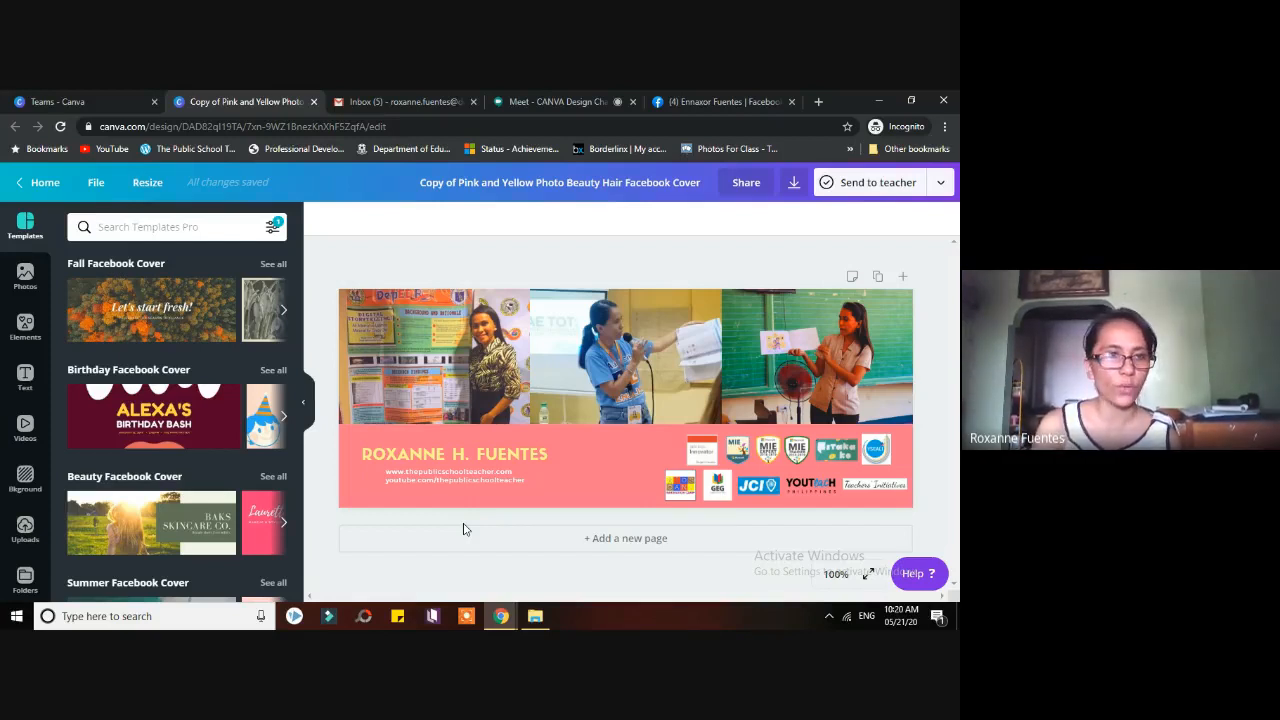
pyautogui.moveTo(25, 277)
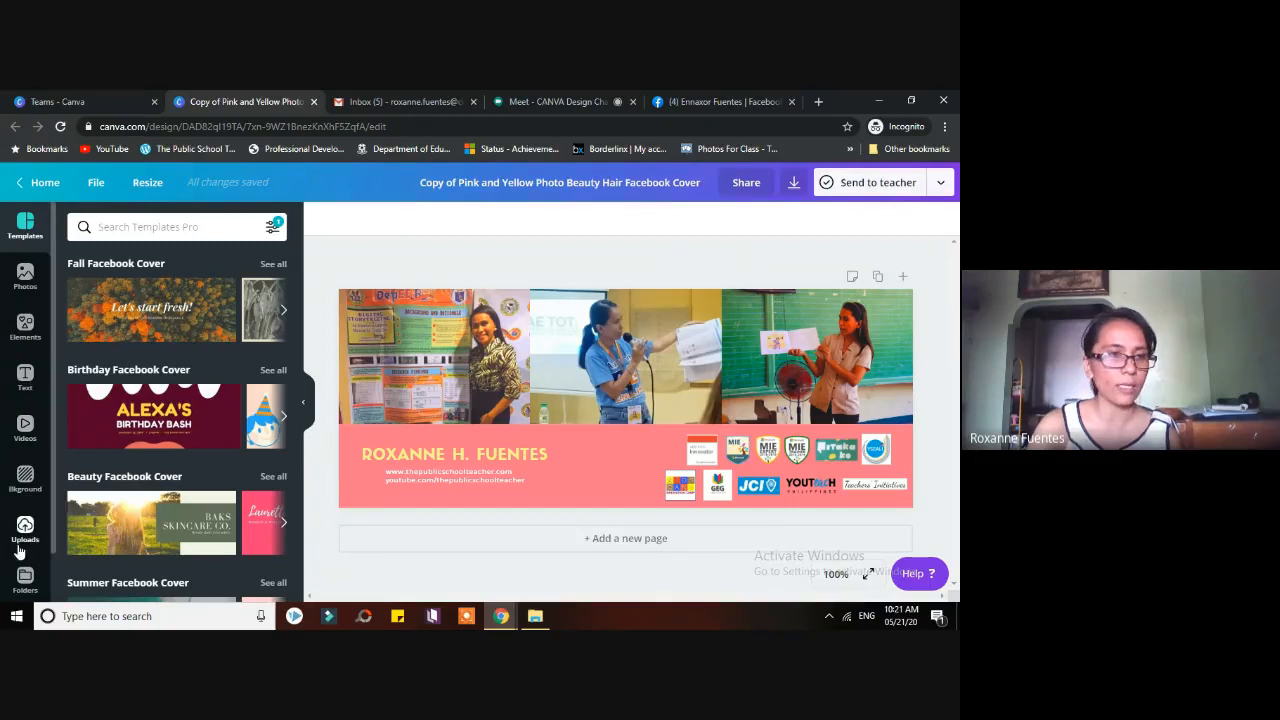
pyautogui.moveTo(24, 530)
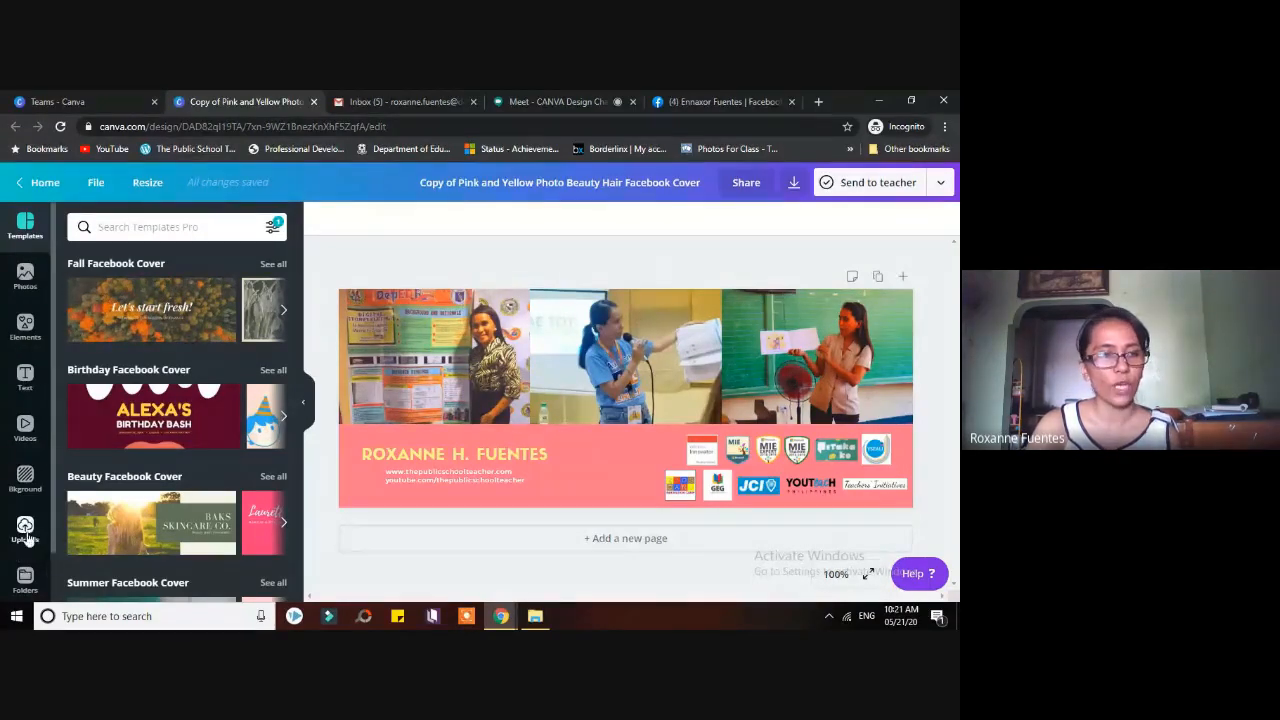
# Step: Upload the red-top portrait from the Pictures folder into the Uploads library
pyautogui.click(25, 530)
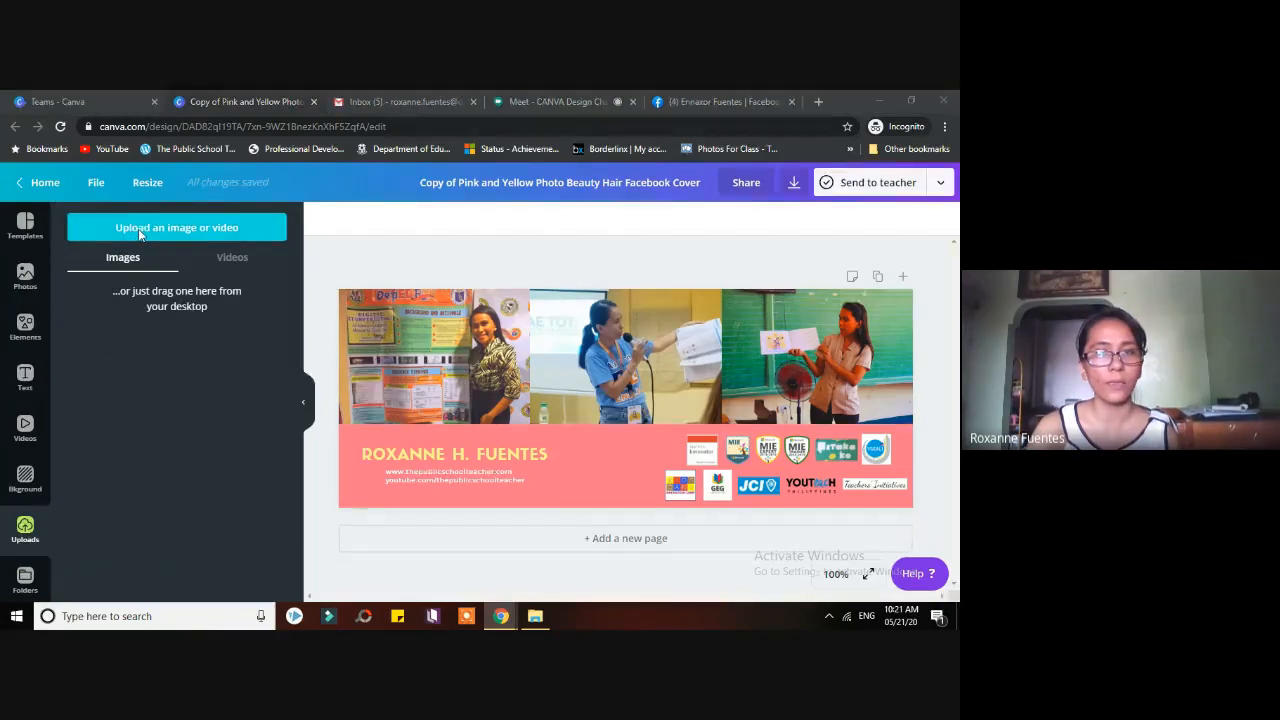
pyautogui.click(177, 227)
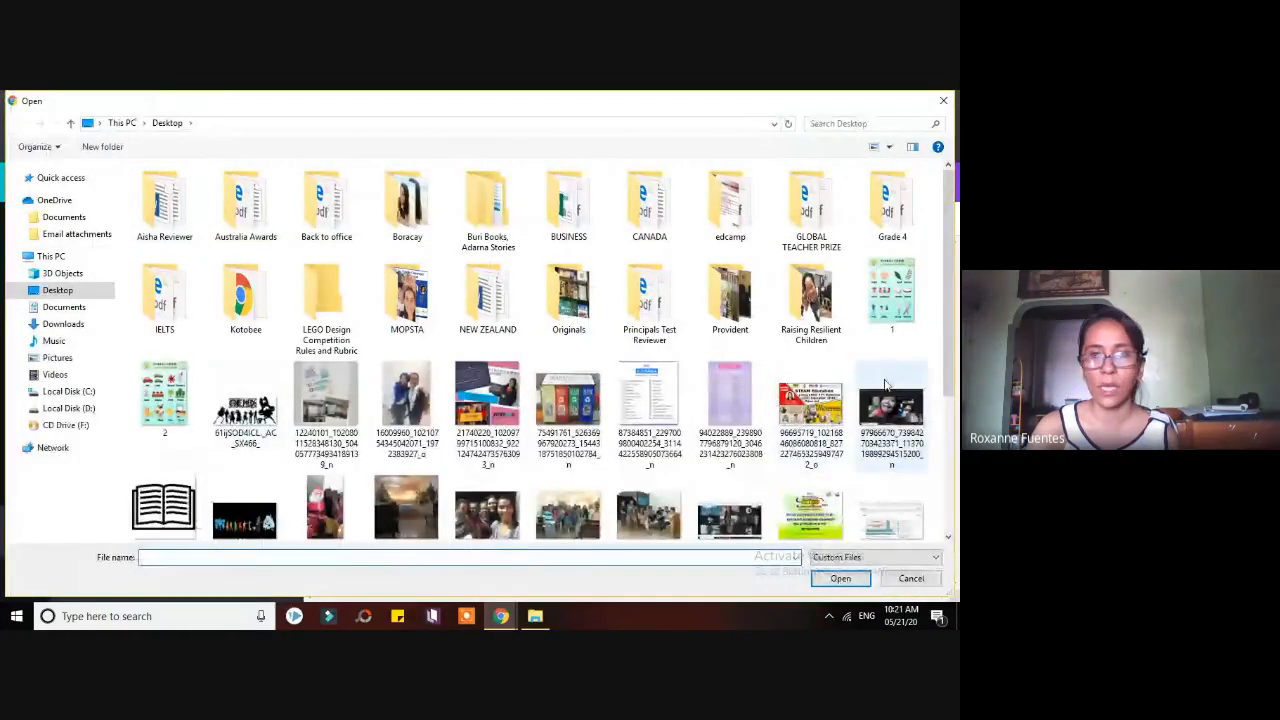
pyautogui.scroll(-3)
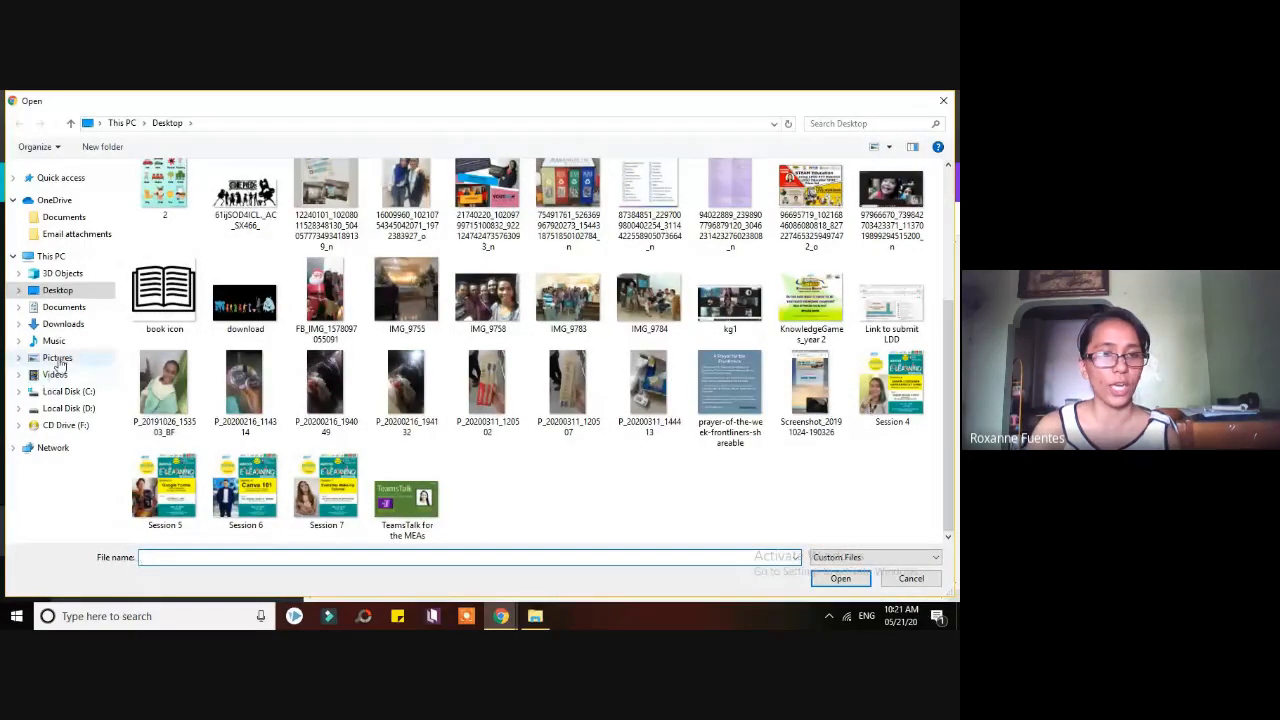
pyautogui.click(57, 357)
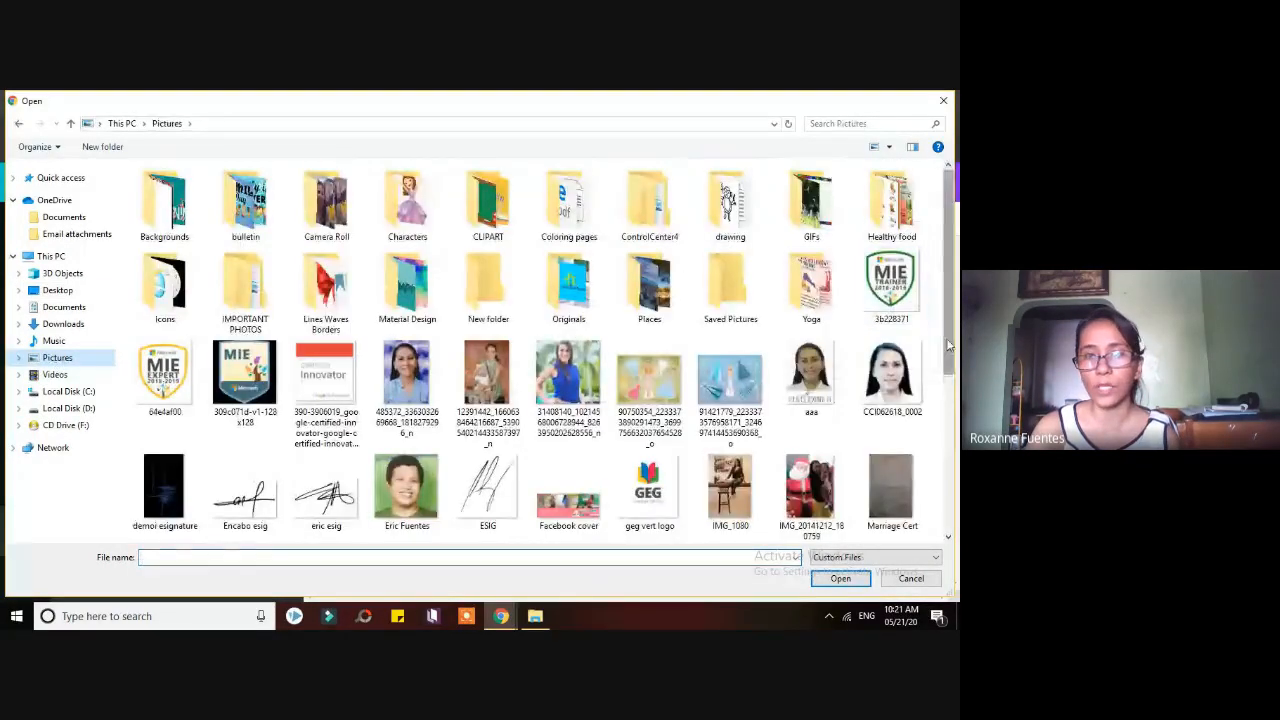
pyautogui.scroll(-3)
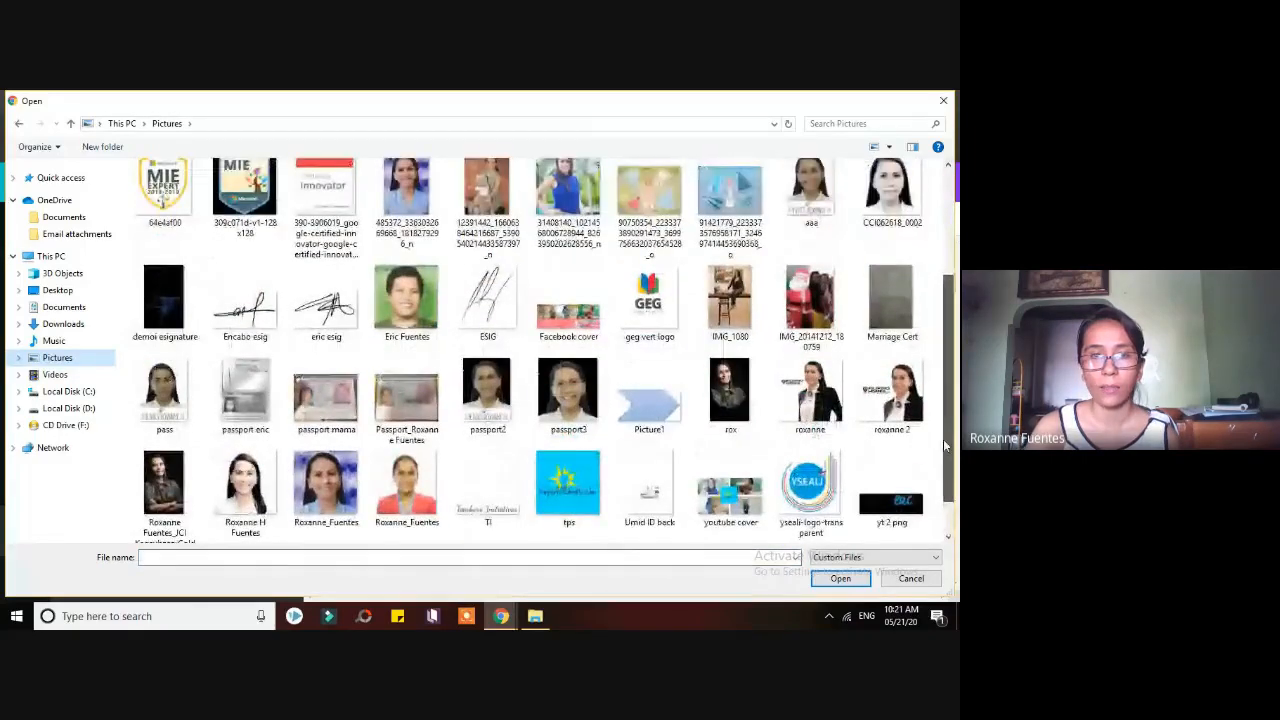
pyautogui.click(406, 475)
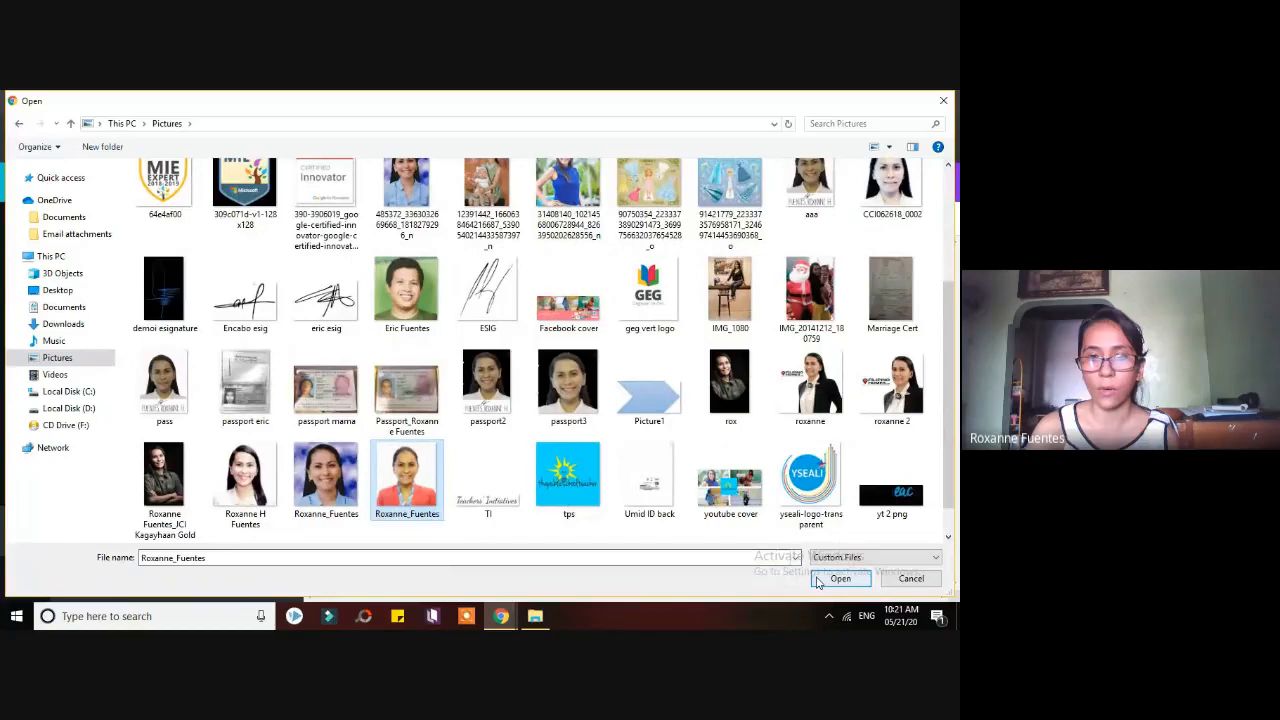
pyautogui.click(840, 578)
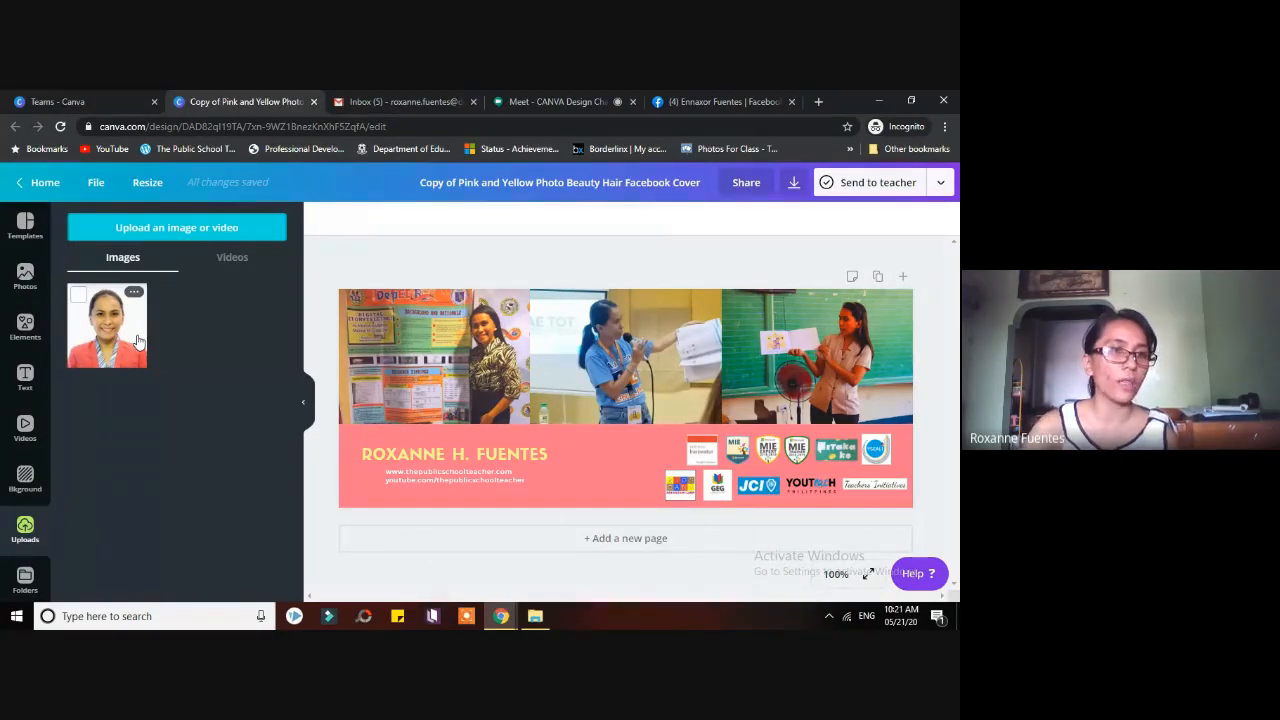
pyautogui.moveTo(130, 446)
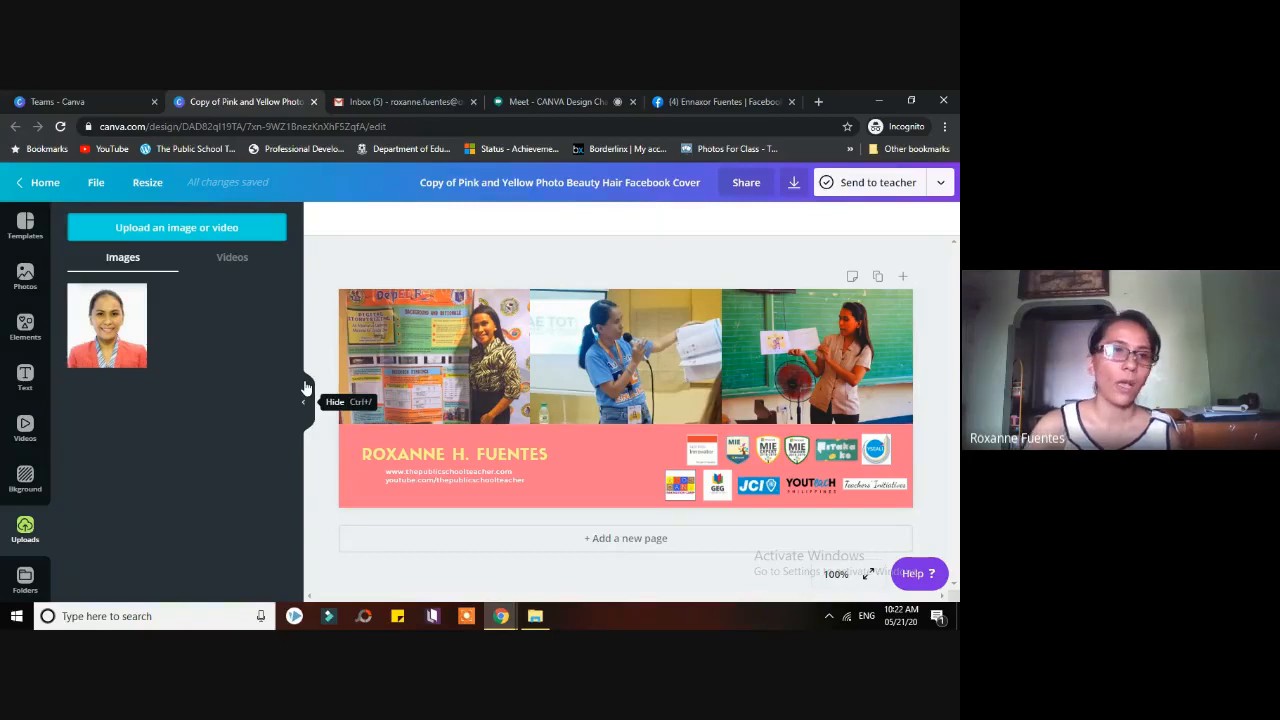
pyautogui.moveTo(200, 298)
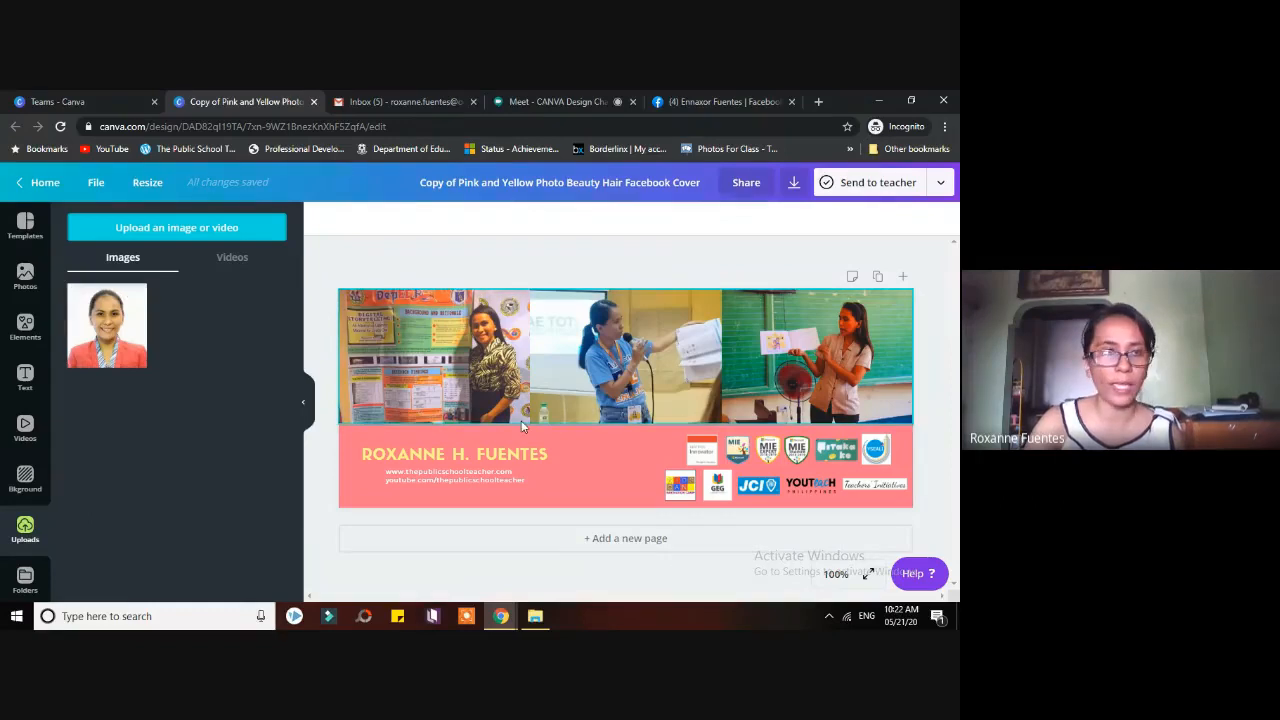
pyautogui.moveTo(107, 320)
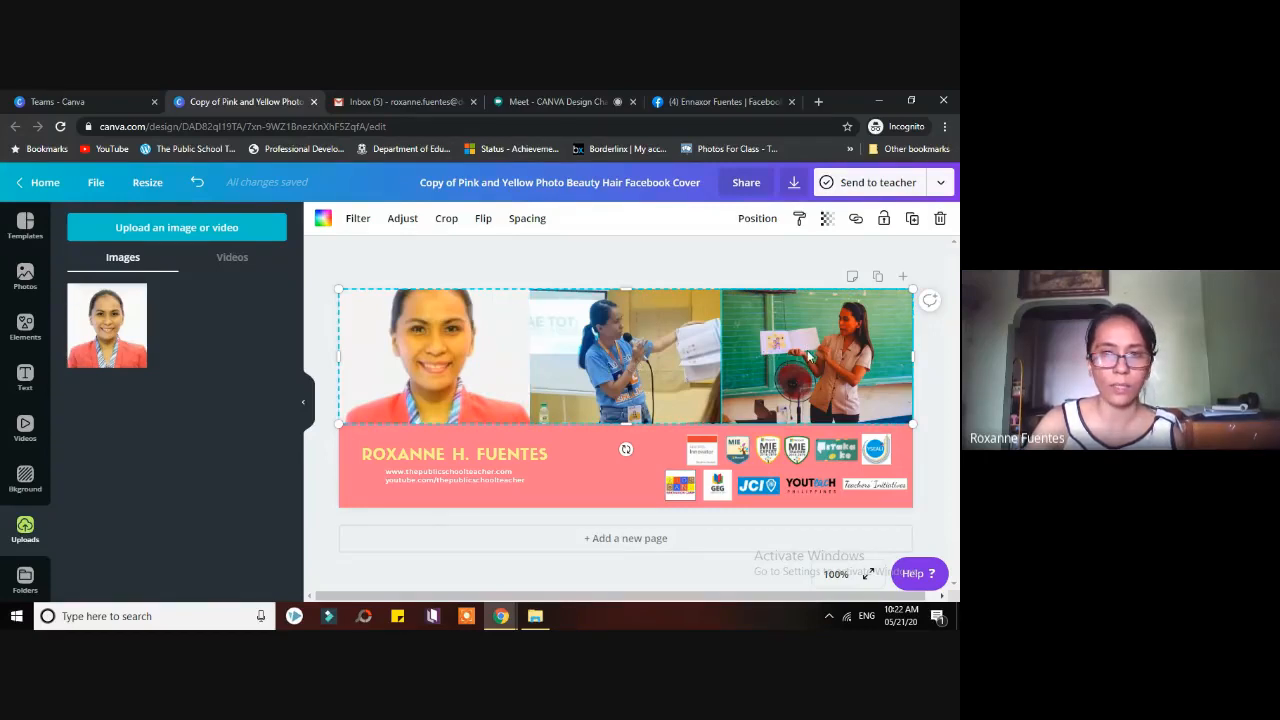
# Step: Put the red-top portrait into the leftmost photo frame of the grid
pyautogui.click(454, 454)
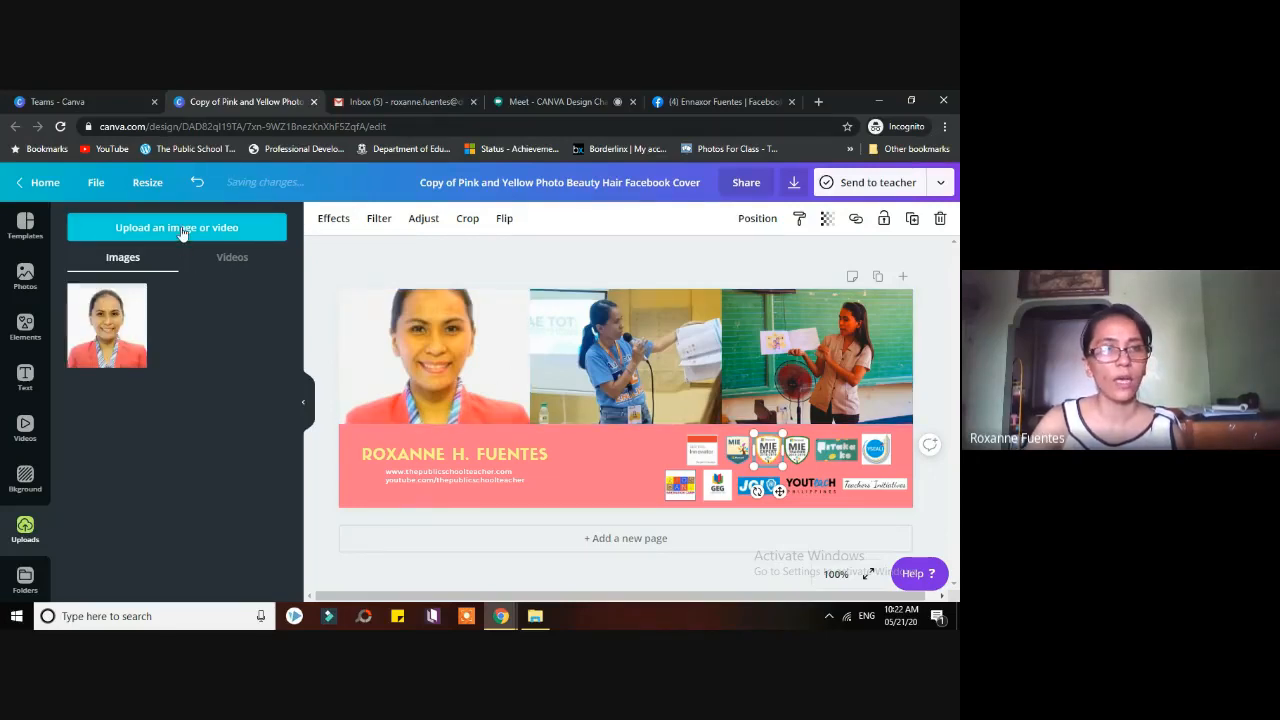
pyautogui.click(176, 227)
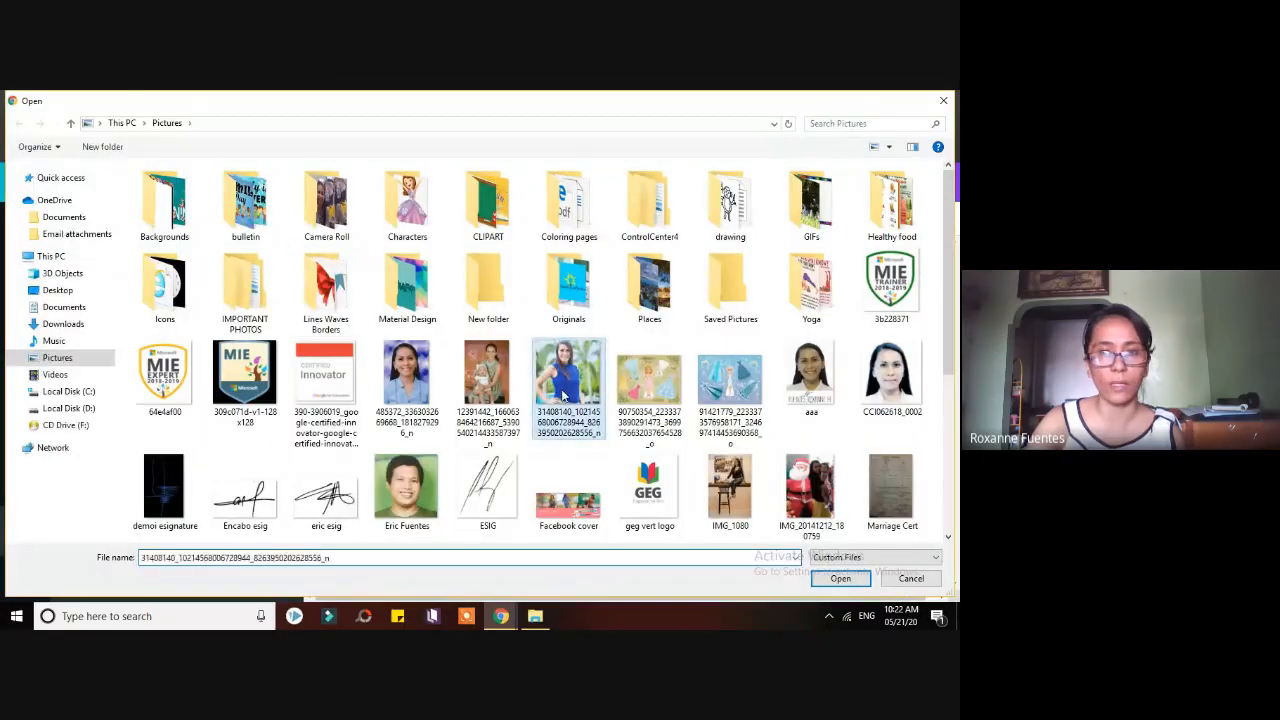
# Step: Upload the blue-top portrait and place it in the middle photo frame
pyautogui.click(840, 578)
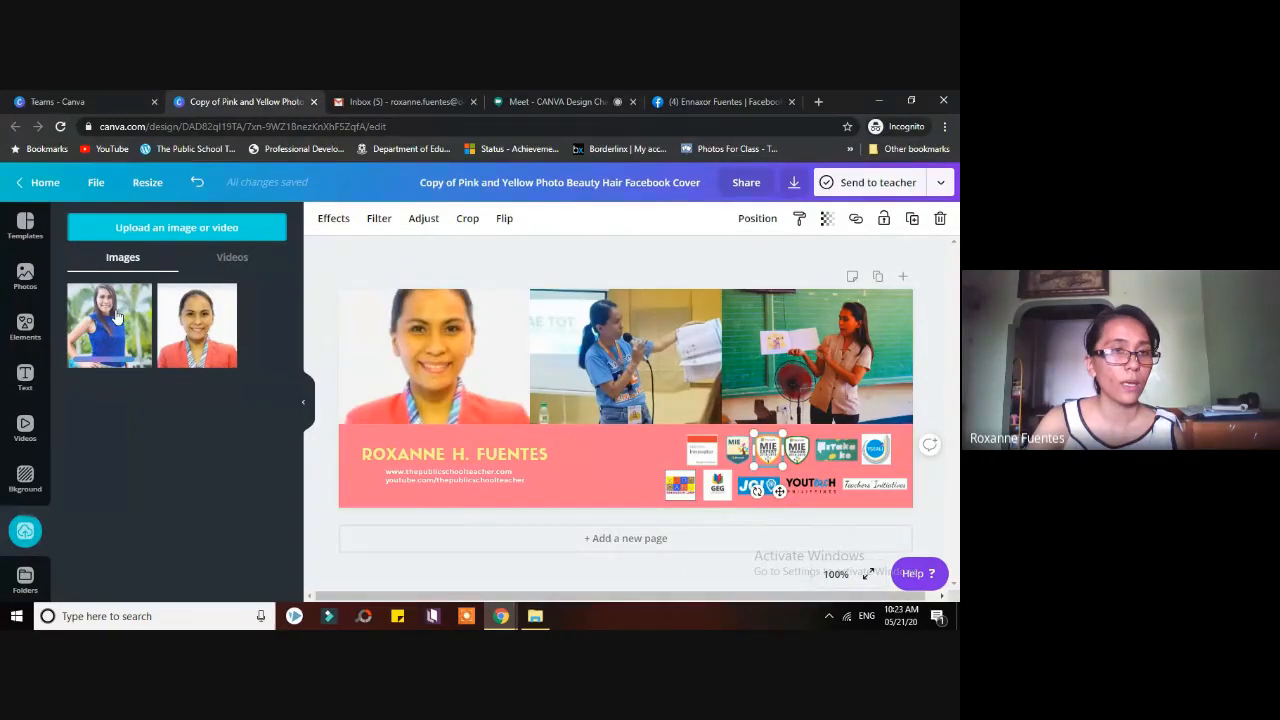
pyautogui.click(108, 325)
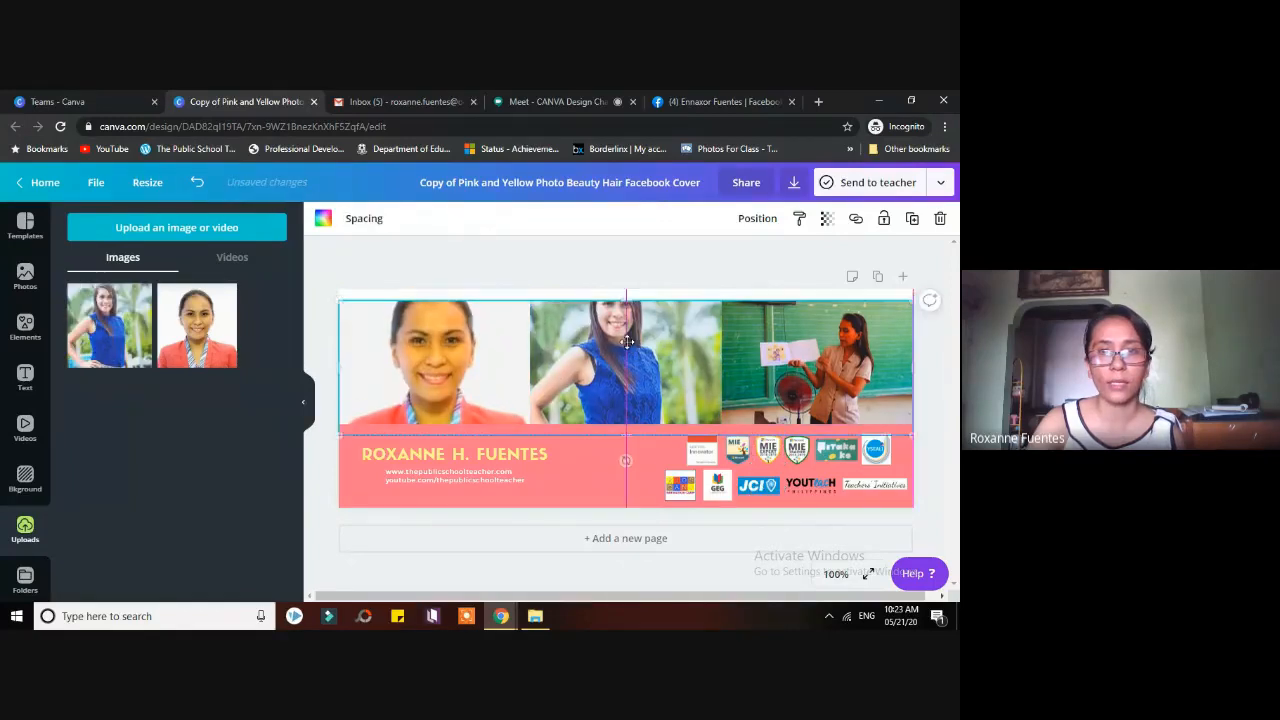
pyautogui.click(620, 360)
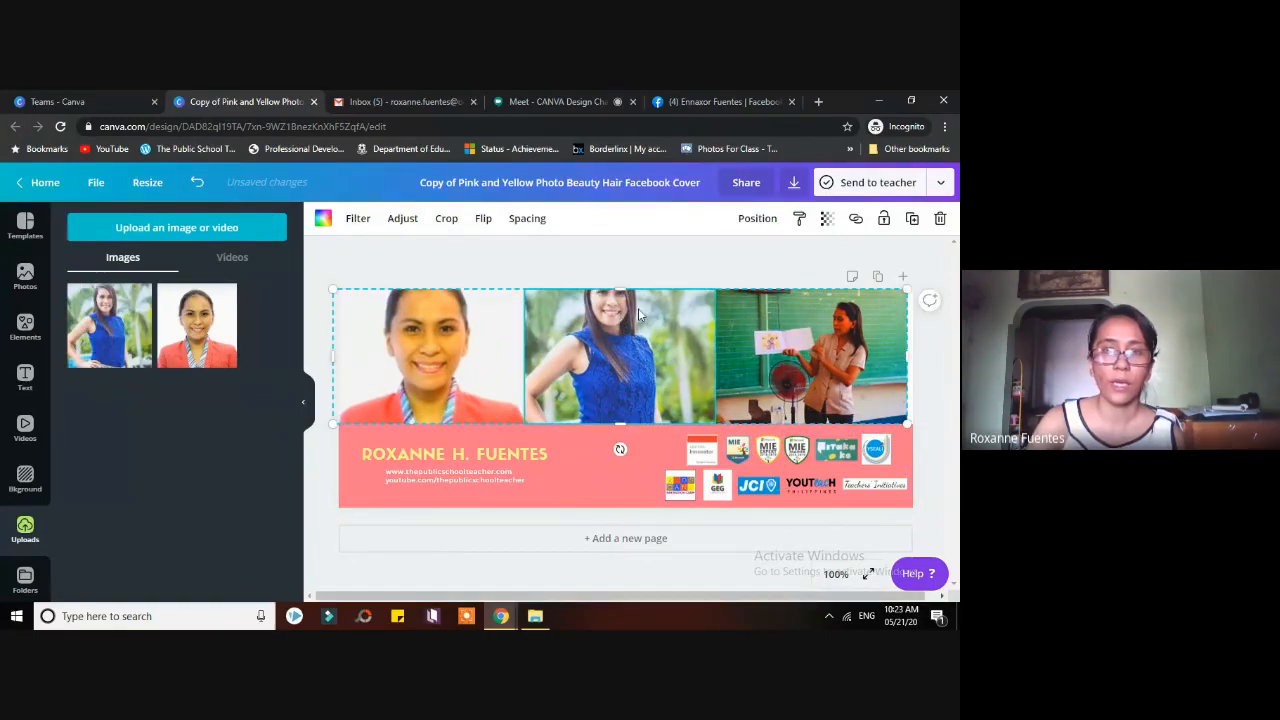
pyautogui.moveTo(618, 338)
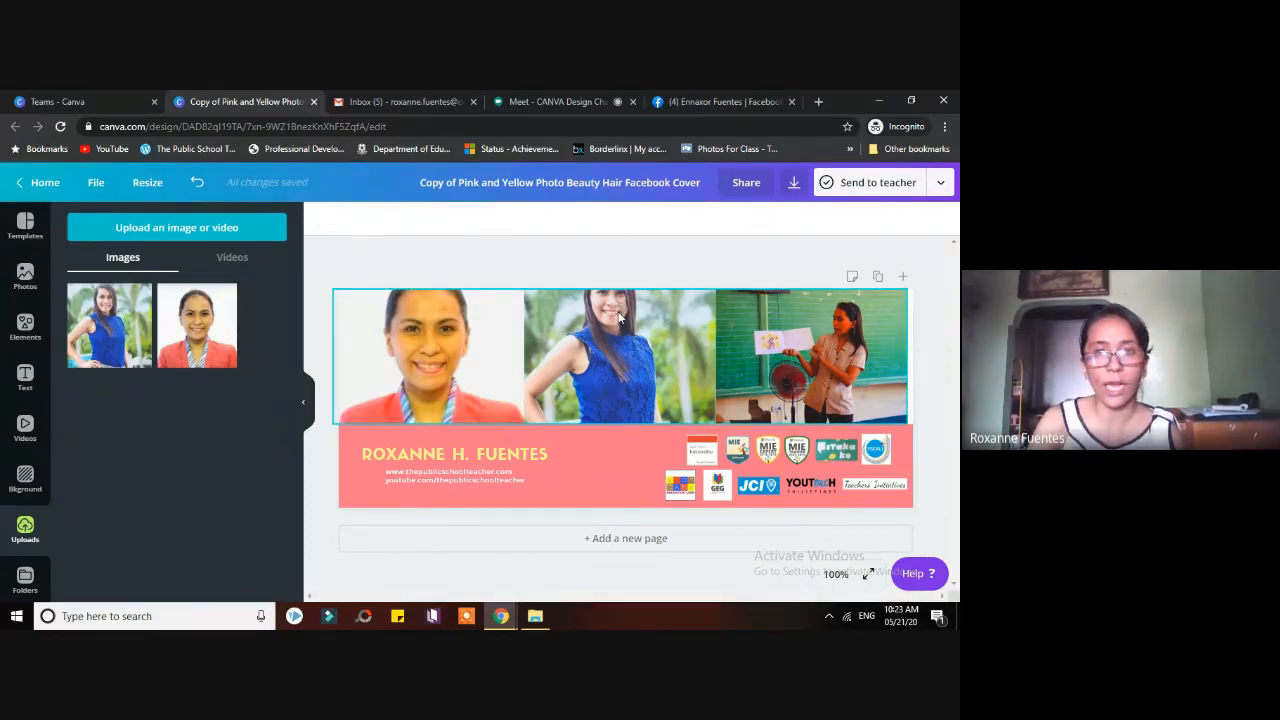
# Step: Reposition the blue-top and red-top portraits lower within their frames
pyautogui.click(615, 355)
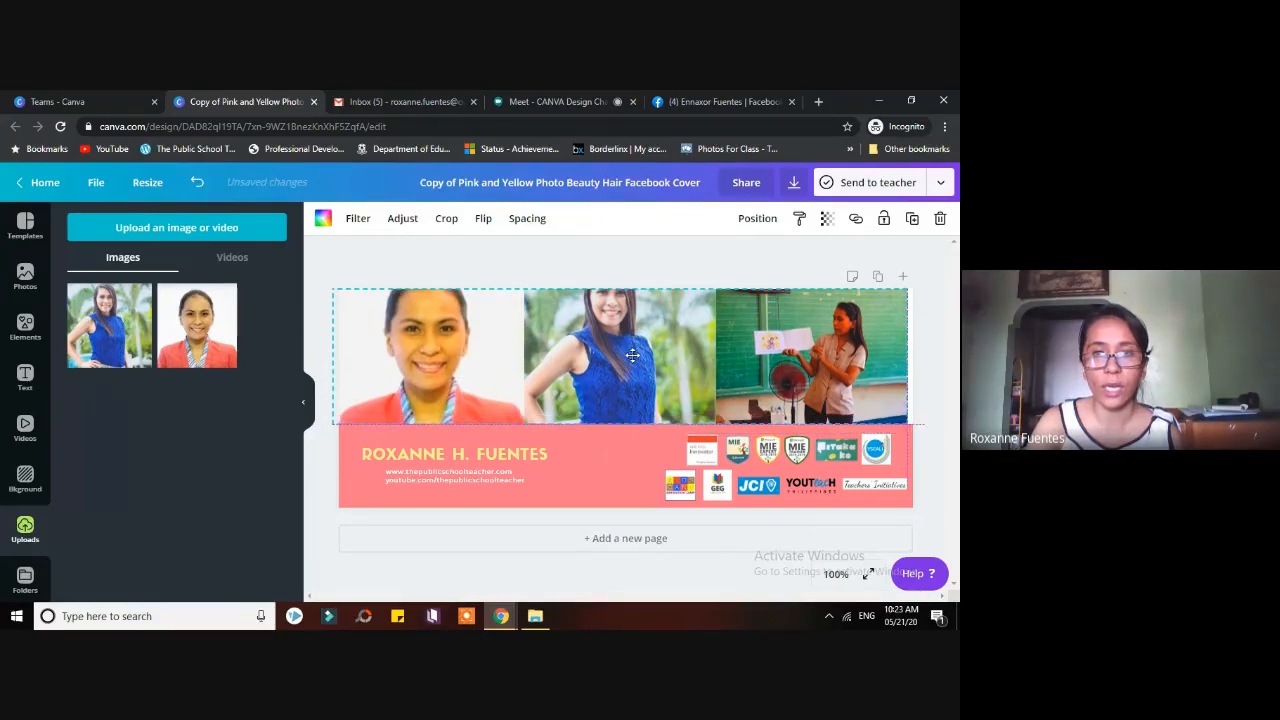
pyautogui.doubleClick(633, 355)
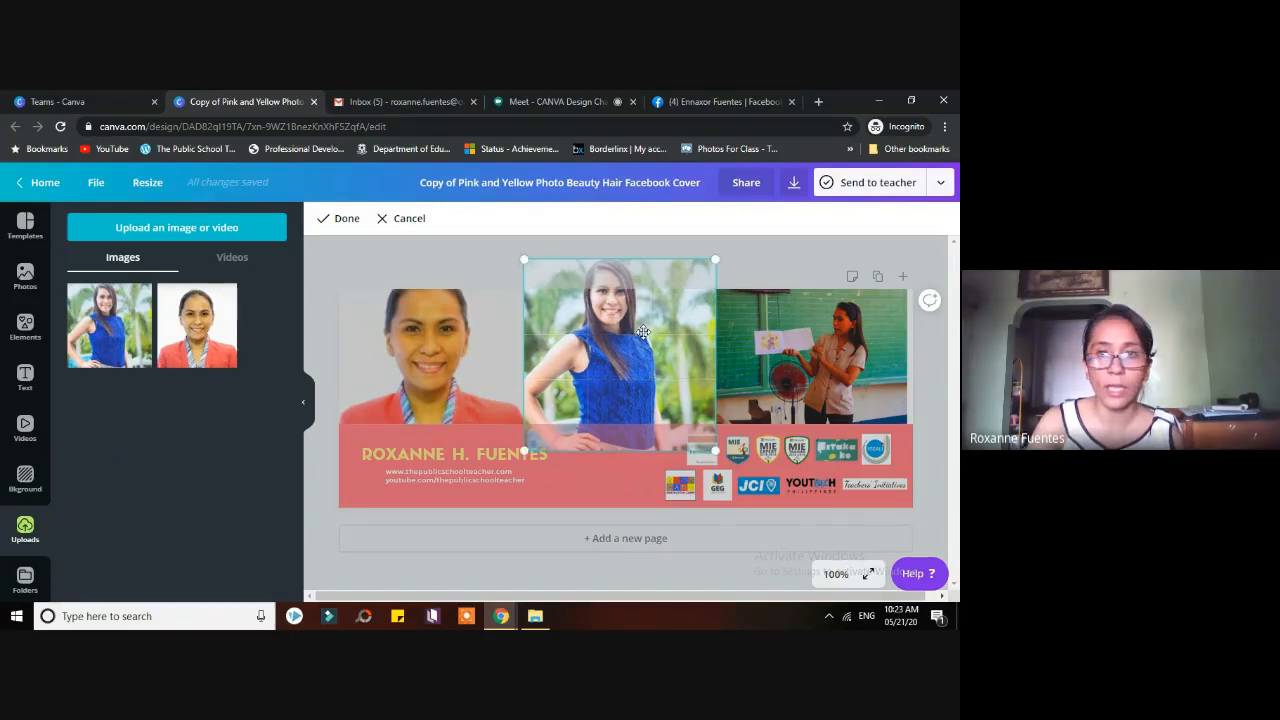
pyautogui.moveTo(643, 331); pyautogui.dragTo(645, 373)
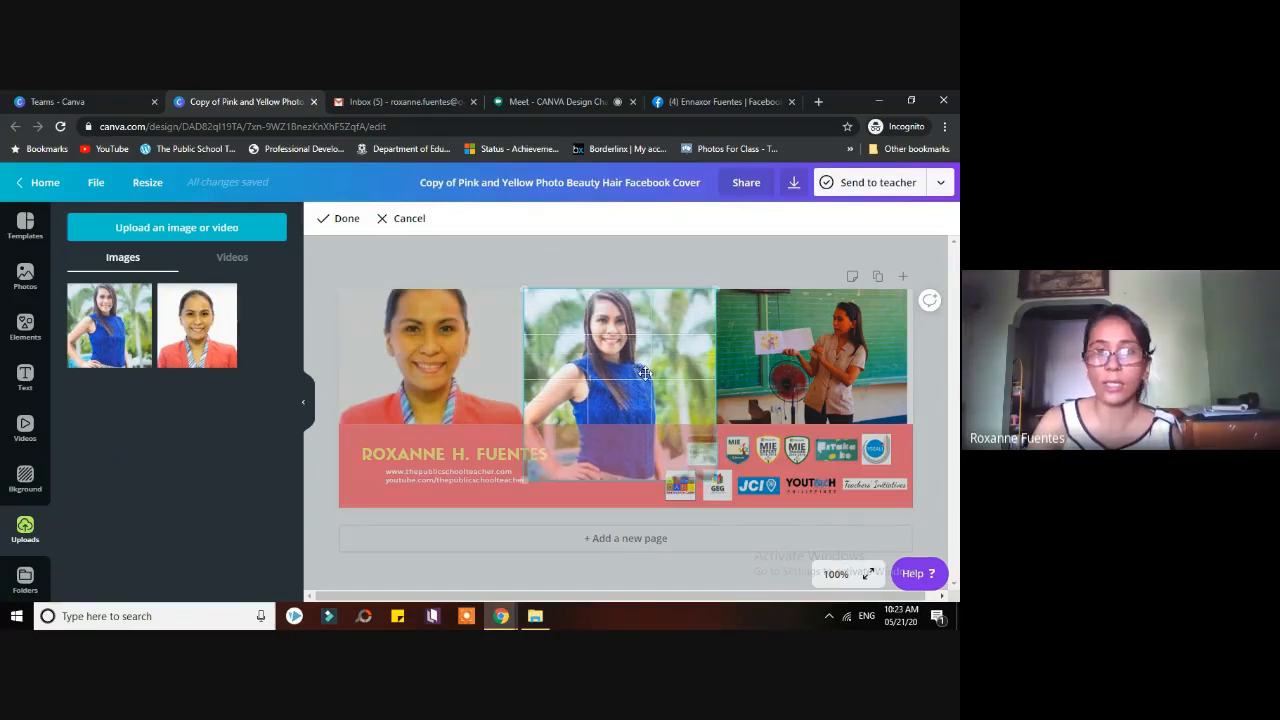
pyautogui.click(340, 218)
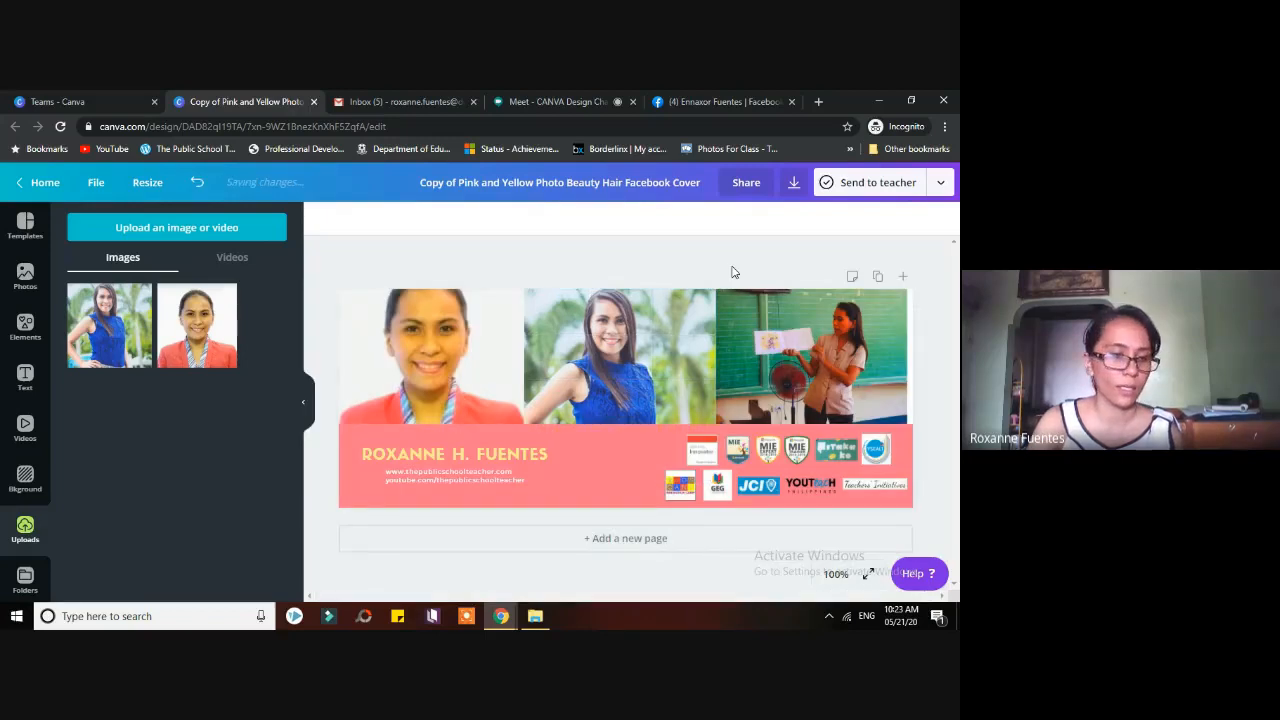
pyautogui.moveTo(700, 307)
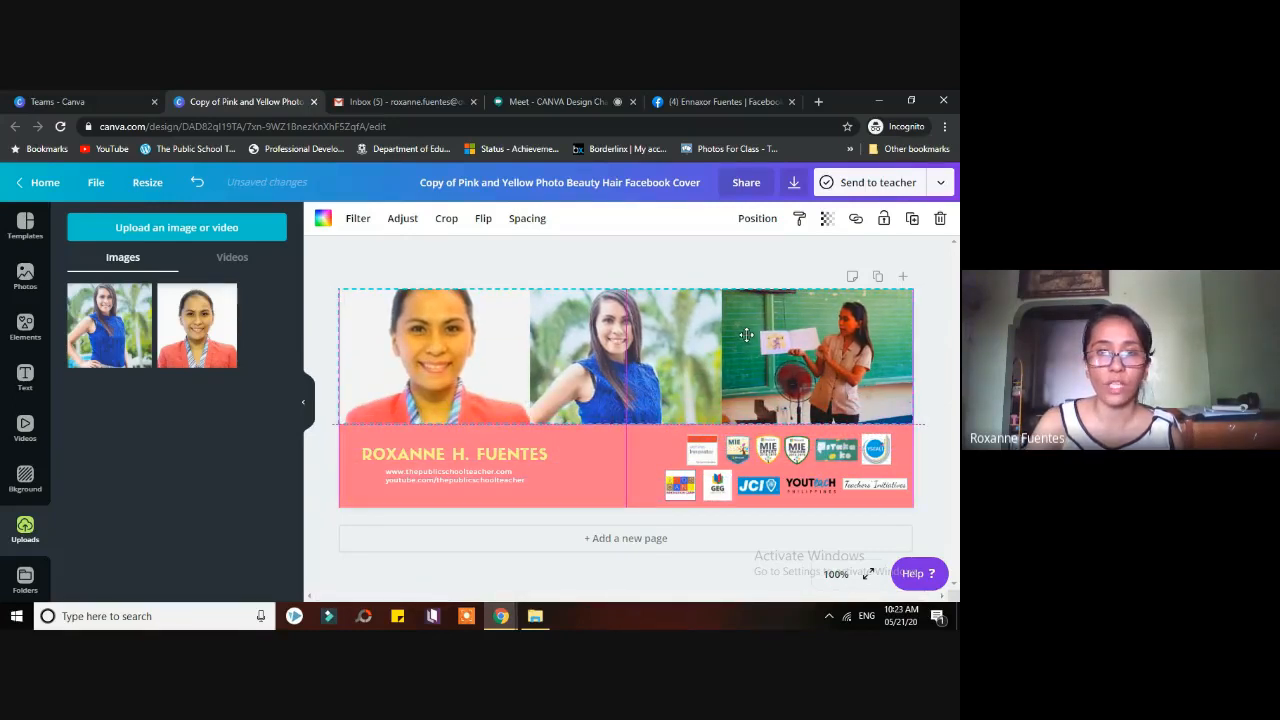
pyautogui.doubleClick(625, 357)
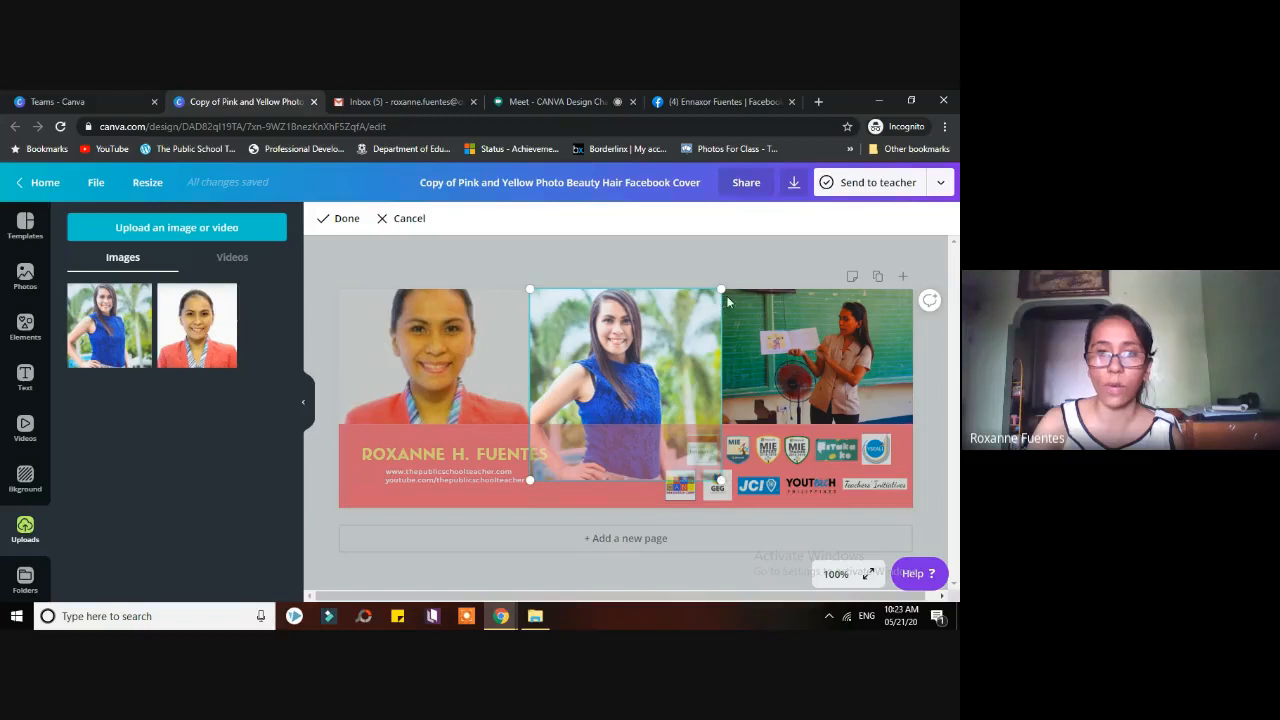
pyautogui.click(620, 365)
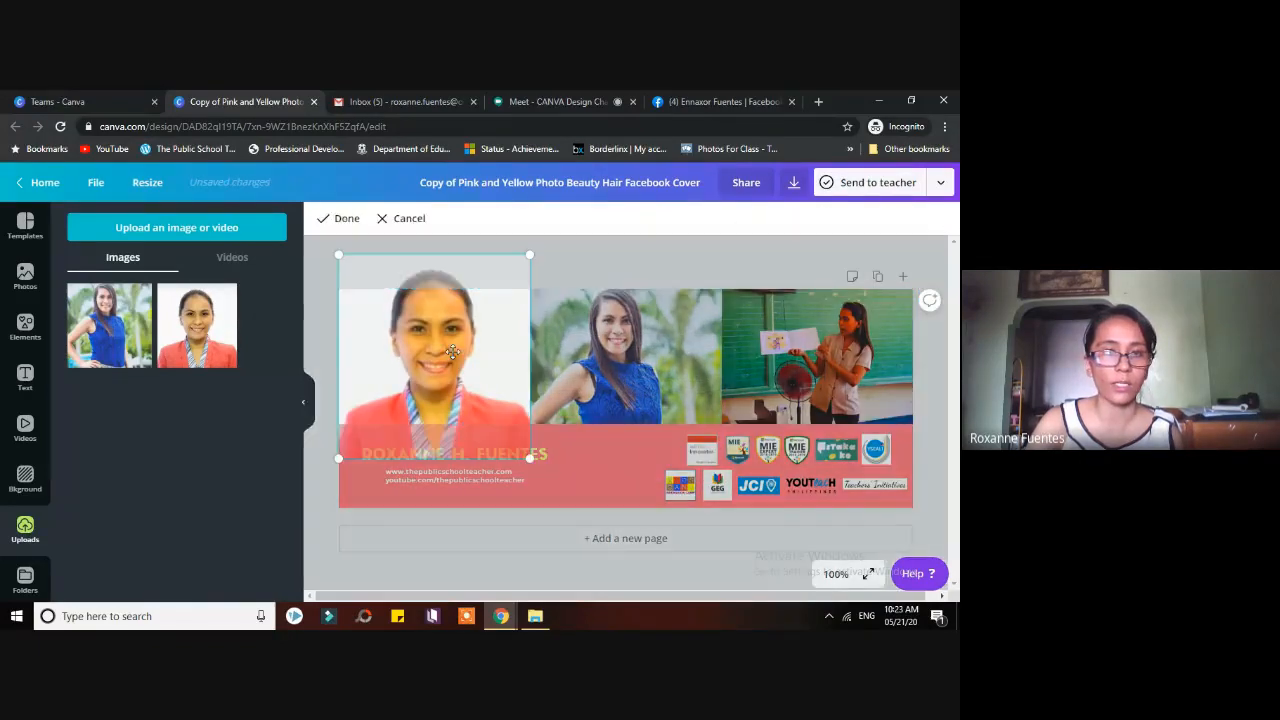
pyautogui.moveTo(450, 355); pyautogui.dragTo(460, 375)
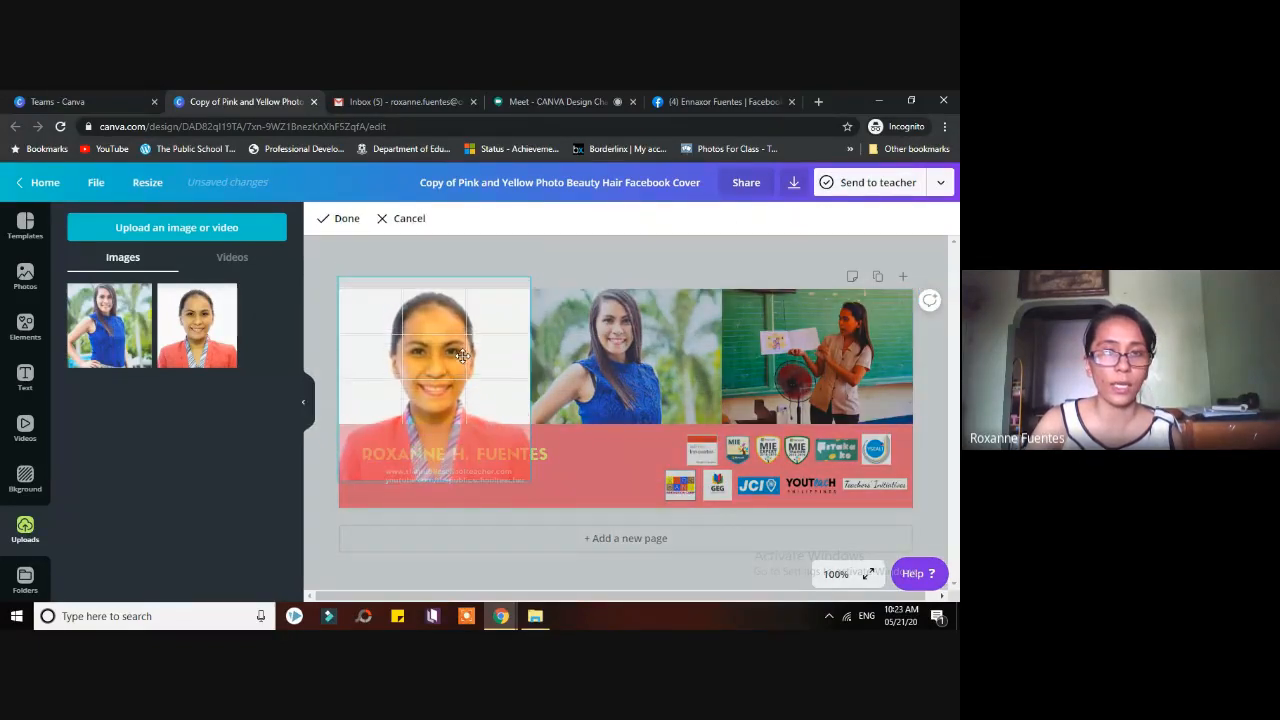
pyautogui.click(346, 218)
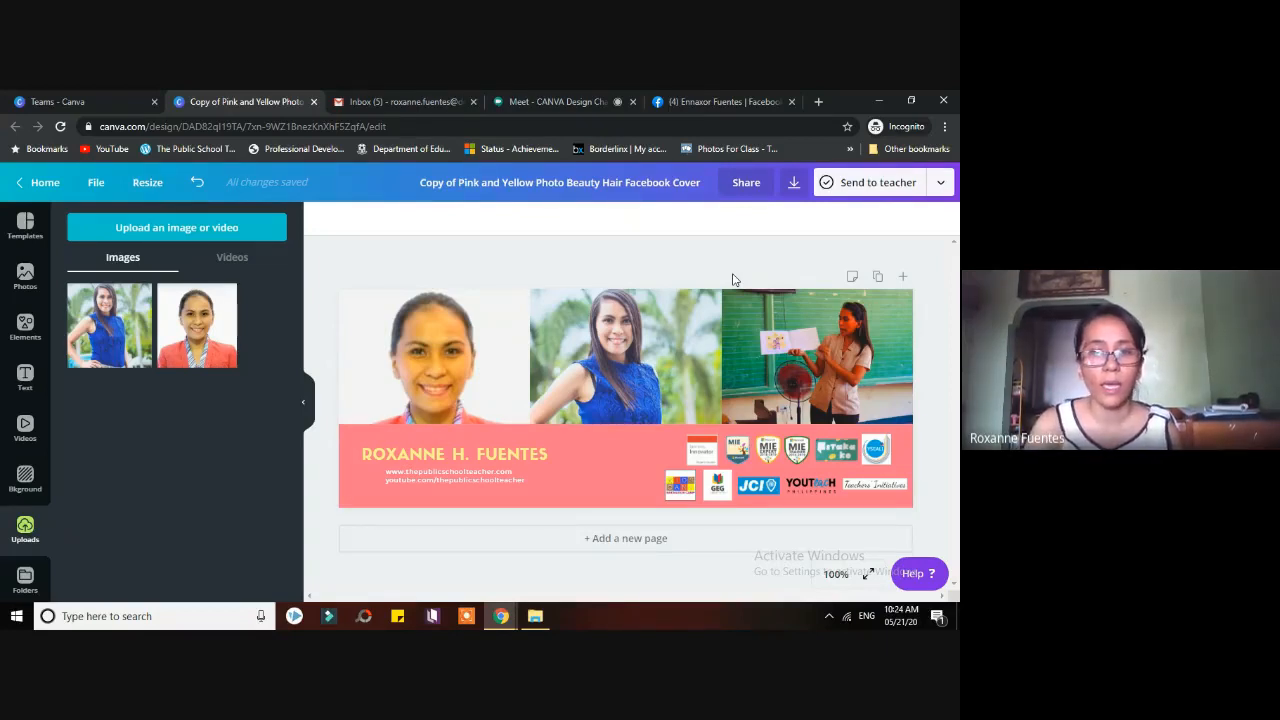
# Step: Search 'ca' fonts, try Brusher, then set the name in Clicker Script
pyautogui.click(454, 471)
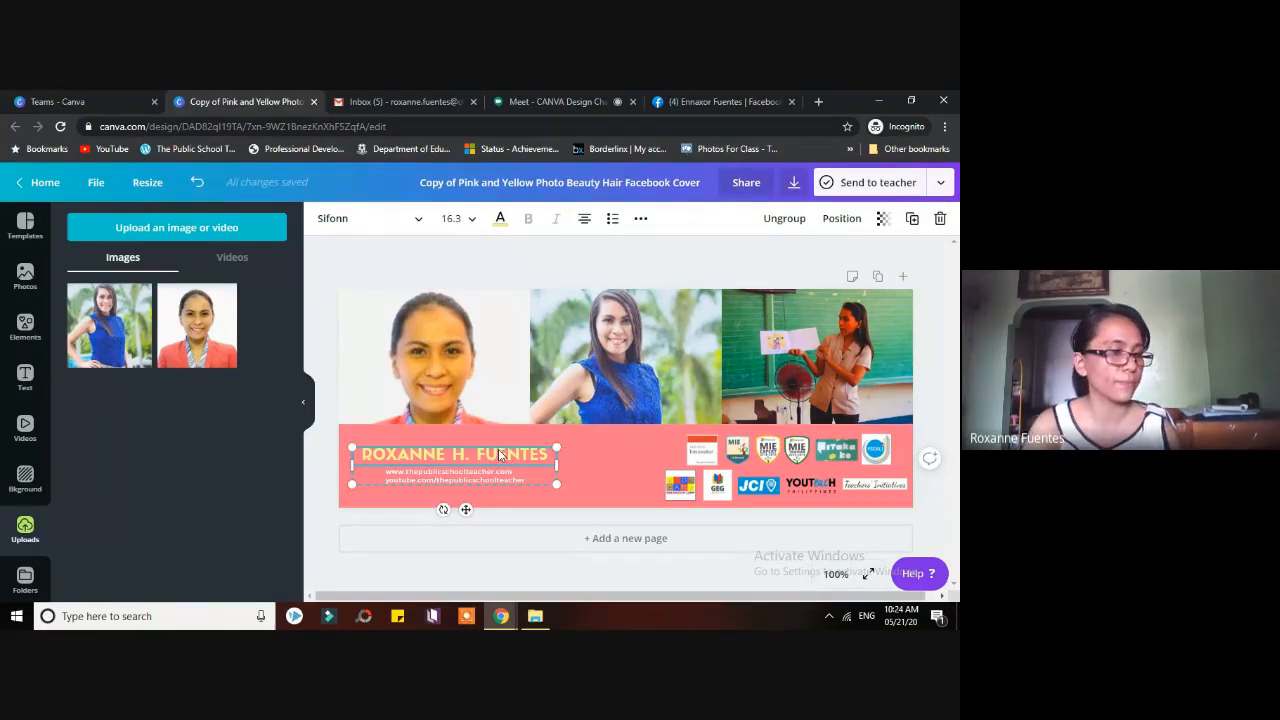
pyautogui.doubleClick(512, 453)
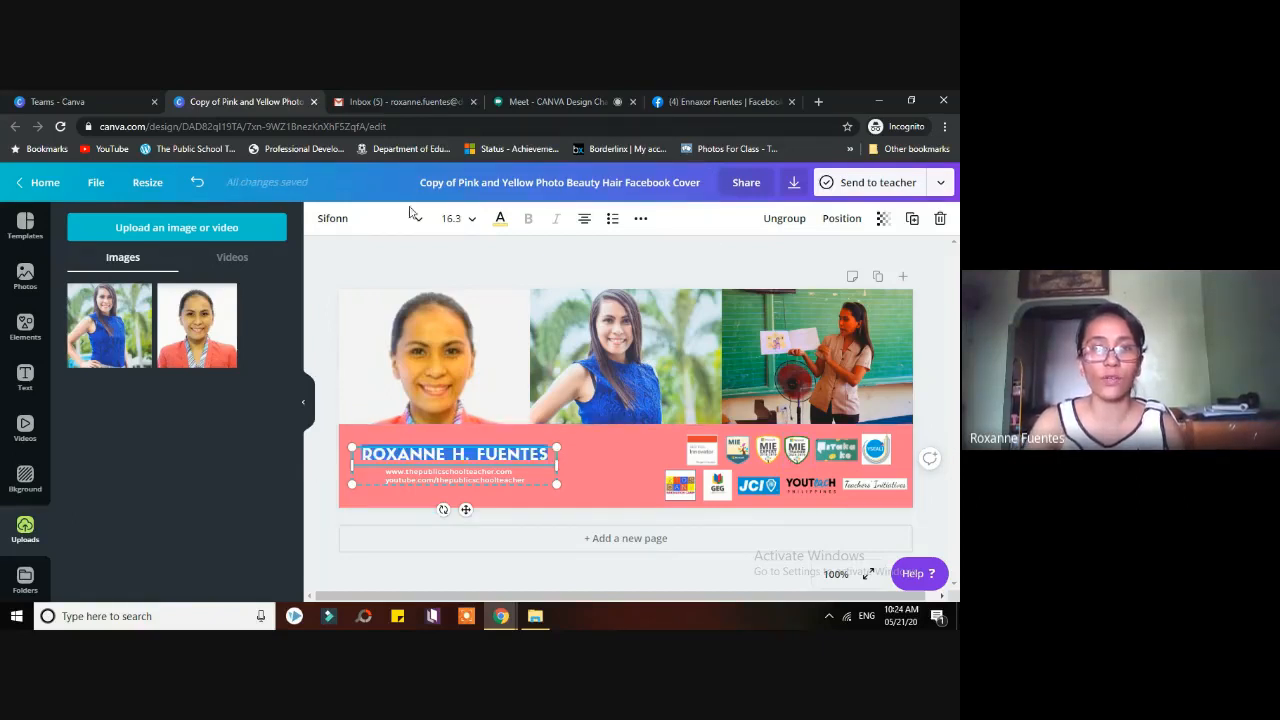
pyautogui.click(360, 218)
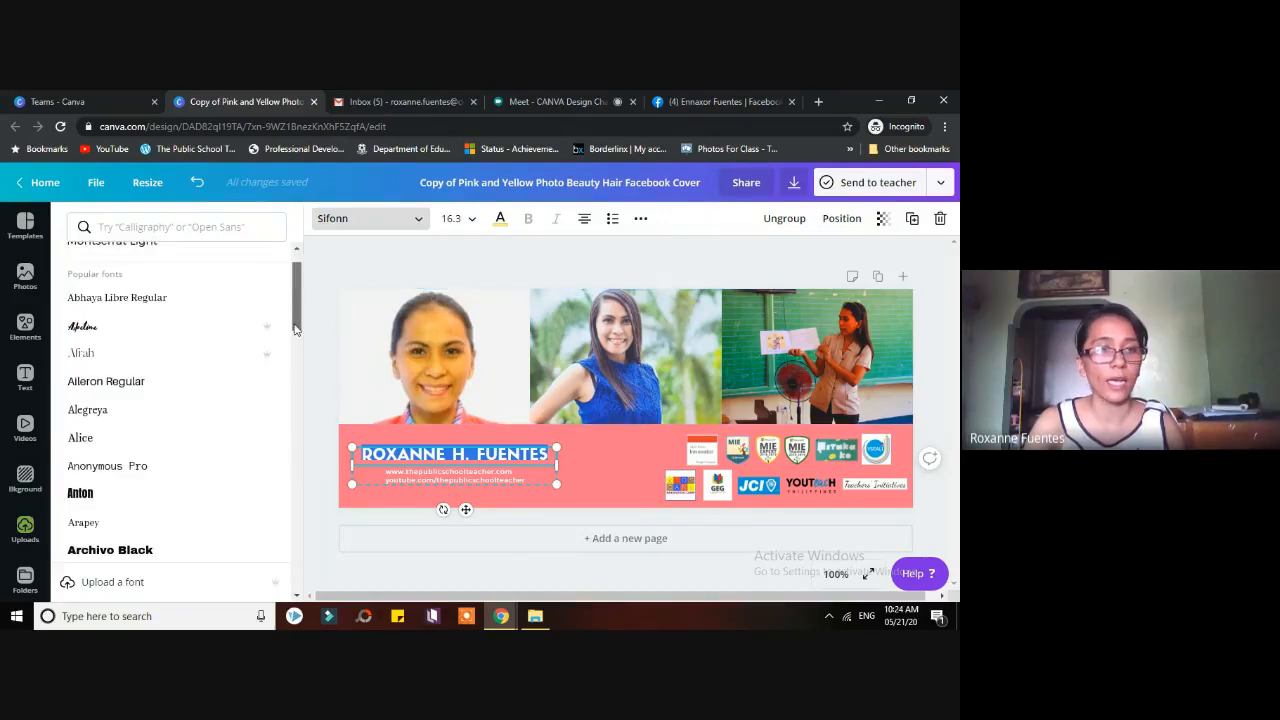
pyautogui.scroll(-3)
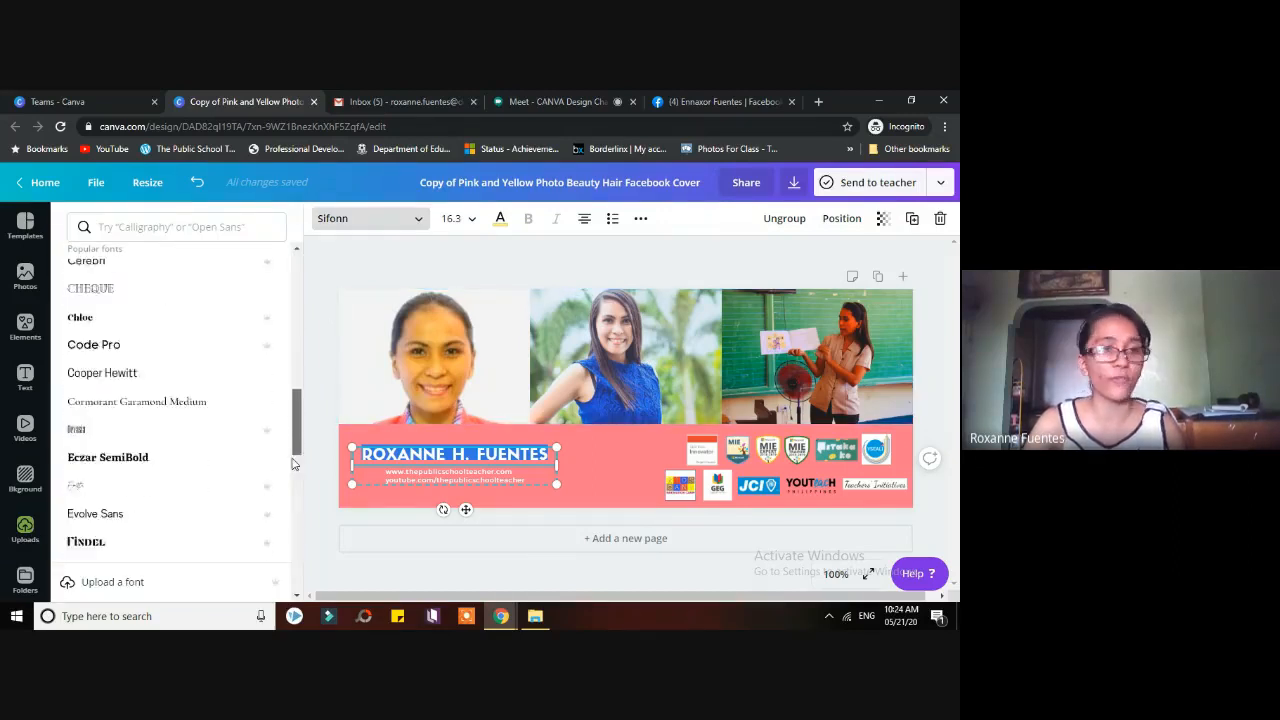
pyautogui.scroll(3)
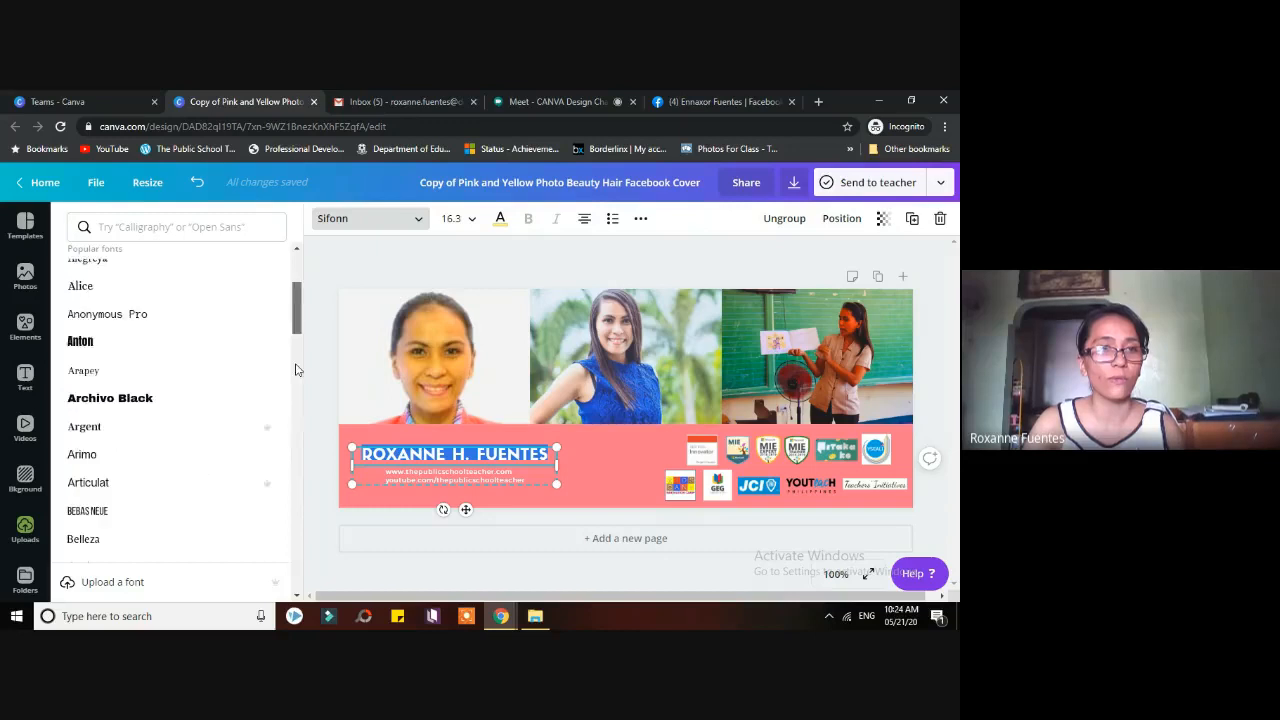
pyautogui.scroll(-3)
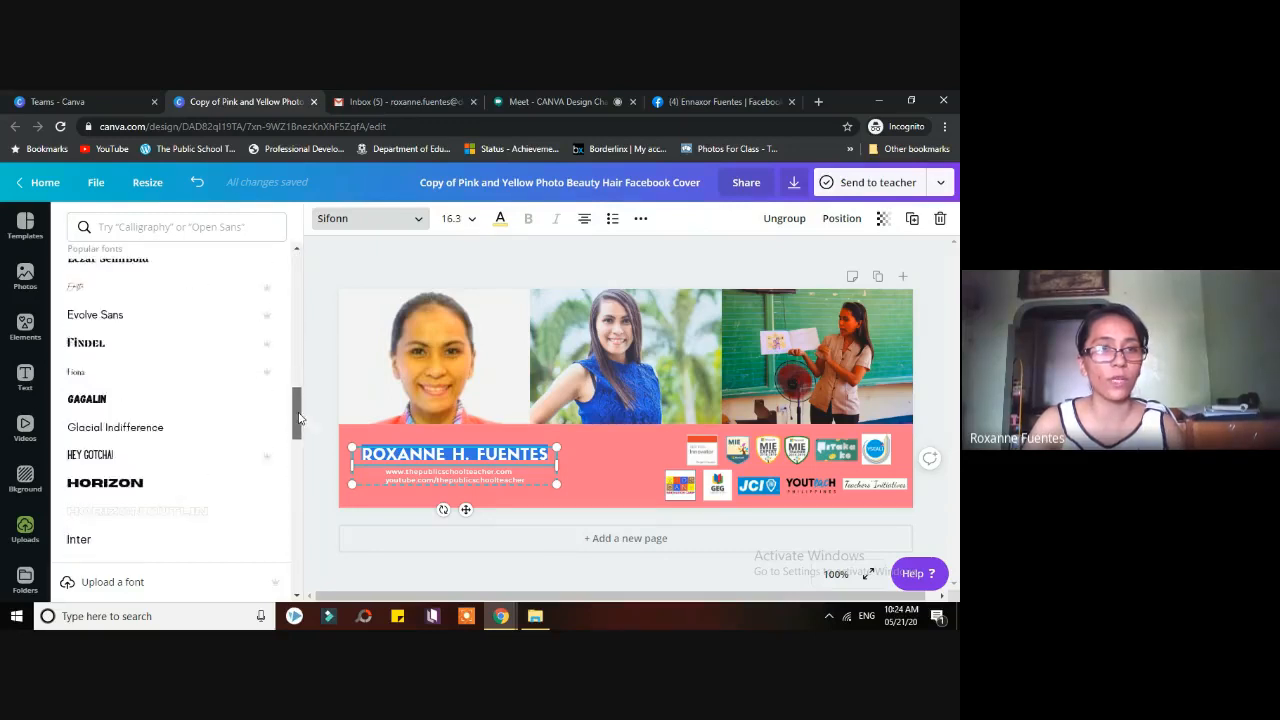
pyautogui.scroll(3)
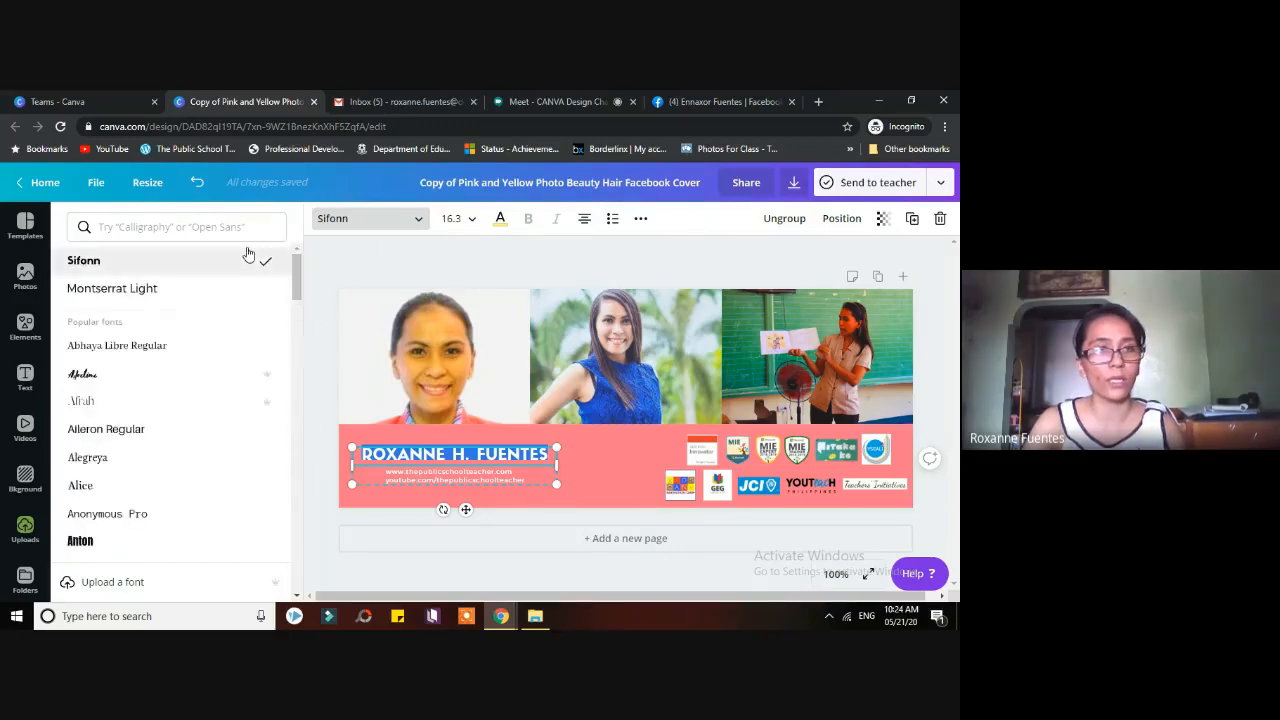
pyautogui.write('calligraphy')
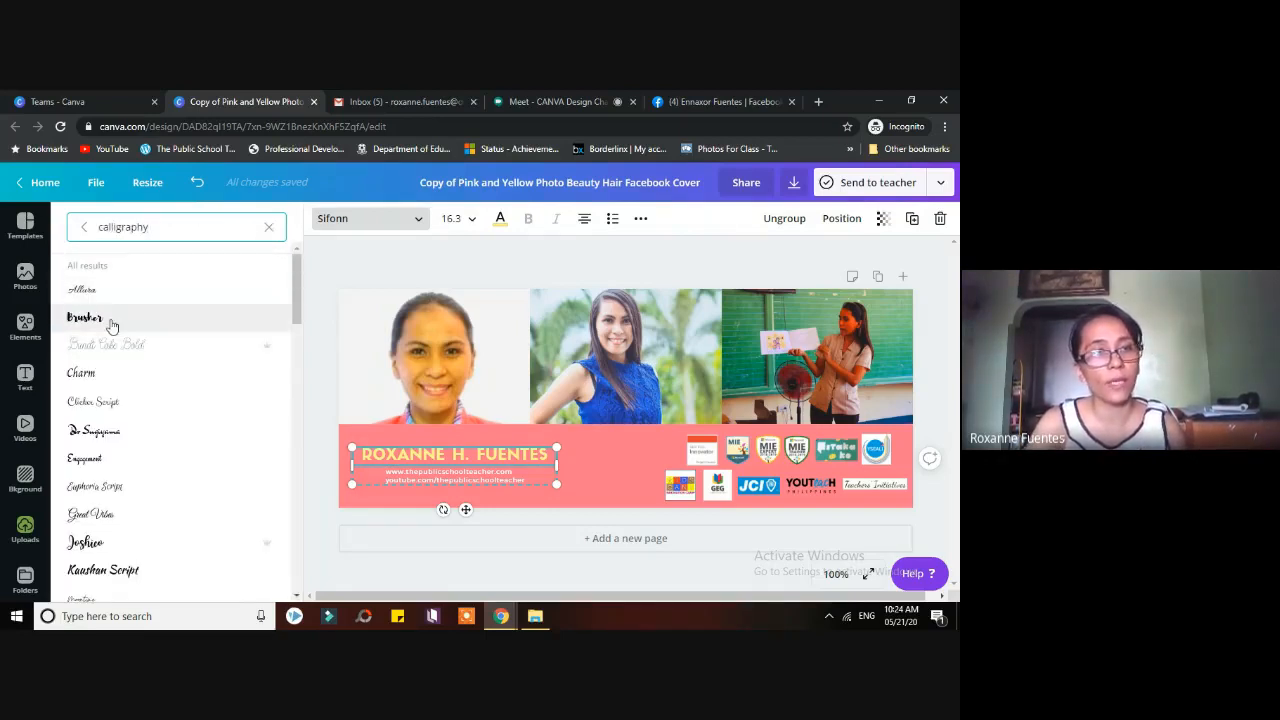
pyautogui.click(85, 317)
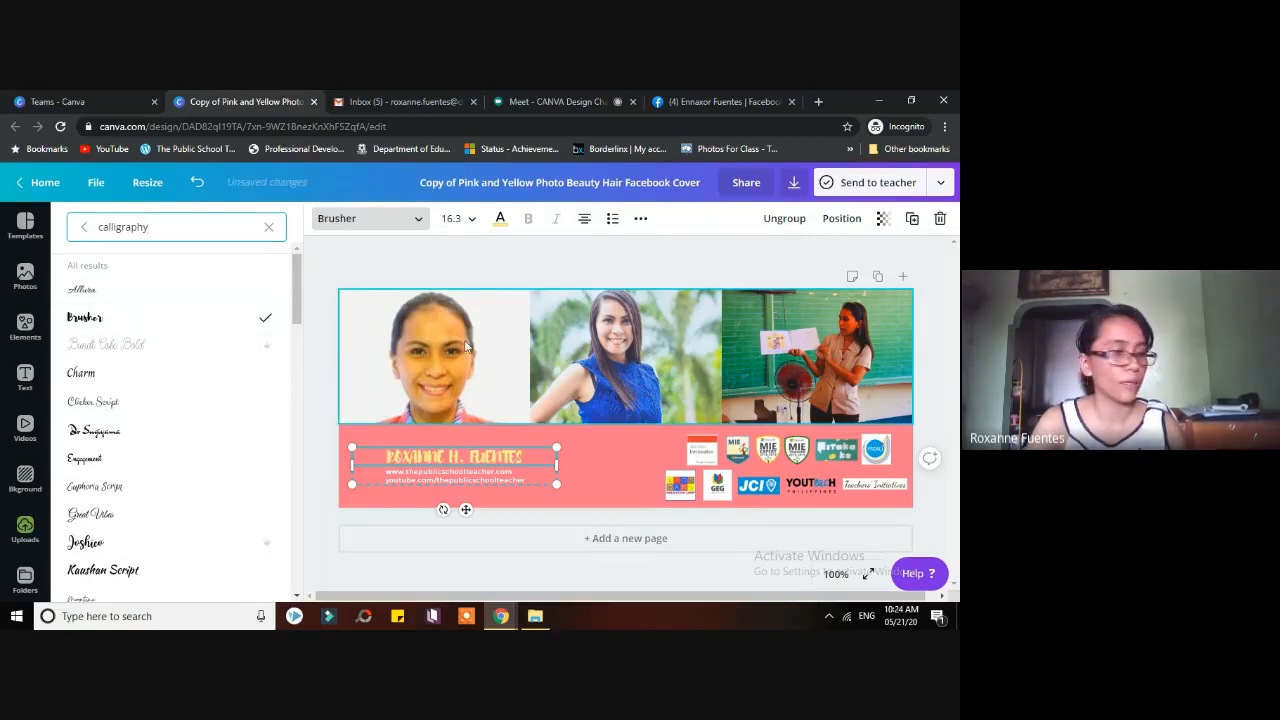
pyautogui.click(565, 101)
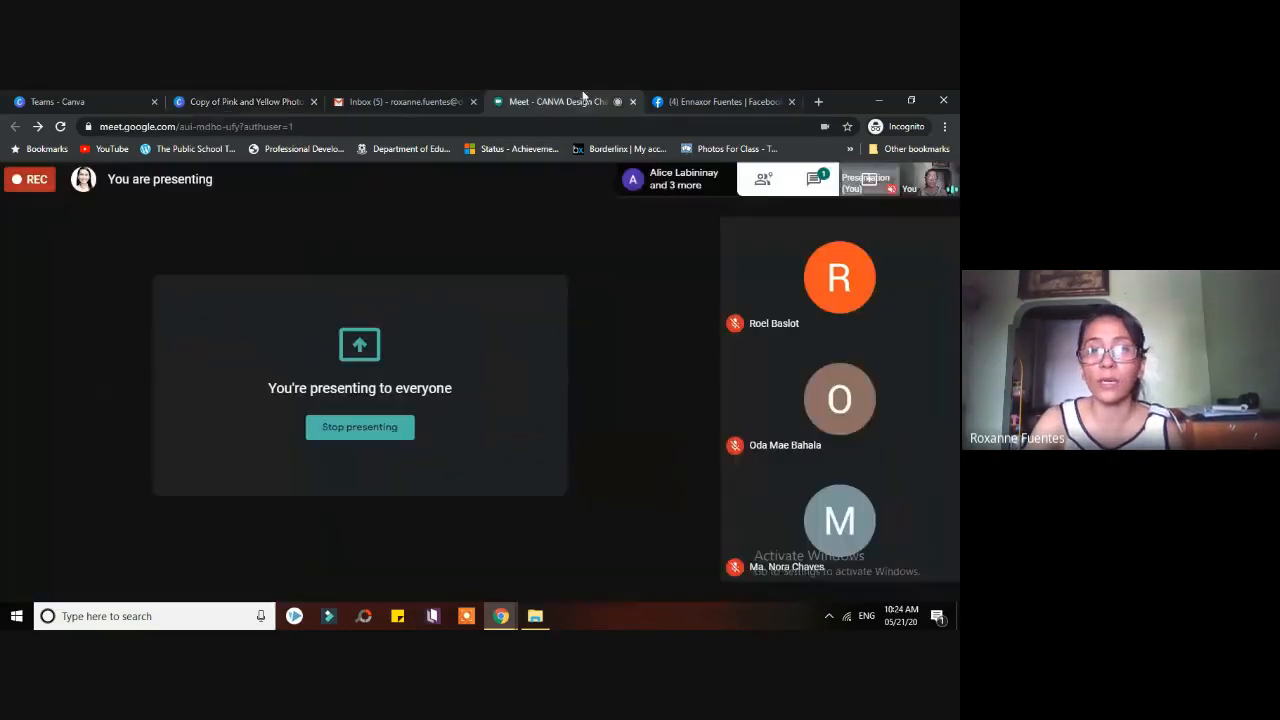
pyautogui.click(245, 101)
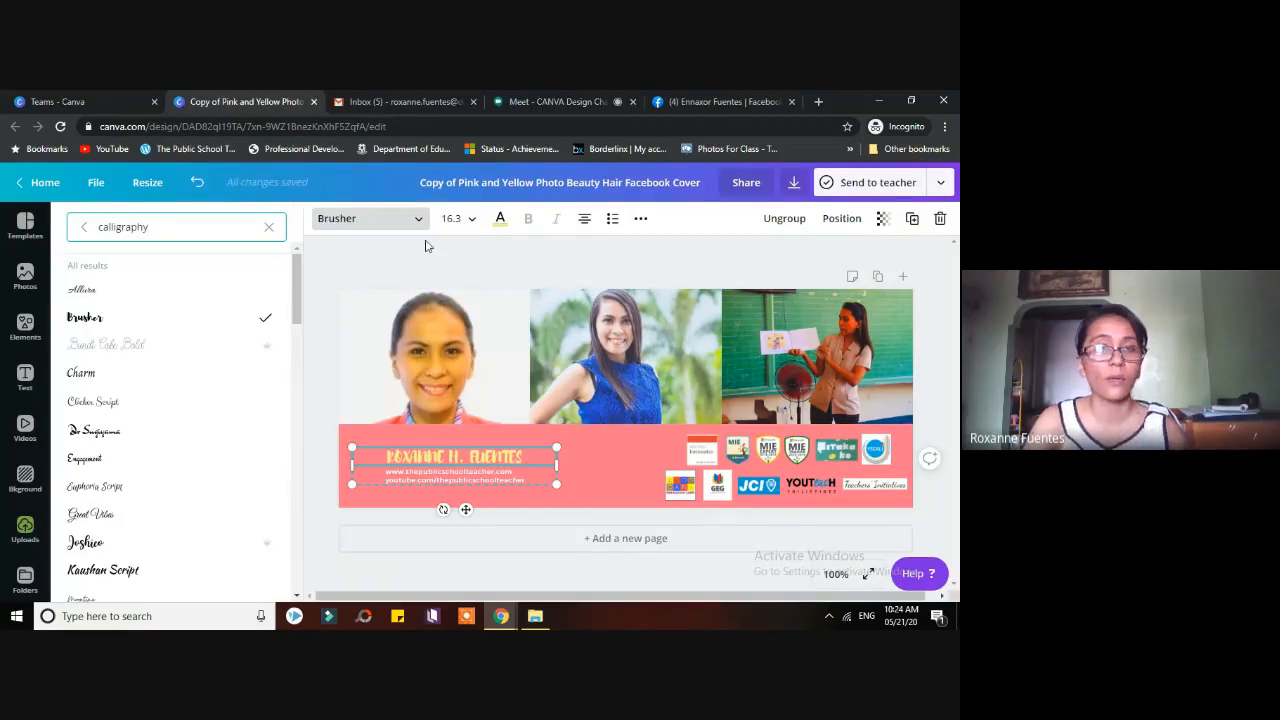
pyautogui.click(93, 402)
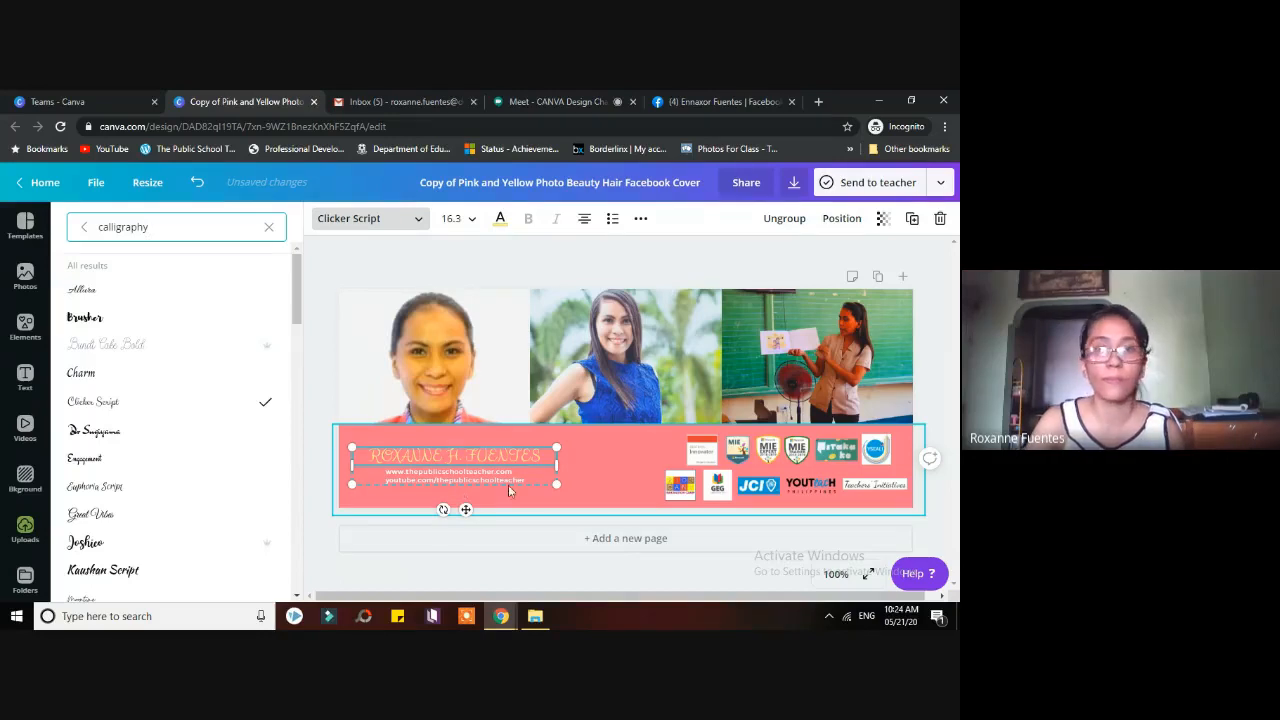
# Step: Open the name's text size list and text colour choices
pyautogui.click(470, 218)
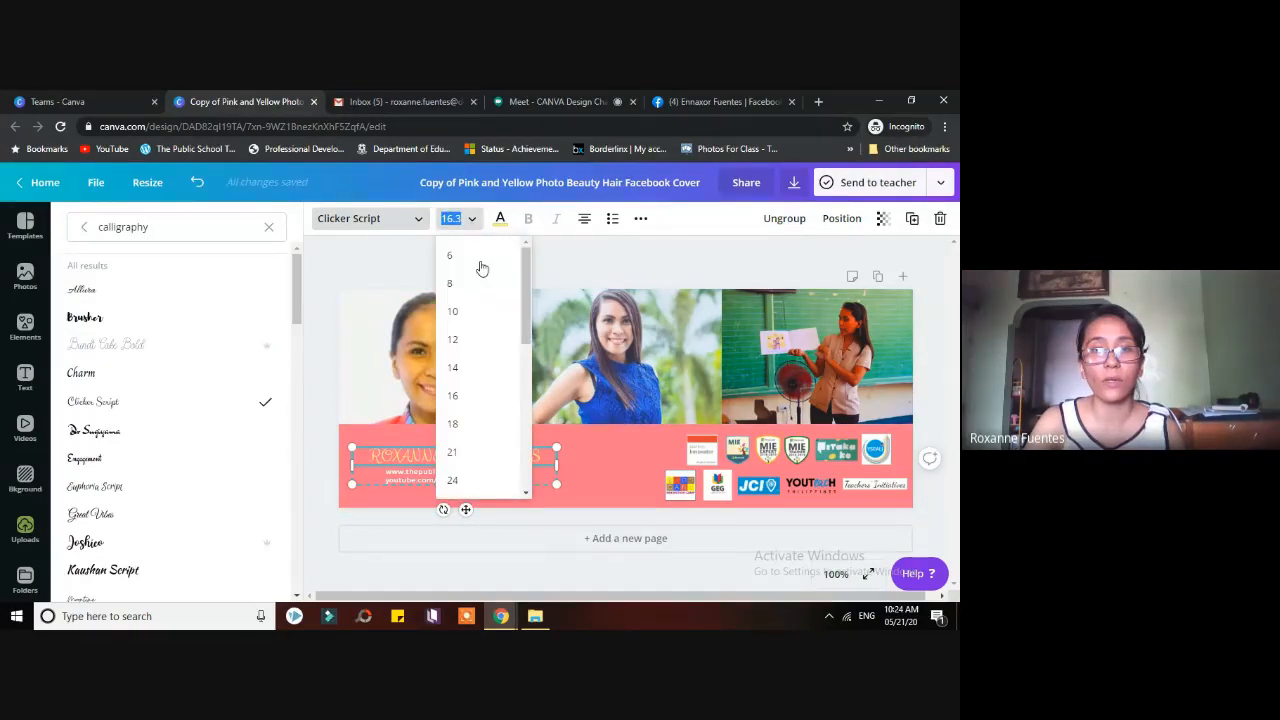
pyautogui.moveTo(525, 320)
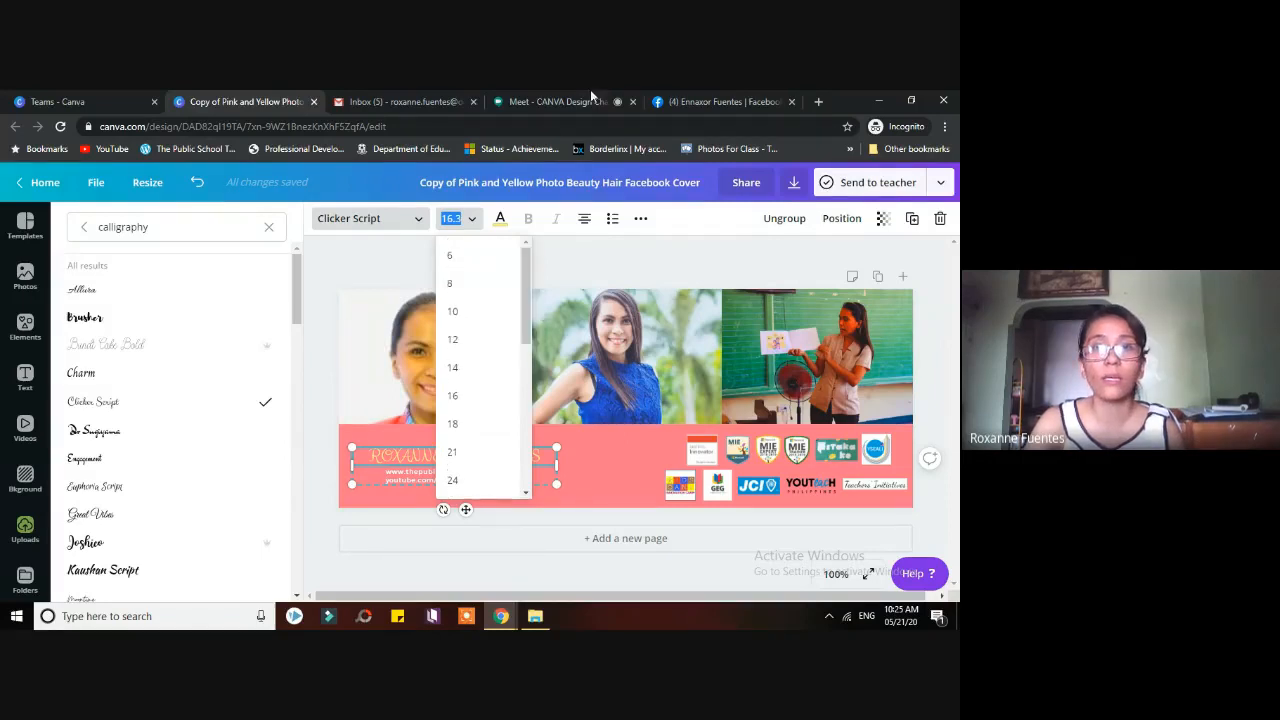
pyautogui.click(565, 101)
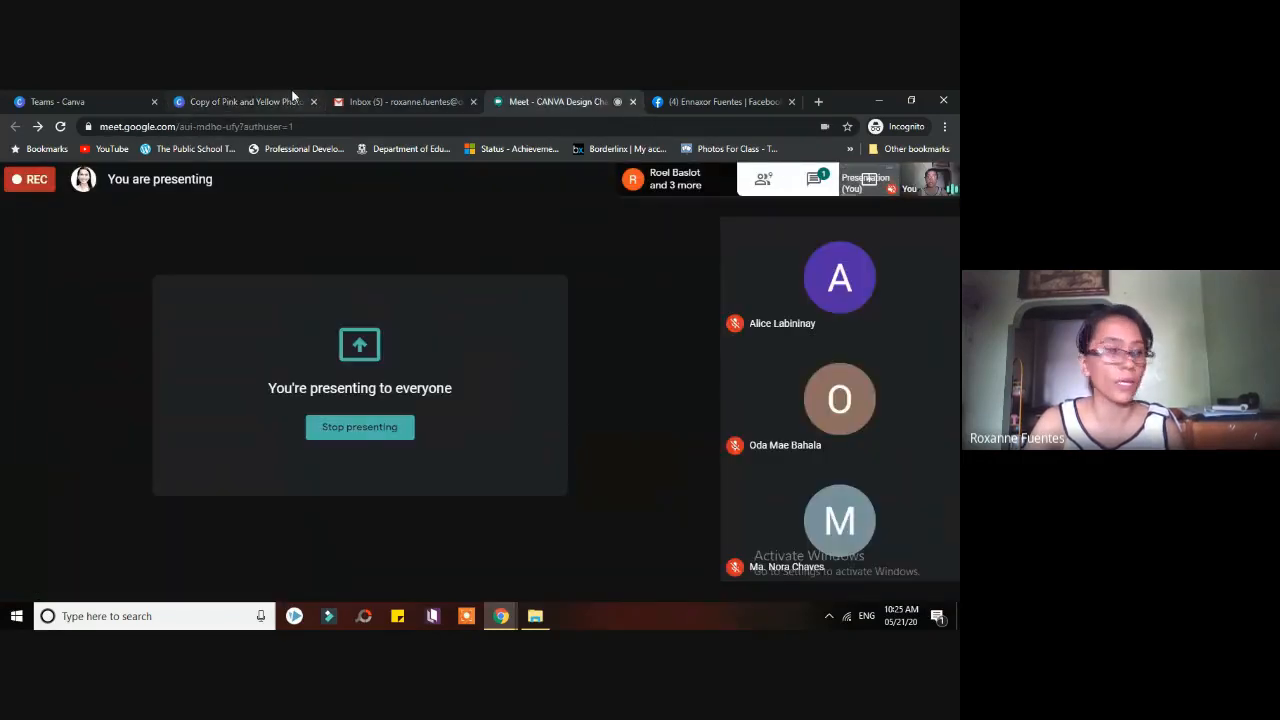
pyautogui.click(245, 101)
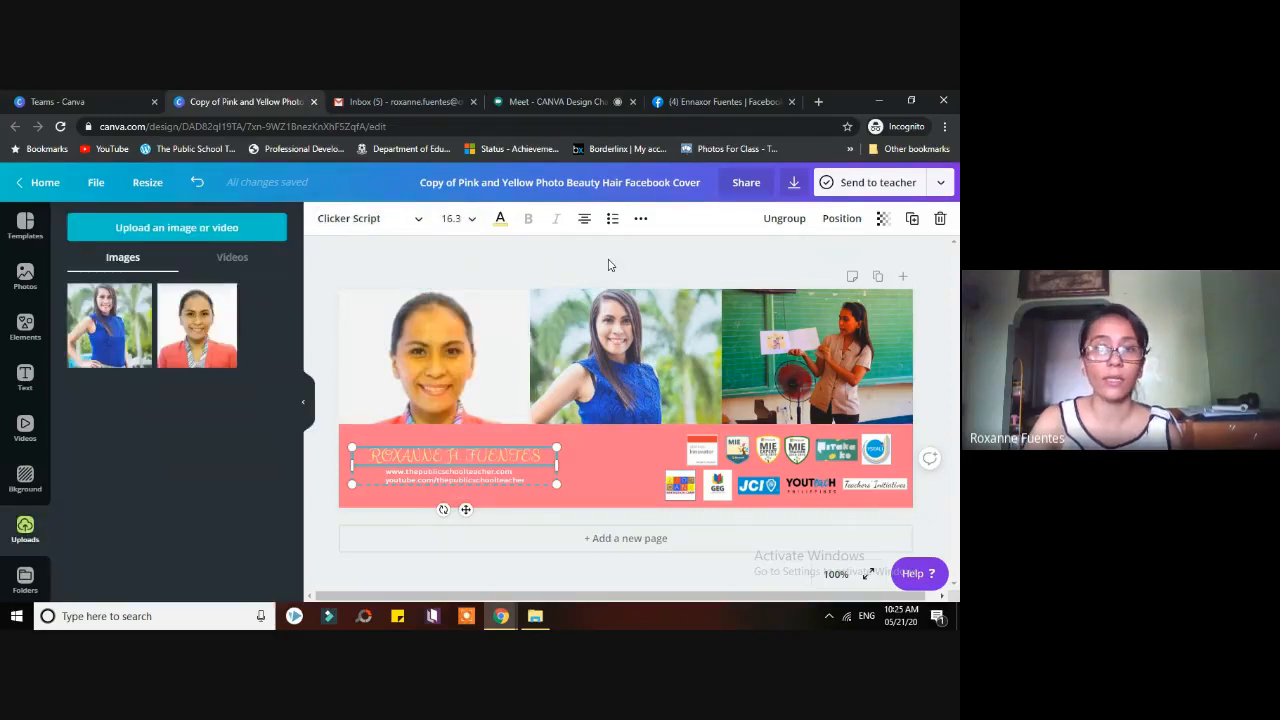
pyautogui.click(500, 218)
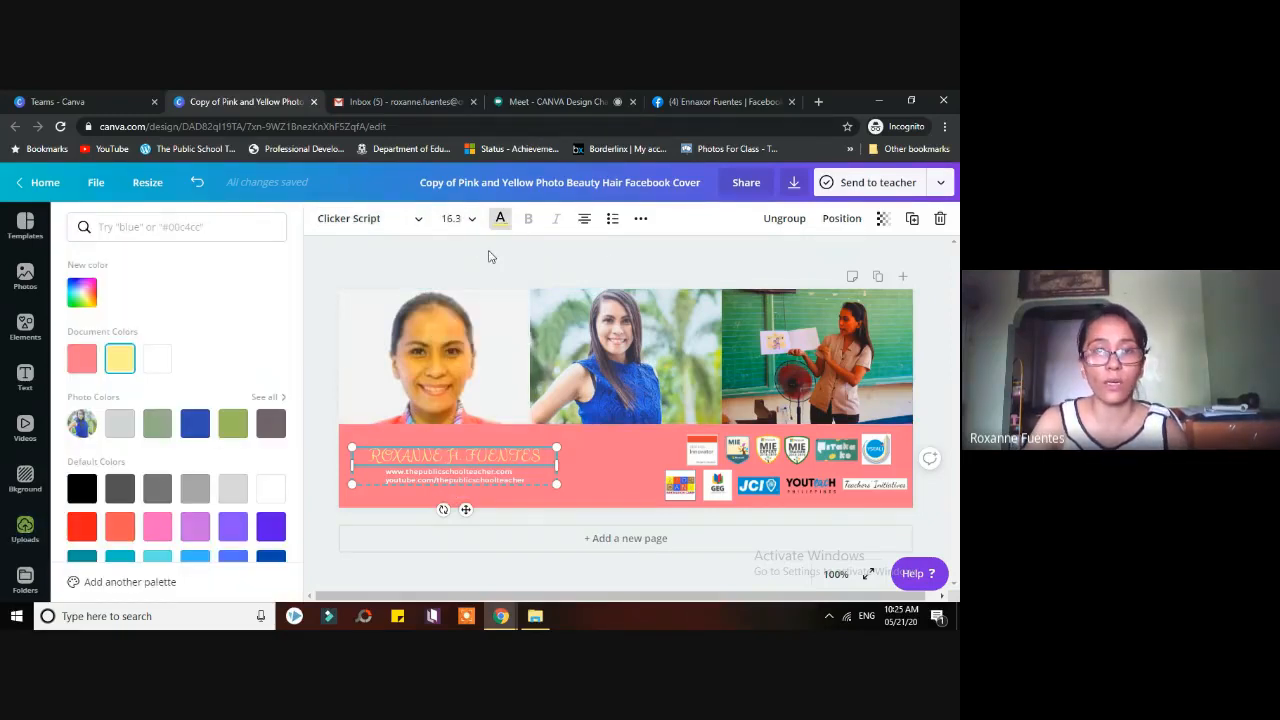
pyautogui.scroll(-3)
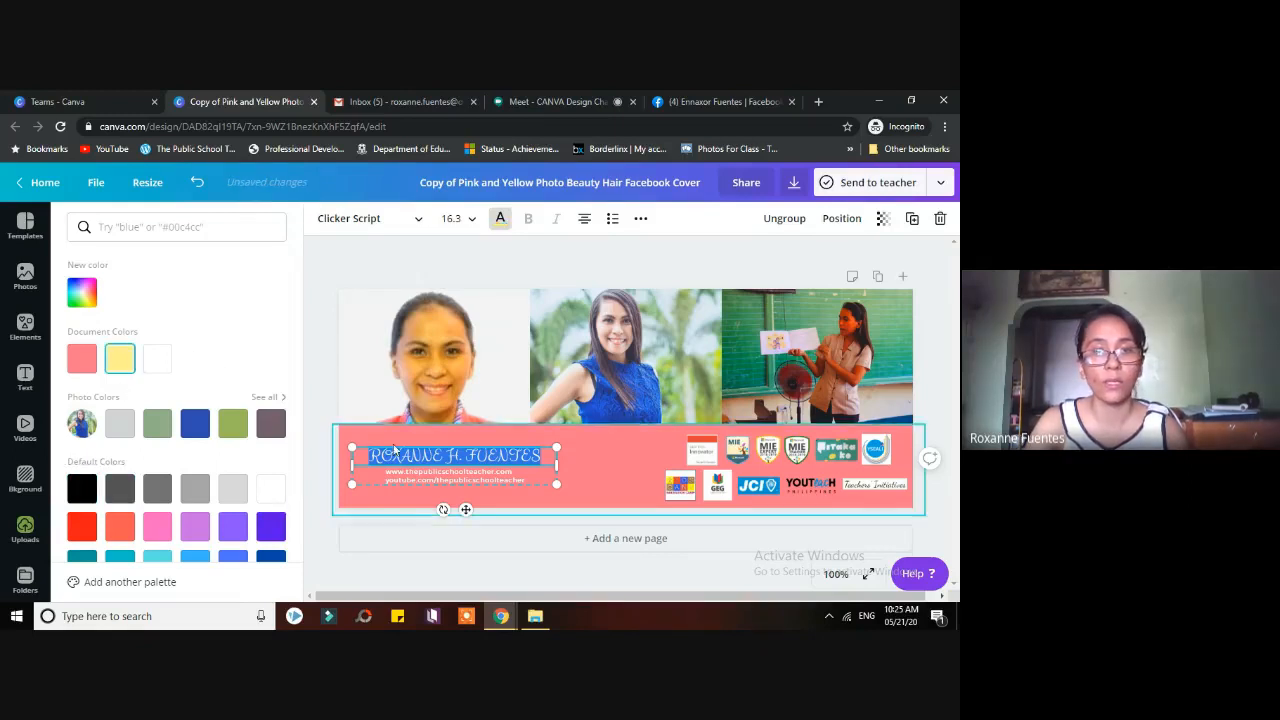
# Step: Select the name and website text and centre-align it within the pink banner
pyautogui.click(25, 530)
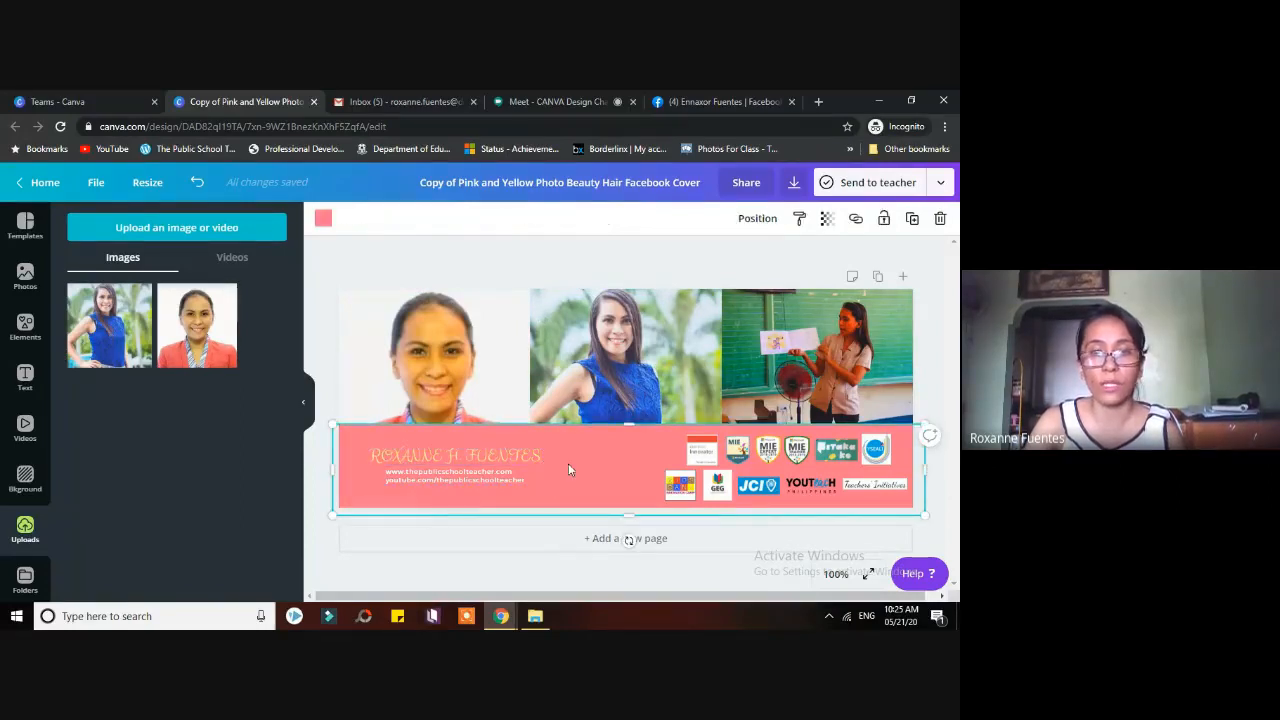
pyautogui.click(530, 468)
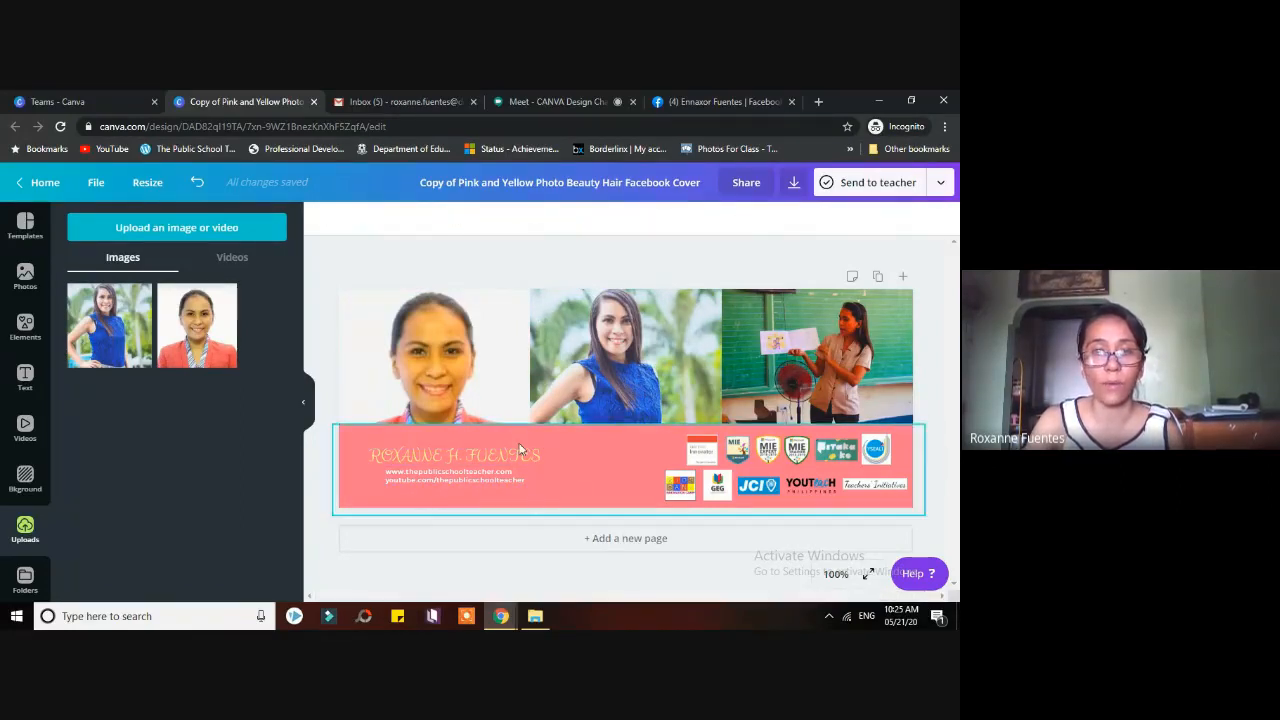
pyautogui.click(455, 455)
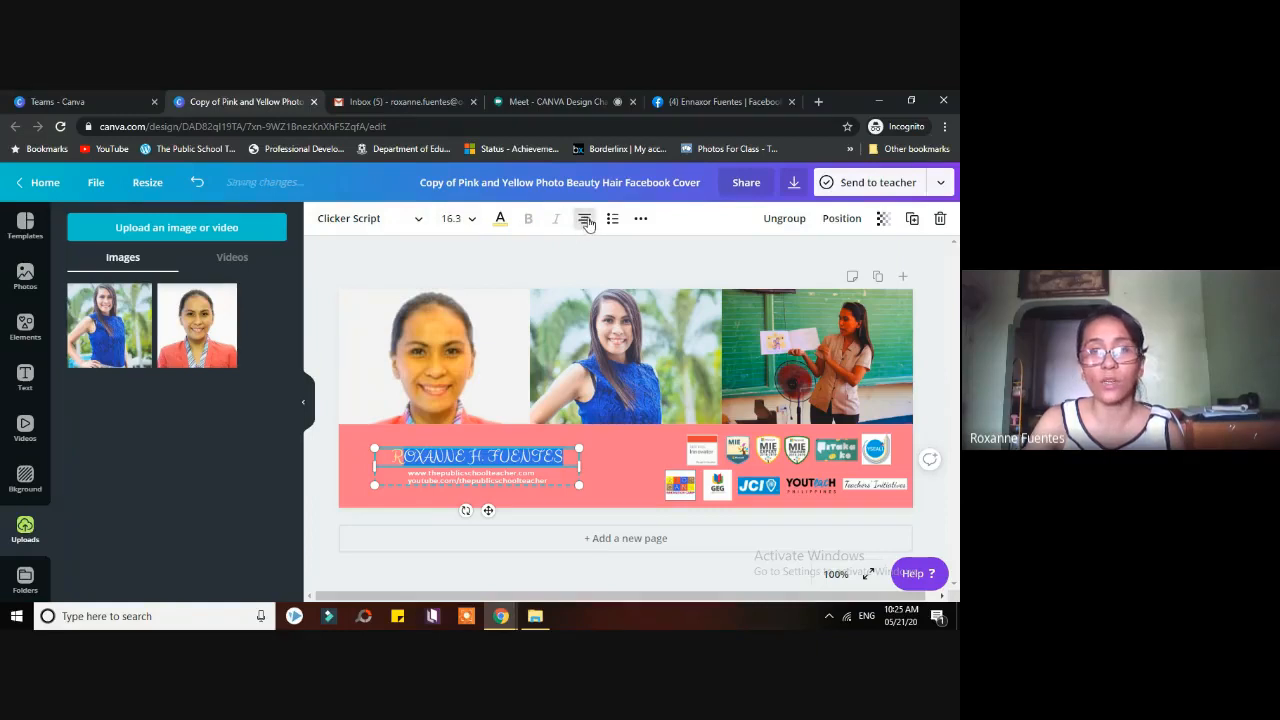
pyautogui.click(585, 218)
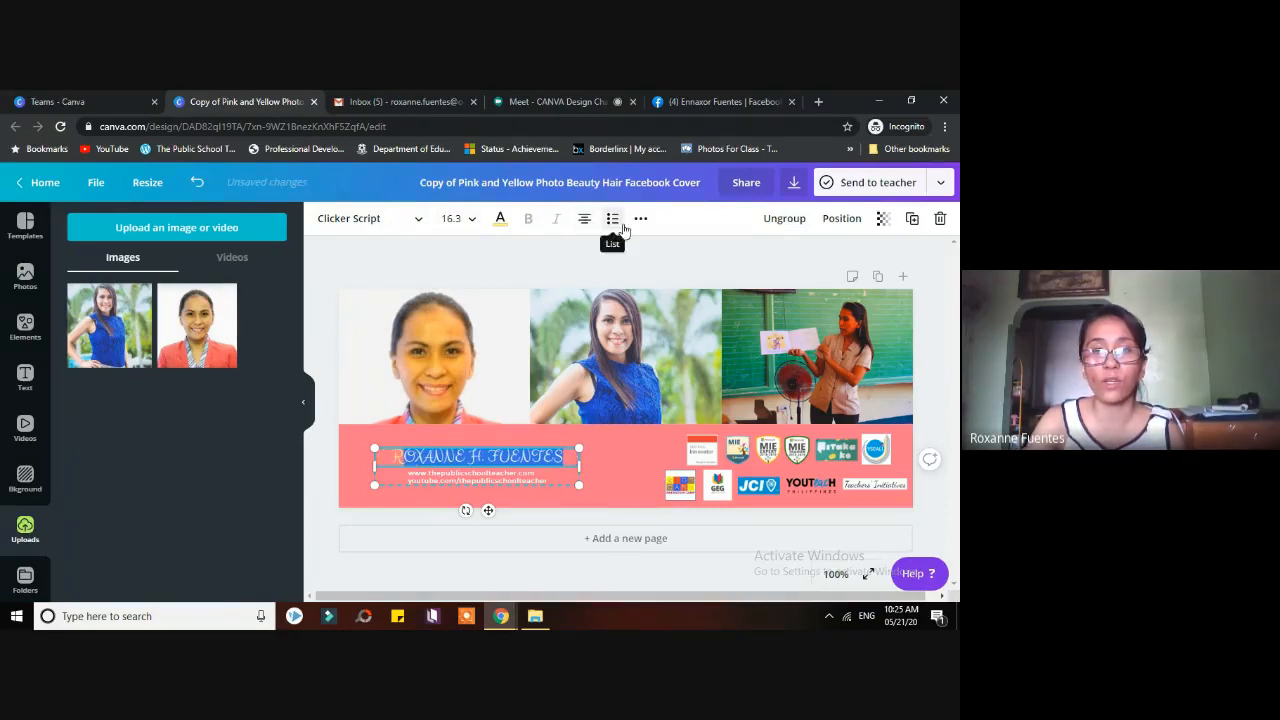
pyautogui.click(640, 219)
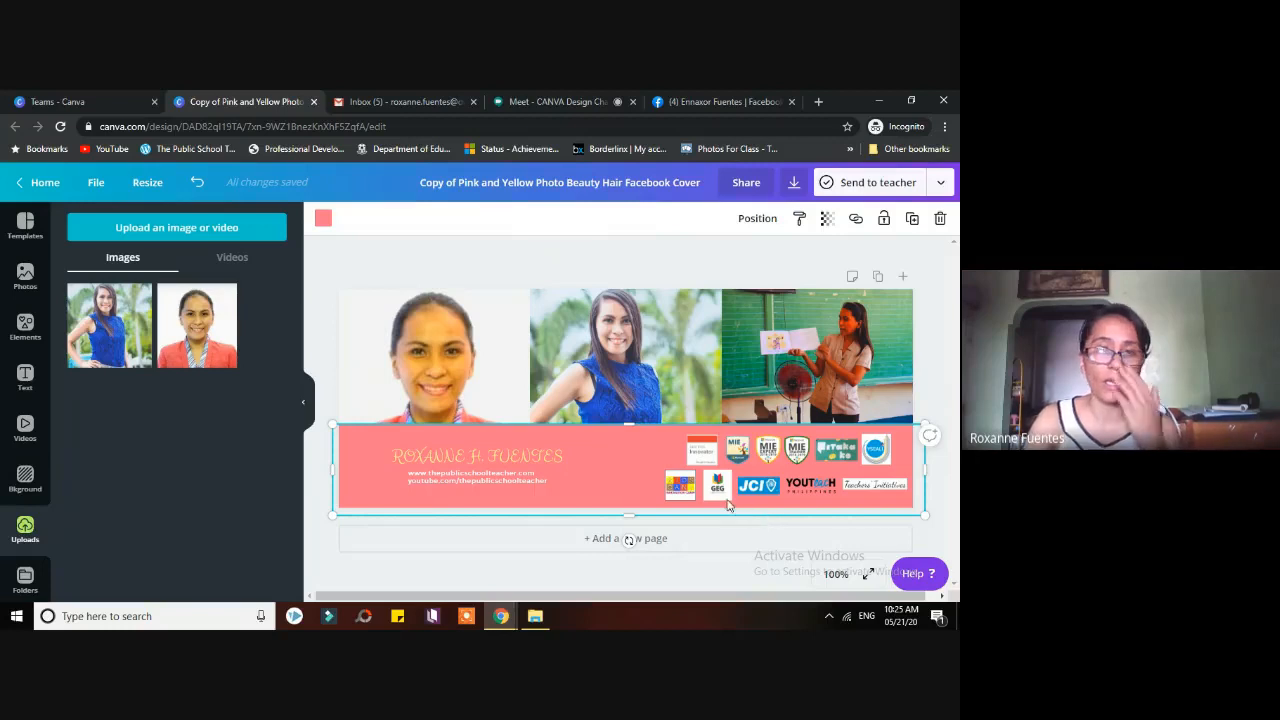
pyautogui.moveTo(610, 496)
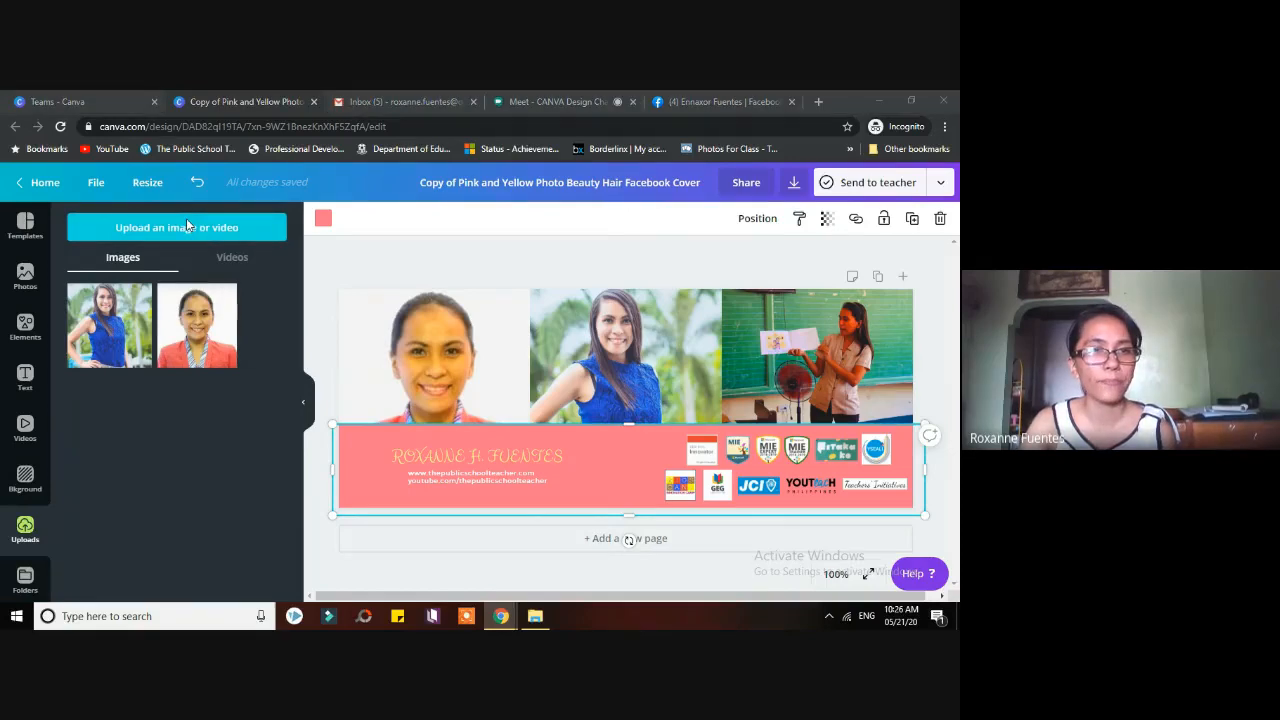
# Step: Upload the MIE Trainer badge image and undo the accidental image placements
pyautogui.click(176, 227)
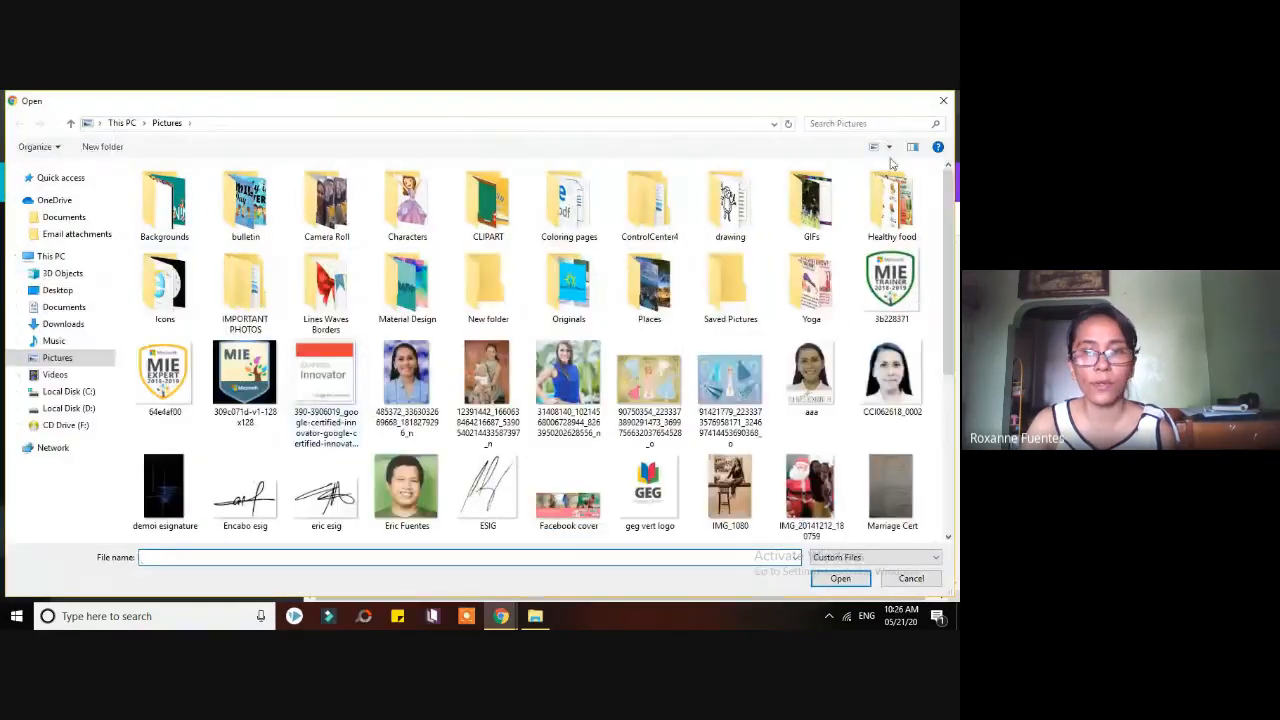
pyautogui.moveTo(892, 280)
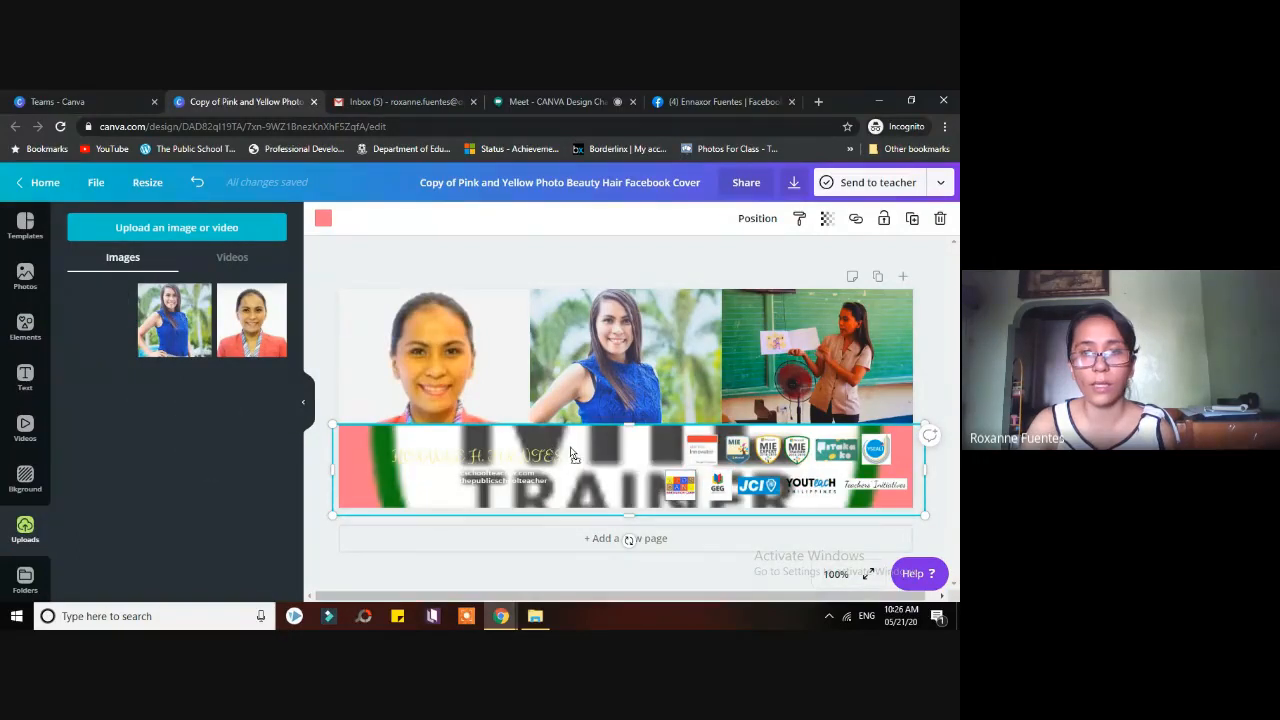
pyautogui.moveTo(588, 515)
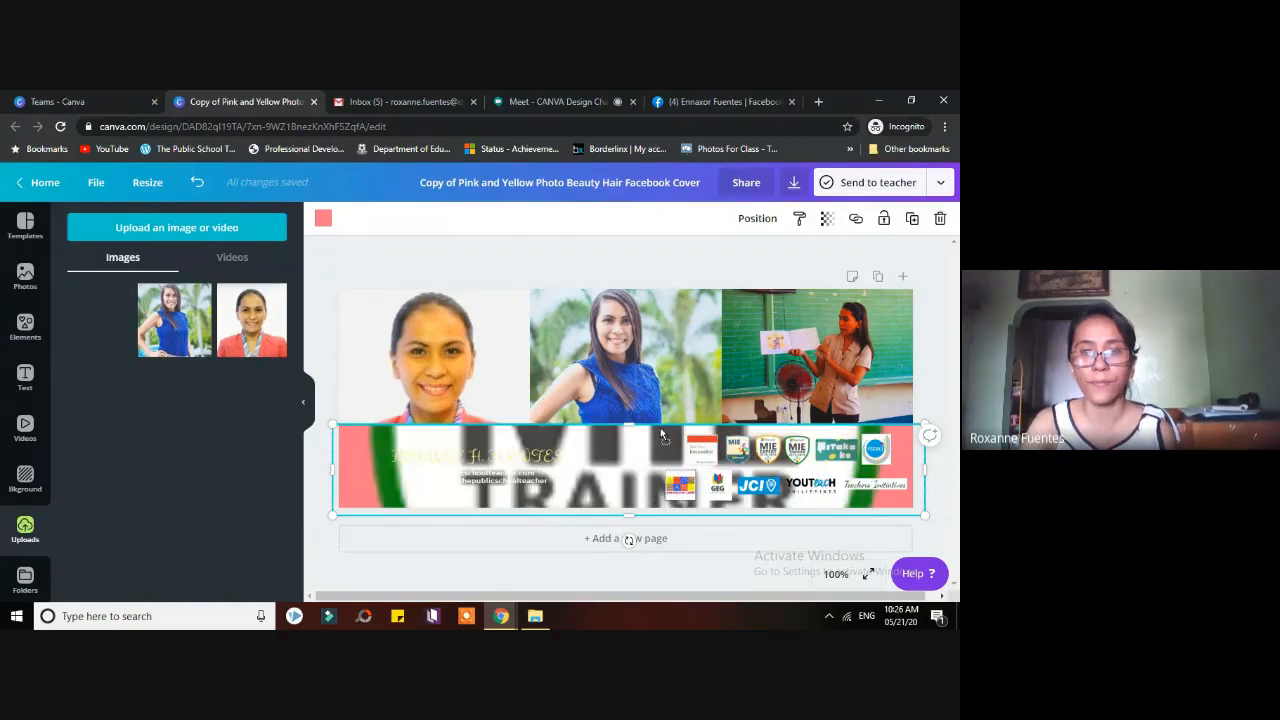
pyautogui.click(197, 182)
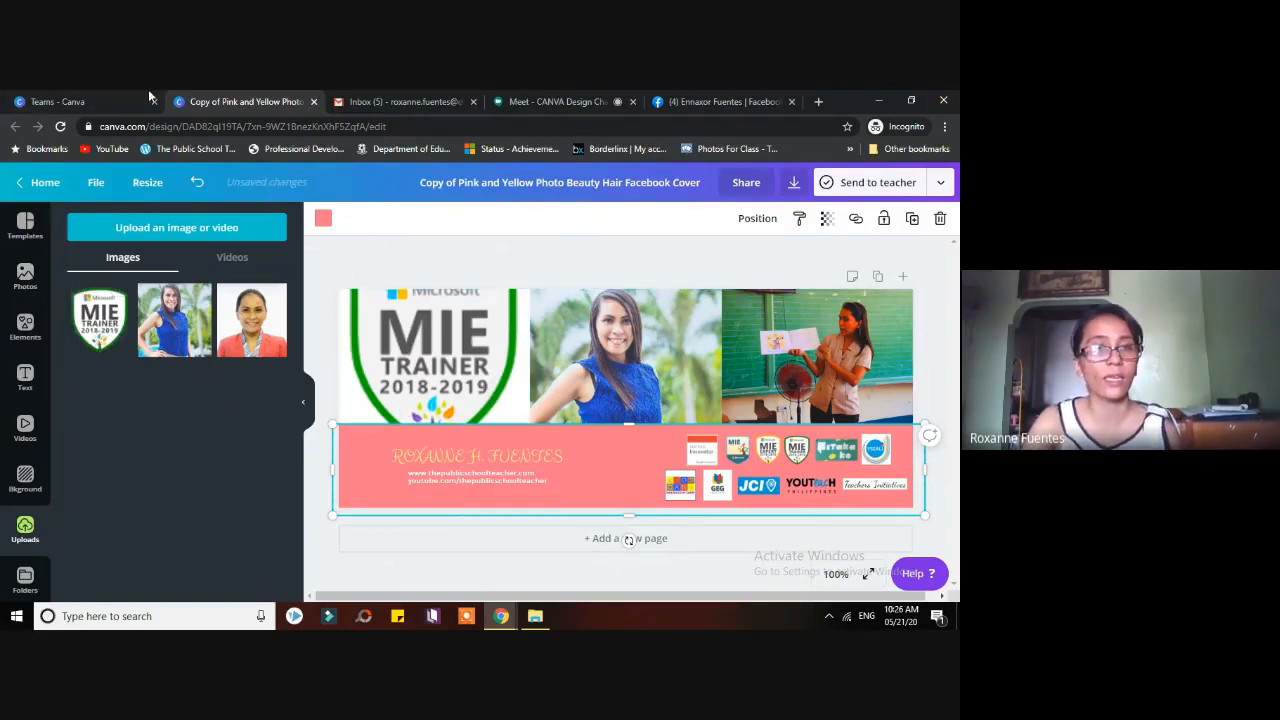
pyautogui.click(197, 182)
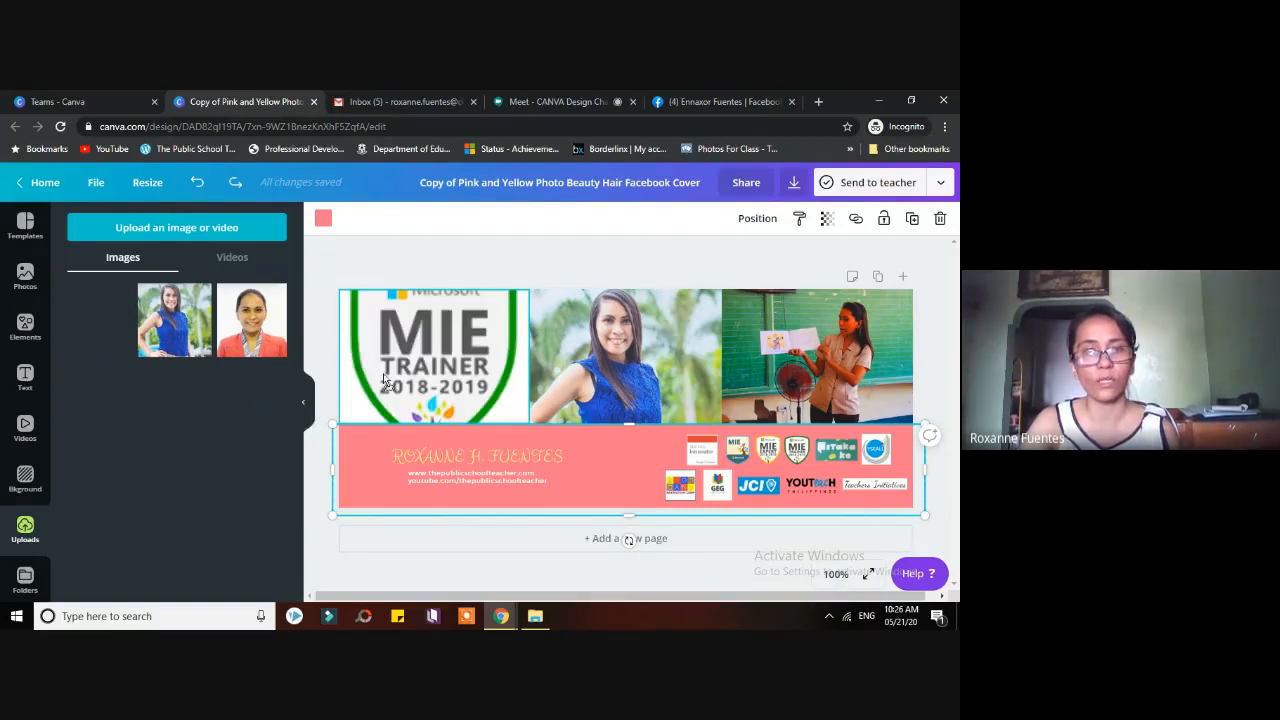
pyautogui.click(198, 182)
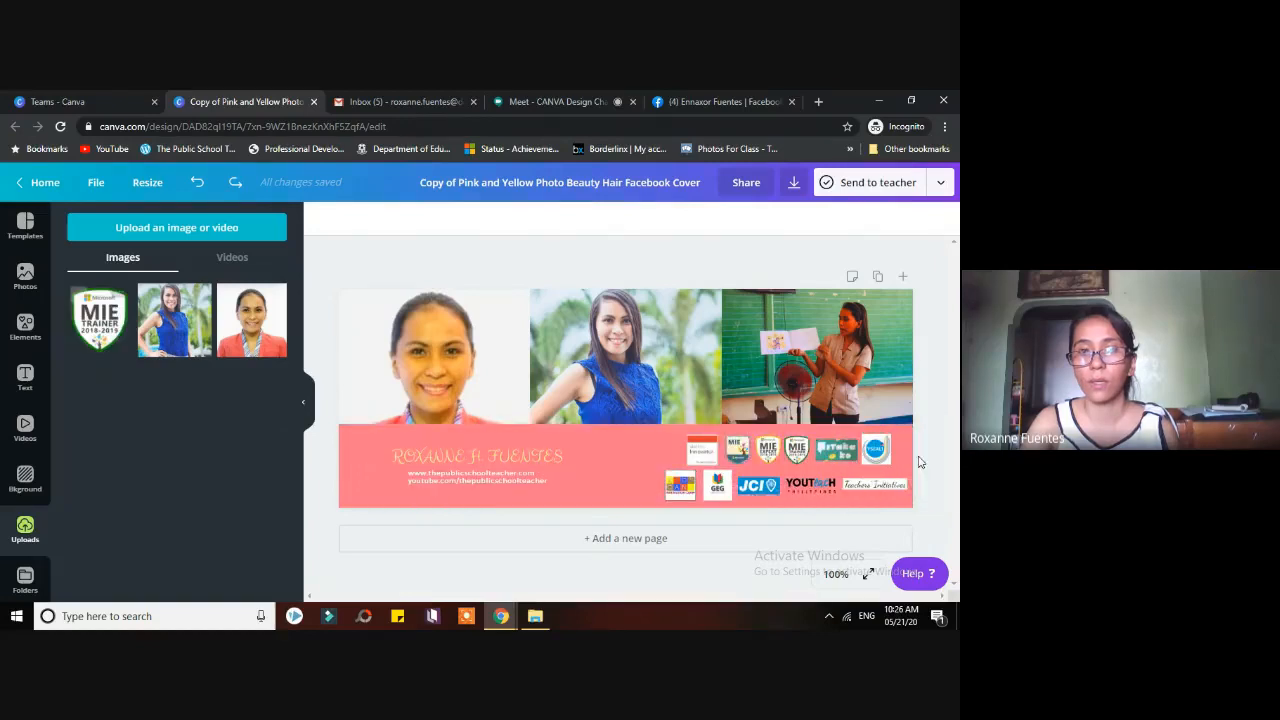
pyautogui.click(687, 449)
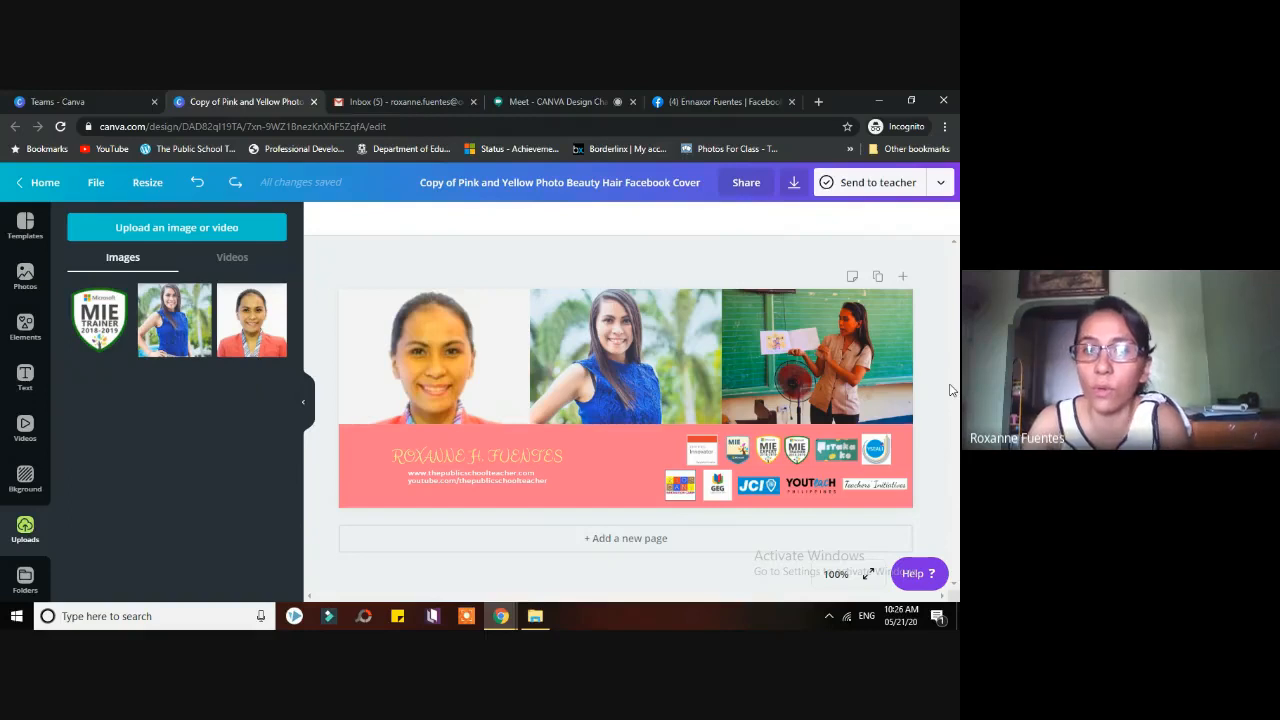
pyautogui.moveTo(950, 375)
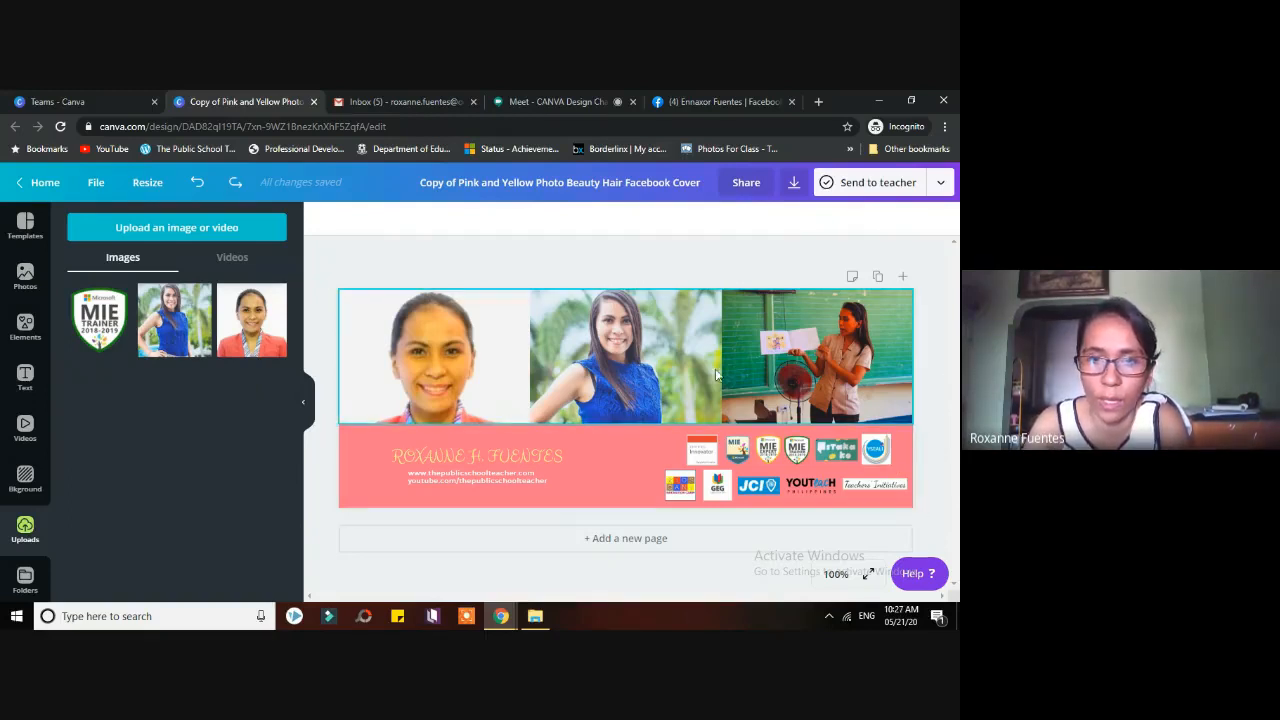
pyautogui.click(433, 356)
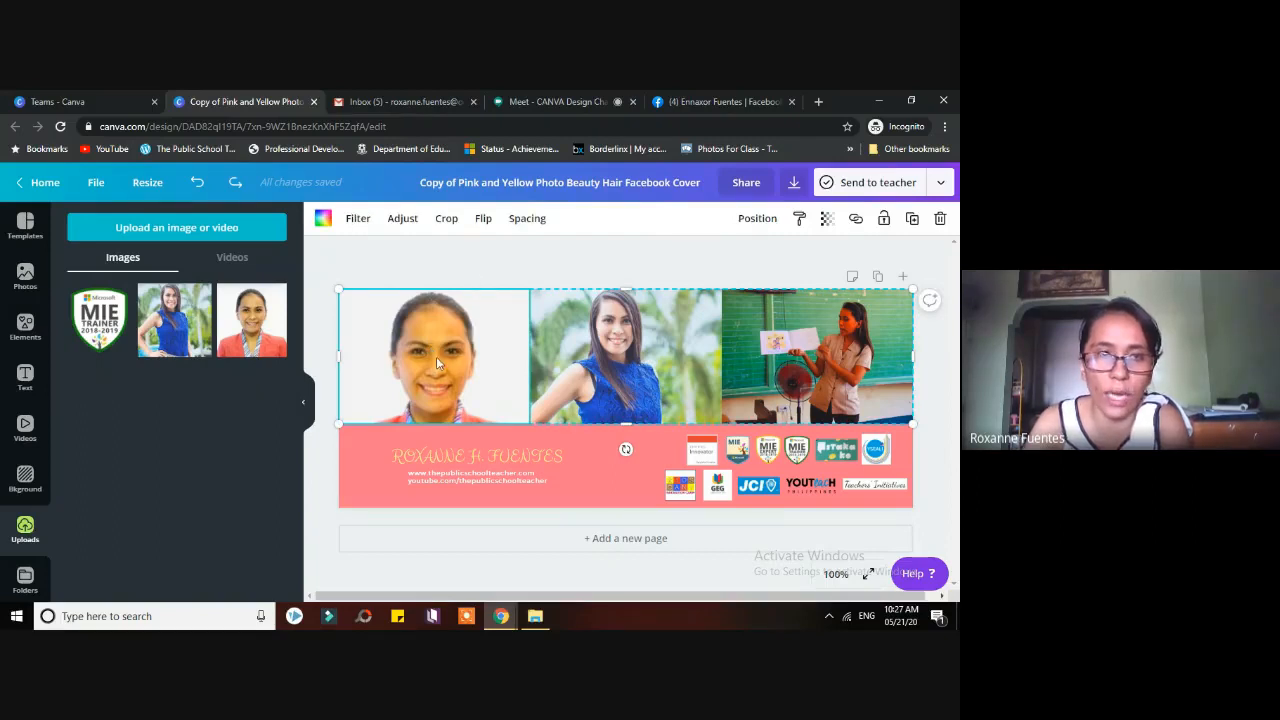
pyautogui.moveTo(693, 323)
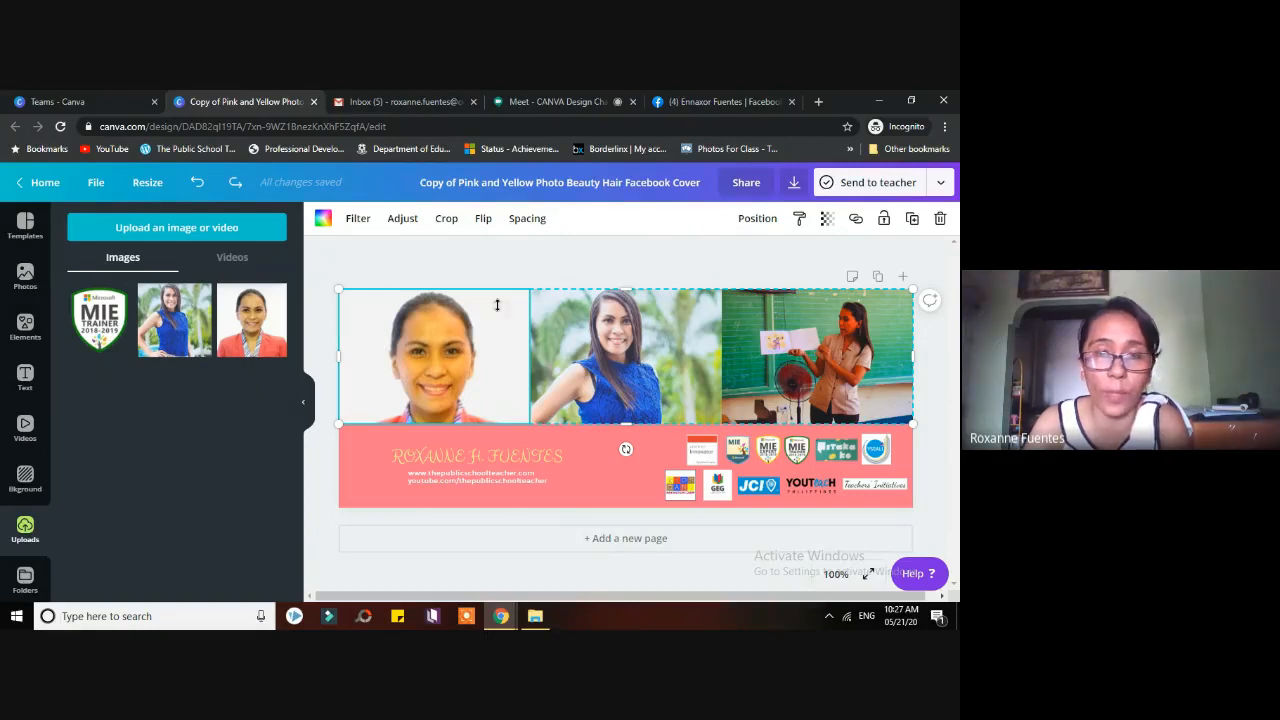
pyautogui.moveTo(505, 374)
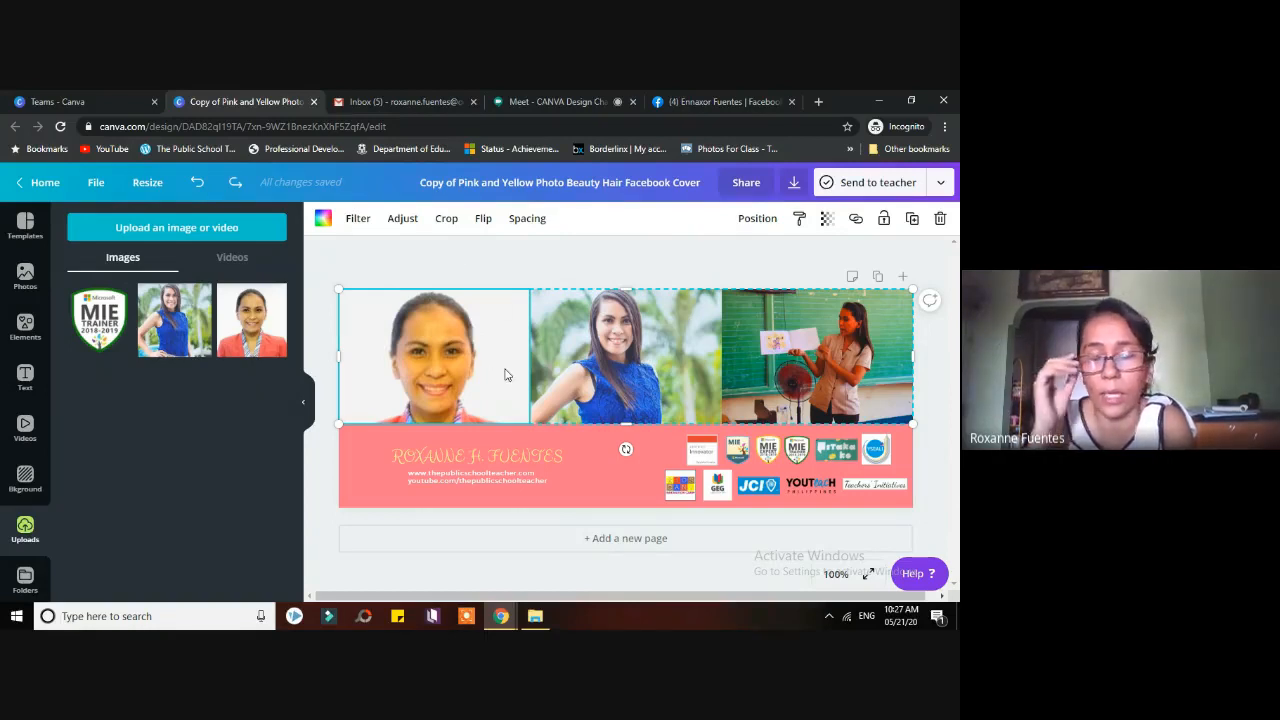
pyautogui.click(477, 456)
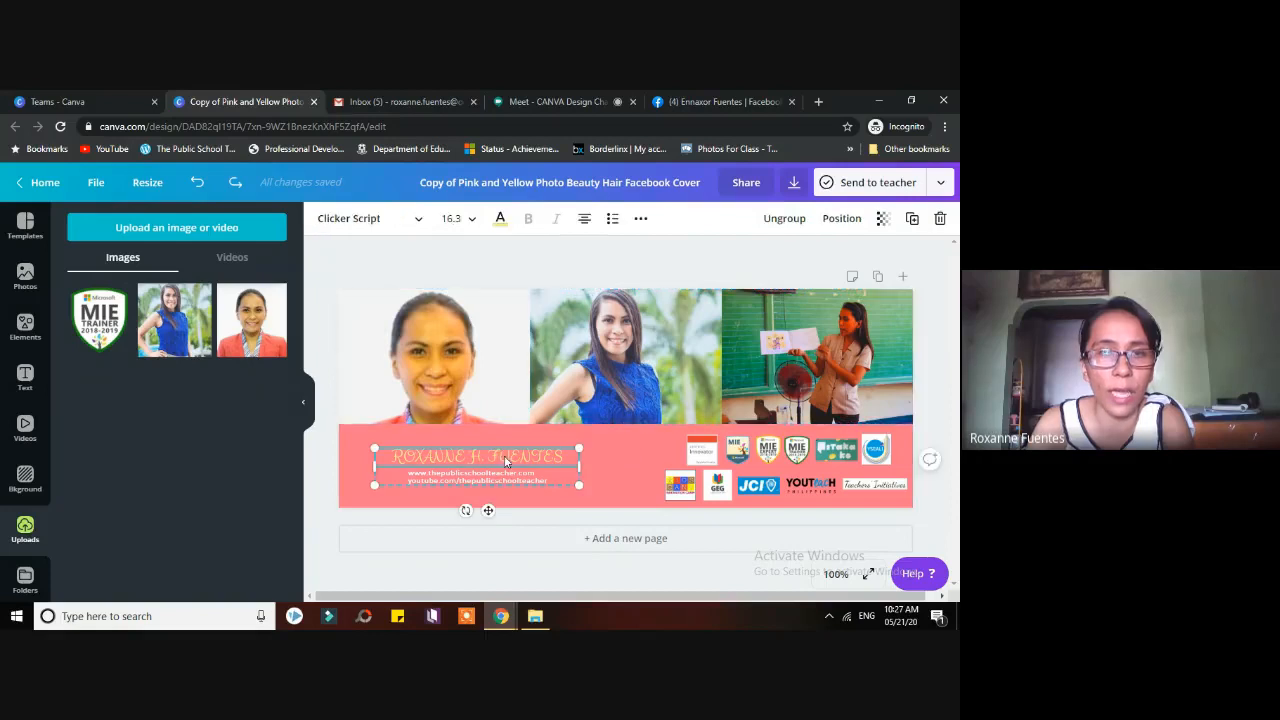
pyautogui.click(425, 340)
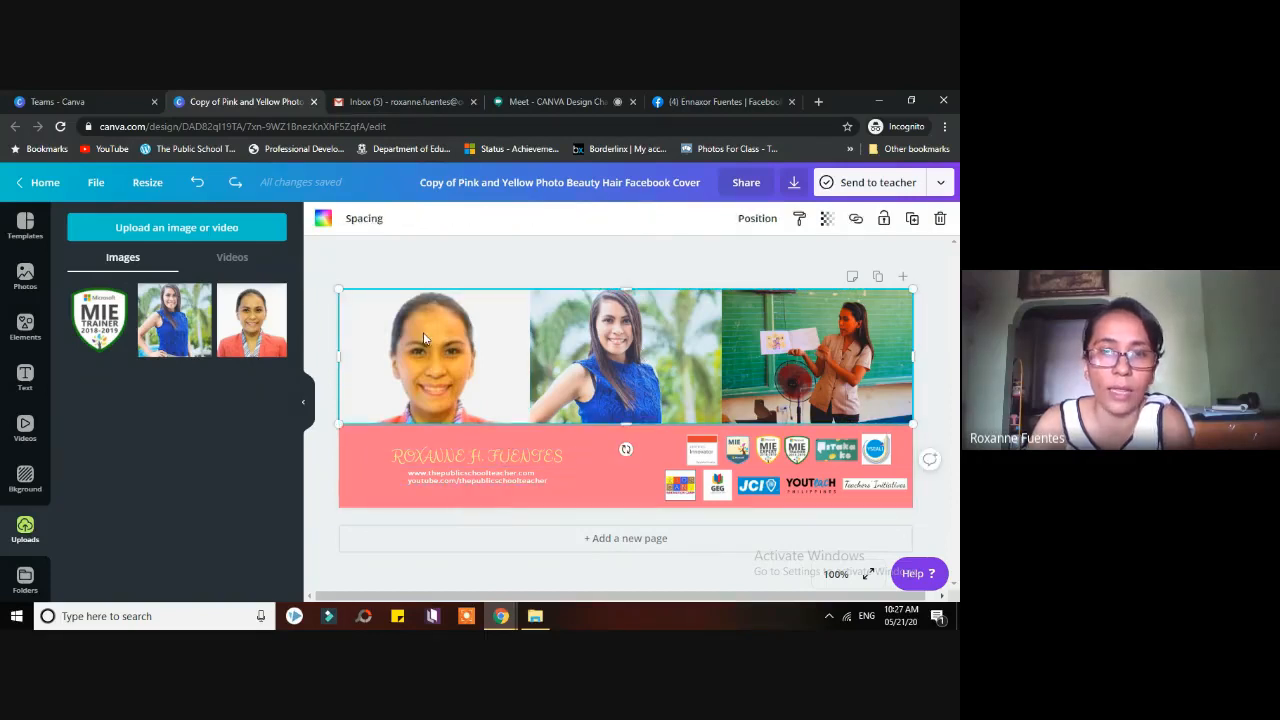
pyautogui.click(785, 357)
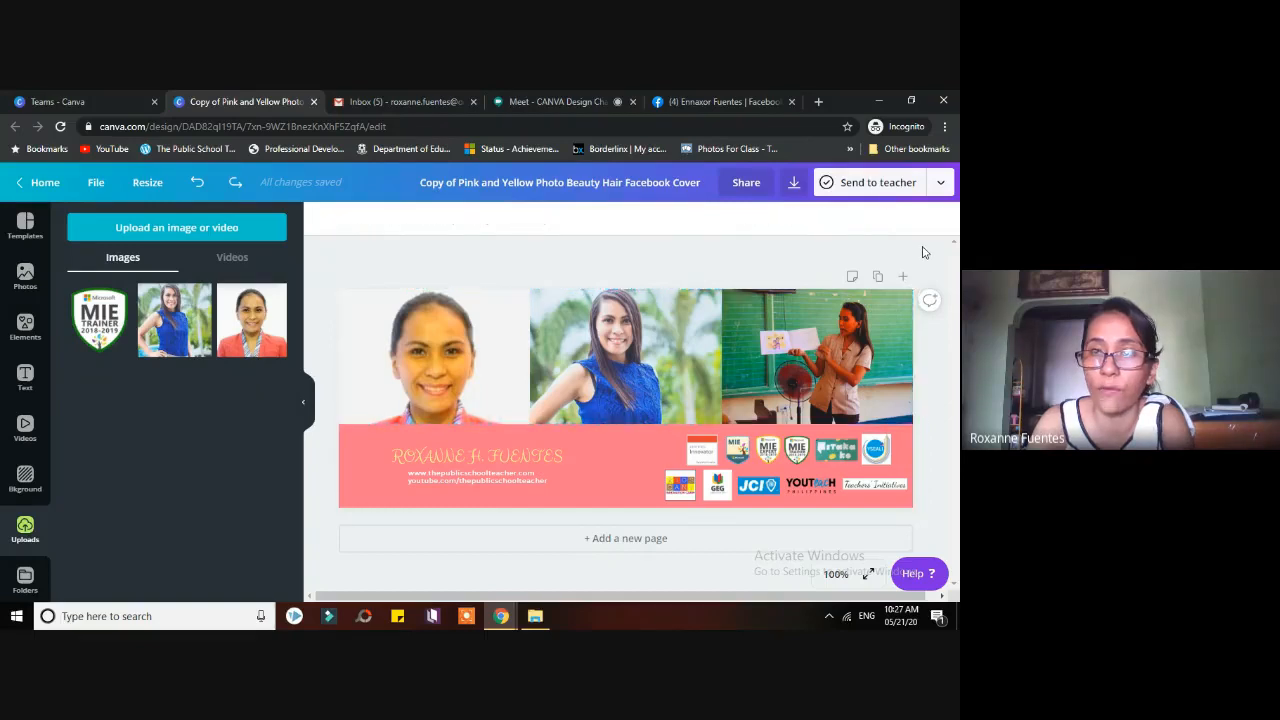
pyautogui.click(625, 357)
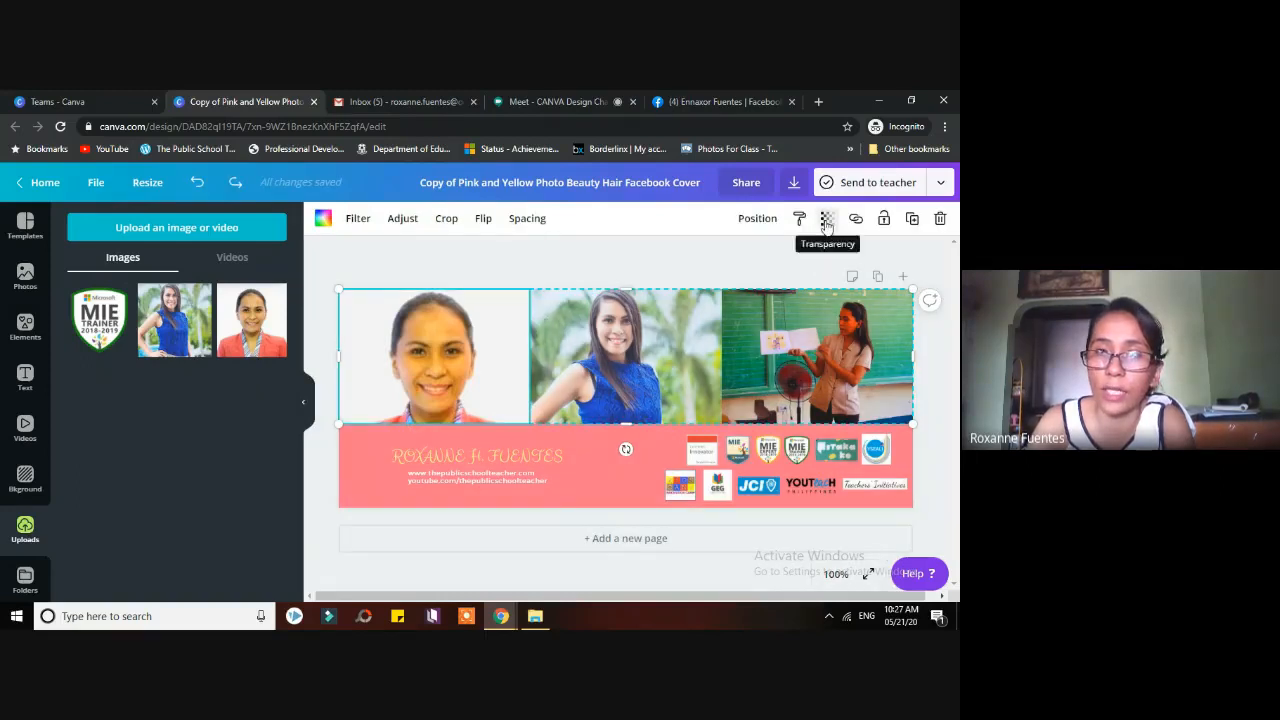
pyautogui.click(827, 218)
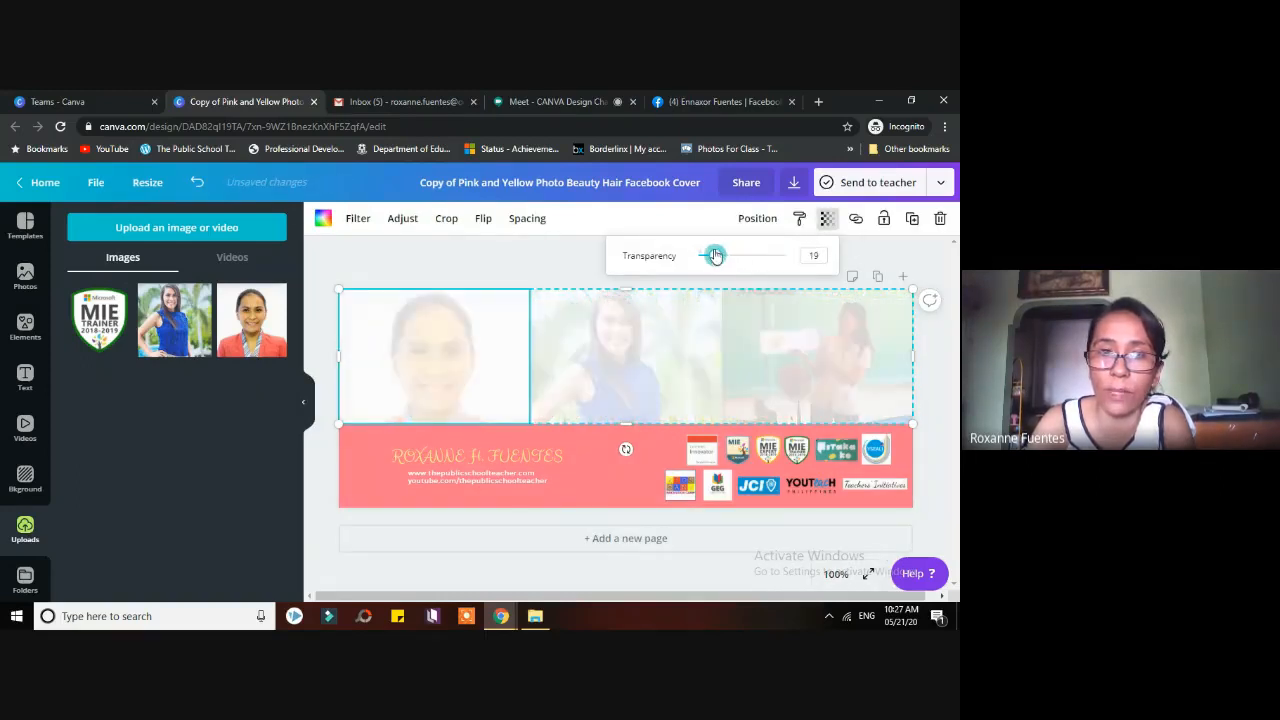
pyautogui.moveTo(713, 255); pyautogui.dragTo(740, 255)
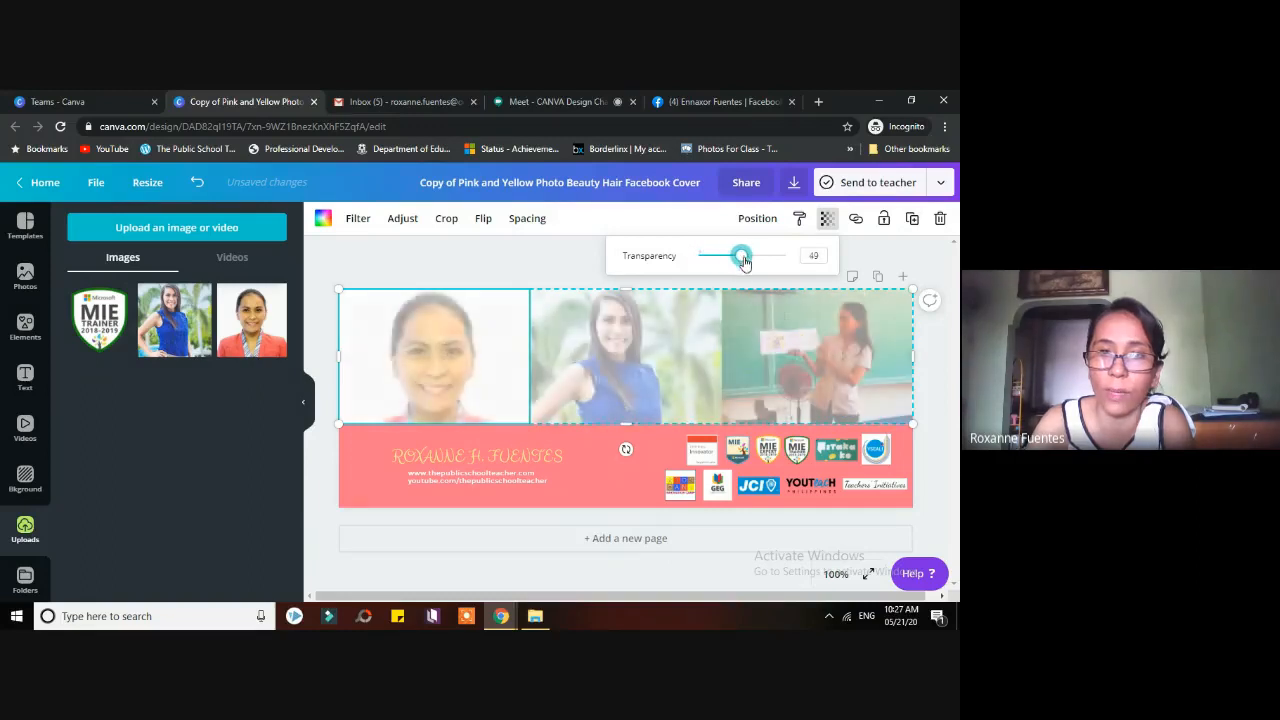
pyautogui.moveTo(740, 255); pyautogui.dragTo(752, 255)
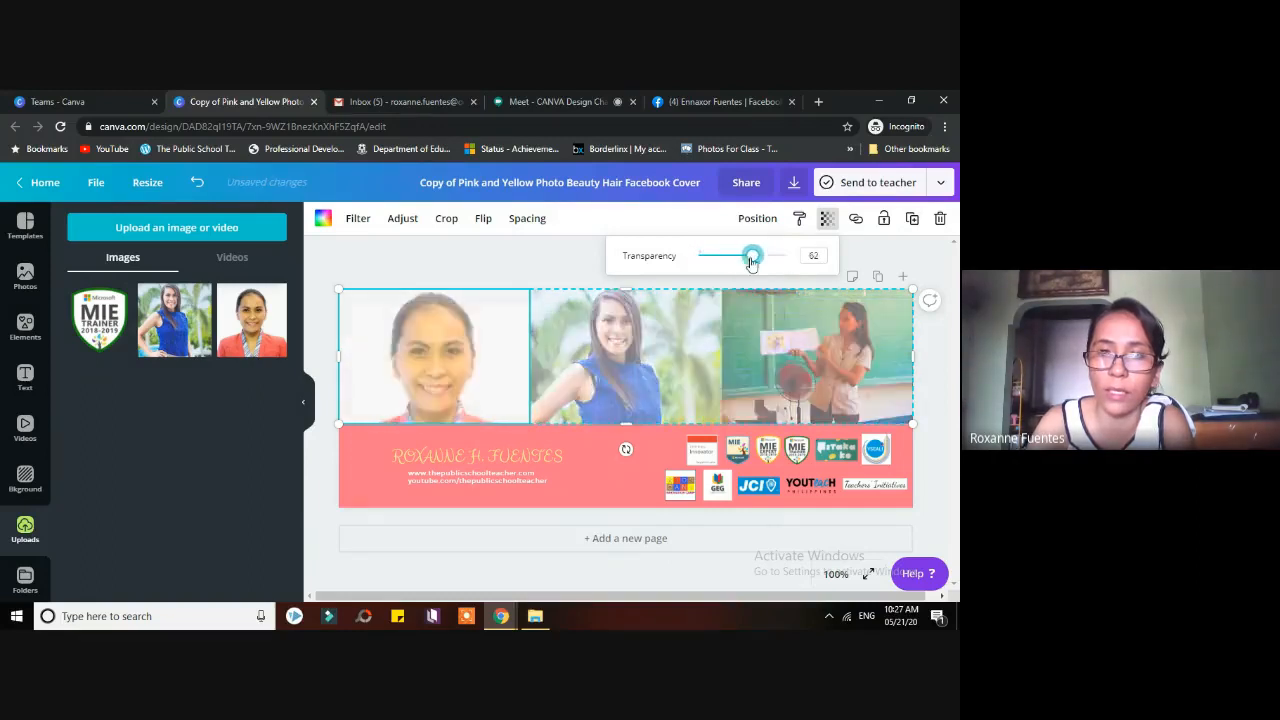
pyautogui.moveTo(752, 256); pyautogui.dragTo(783, 256)
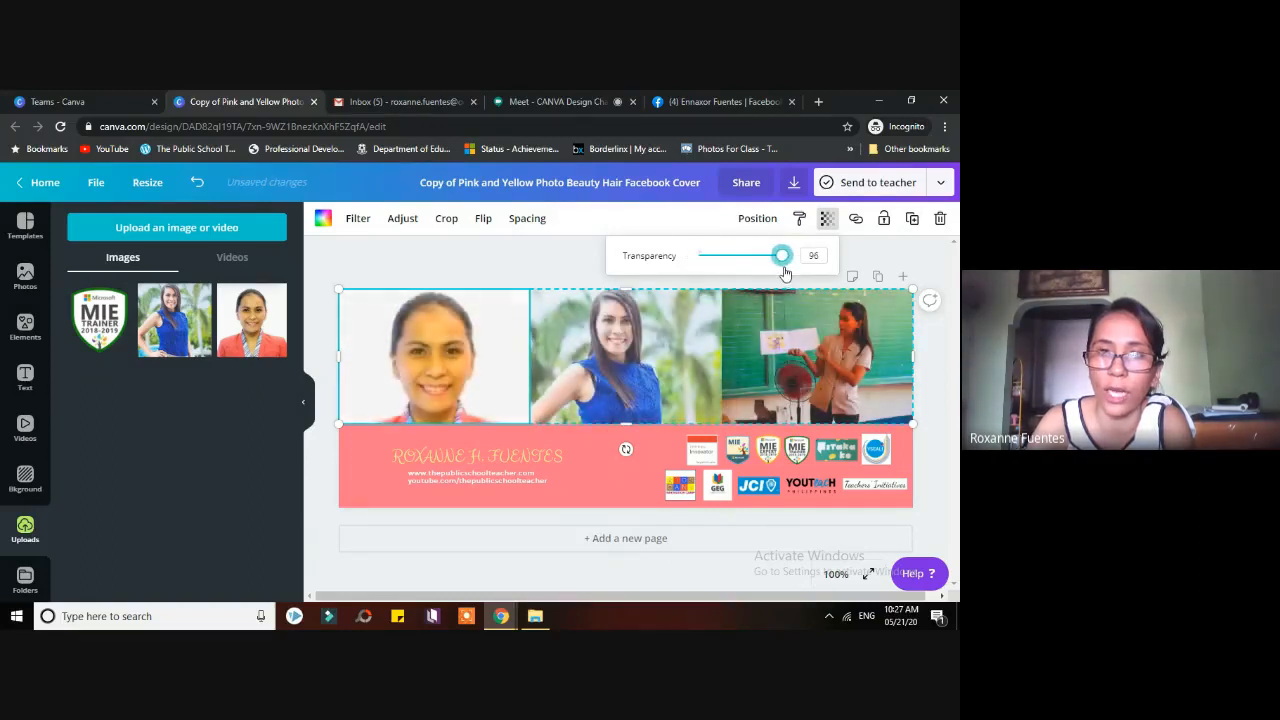
pyautogui.click(520, 269)
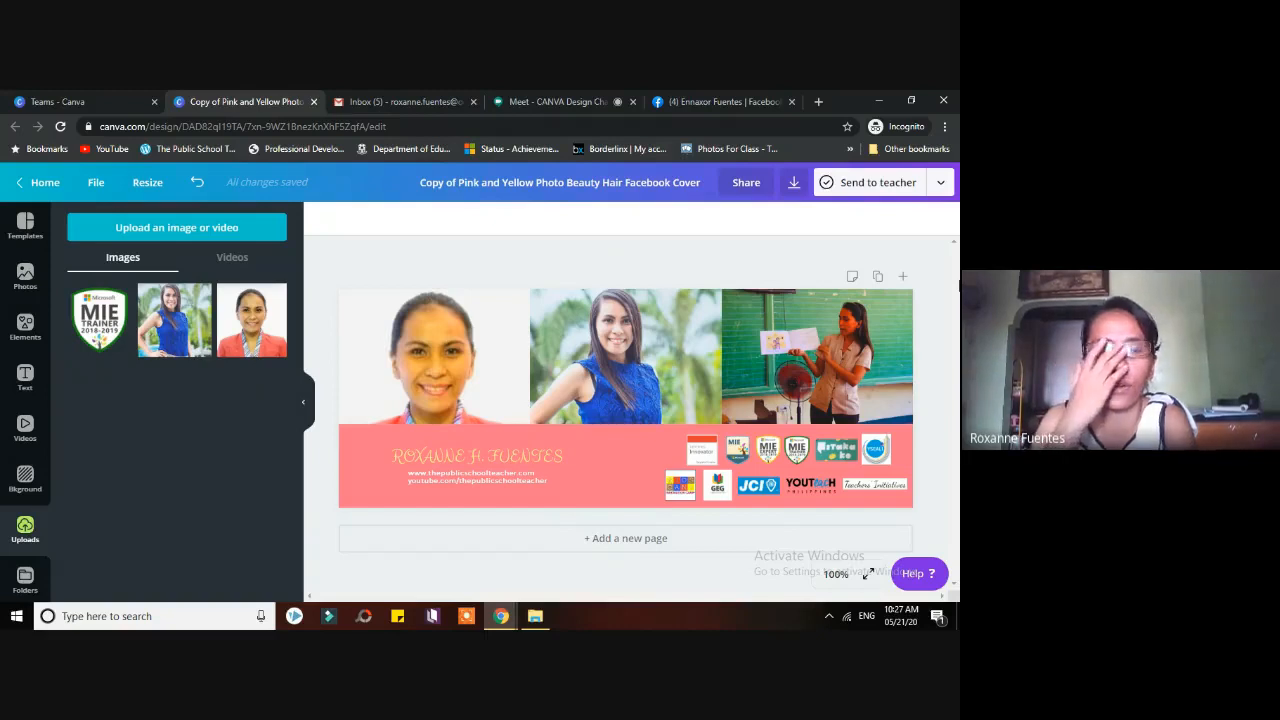
pyautogui.click(624, 356)
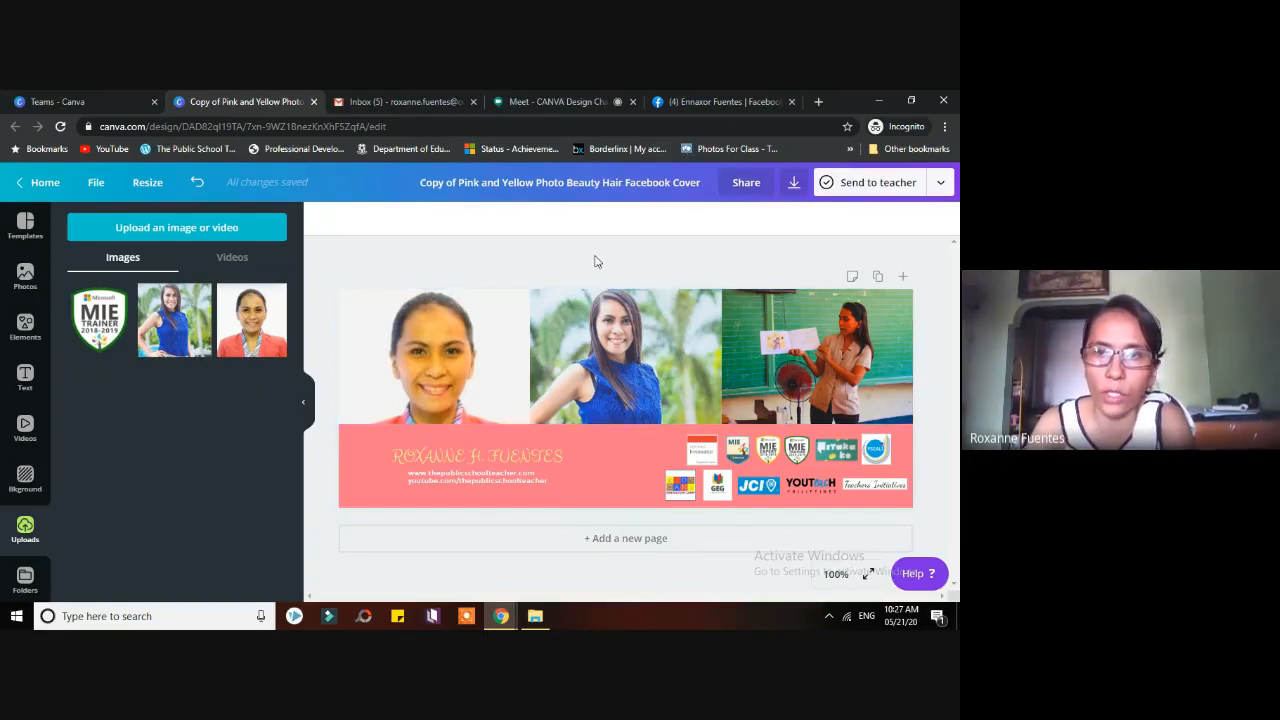
pyautogui.moveTo(768, 263)
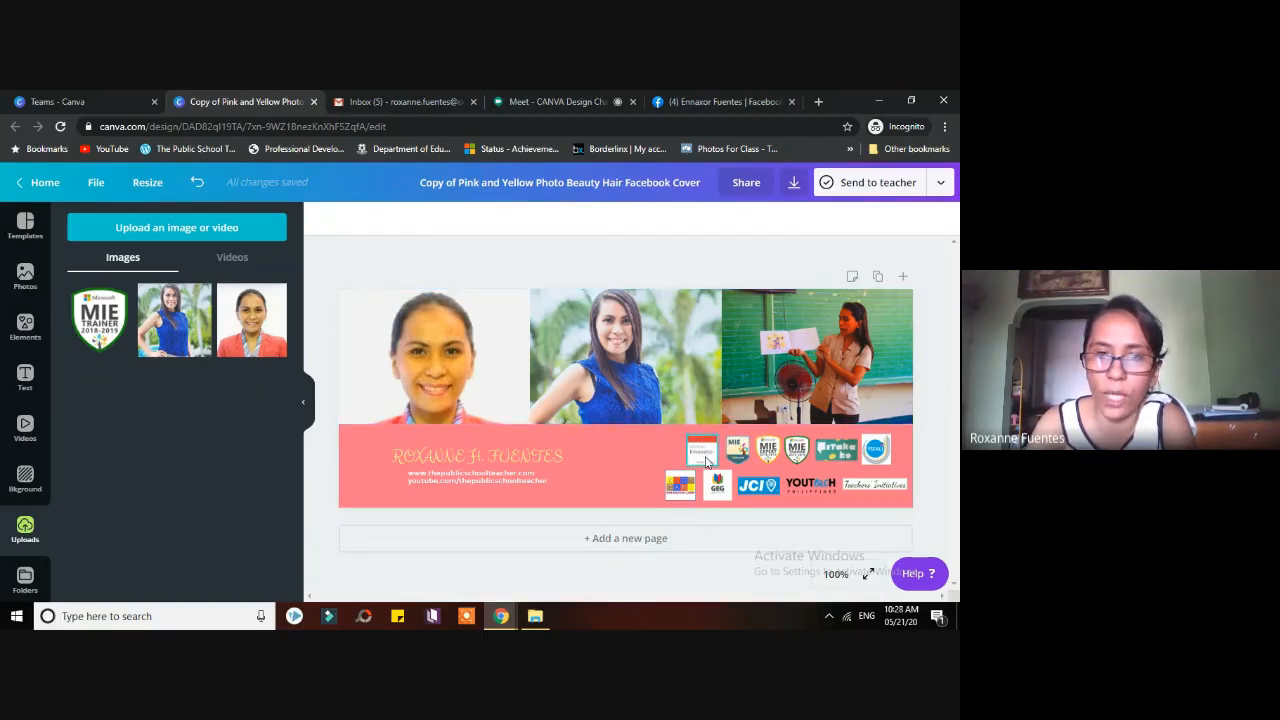
pyautogui.click(701, 450)
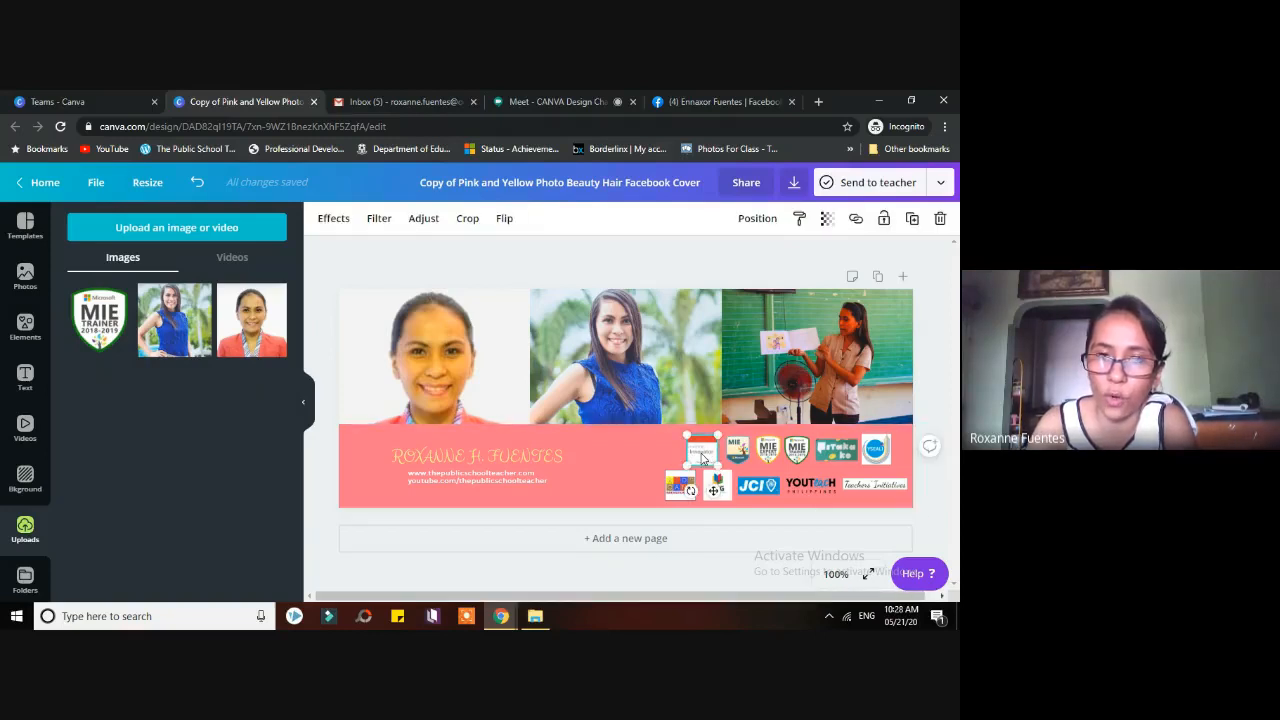
pyautogui.moveTo(939, 218)
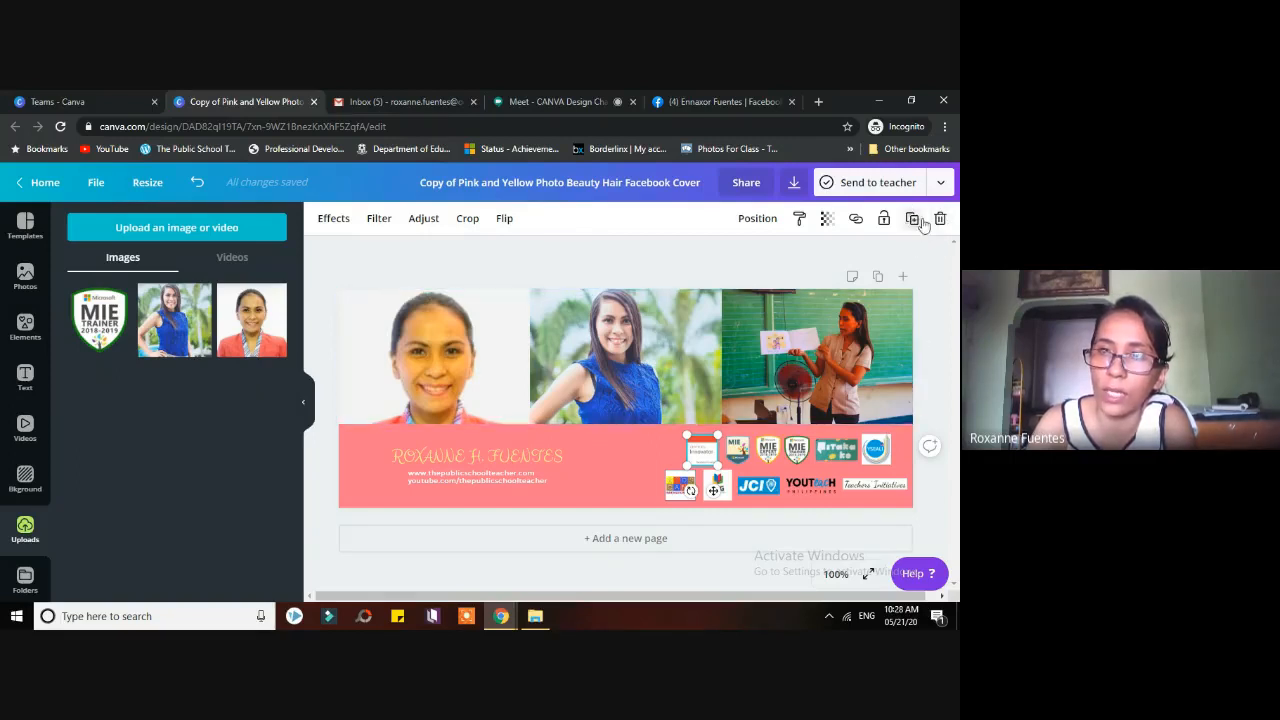
pyautogui.moveTo(940, 218)
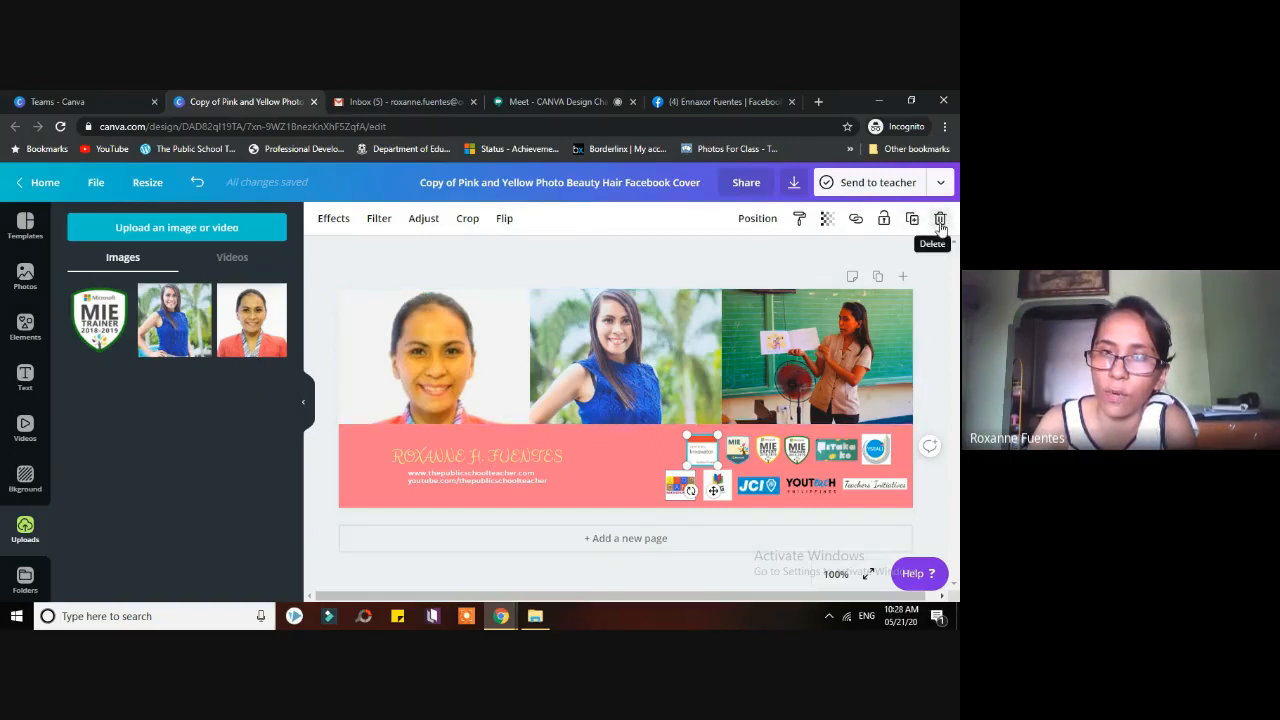
pyautogui.click(940, 218)
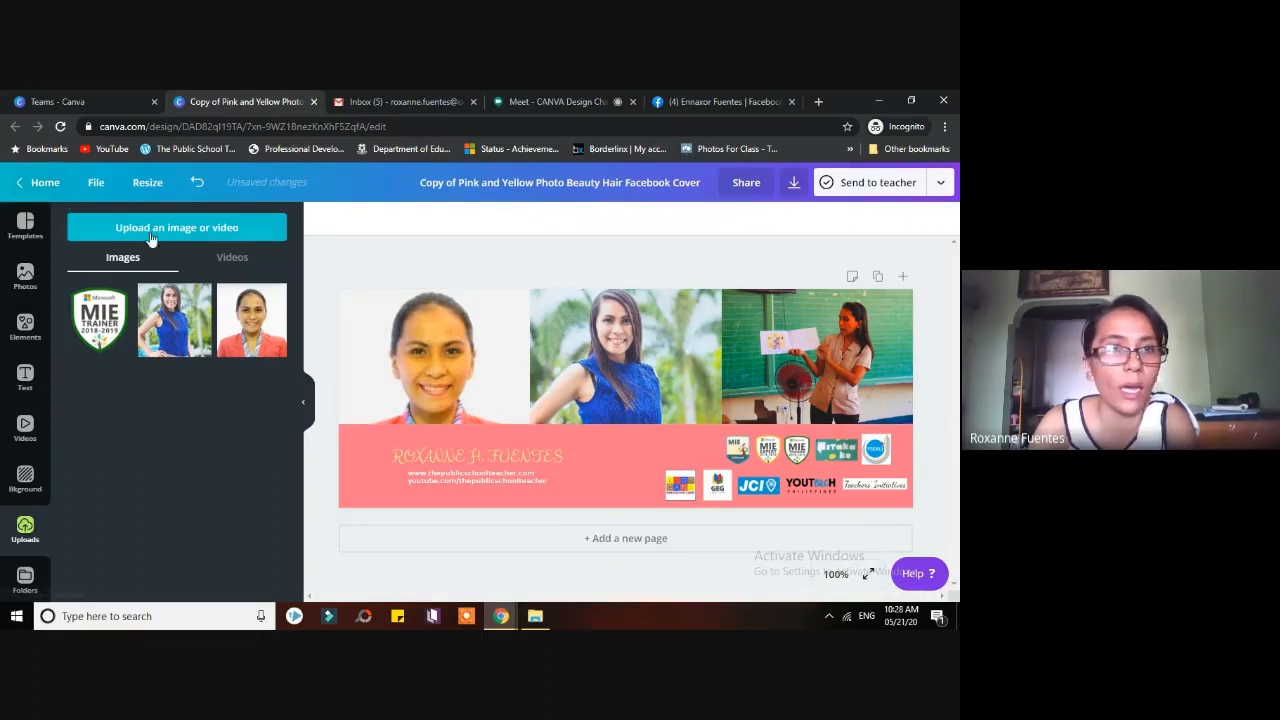
pyautogui.moveTo(197, 182)
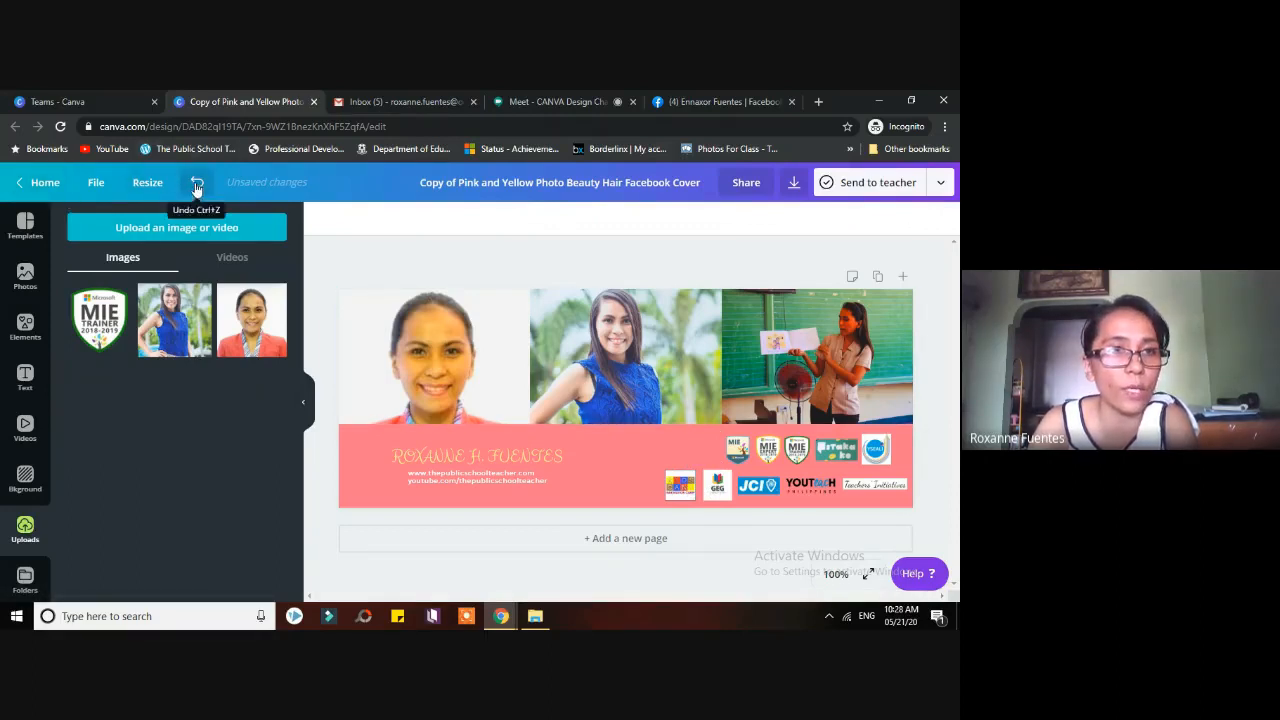
pyautogui.click(197, 182)
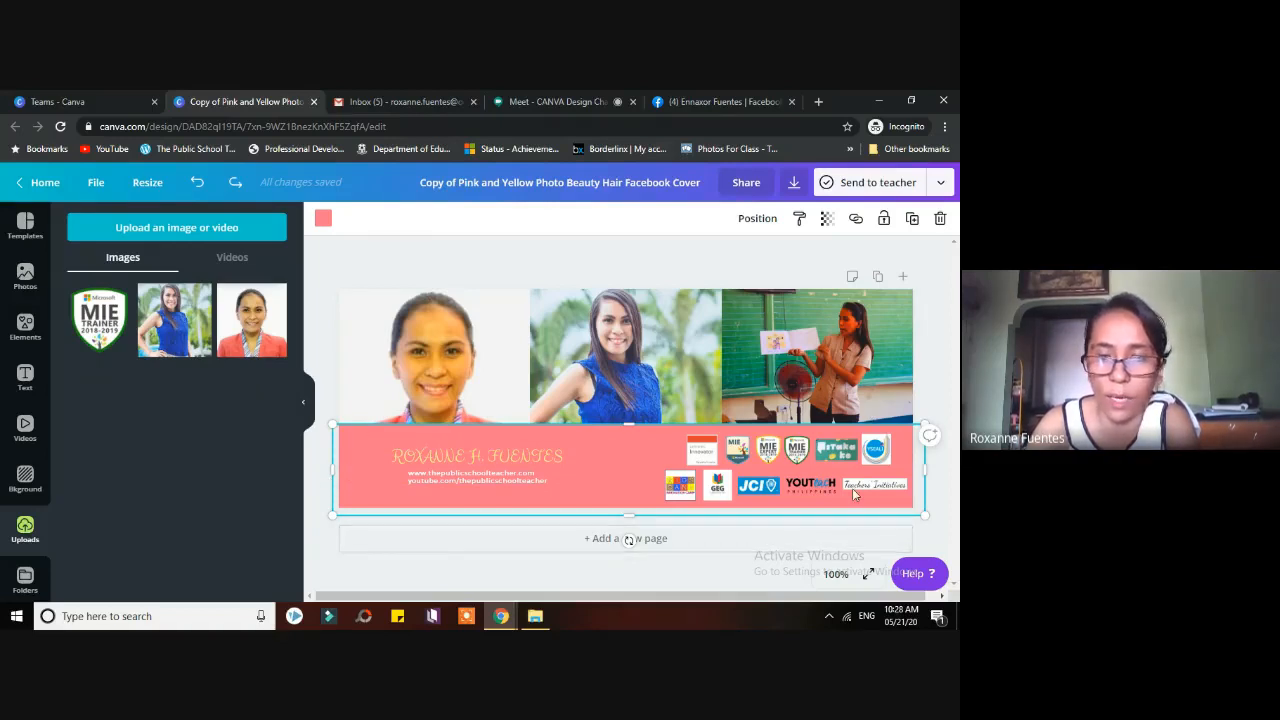
pyautogui.moveTo(610, 455)
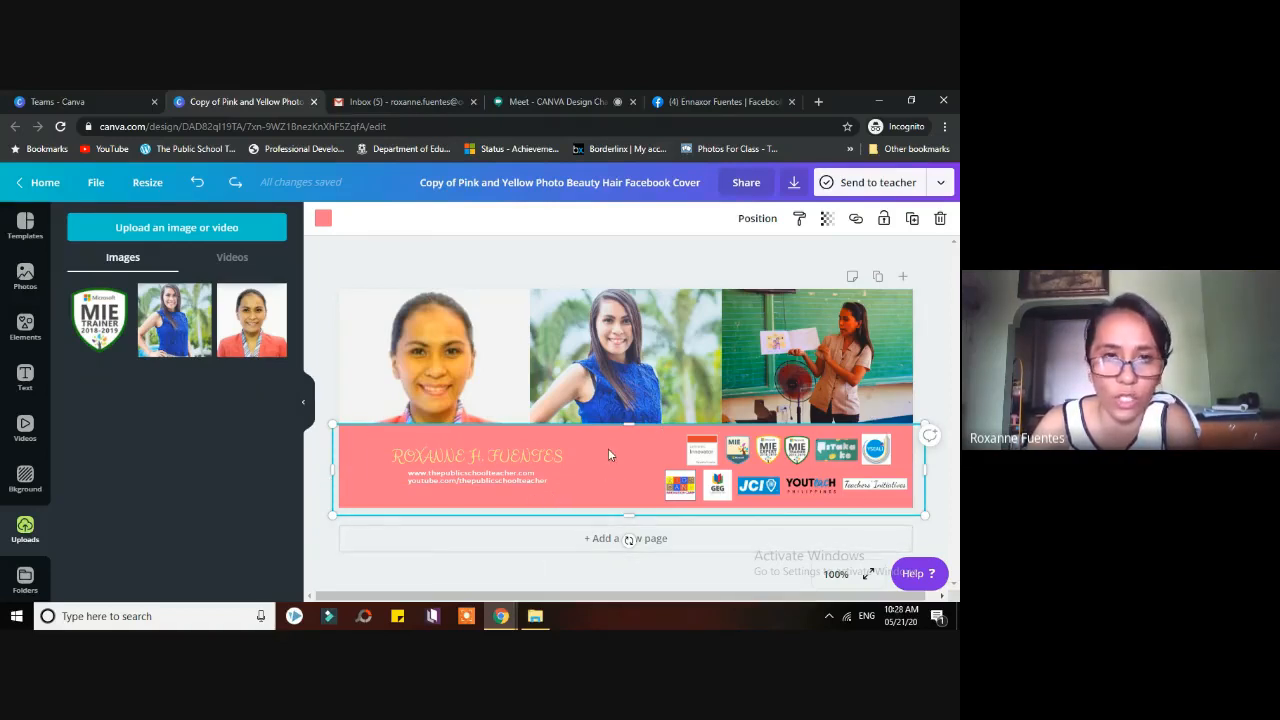
pyautogui.moveTo(323, 218)
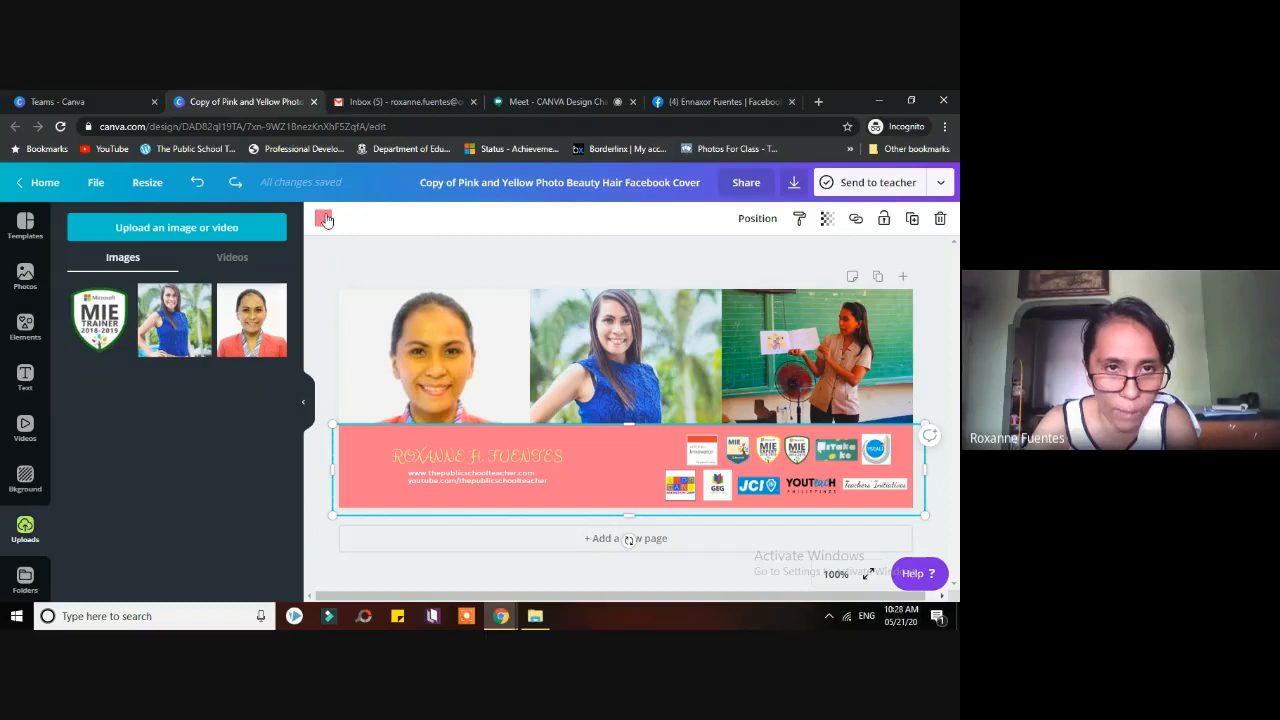
pyautogui.click(323, 219)
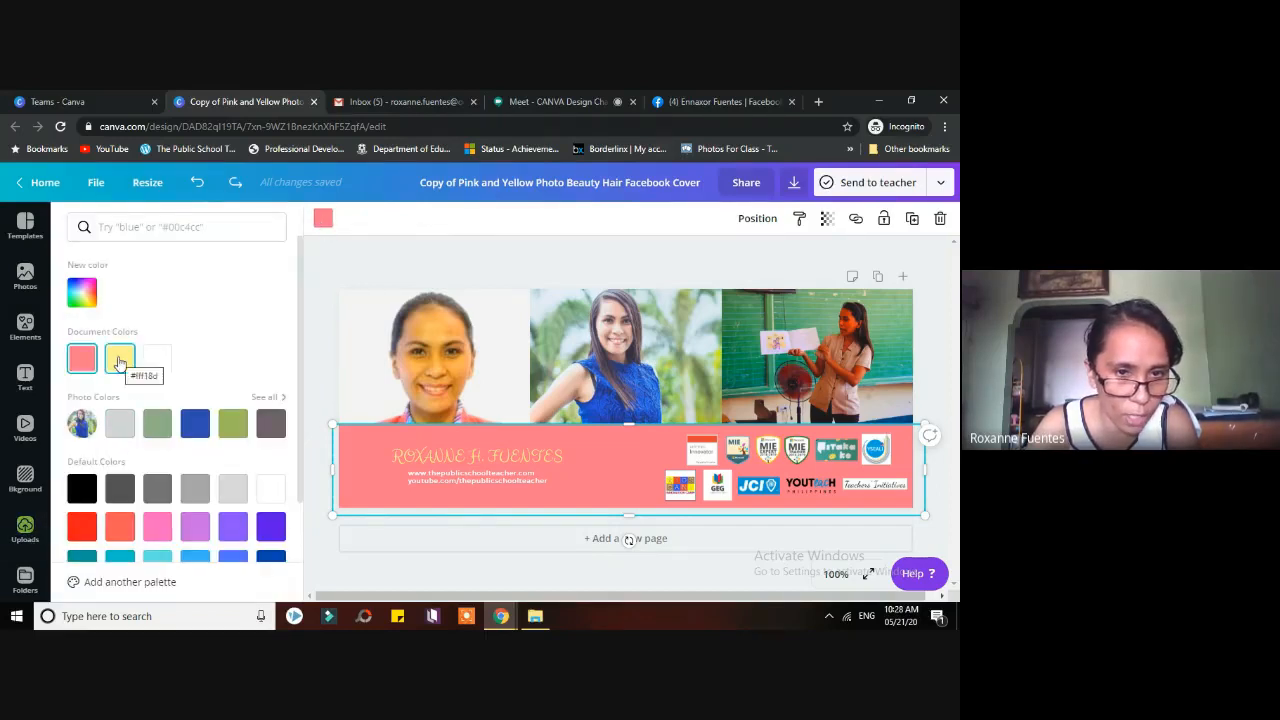
pyautogui.click(120, 358)
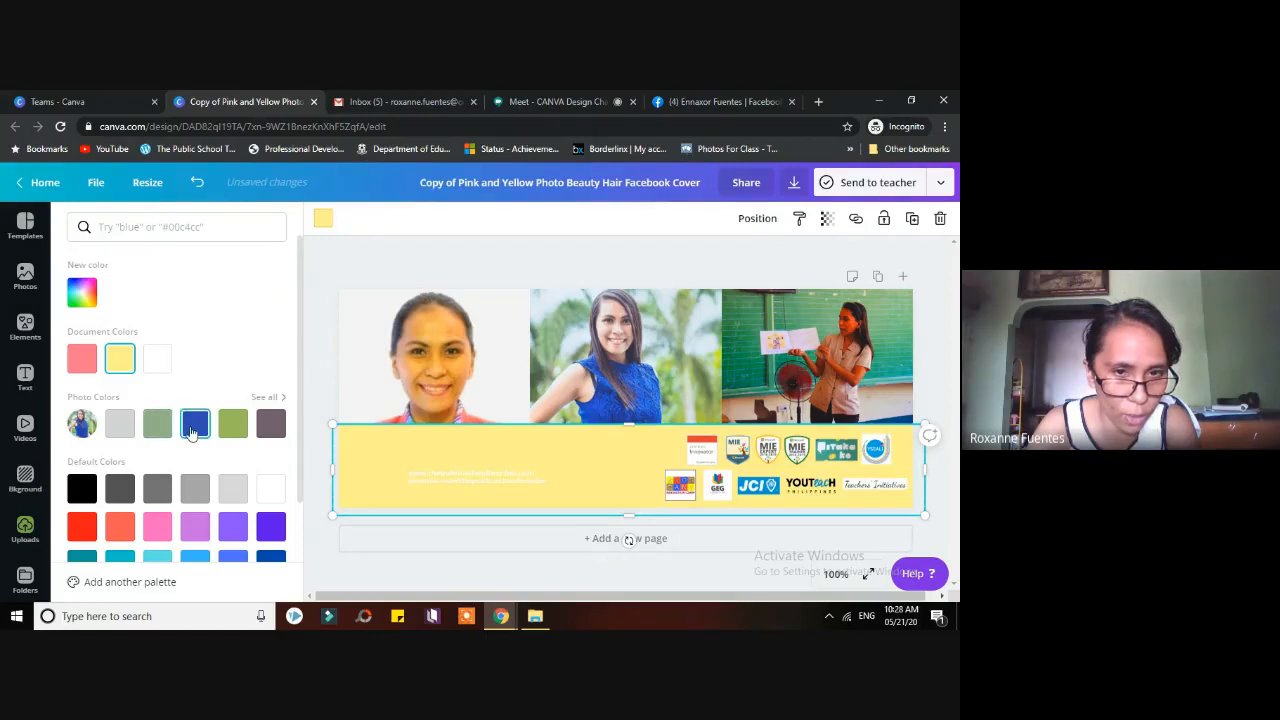
pyautogui.click(232, 423)
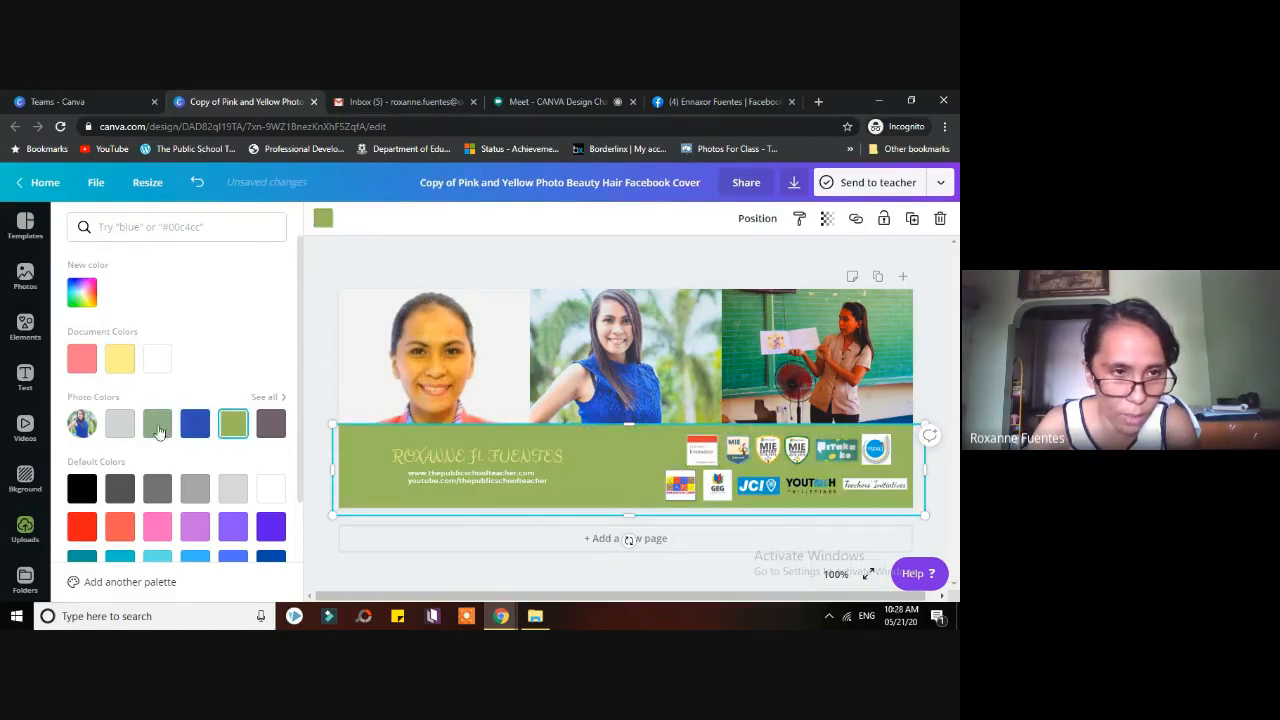
pyautogui.click(82, 358)
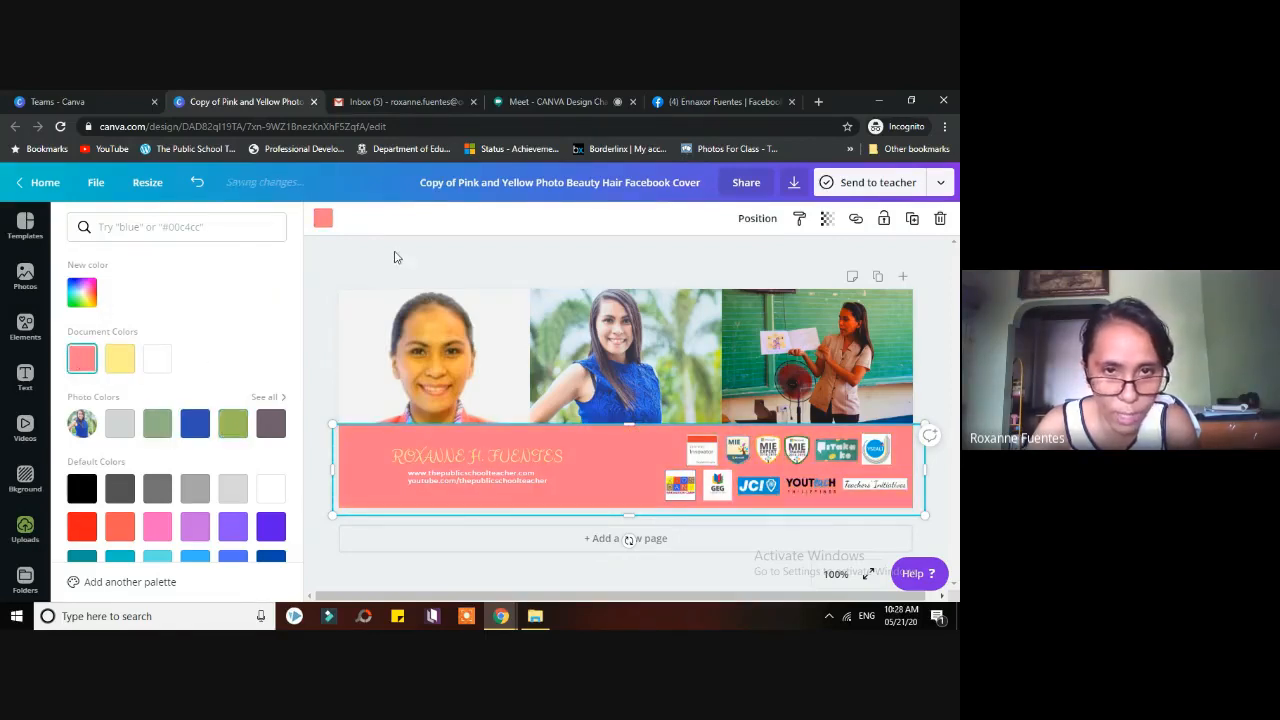
pyautogui.click(25, 528)
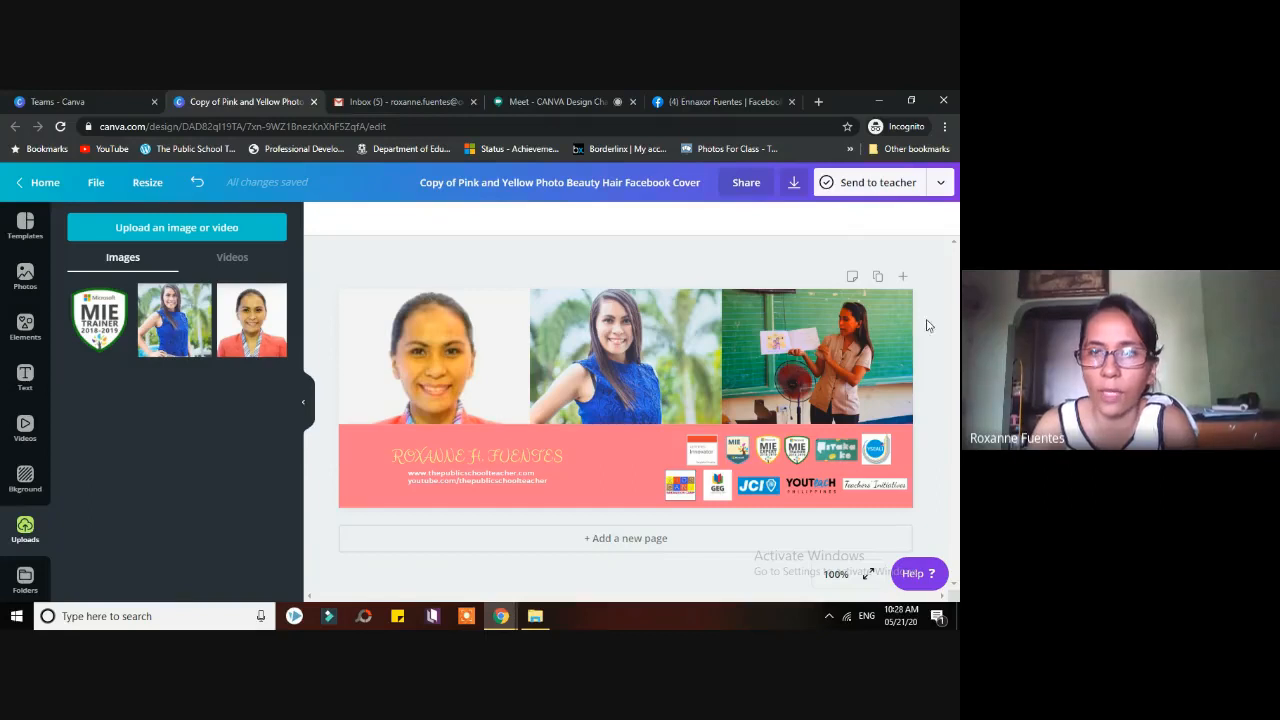
pyautogui.moveTo(894, 210)
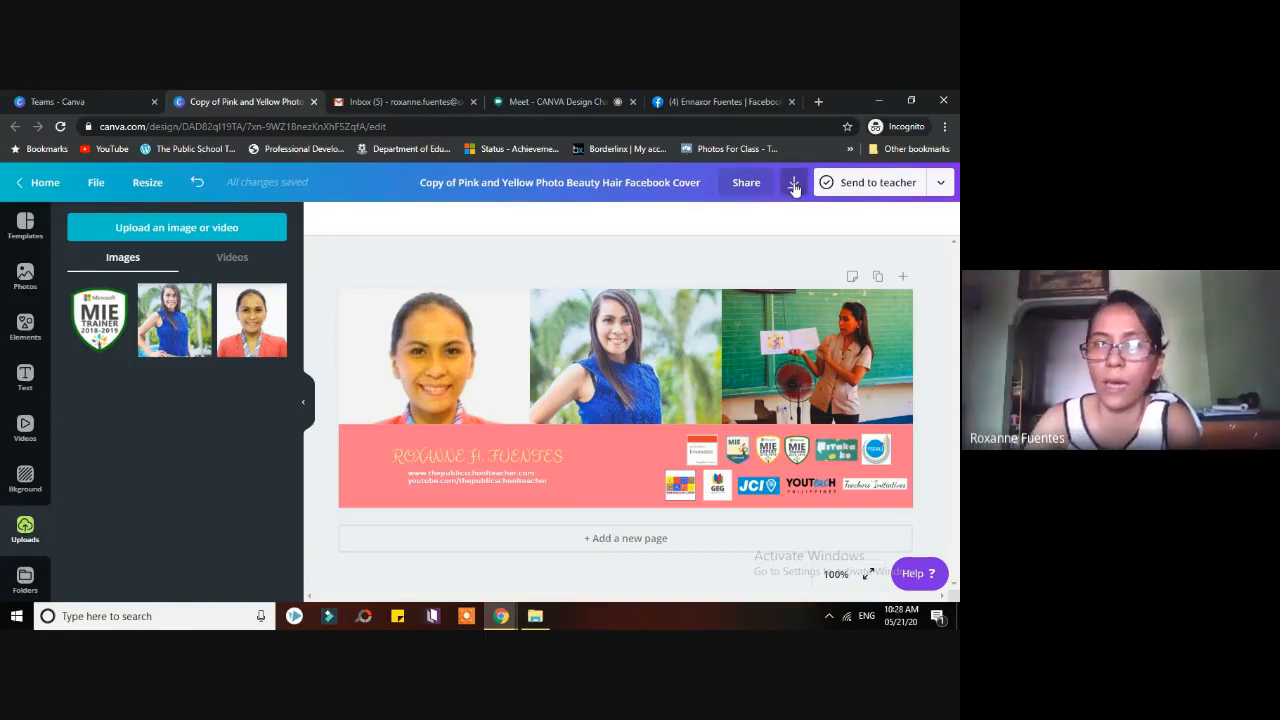
# Step: Keep PNG as the download type and raise the size to 2.5× (2050 × 780 px)
pyautogui.click(794, 182)
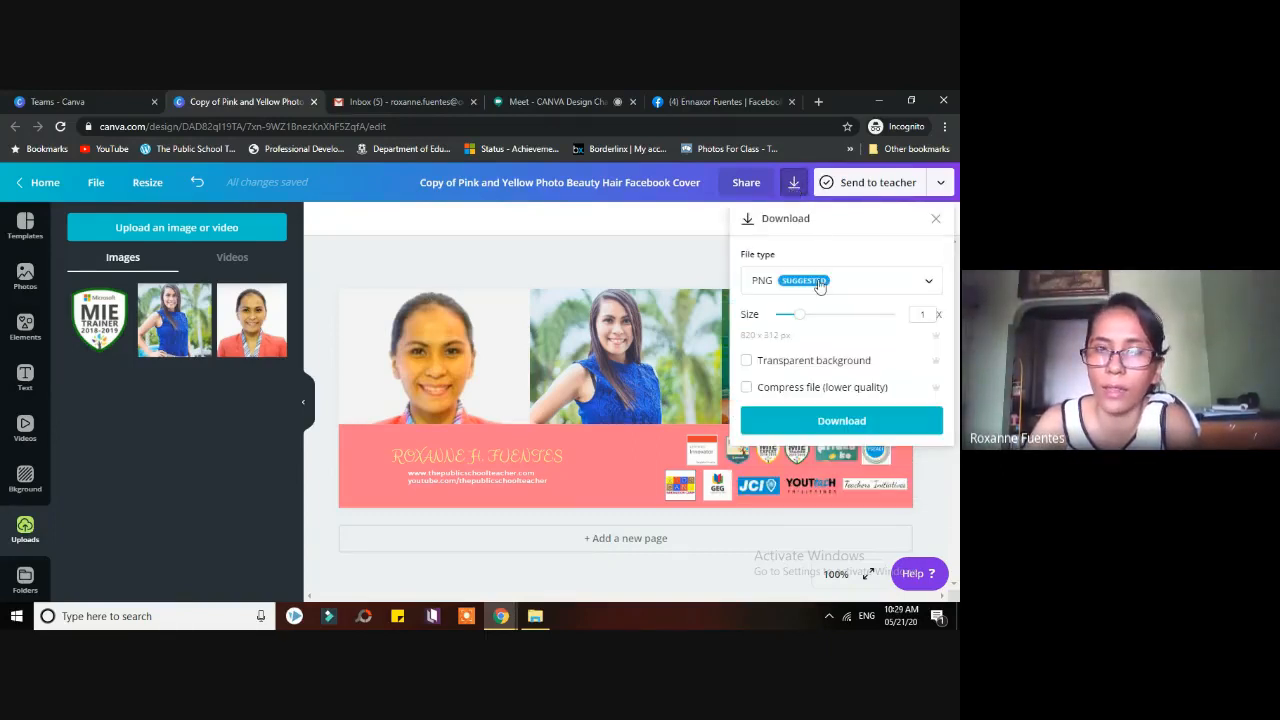
pyautogui.click(840, 280)
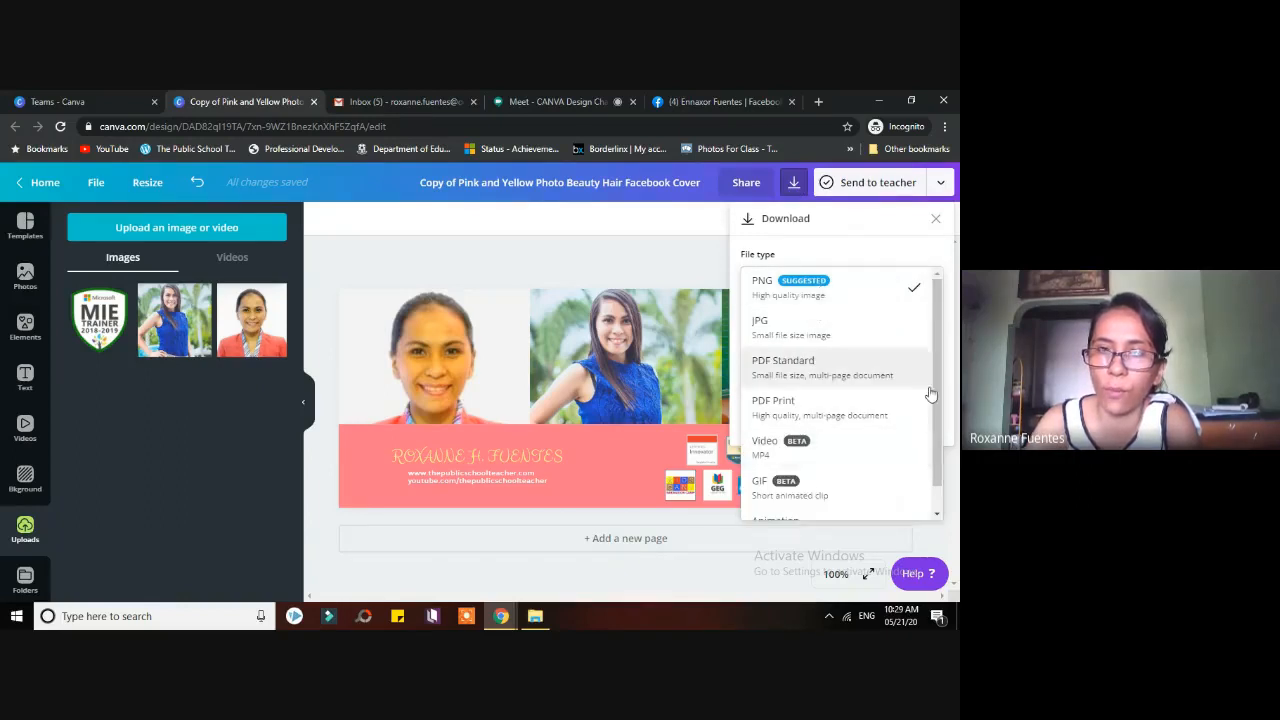
pyautogui.moveTo(793, 407)
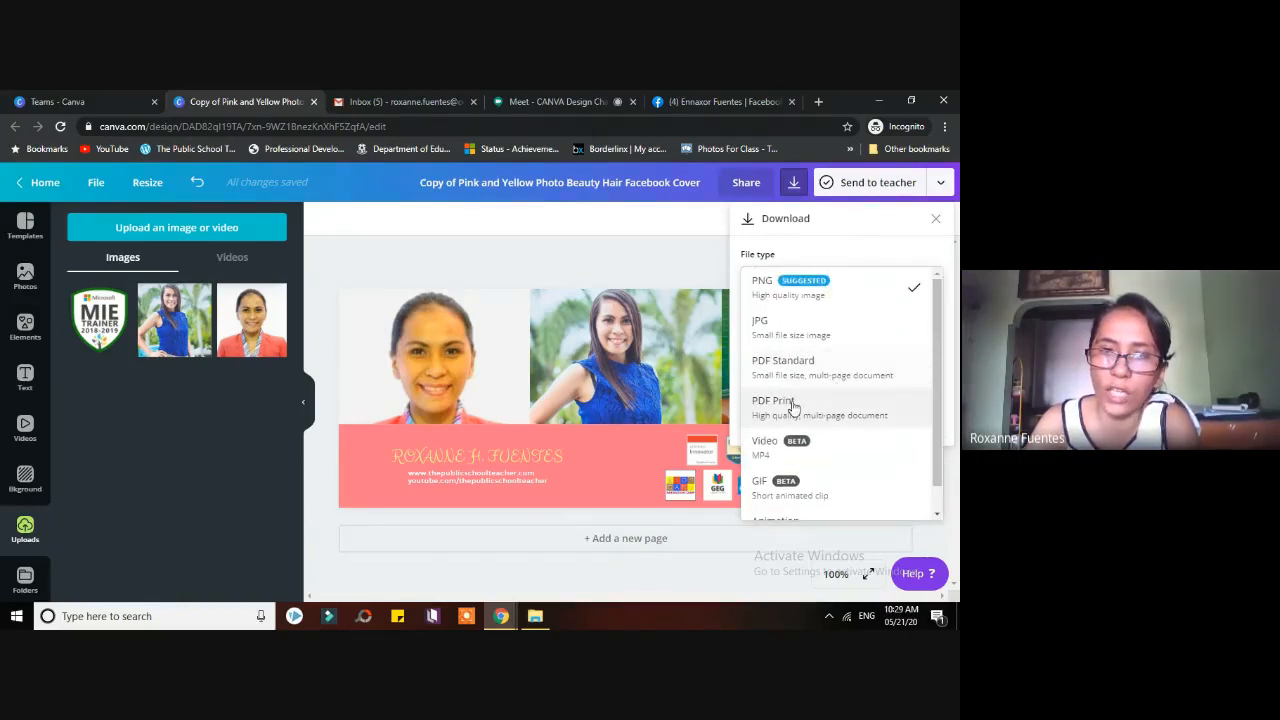
pyautogui.moveTo(793, 373)
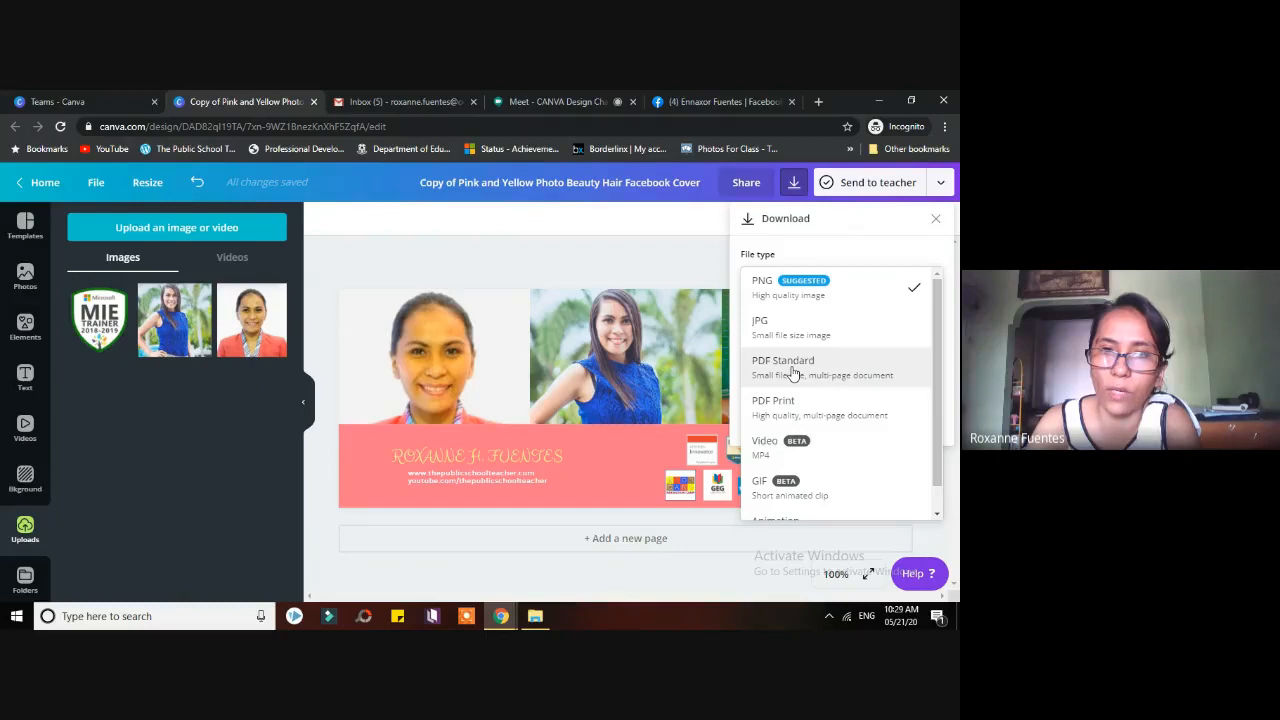
pyautogui.moveTo(840, 357)
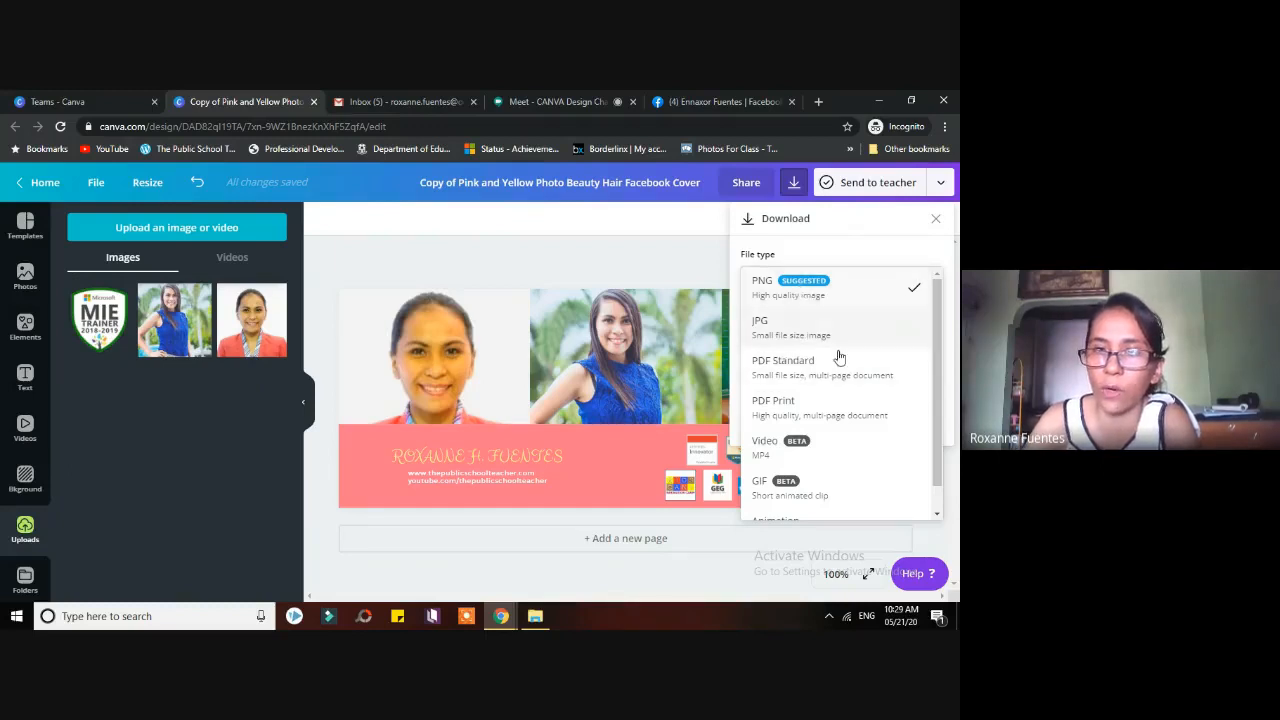
pyautogui.moveTo(855, 323)
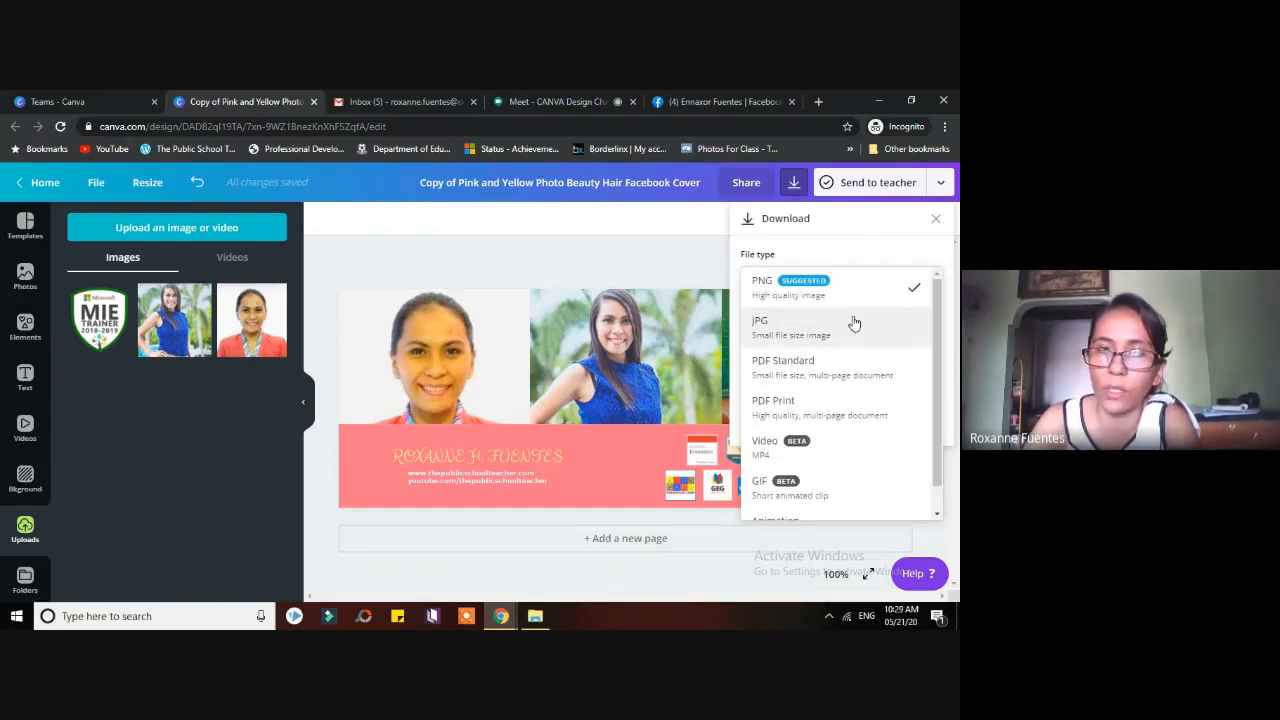
pyautogui.click(840, 287)
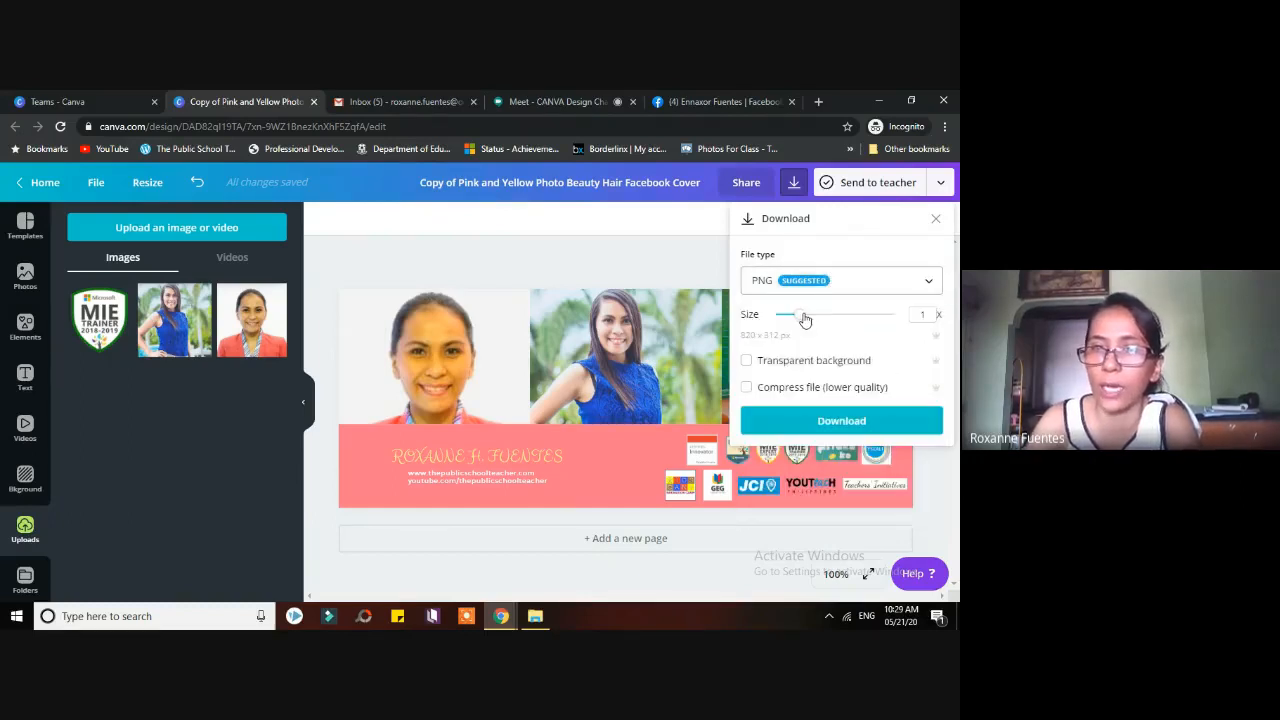
pyautogui.moveTo(788, 314); pyautogui.dragTo(822, 314)
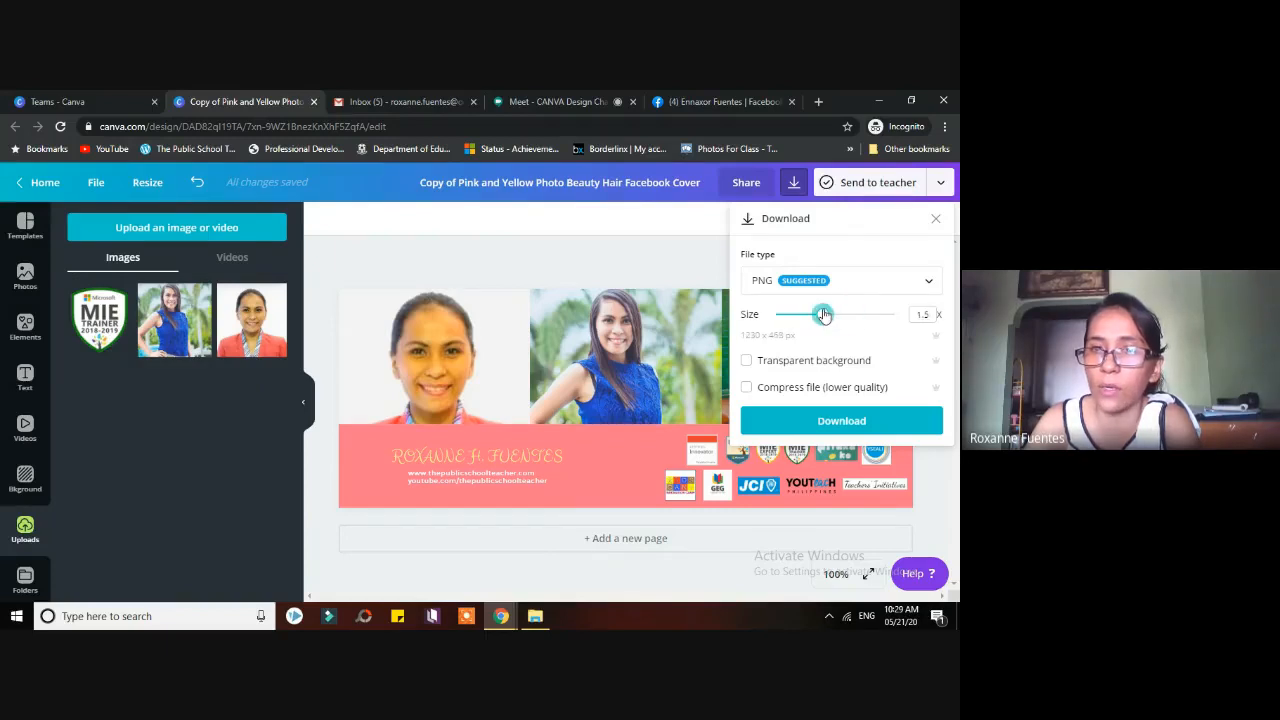
pyautogui.moveTo(823, 314)
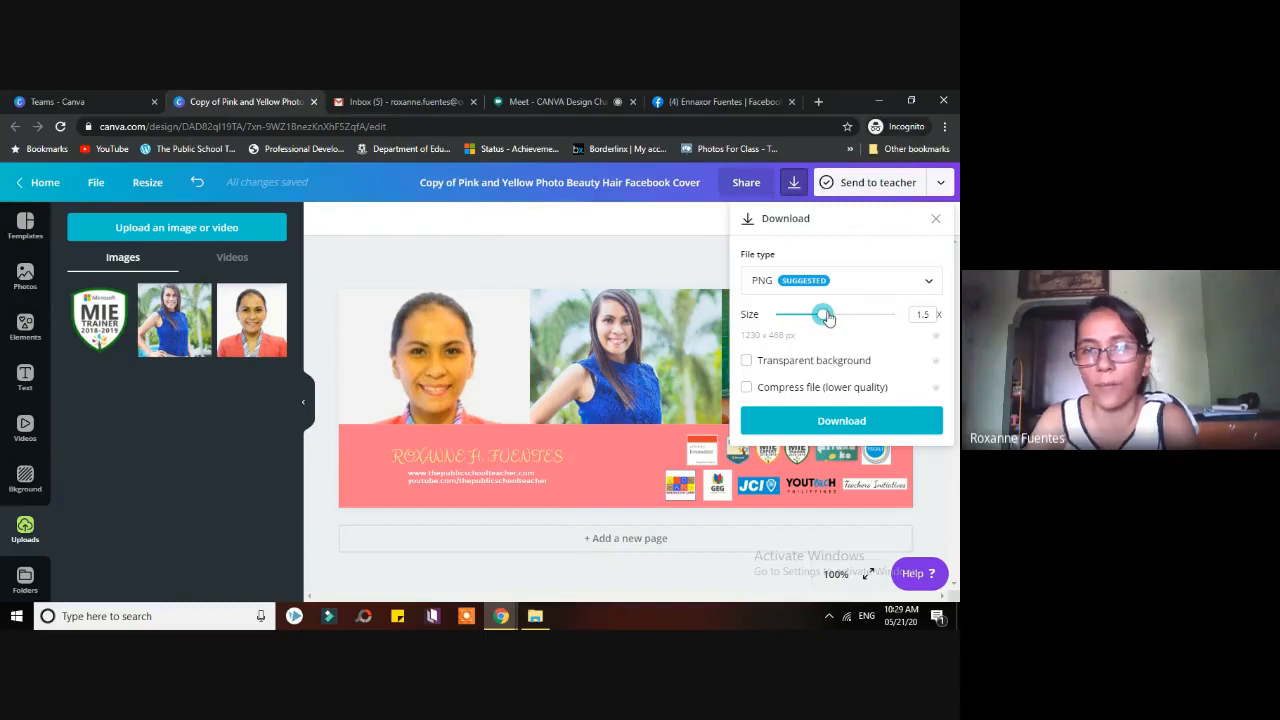
pyautogui.moveTo(822, 314); pyautogui.dragTo(845, 314)
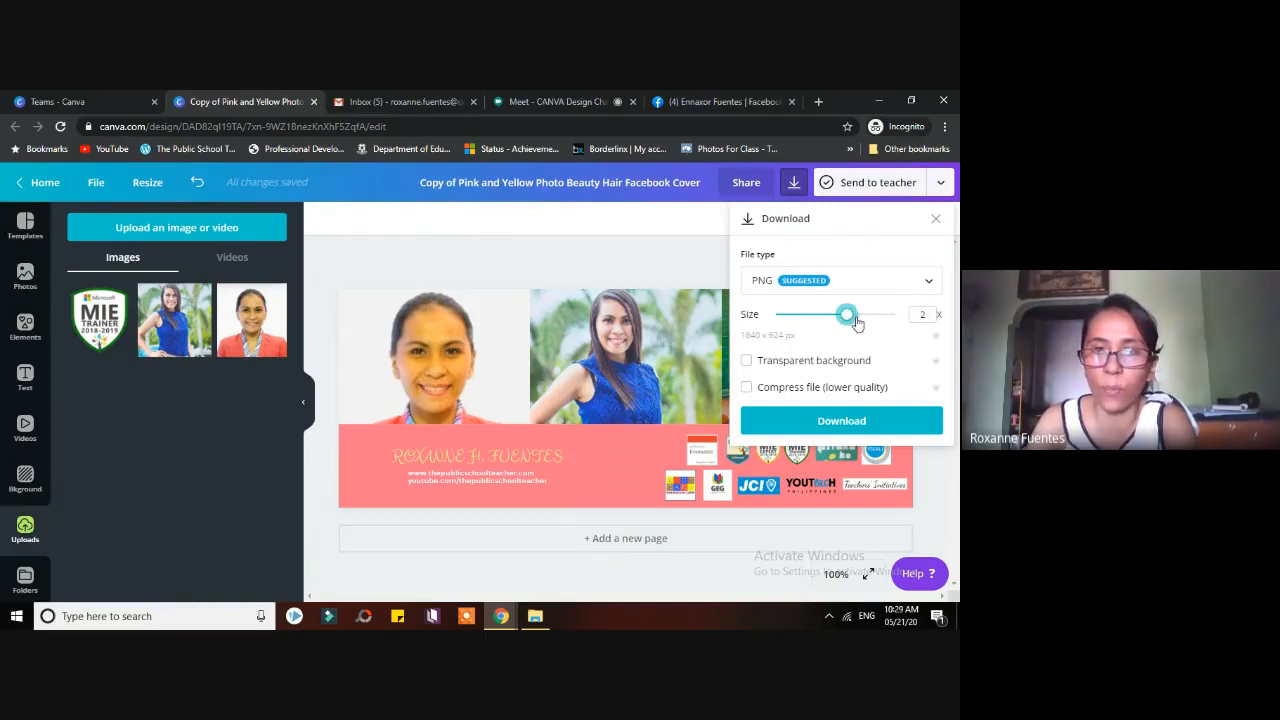
pyautogui.moveTo(847, 314); pyautogui.dragTo(870, 314)
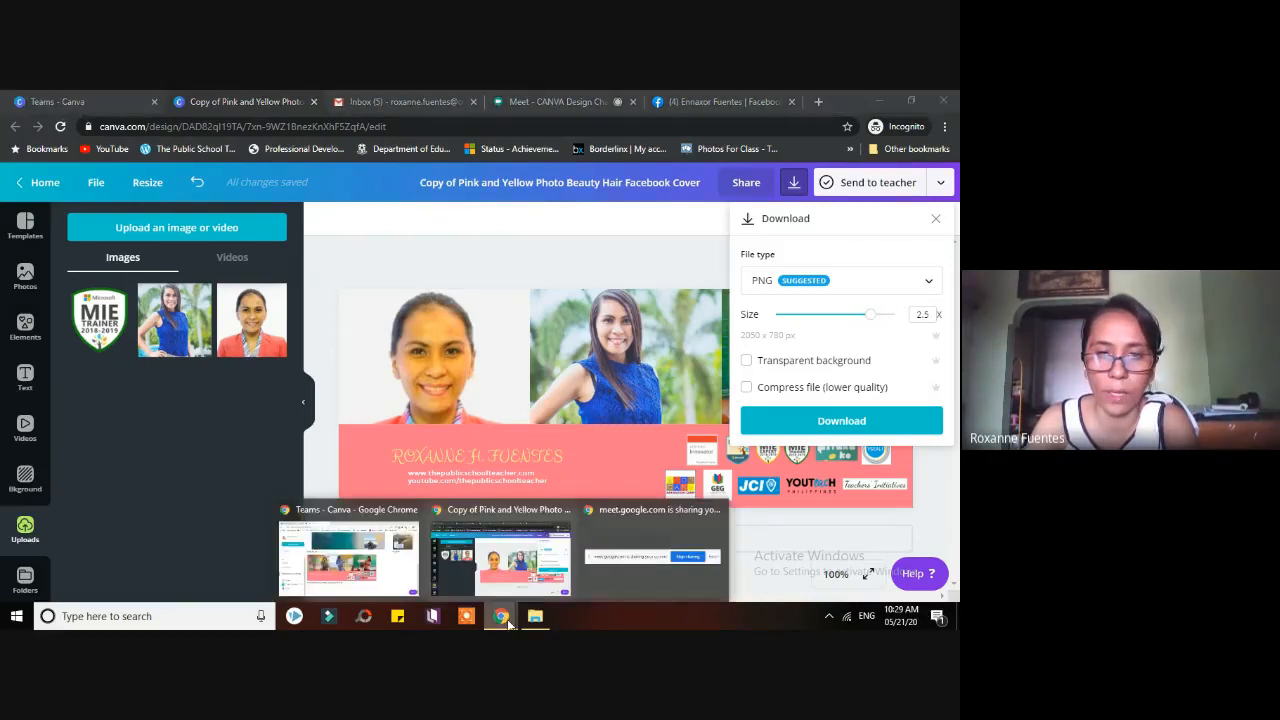
pyautogui.moveTo(342, 453)
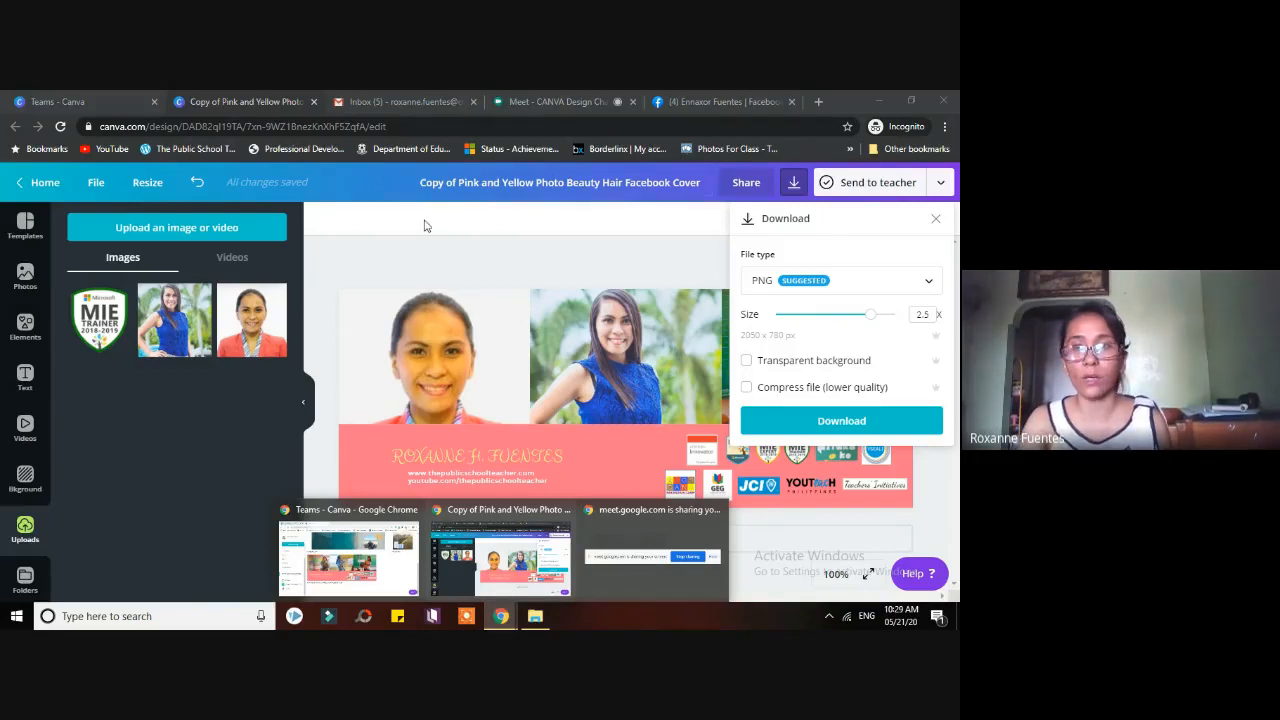
# Step: Reset the download size to 1× (820 × 312 px) and close the Facebook profile tab
pyautogui.moveTo(870, 314); pyautogui.dragTo(787, 314)
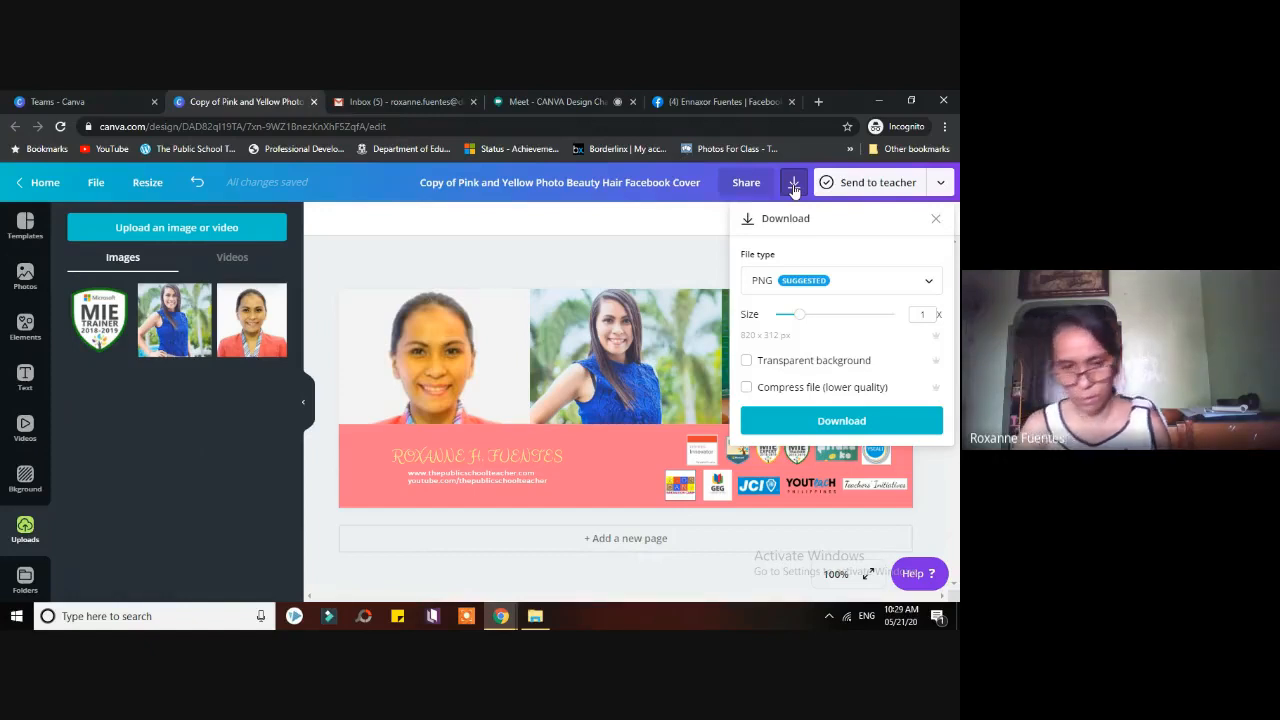
pyautogui.moveTo(500, 616)
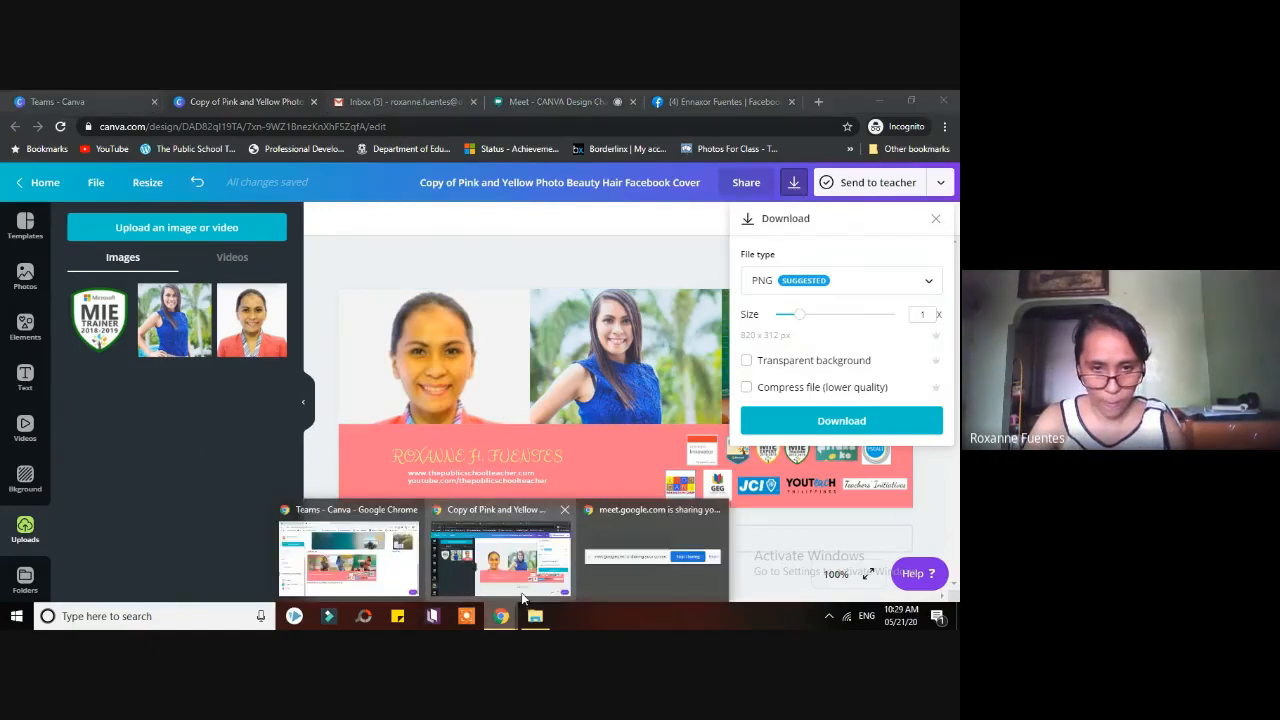
pyautogui.moveTo(700, 95)
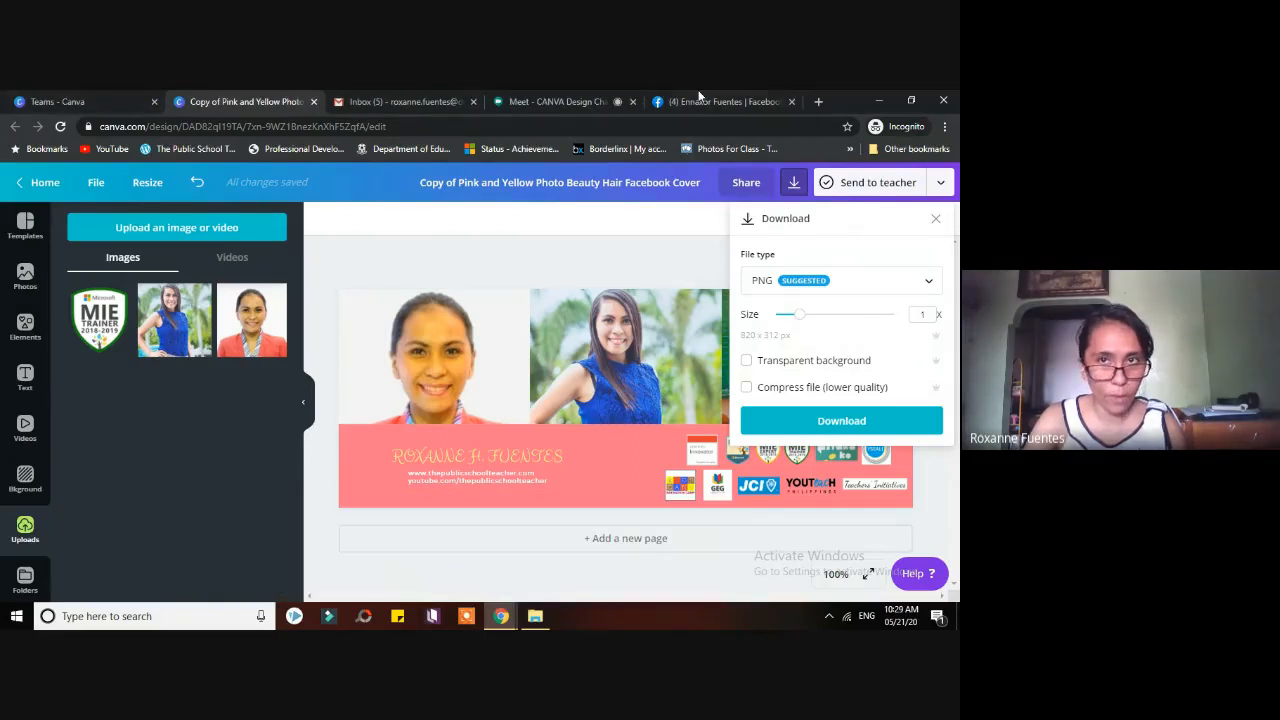
pyautogui.click(722, 101)
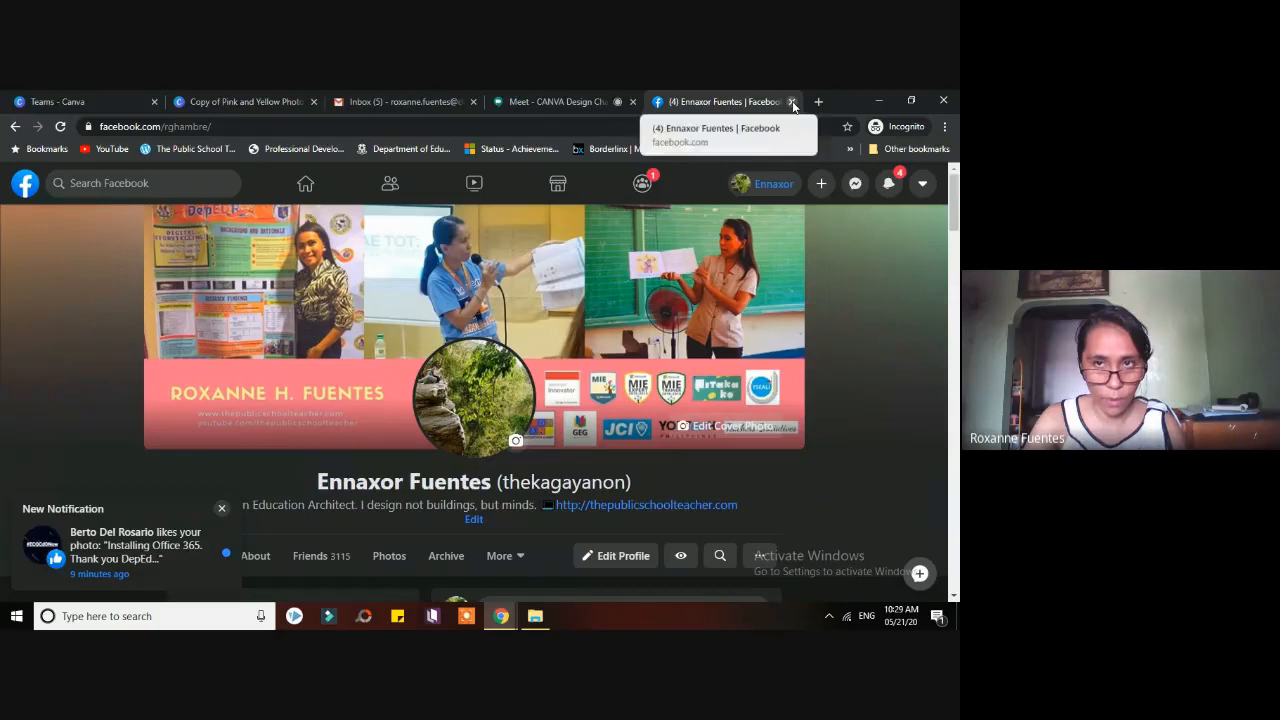
pyautogui.click(793, 101)
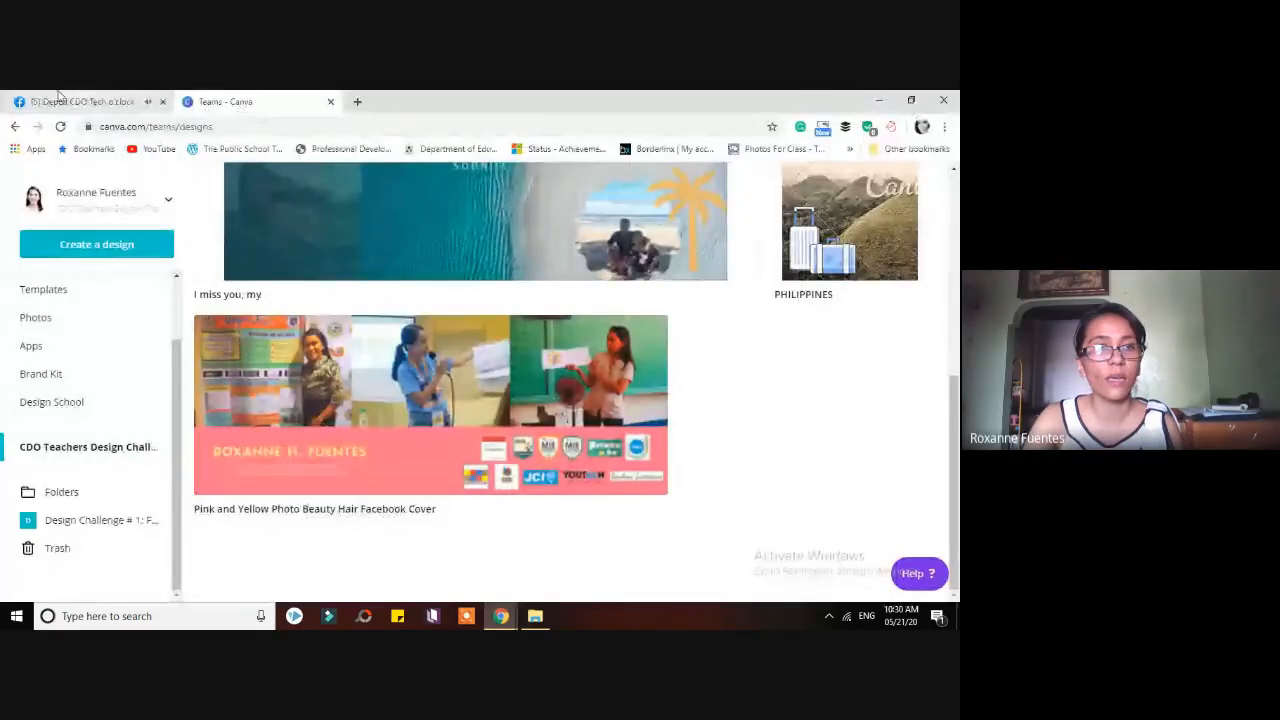
# Step: Close the other Facebook tab and return to the Canva design via the Meet window
pyautogui.click(162, 101)
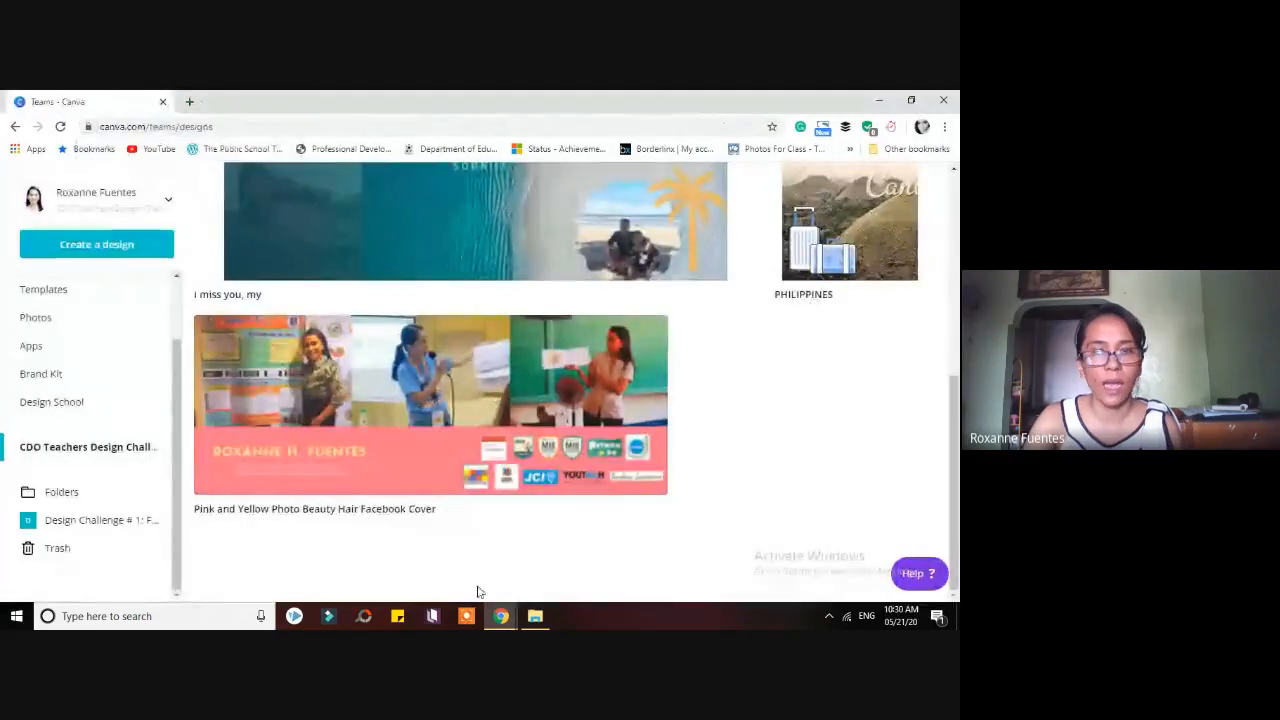
pyautogui.click(585, 101)
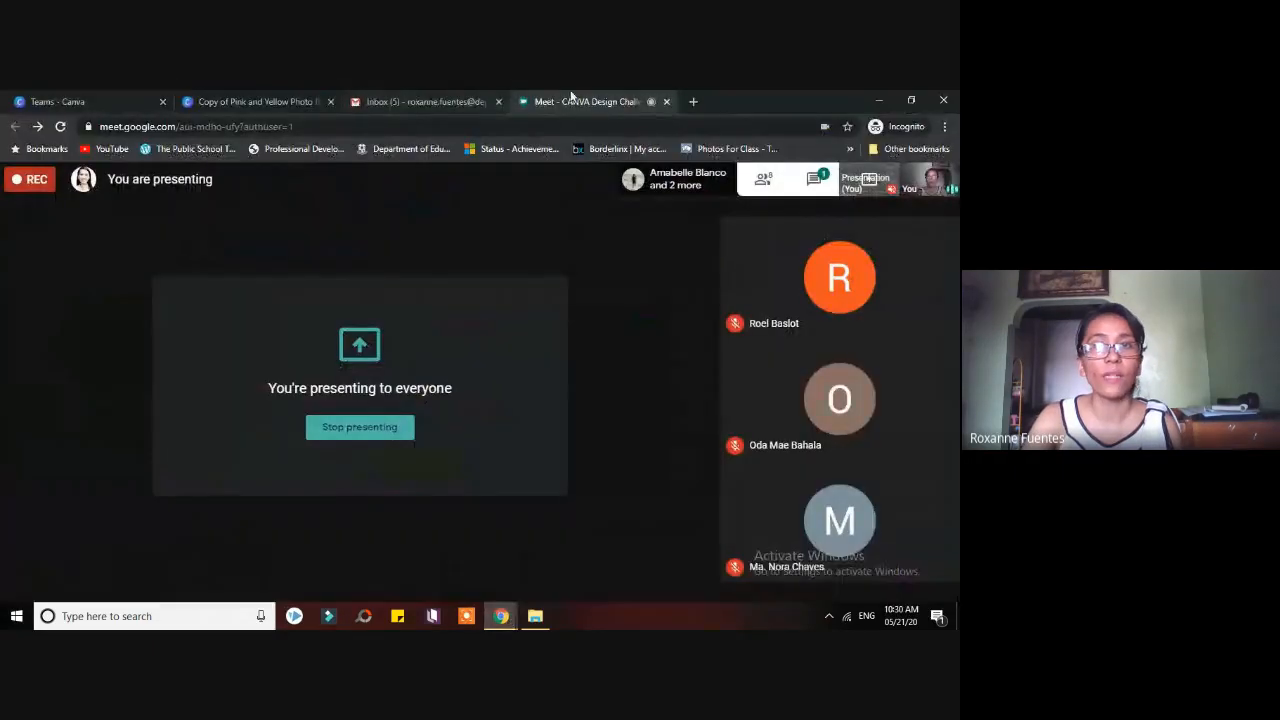
pyautogui.click(255, 101)
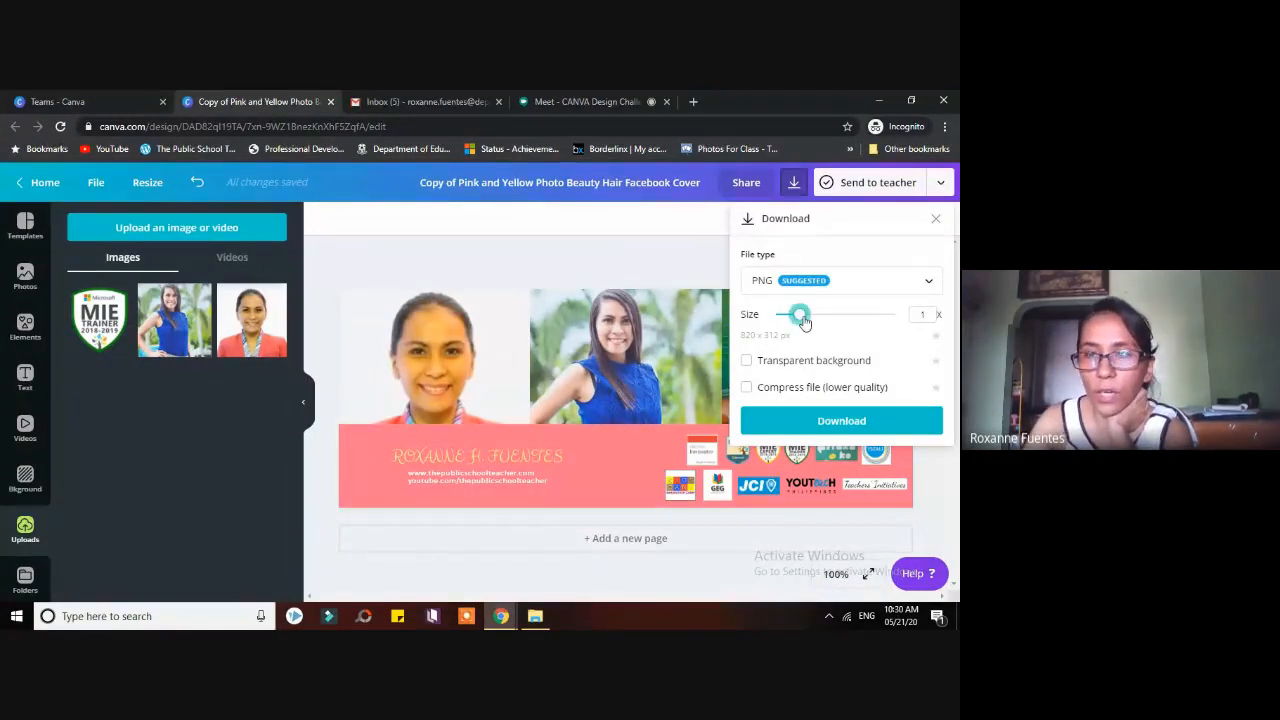
# Step: Settle the PNG download size at 2× (1640 × 624 px)
pyautogui.moveTo(800, 314); pyautogui.dragTo(870, 314)
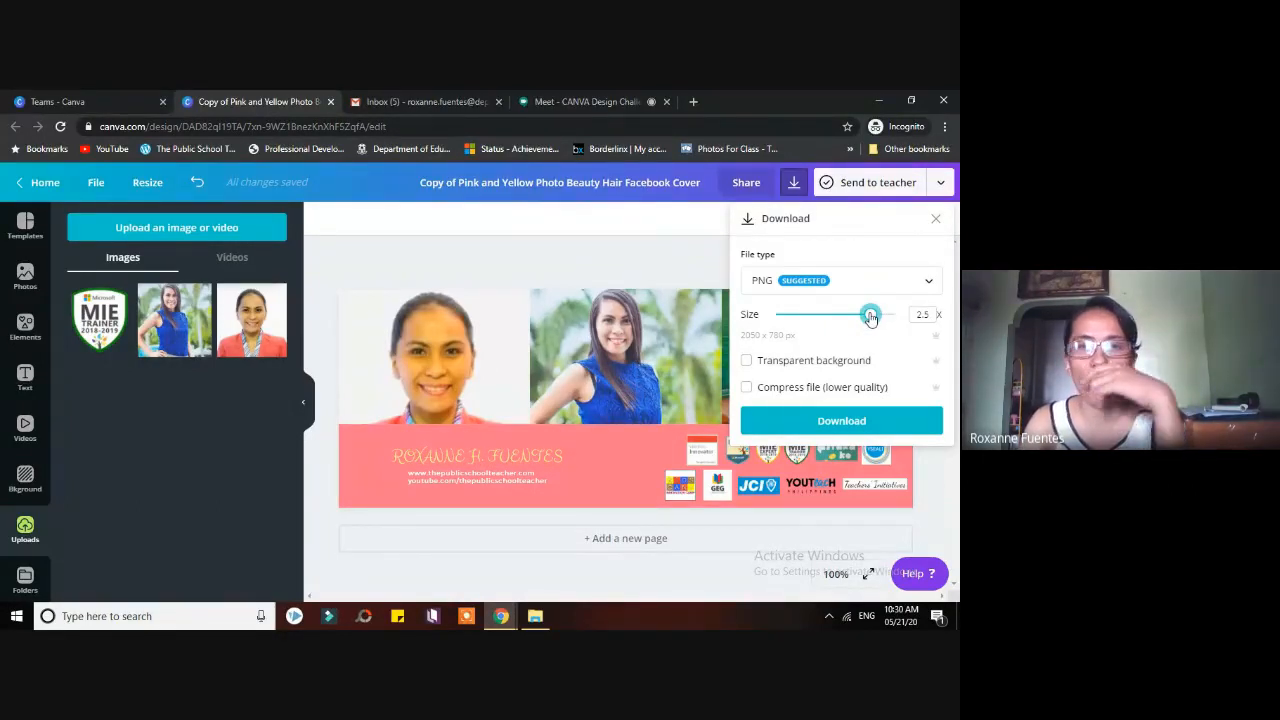
pyautogui.moveTo(870, 314); pyautogui.dragTo(822, 314)
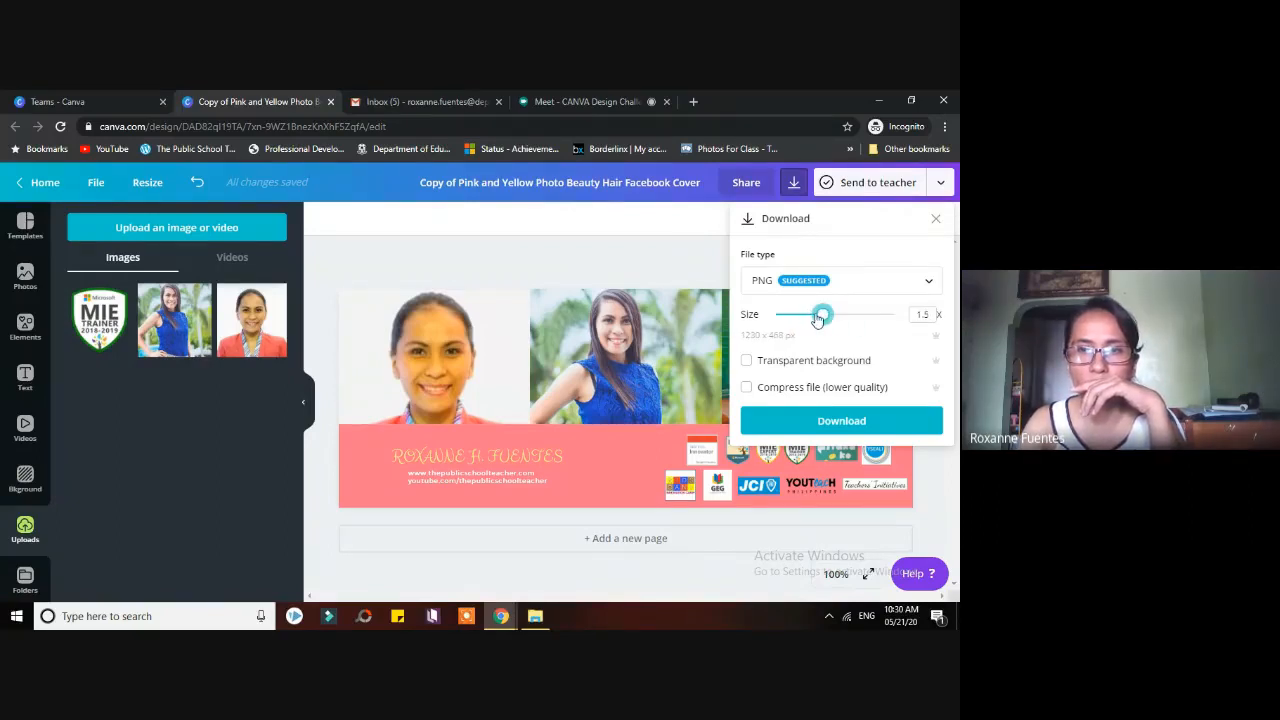
pyautogui.moveTo(818, 314); pyautogui.dragTo(868, 314)
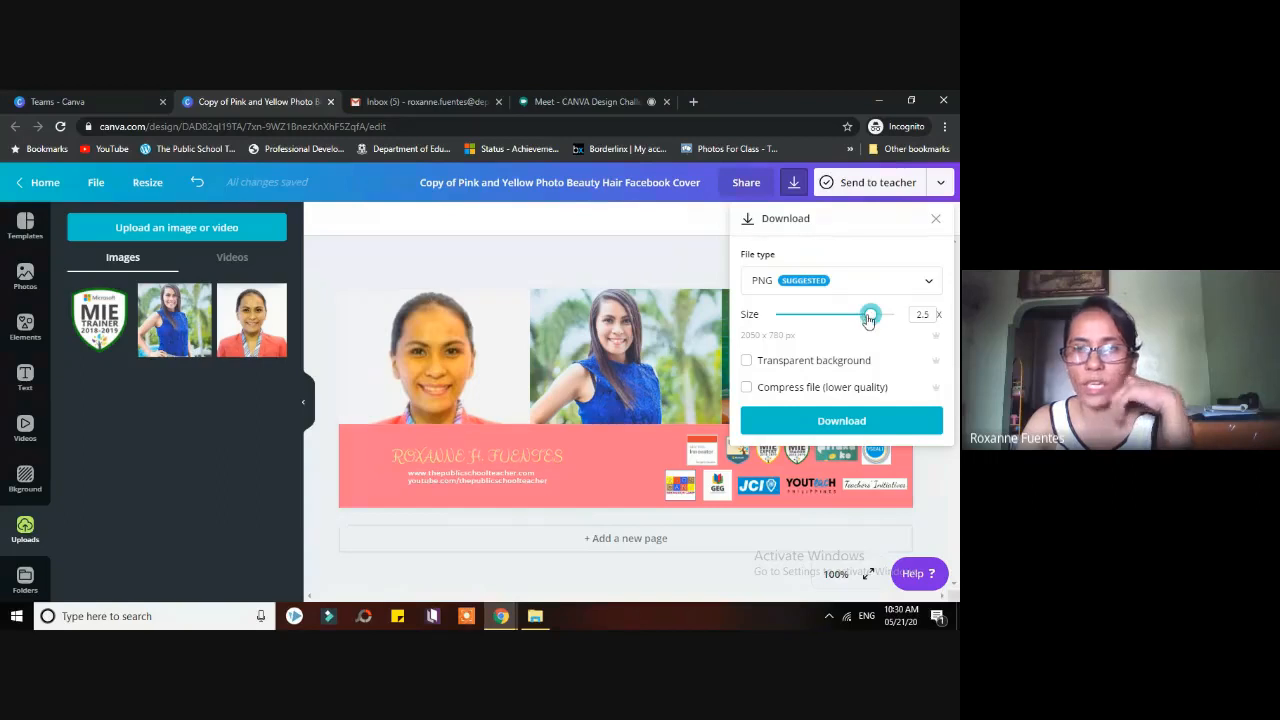
pyautogui.moveTo(870, 315); pyautogui.dragTo(840, 315)
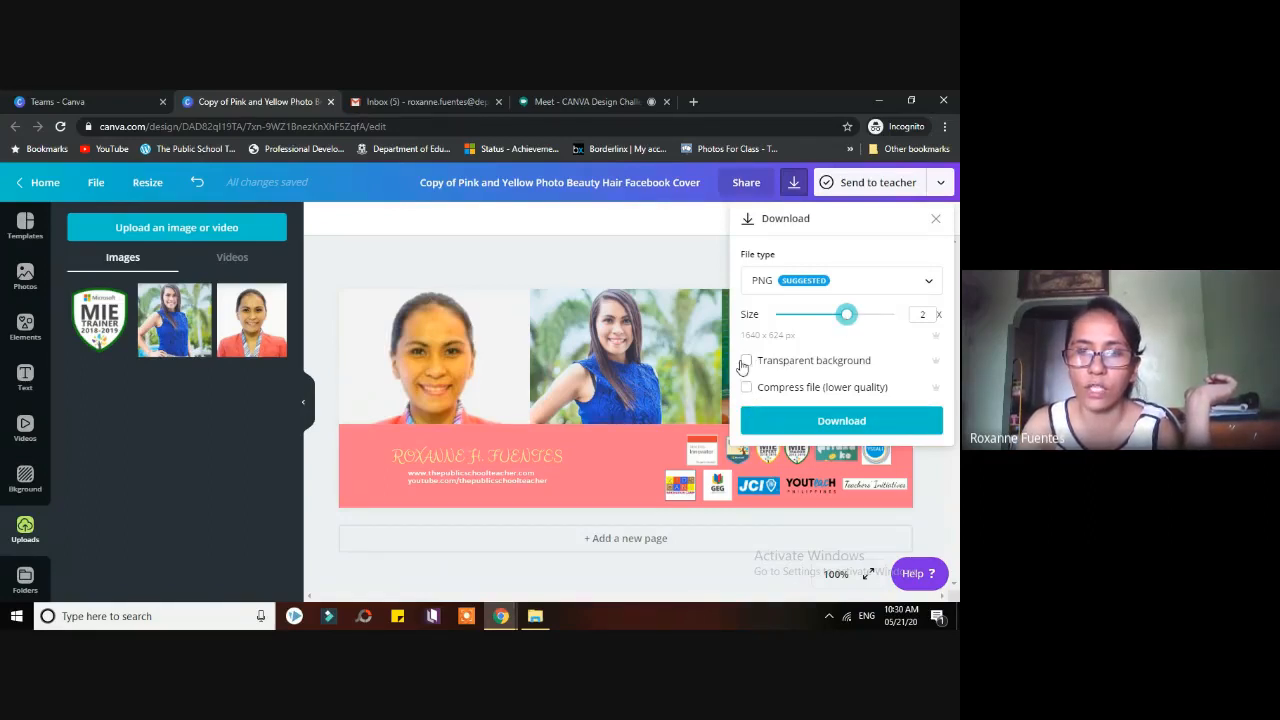
# Step: Leave Transparent background off and start downloading the cover image
pyautogui.click(746, 360)
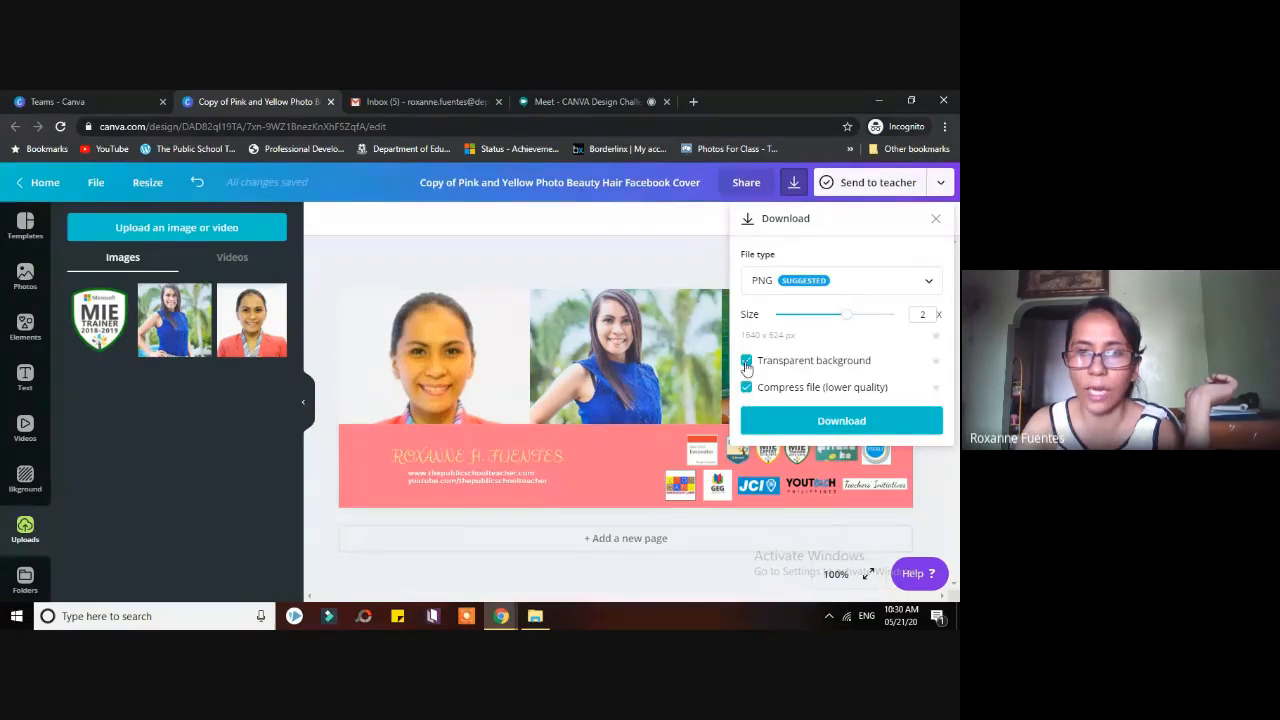
pyautogui.click(746, 360)
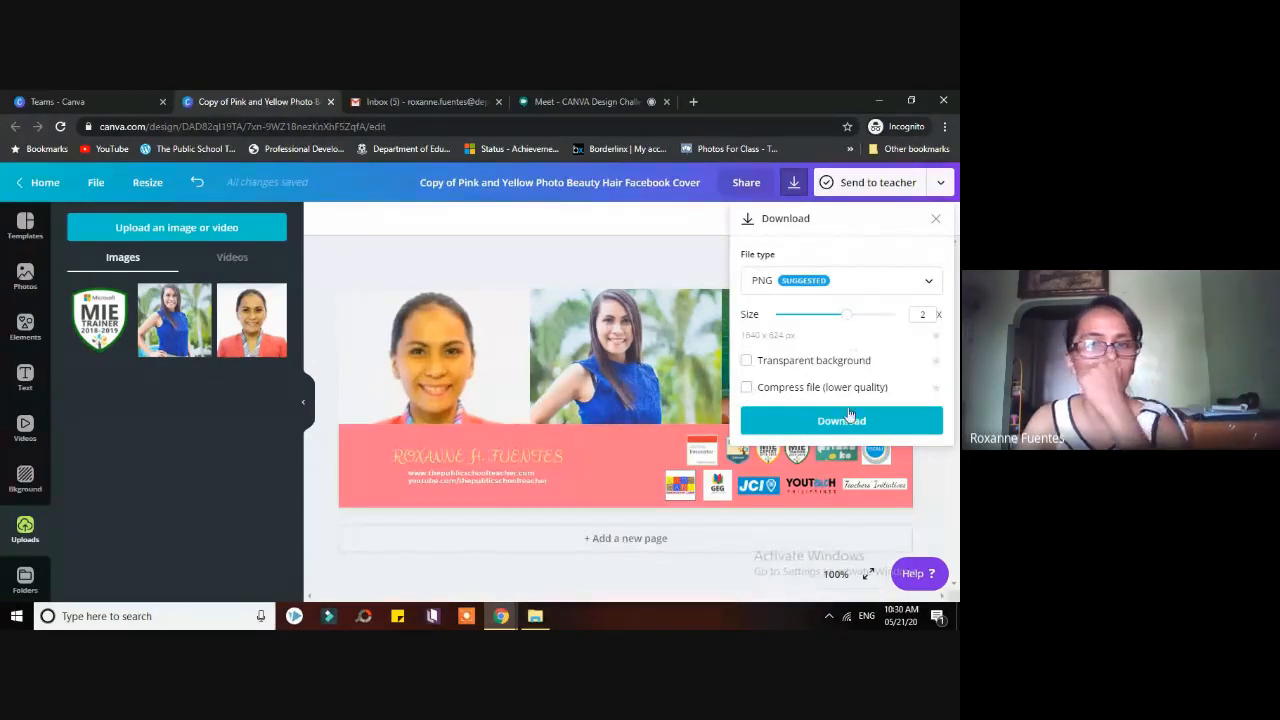
pyautogui.click(841, 420)
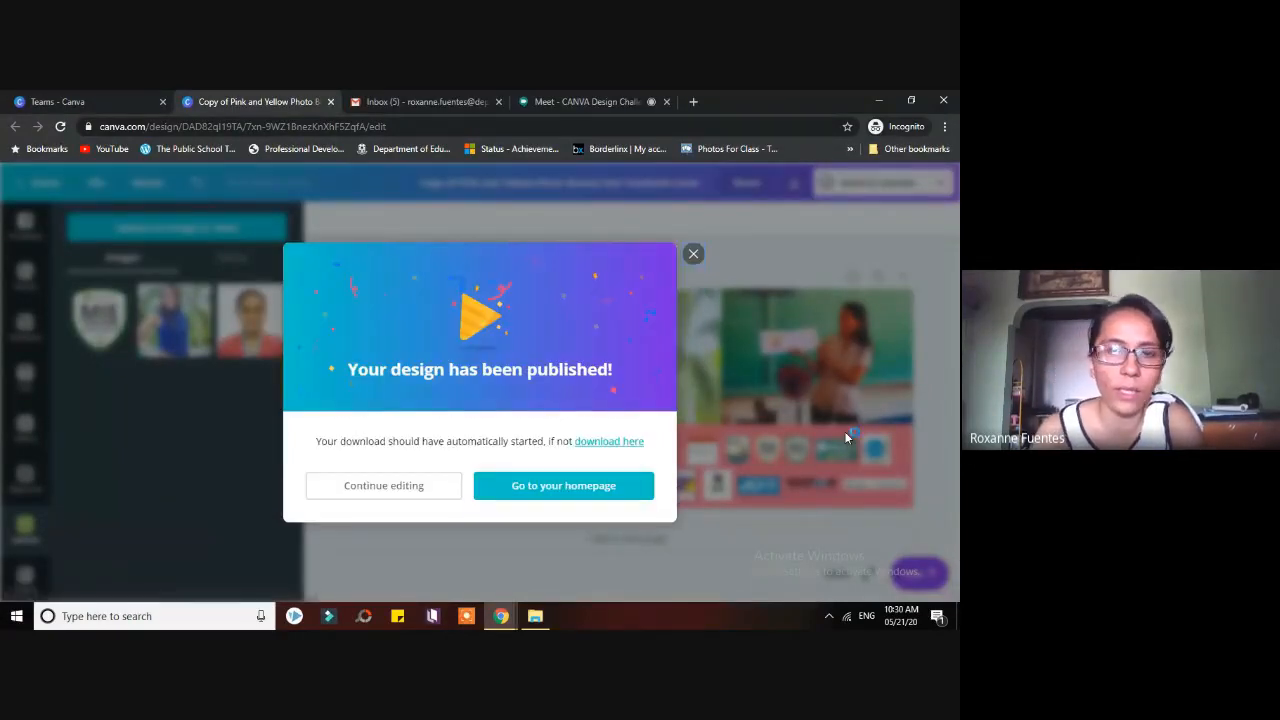
# Step: Save the downloaded cover to the Desktop under the name 'fb cover'
pyautogui.click(609, 441)
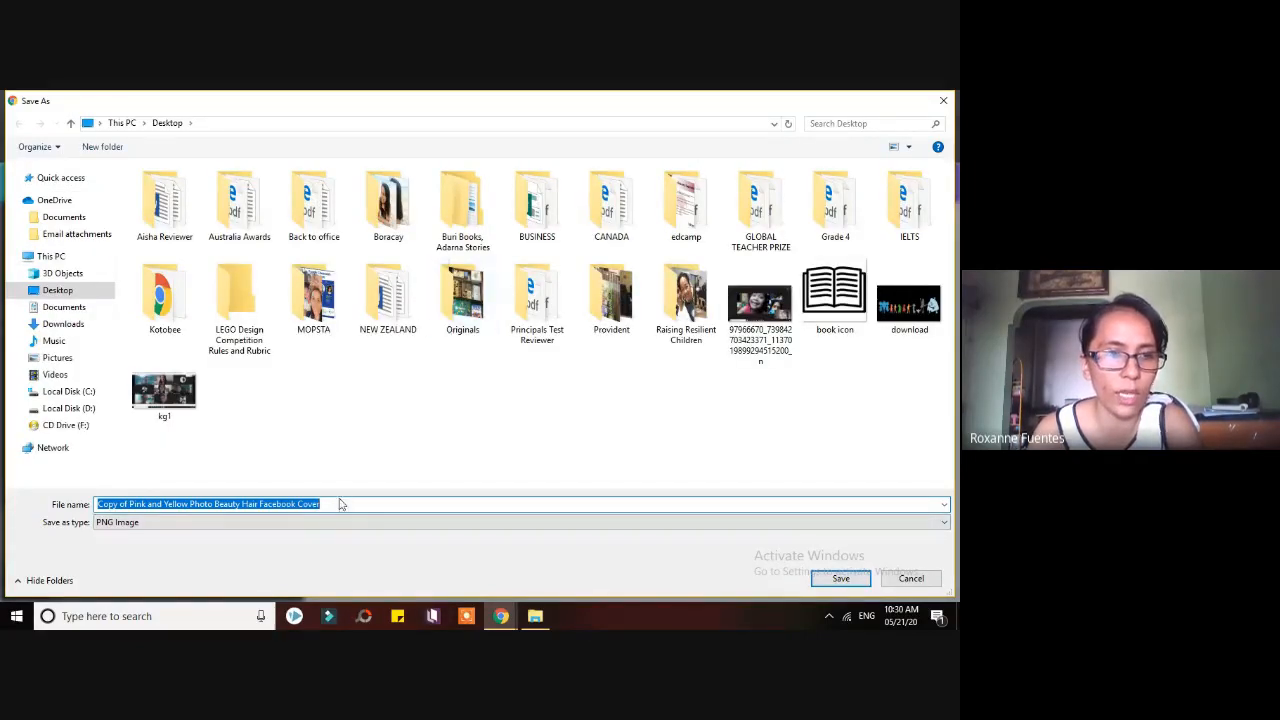
pyautogui.write('cover')
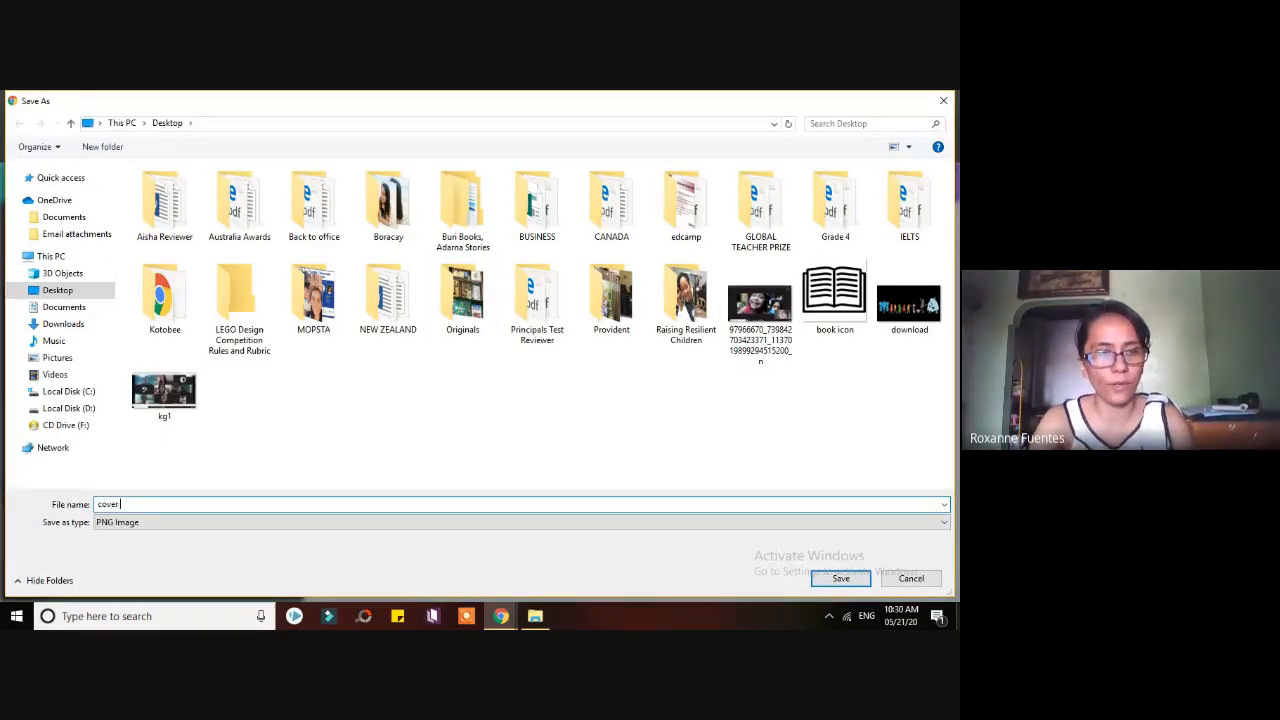
pyautogui.press('Backspace')
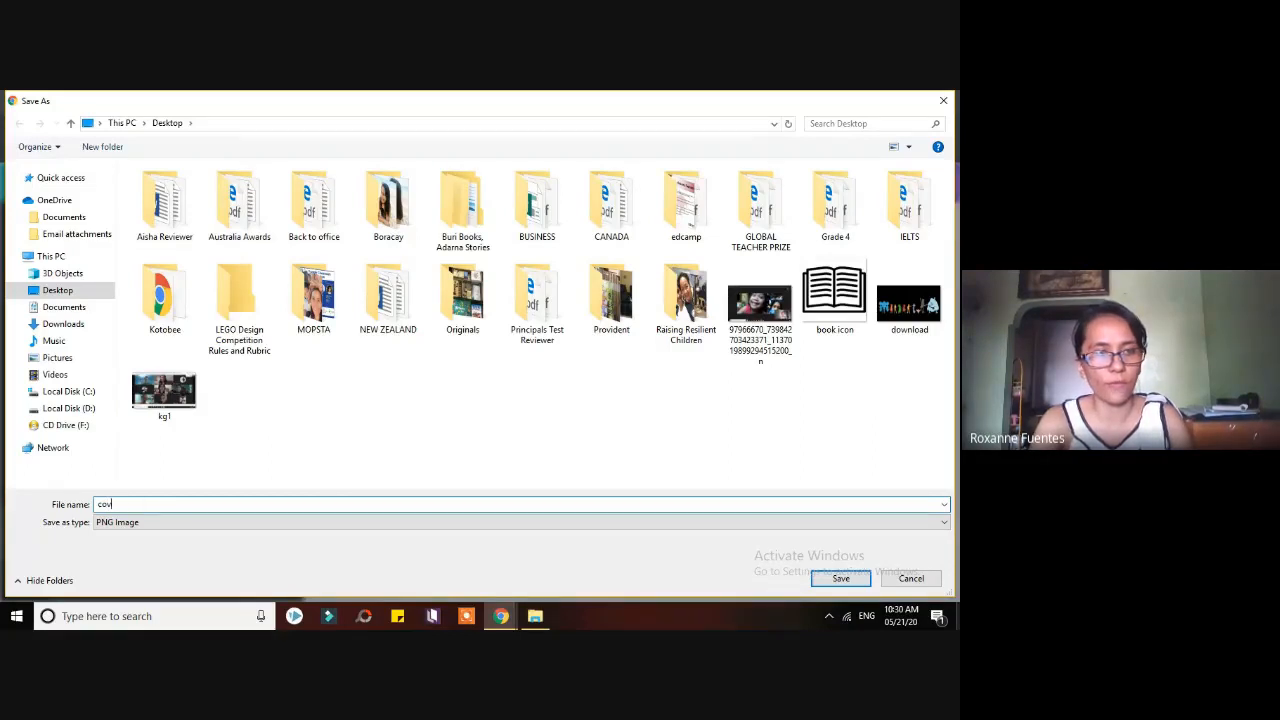
pyautogui.write('fb cover')
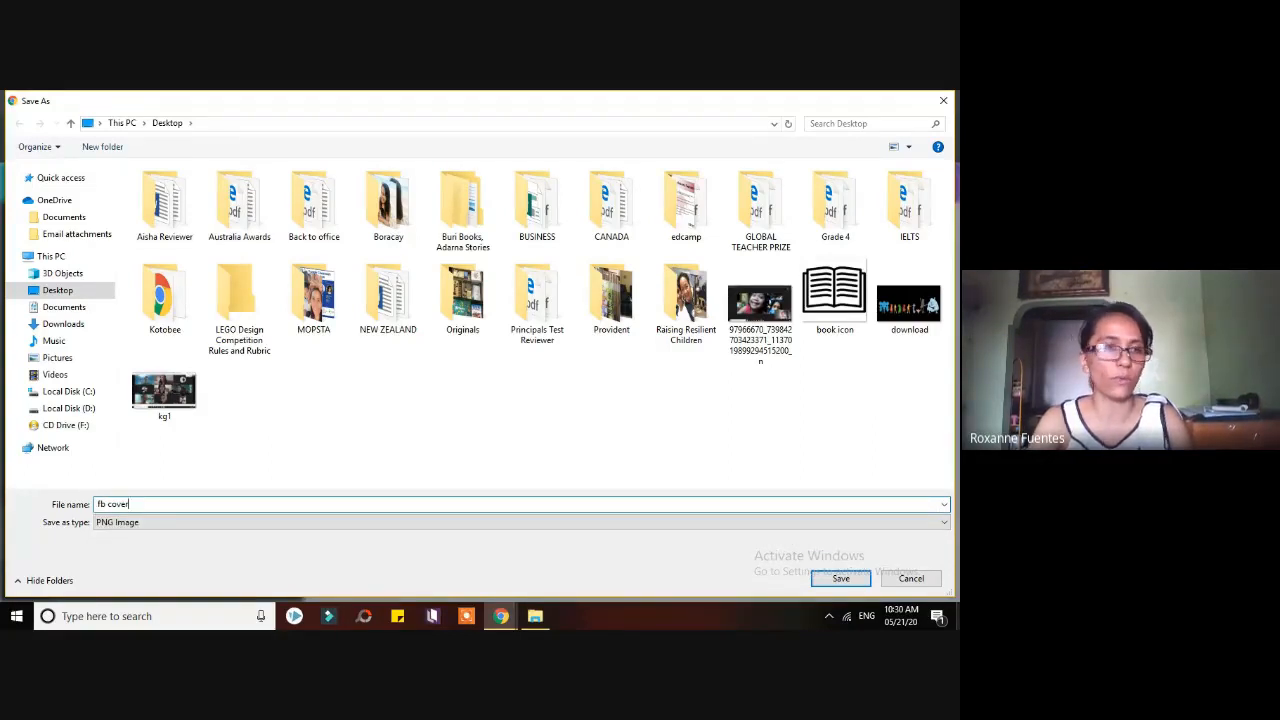
pyautogui.click(57, 290)
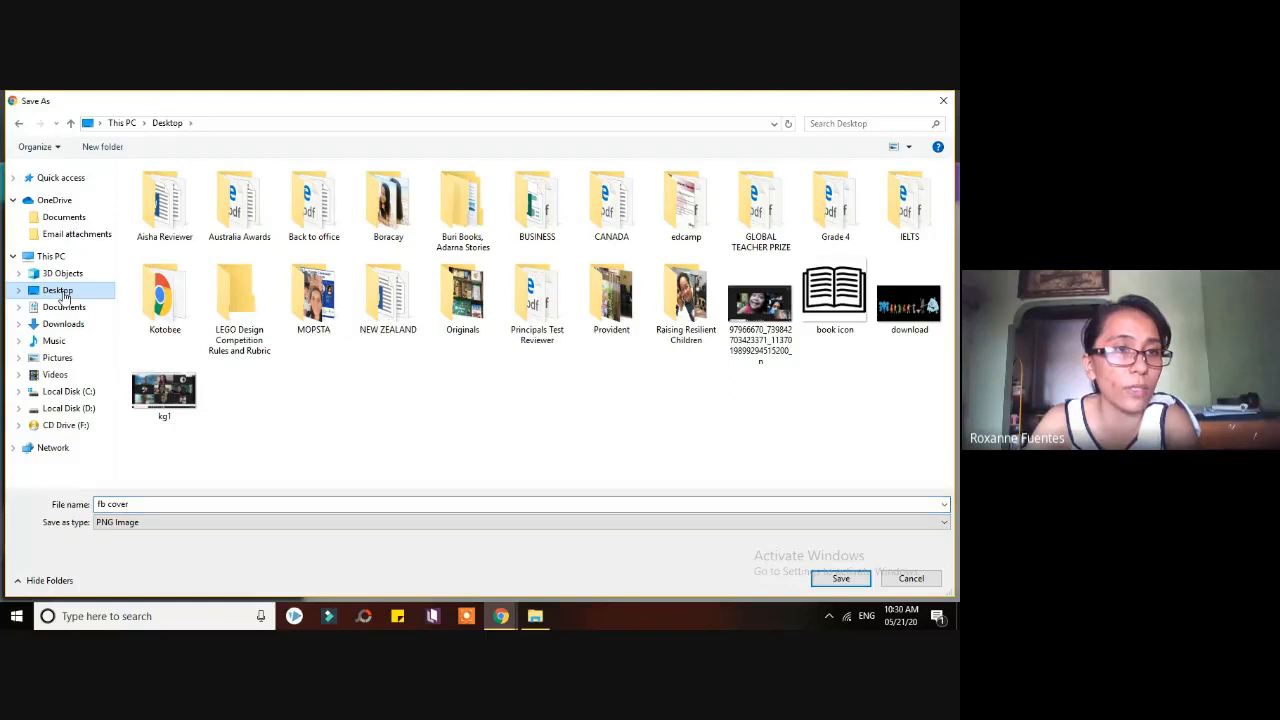
pyautogui.click(64, 307)
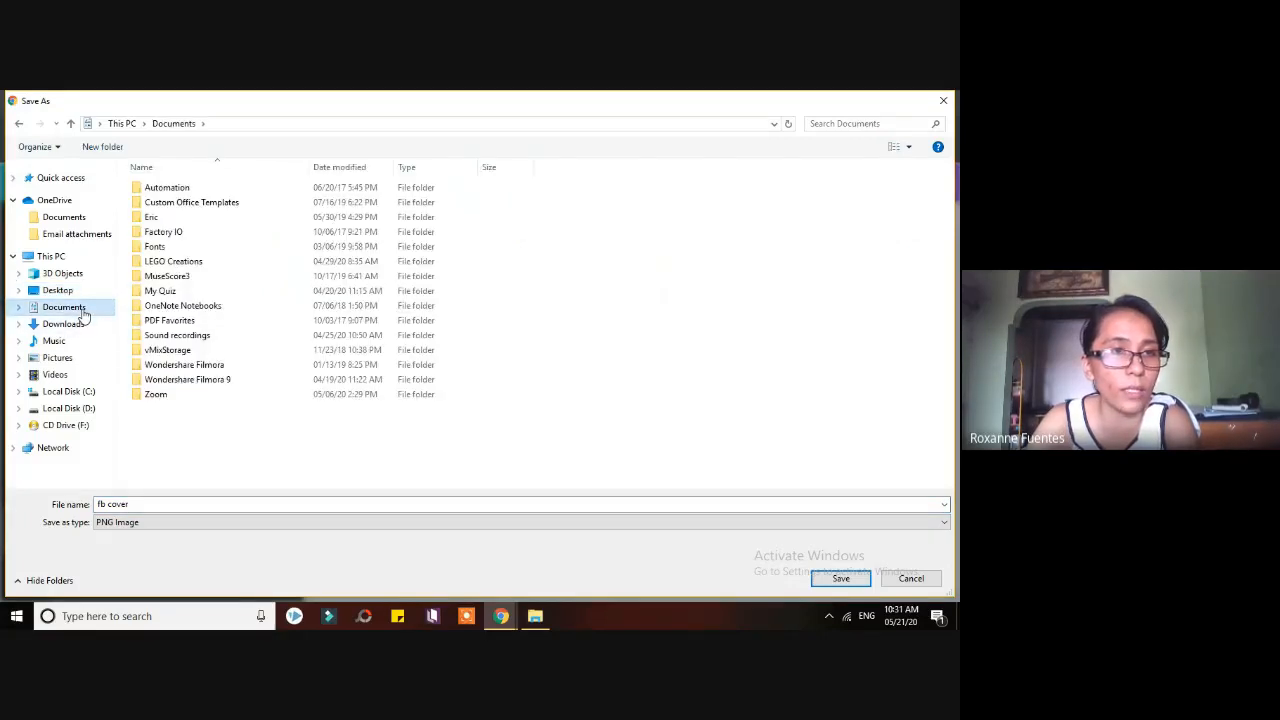
pyautogui.click(57, 290)
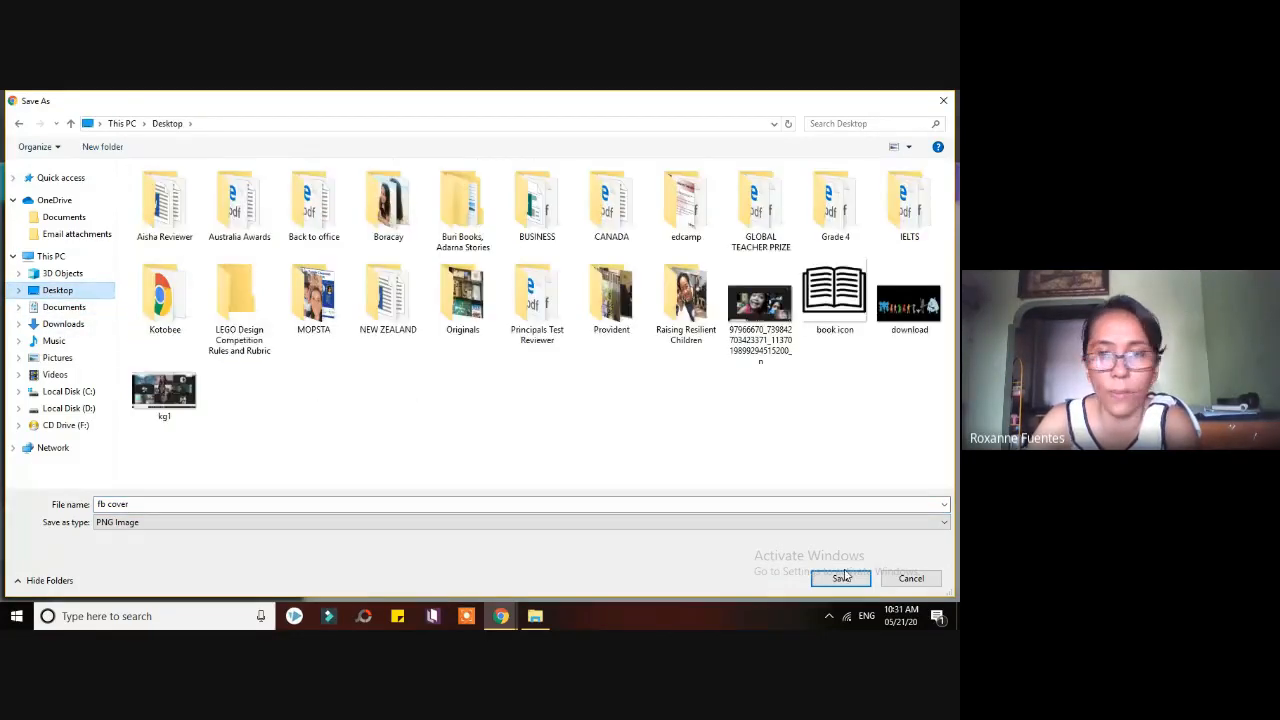
pyautogui.click(840, 578)
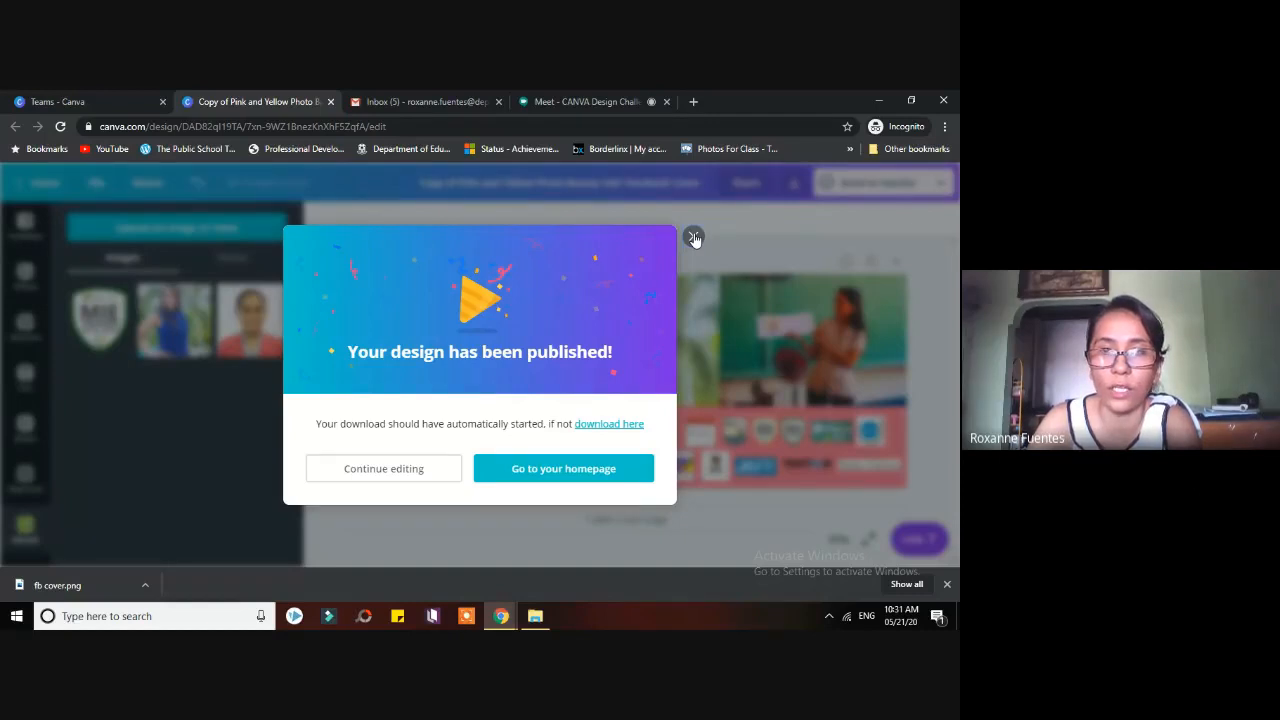
# Step: Dismiss the published message and close the design preview on the team's Canva page
pyautogui.click(695, 238)
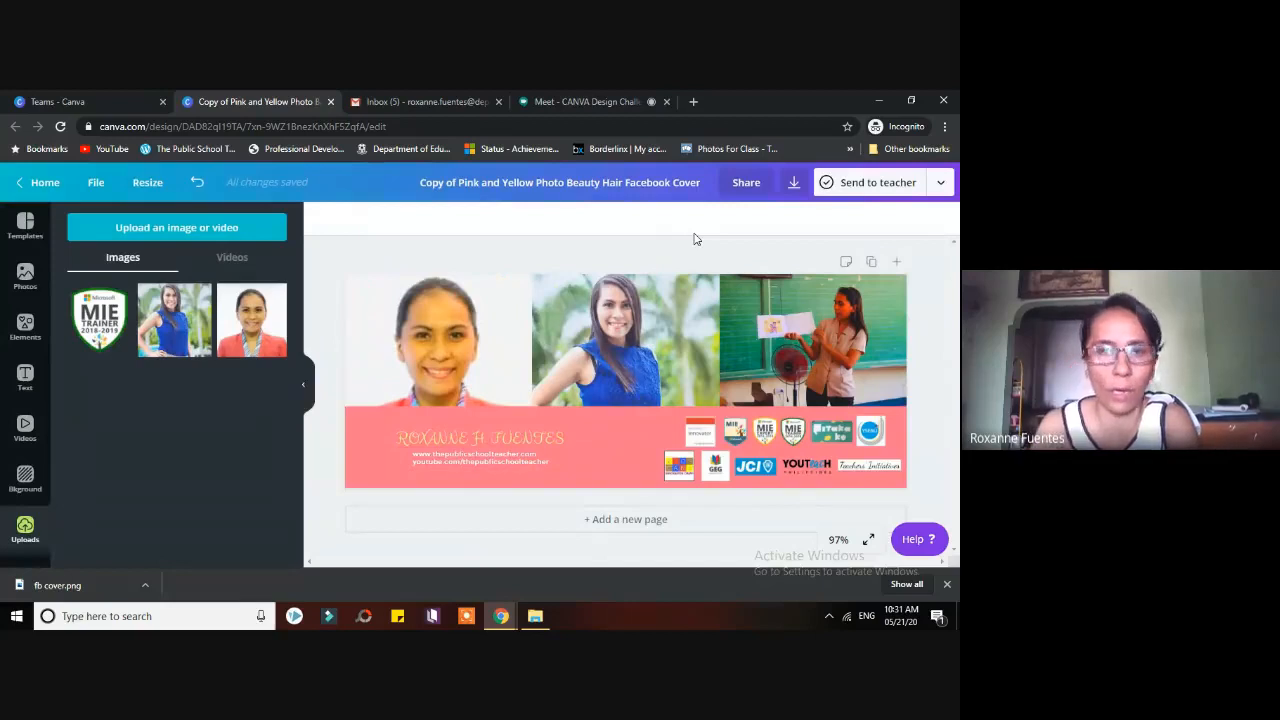
pyautogui.moveTo(710, 250)
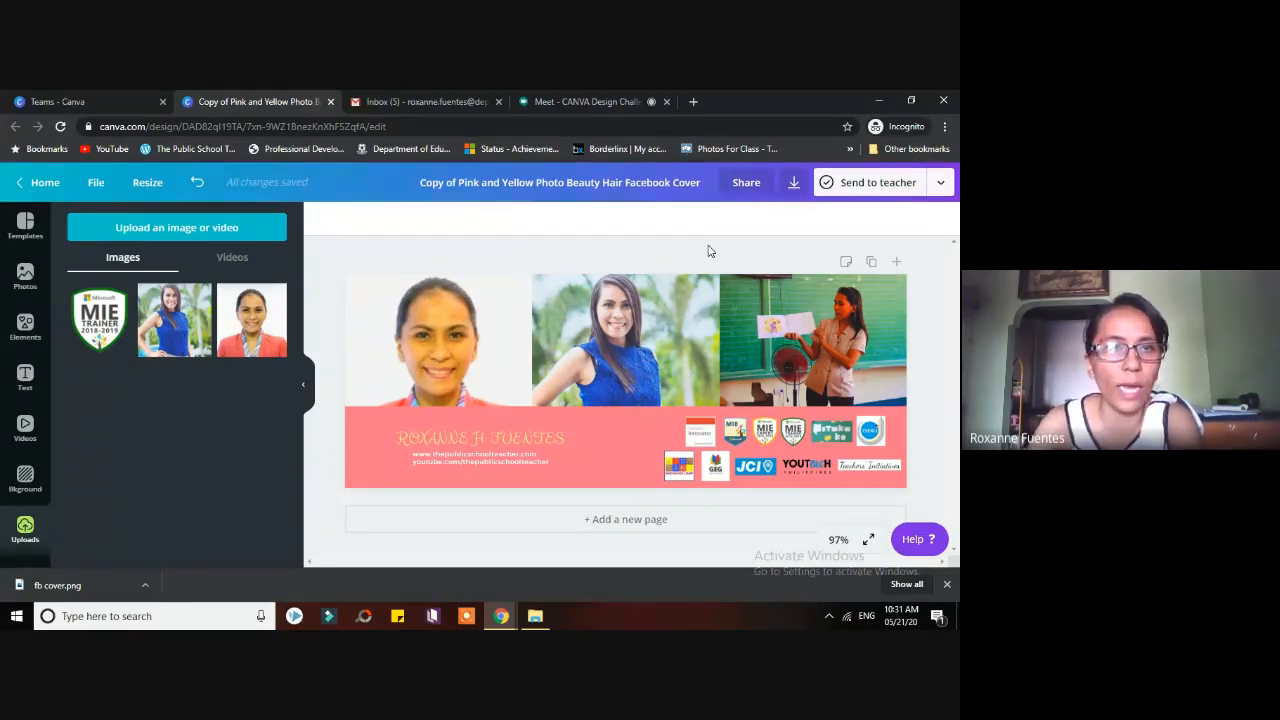
pyautogui.click(57, 101)
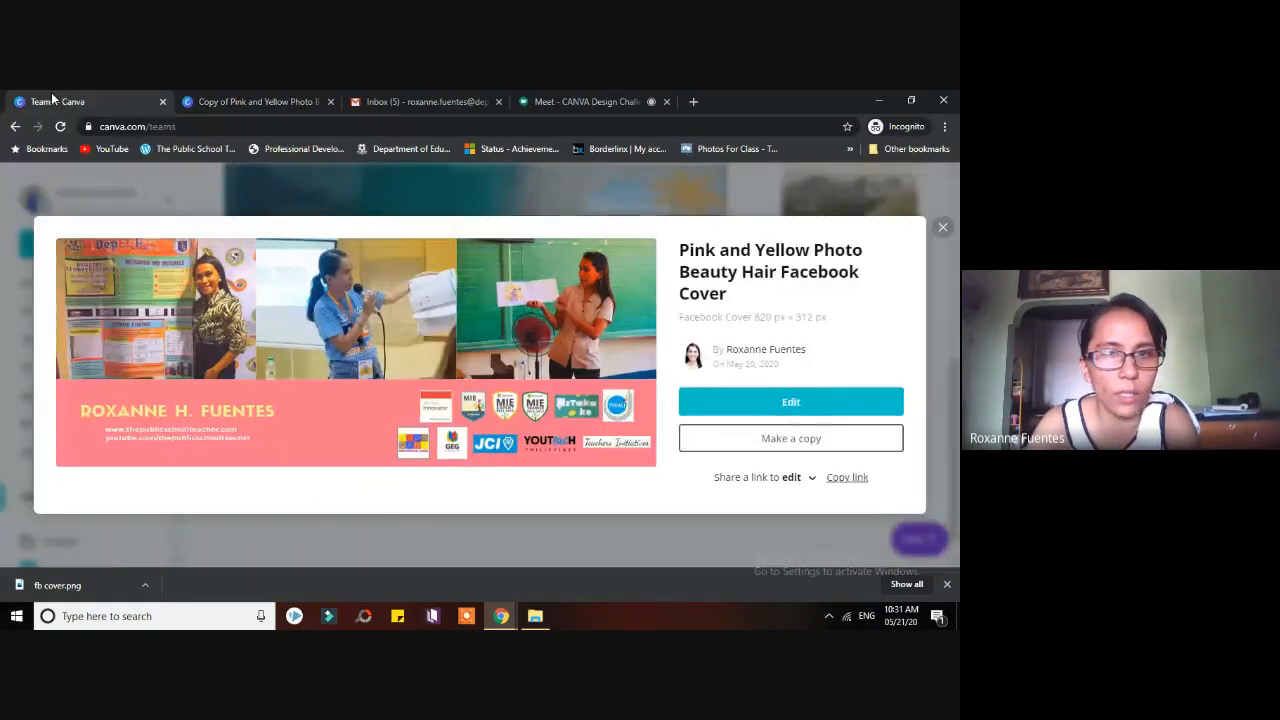
pyautogui.click(941, 227)
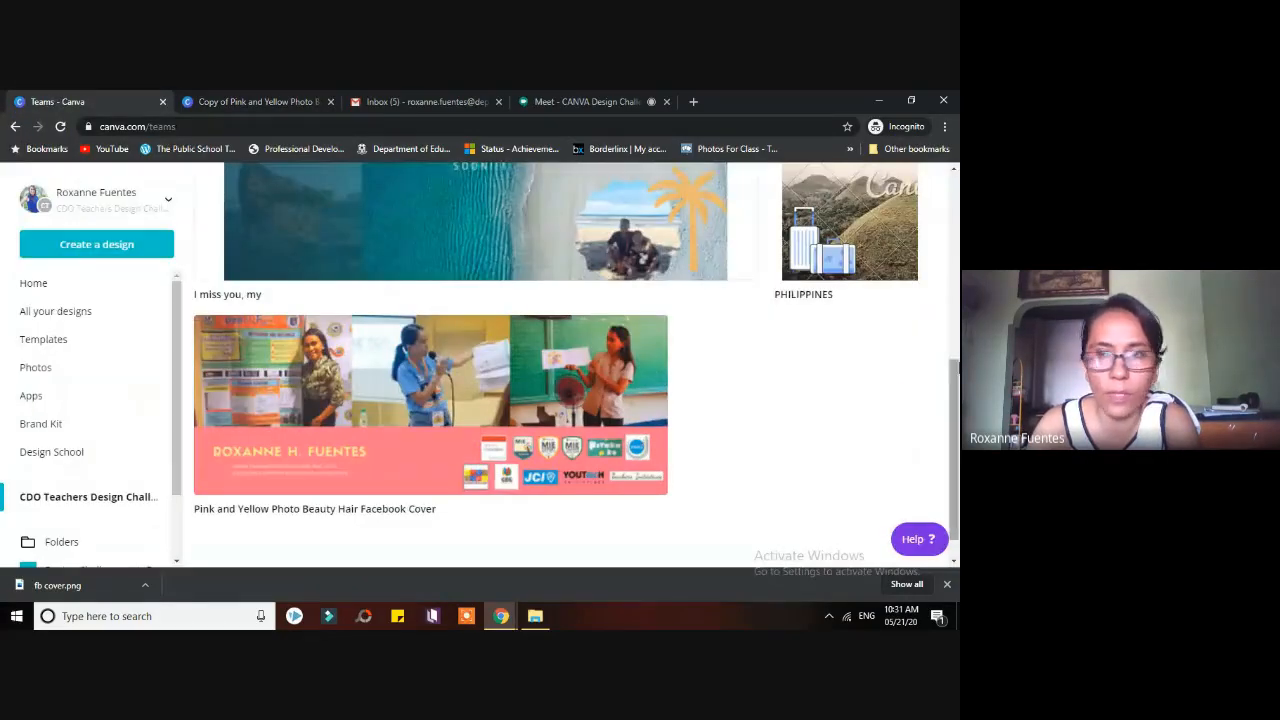
# Step: Show the team's folders and open Design Challenge # 1: Facebook Cover
pyautogui.scroll(3)
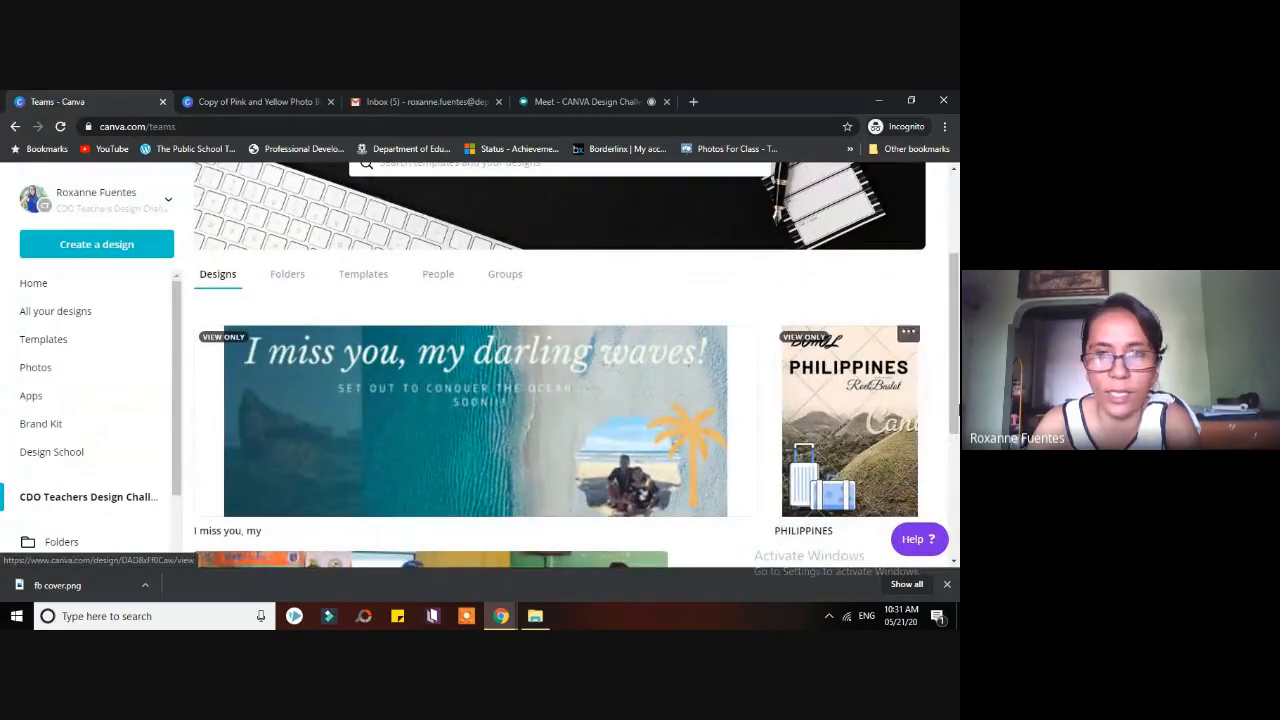
pyautogui.scroll(3)
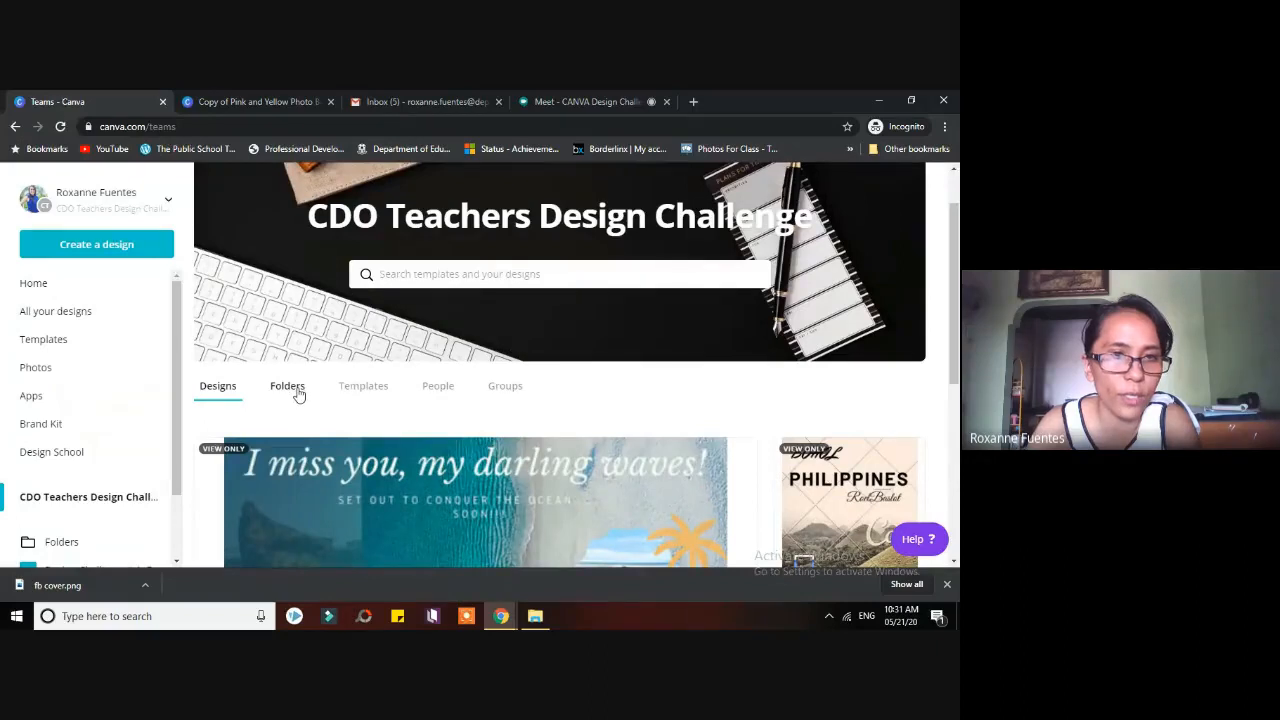
pyautogui.click(287, 385)
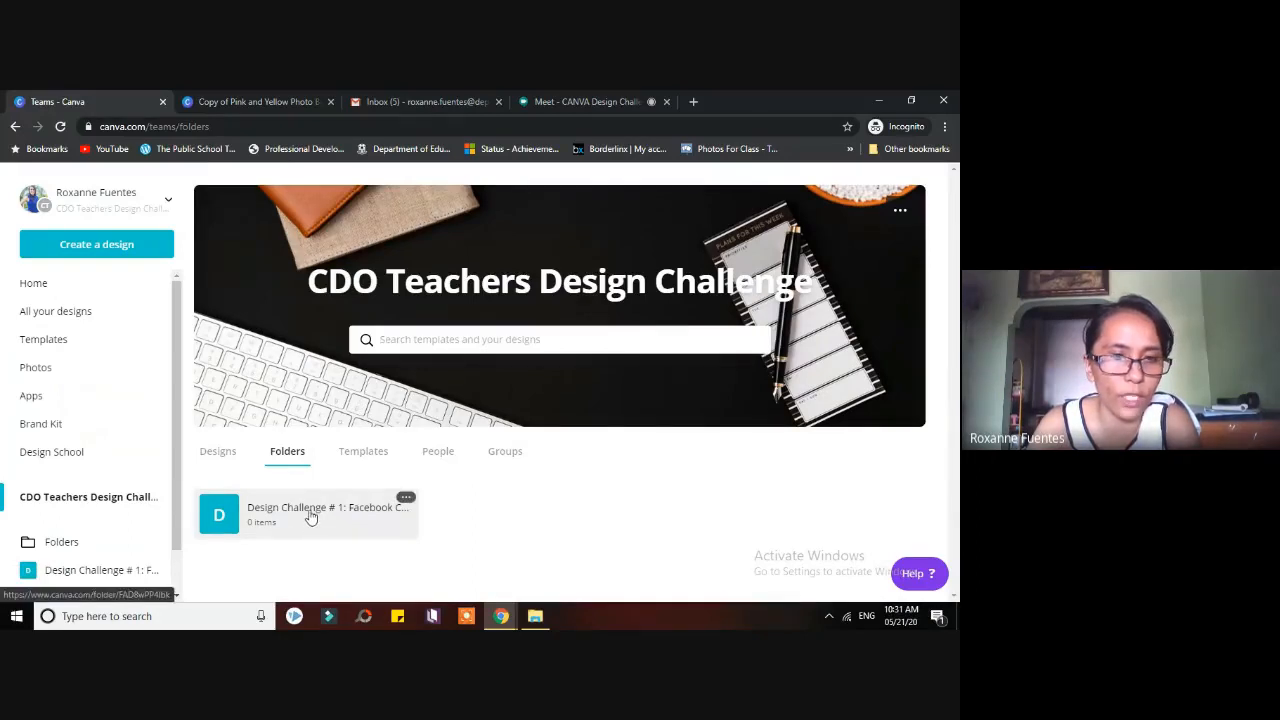
pyautogui.click(307, 513)
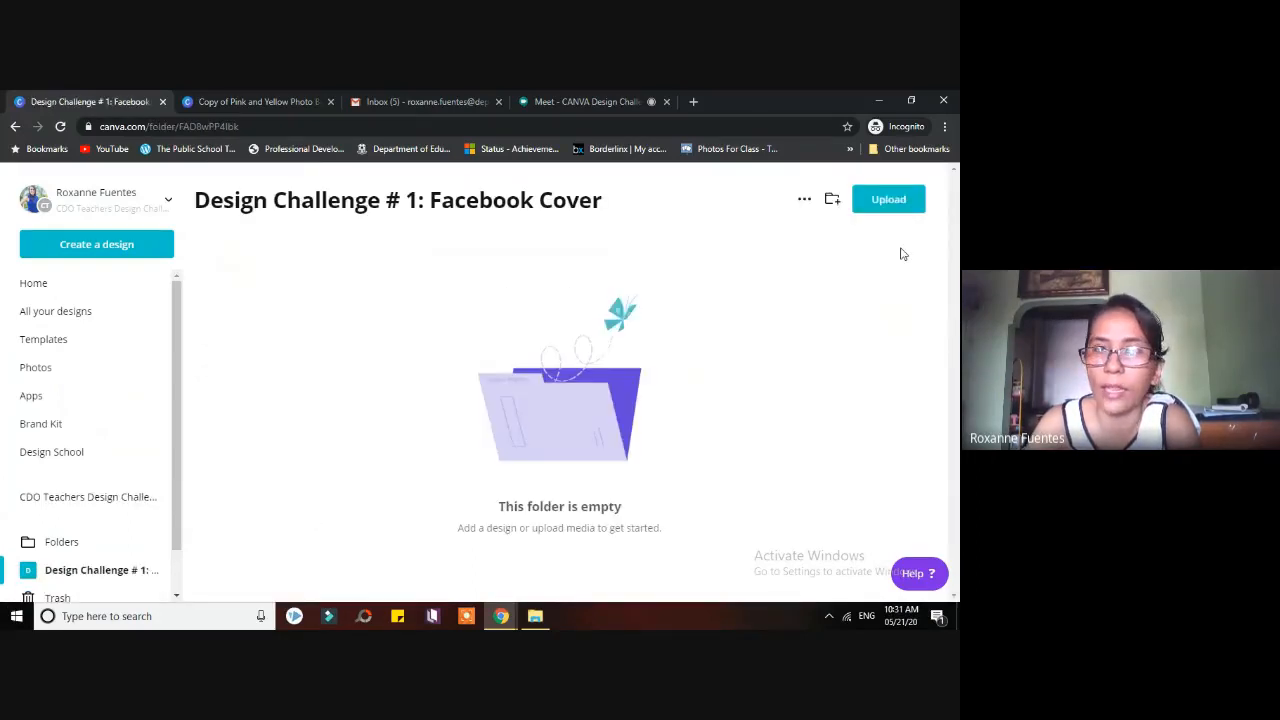
pyautogui.moveTo(888, 199)
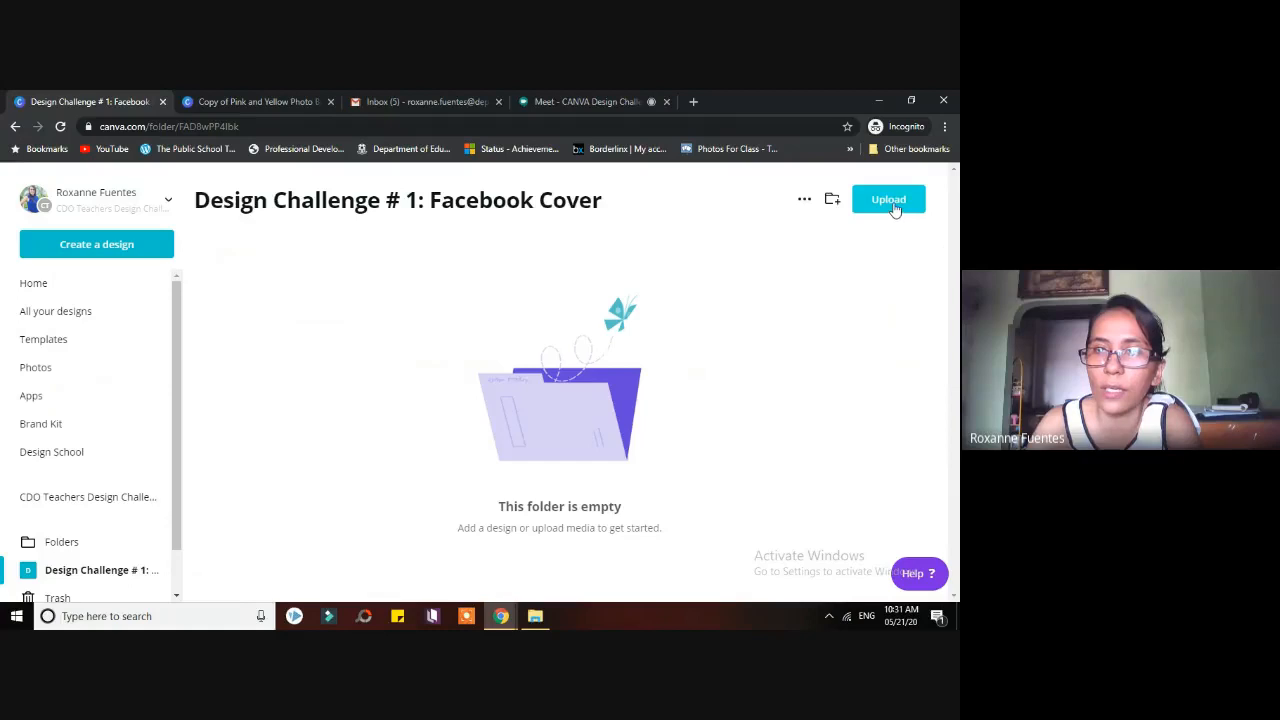
# Step: Upload fb cover.png from the Desktop into the folder
pyautogui.click(888, 199)
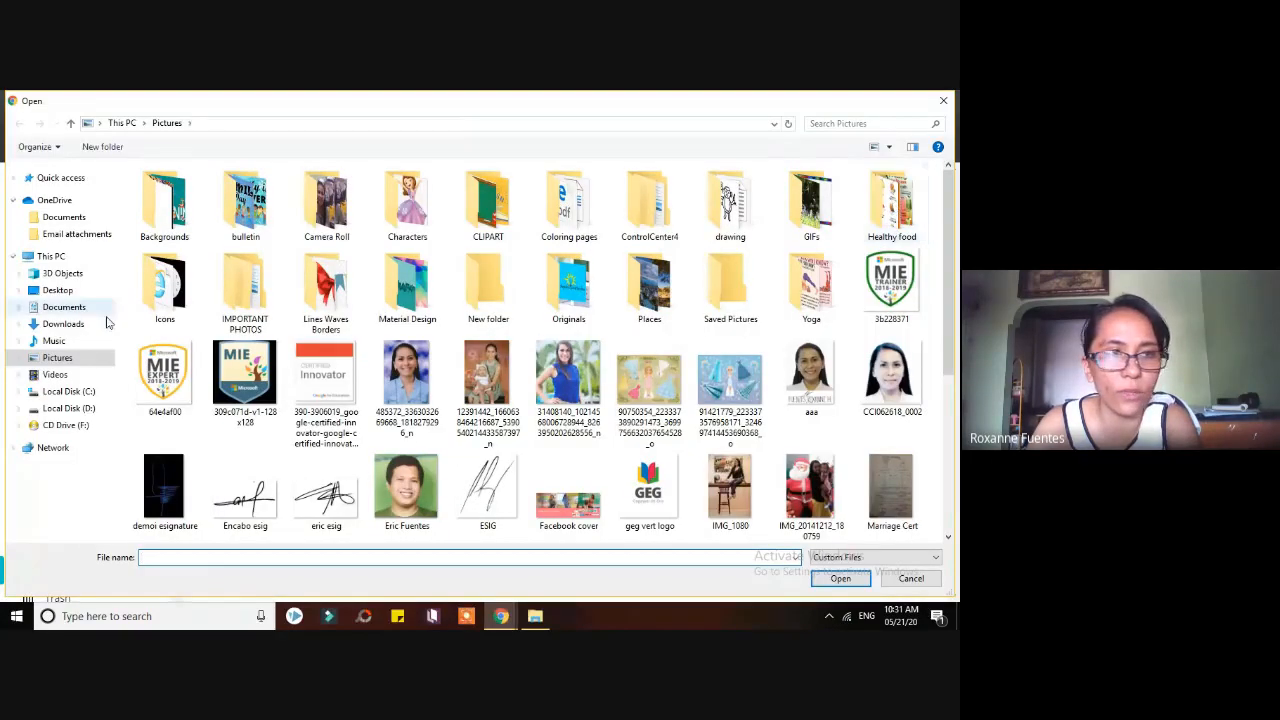
pyautogui.click(57, 290)
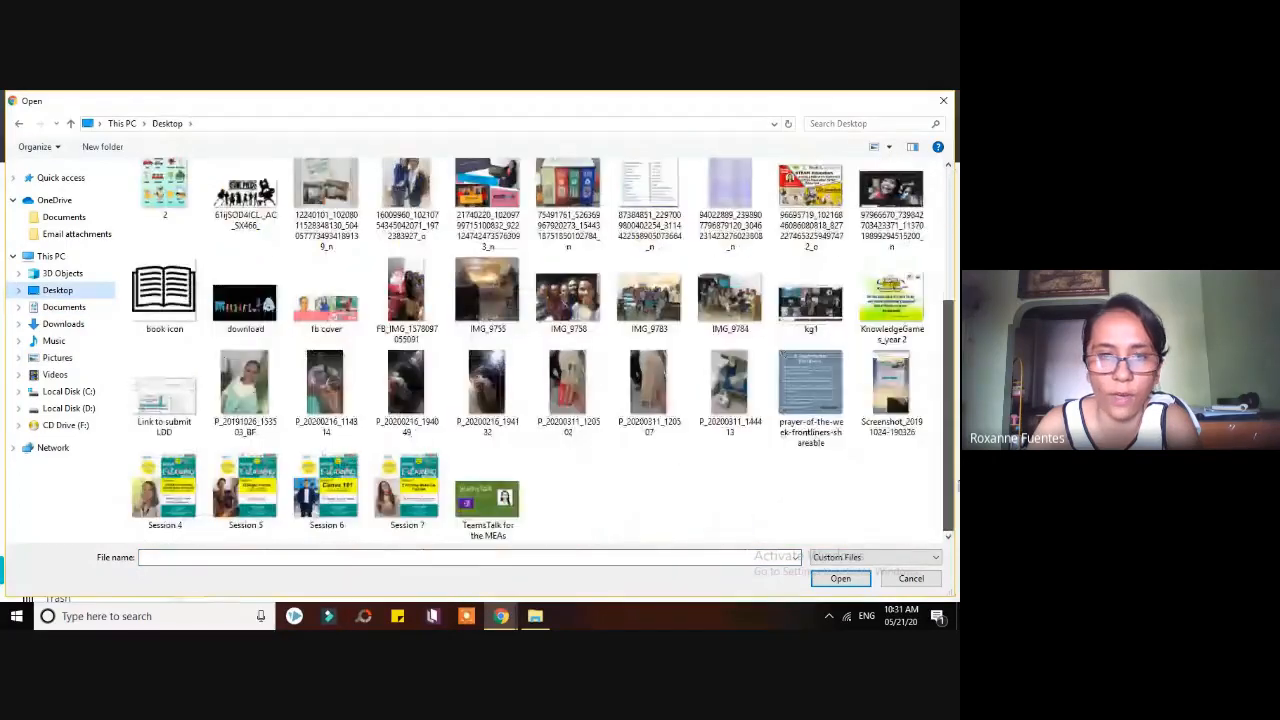
pyautogui.click(325, 295)
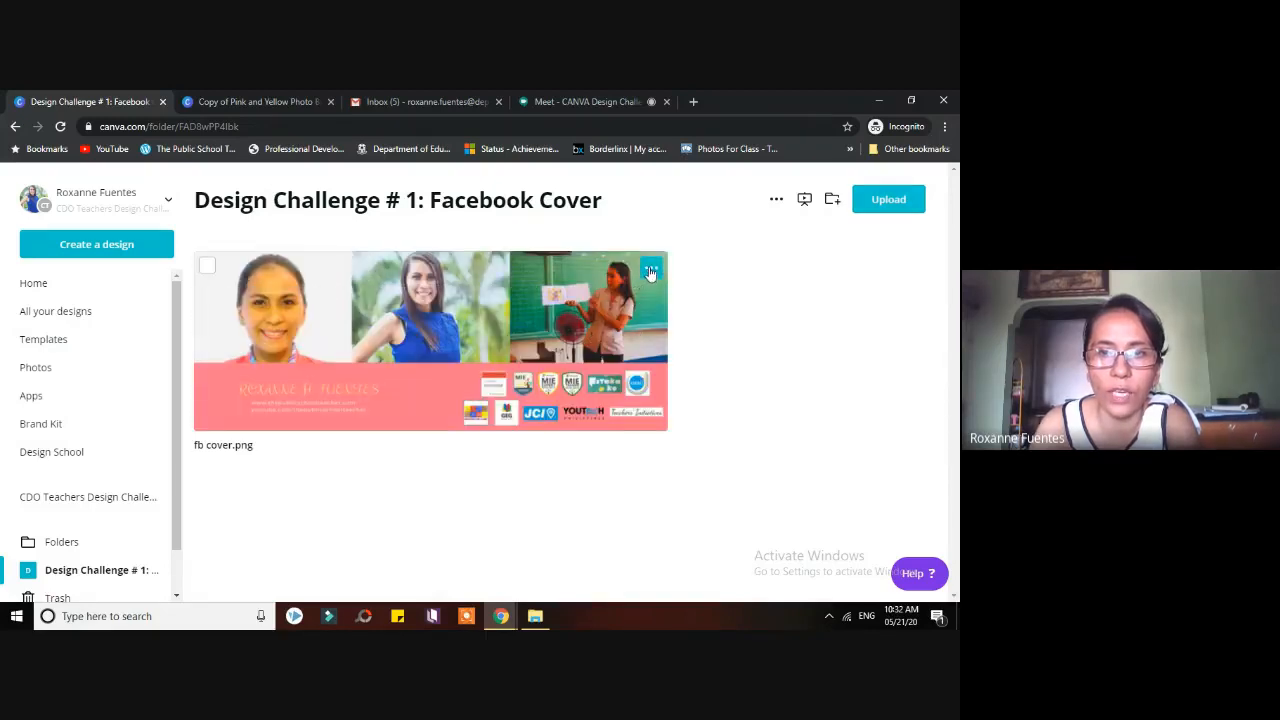
# Step: Inspect fb cover.png's options and move-to folder list, then close without changes
pyautogui.click(651, 272)
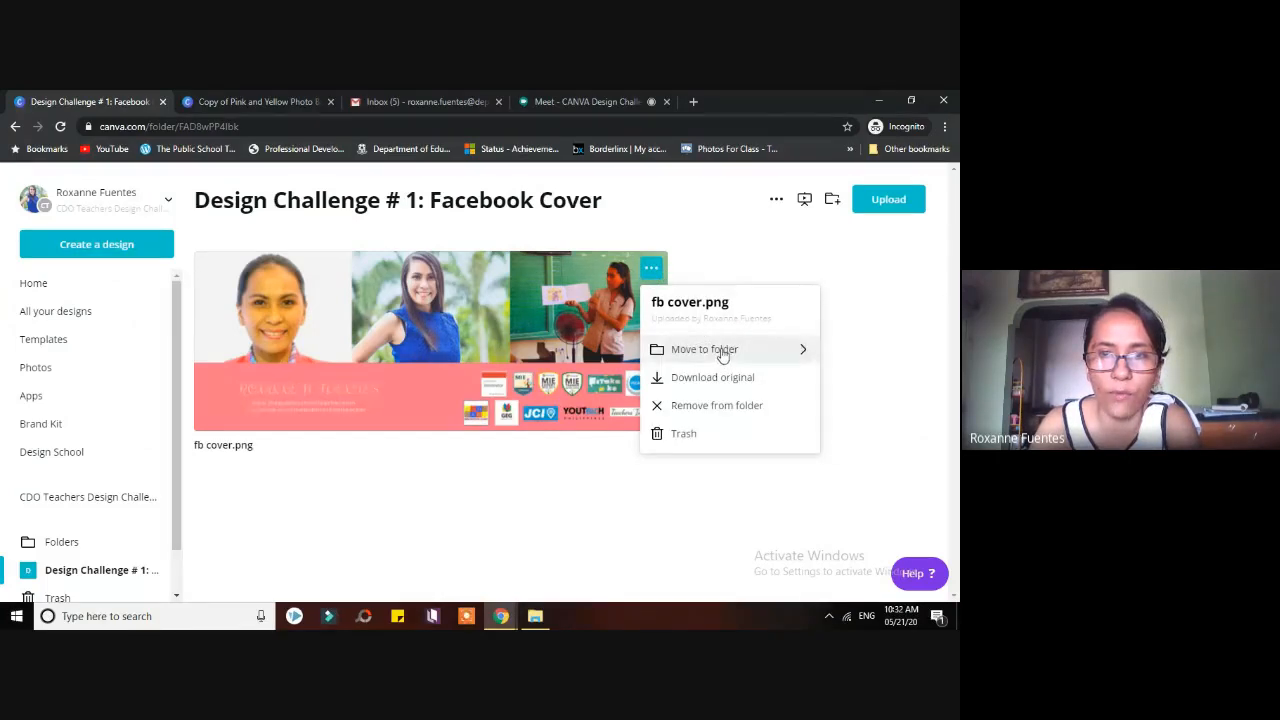
pyautogui.click(704, 349)
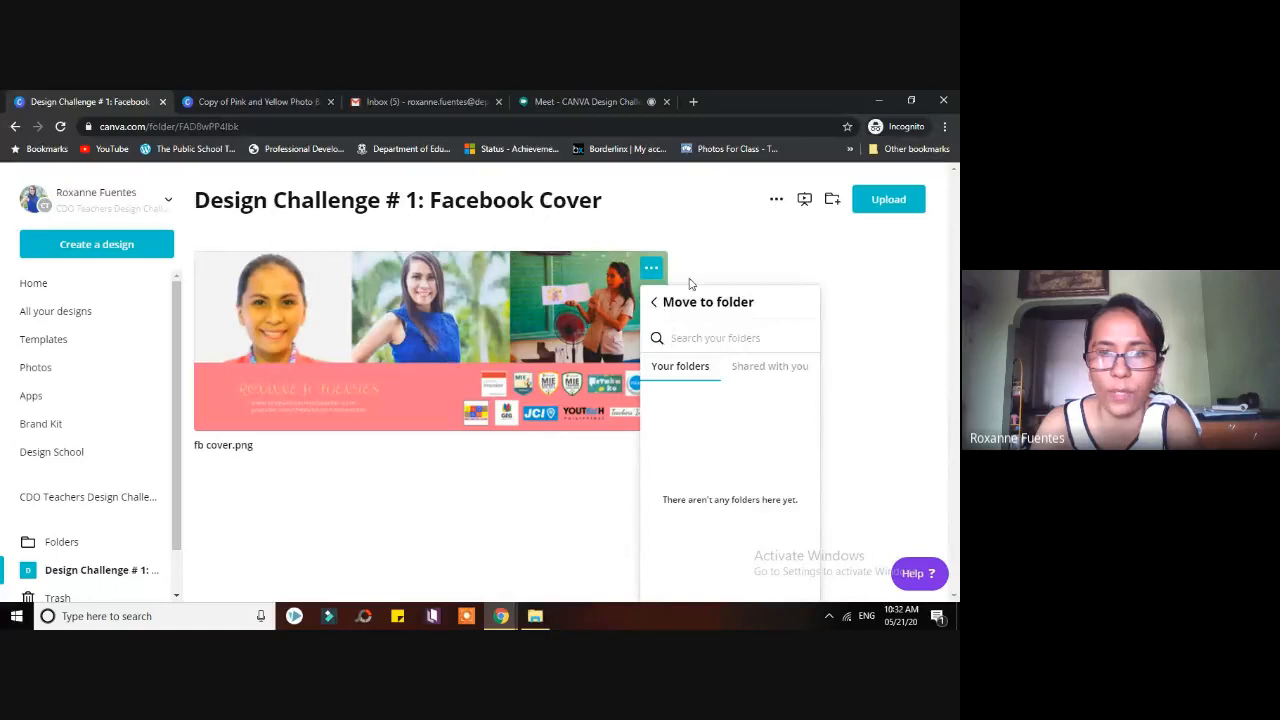
pyautogui.click(651, 270)
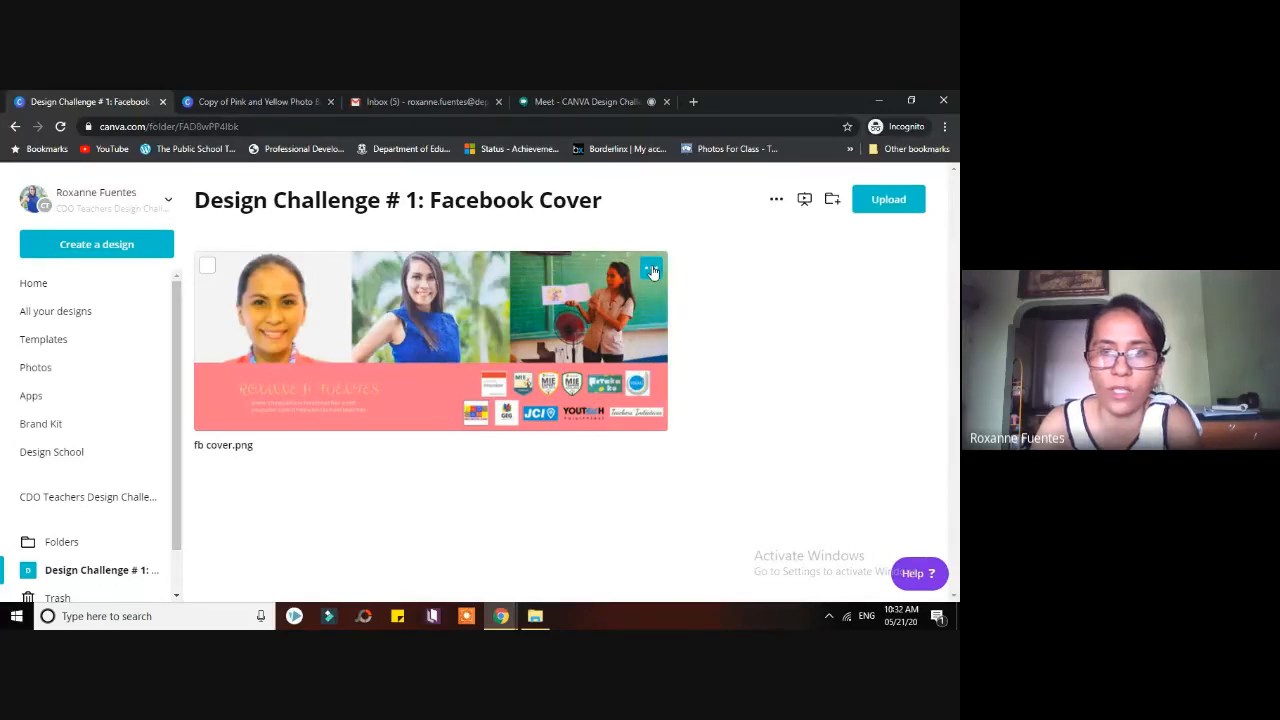
pyautogui.click(651, 269)
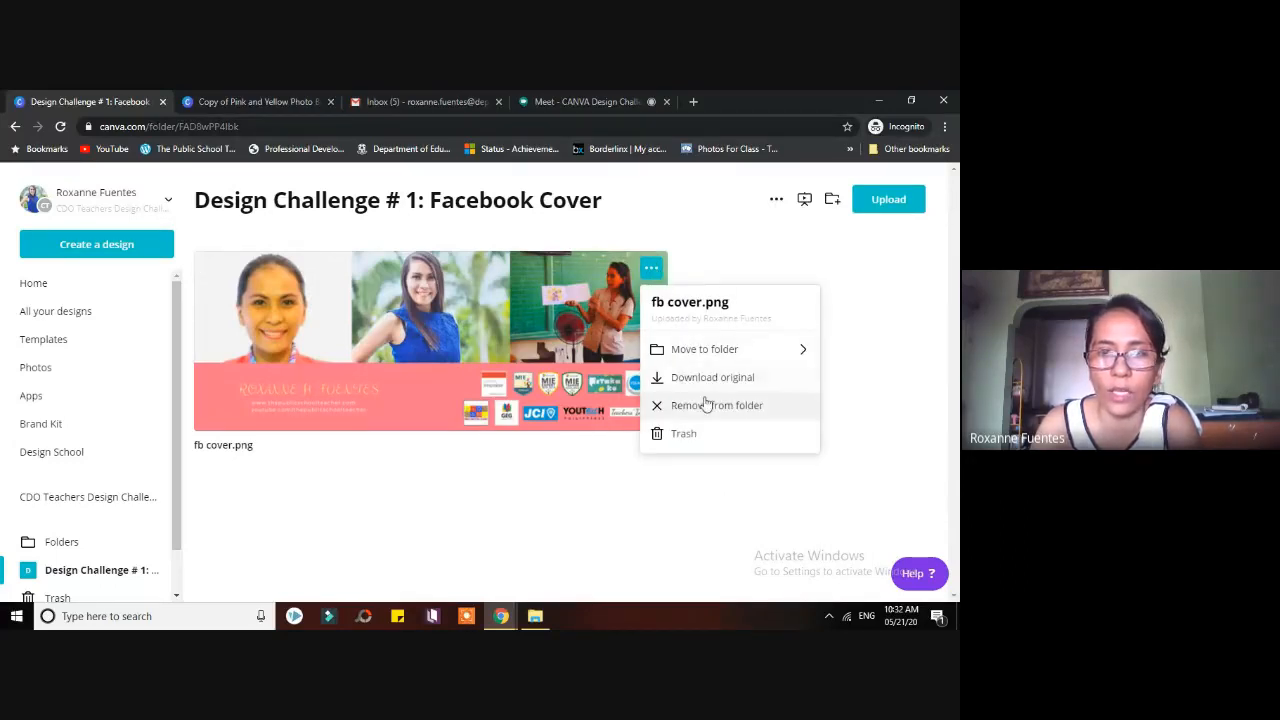
pyautogui.moveTo(708, 420)
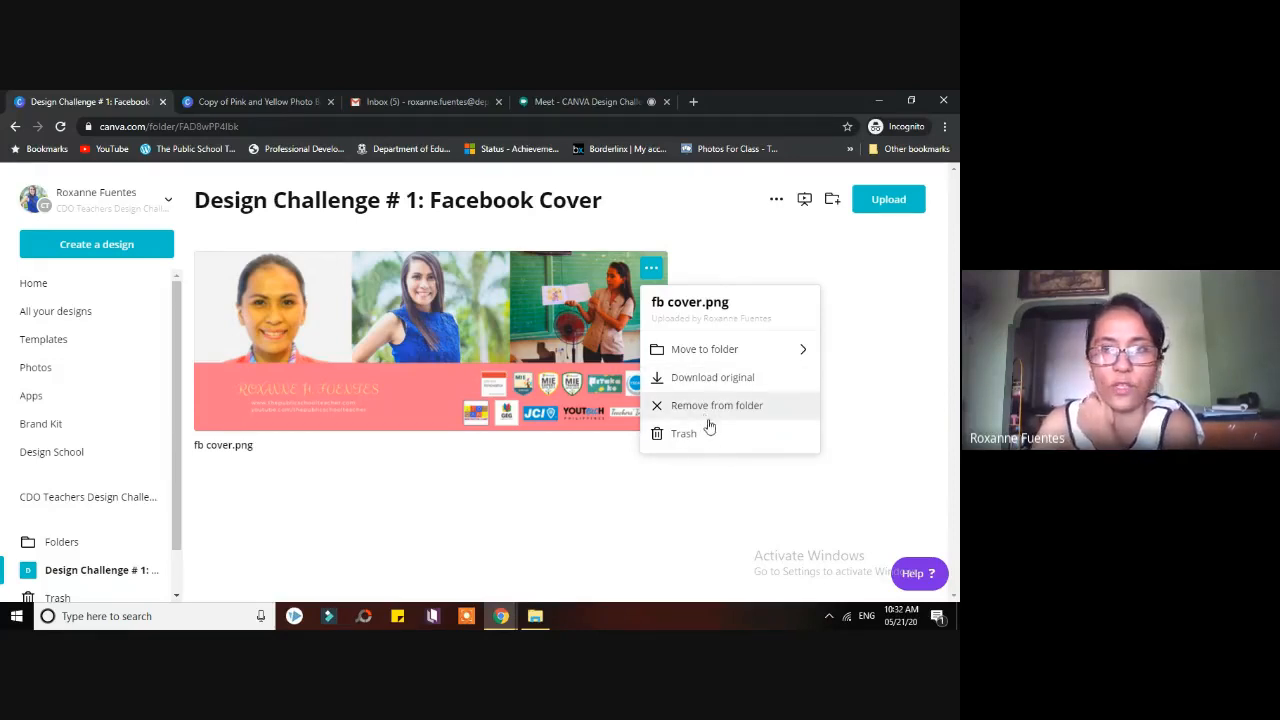
pyautogui.click(776, 199)
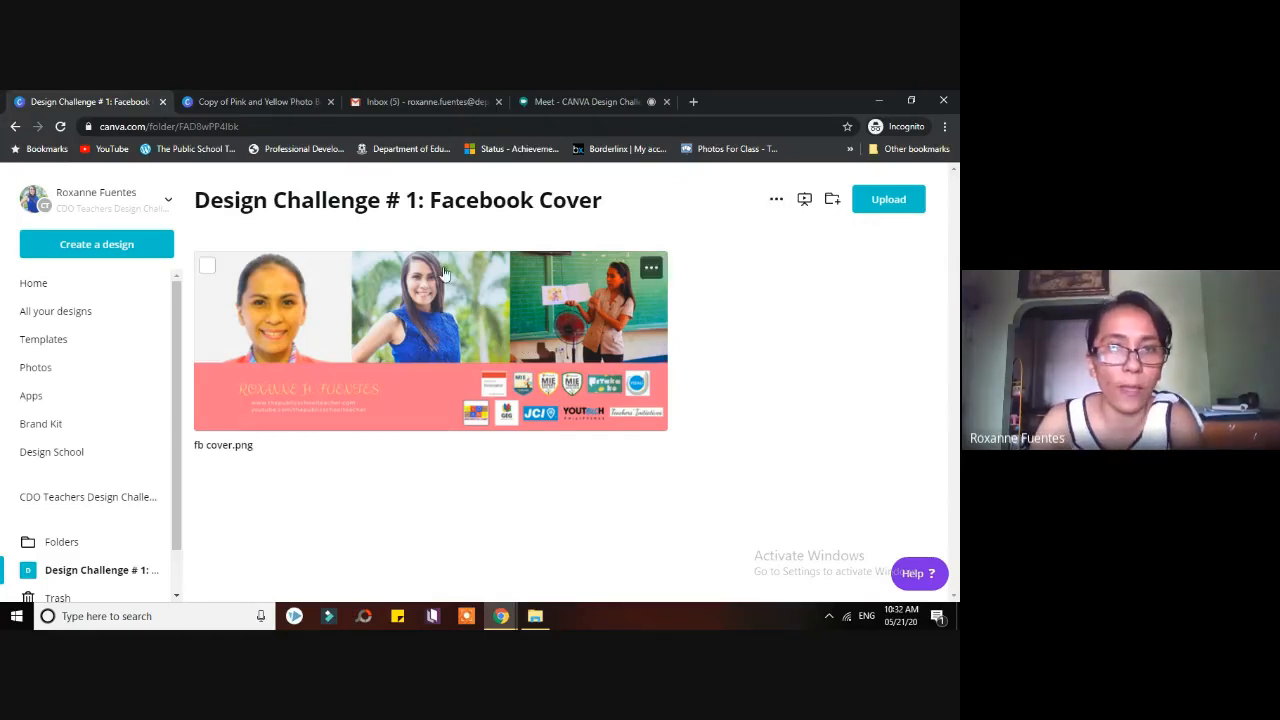
pyautogui.moveTo(62, 541)
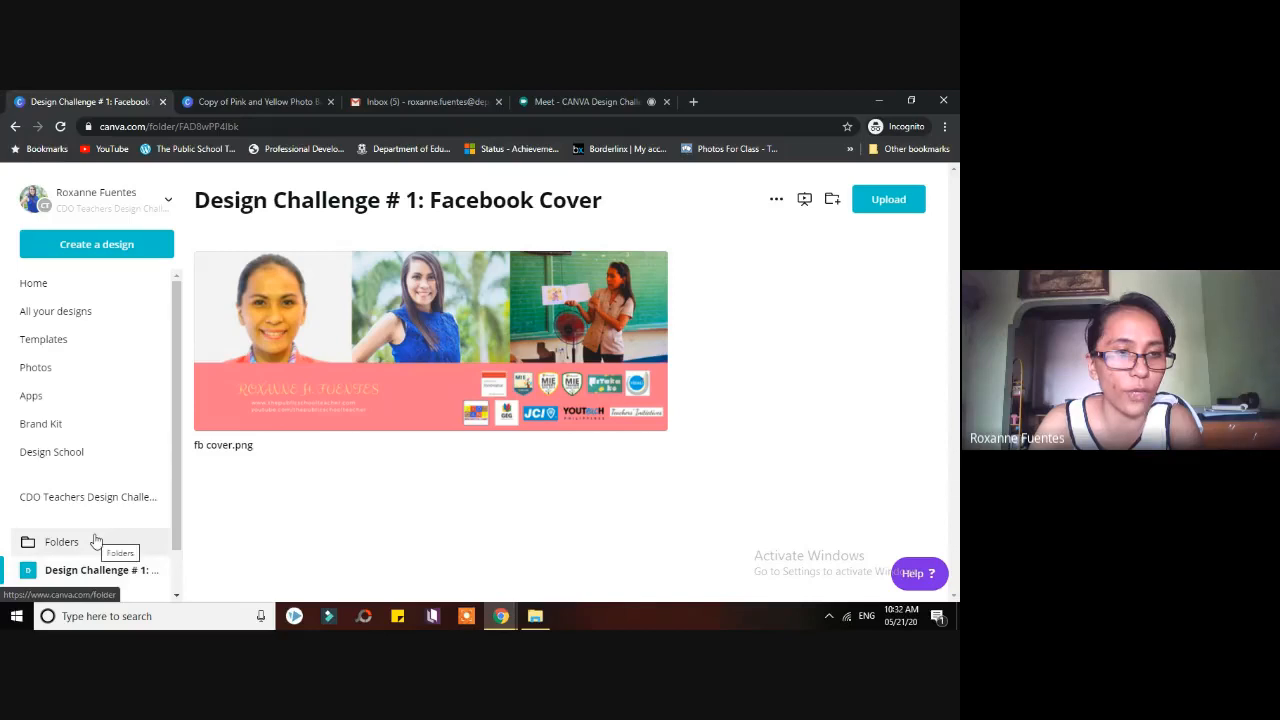
pyautogui.click(87, 496)
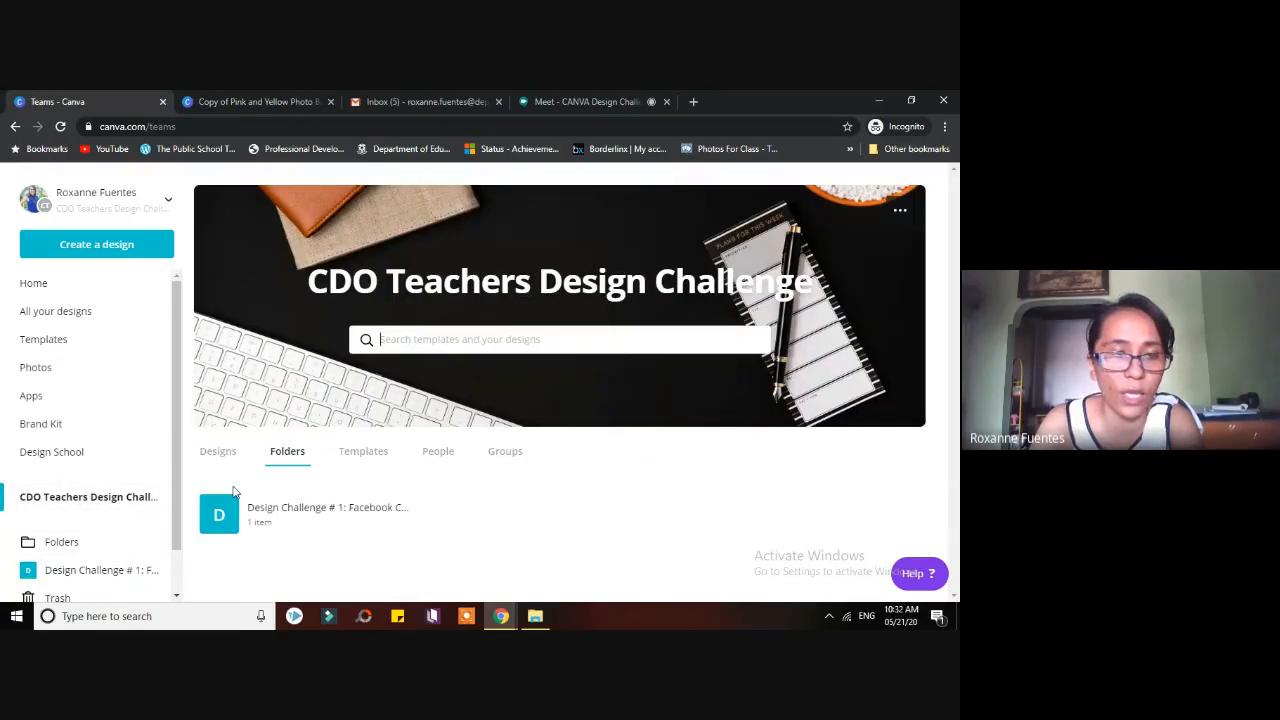
pyautogui.click(287, 451)
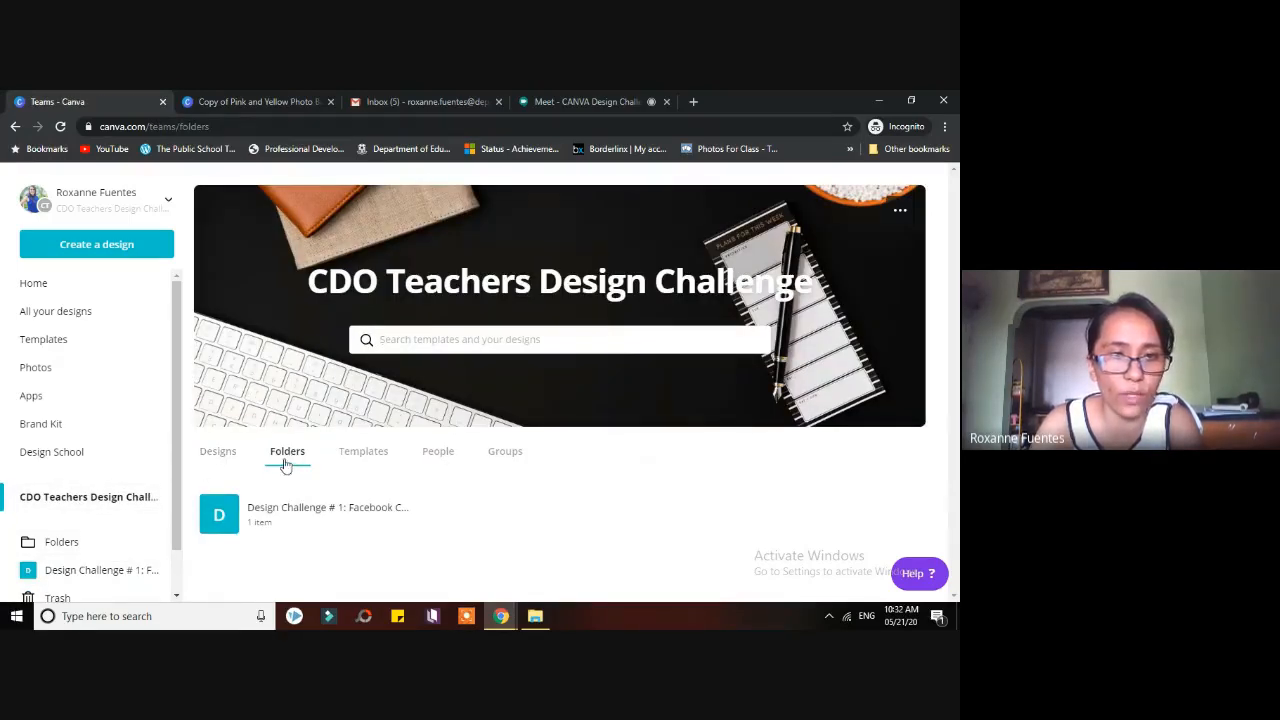
pyautogui.click(327, 513)
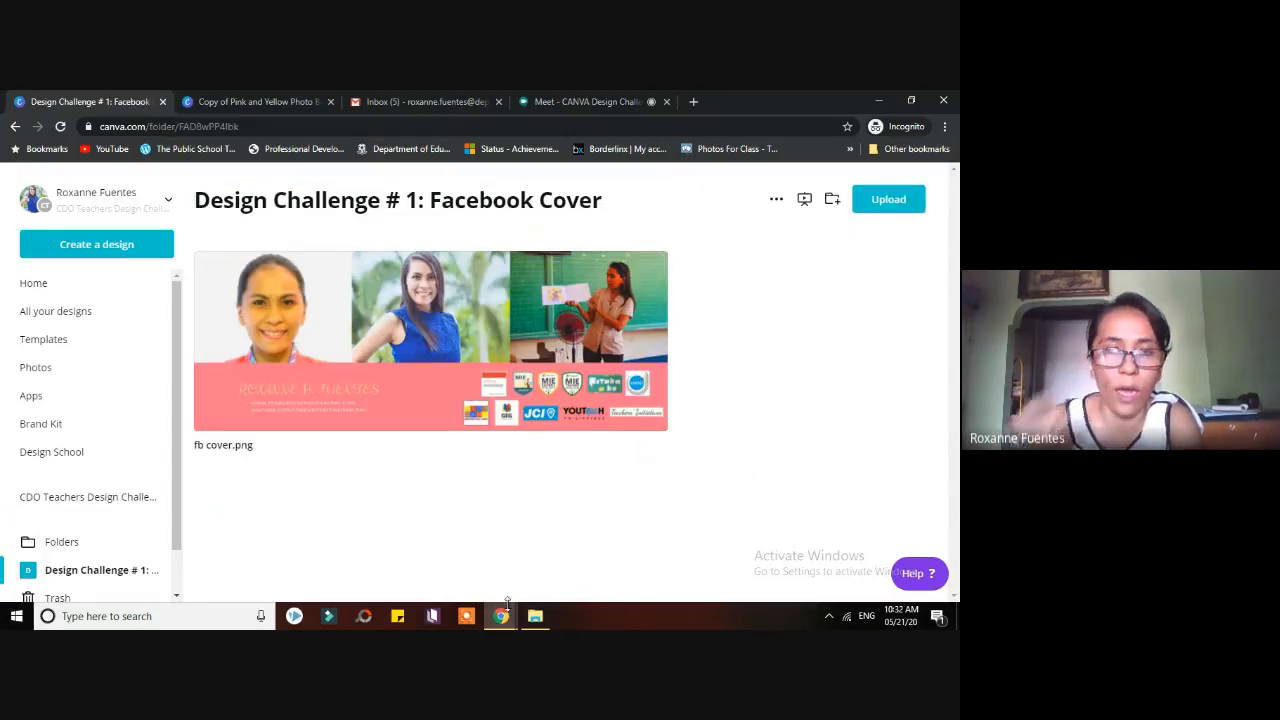
pyautogui.moveTo(480, 478)
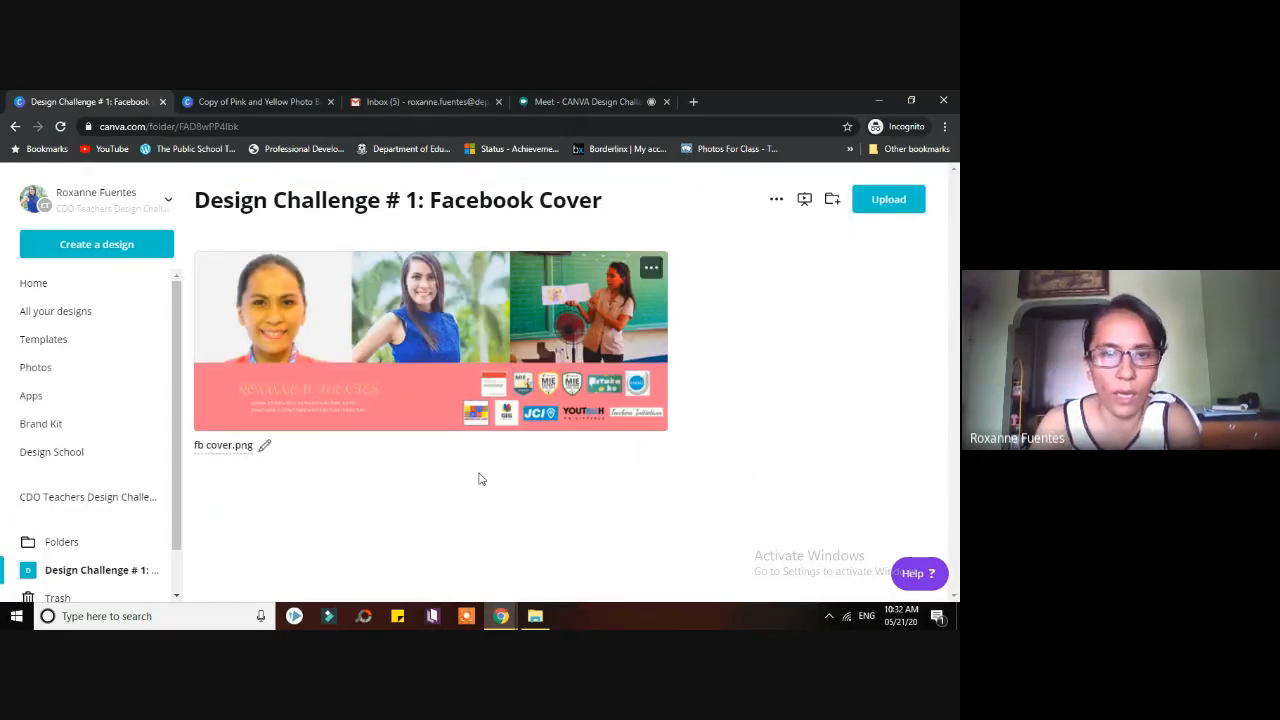
pyautogui.moveTo(500, 616)
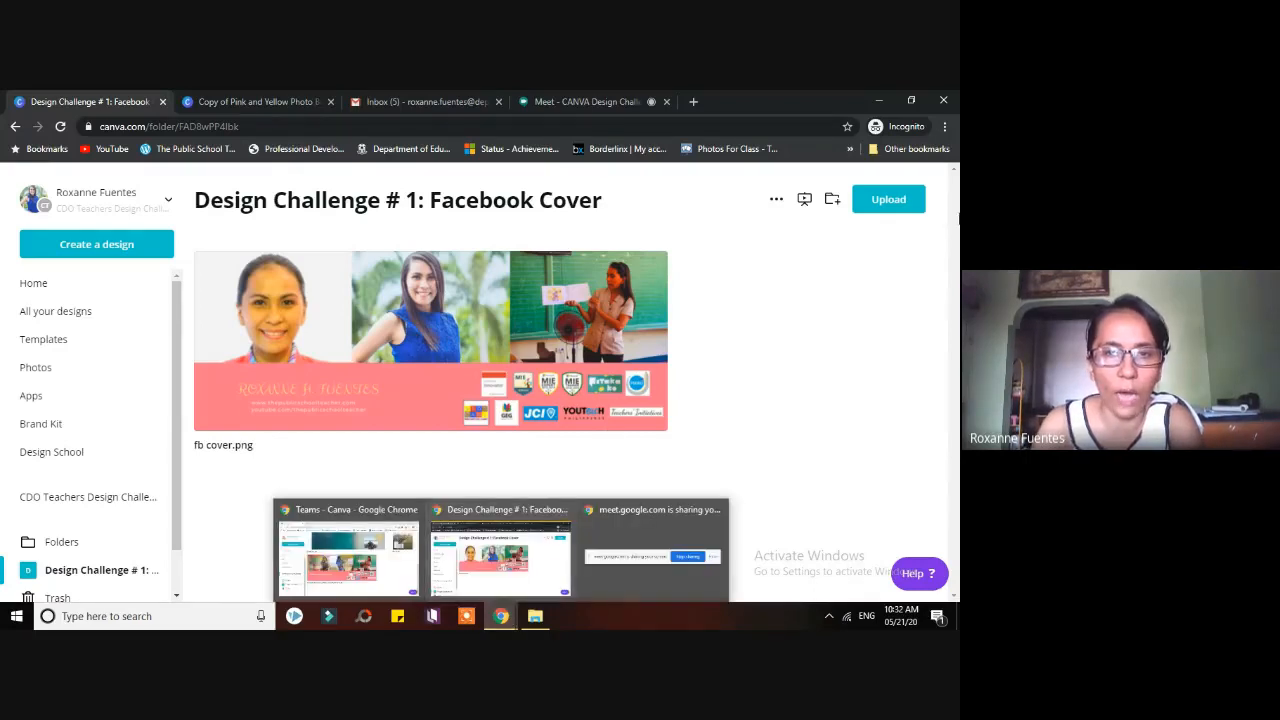
pyautogui.moveTo(520, 591)
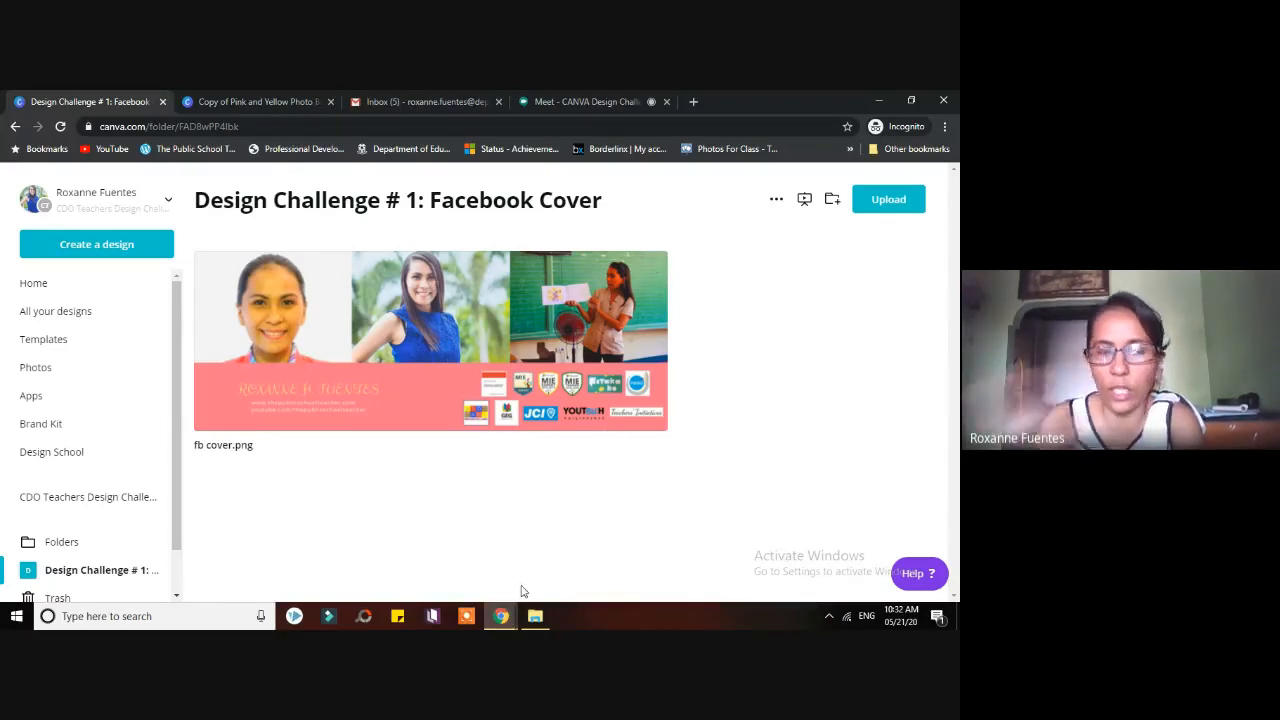
pyautogui.moveTo(500, 616)
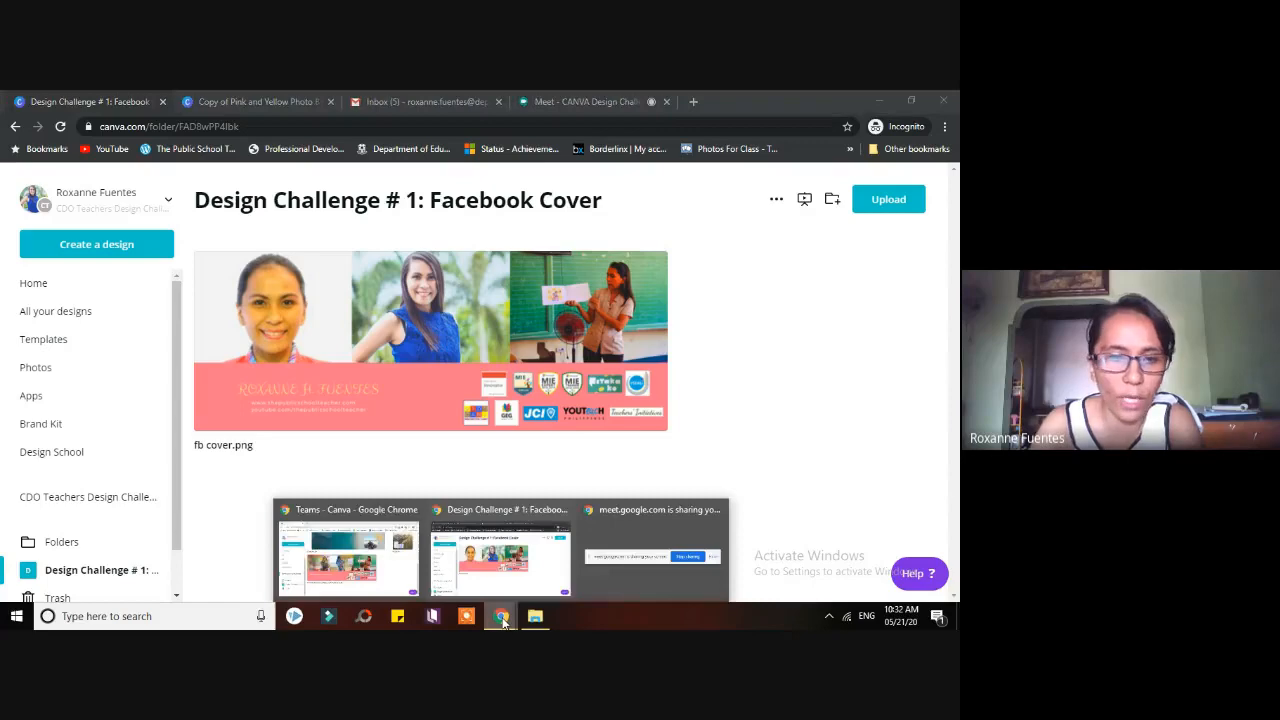
# Step: In the teacher account's browser window, open the Design Challenge # 1 folder
pyautogui.click(347, 555)
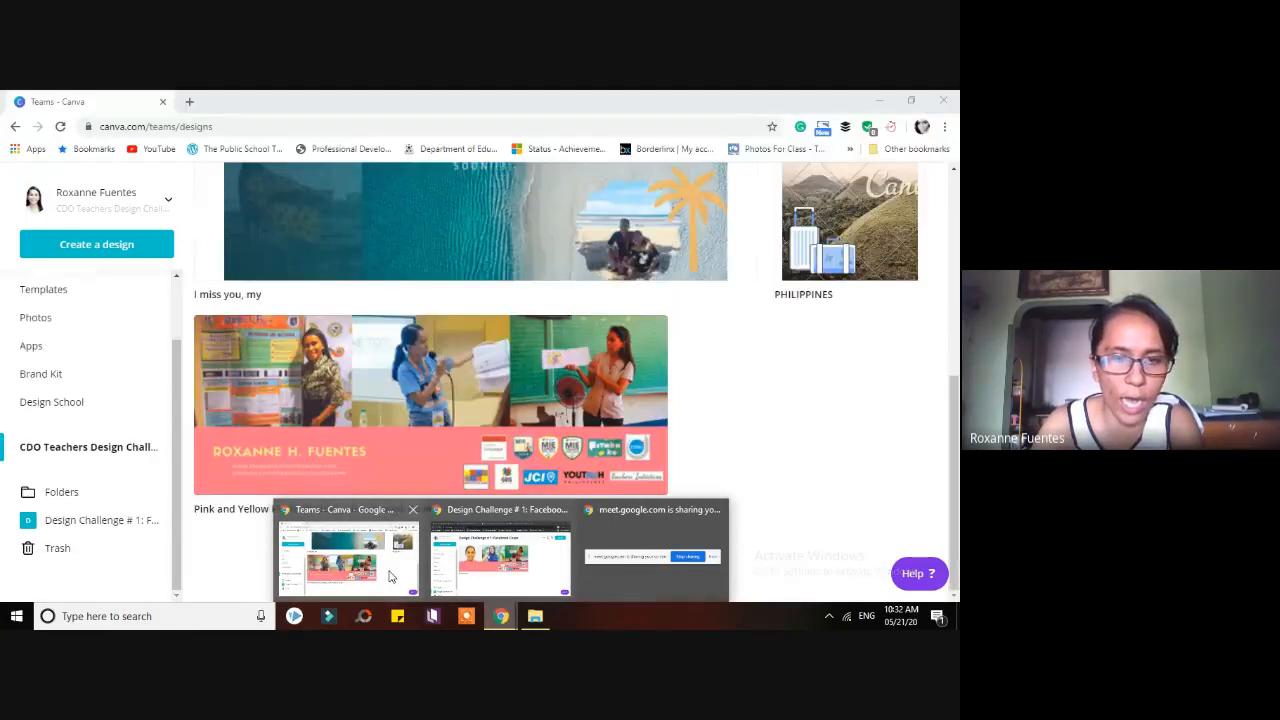
pyautogui.click(498, 555)
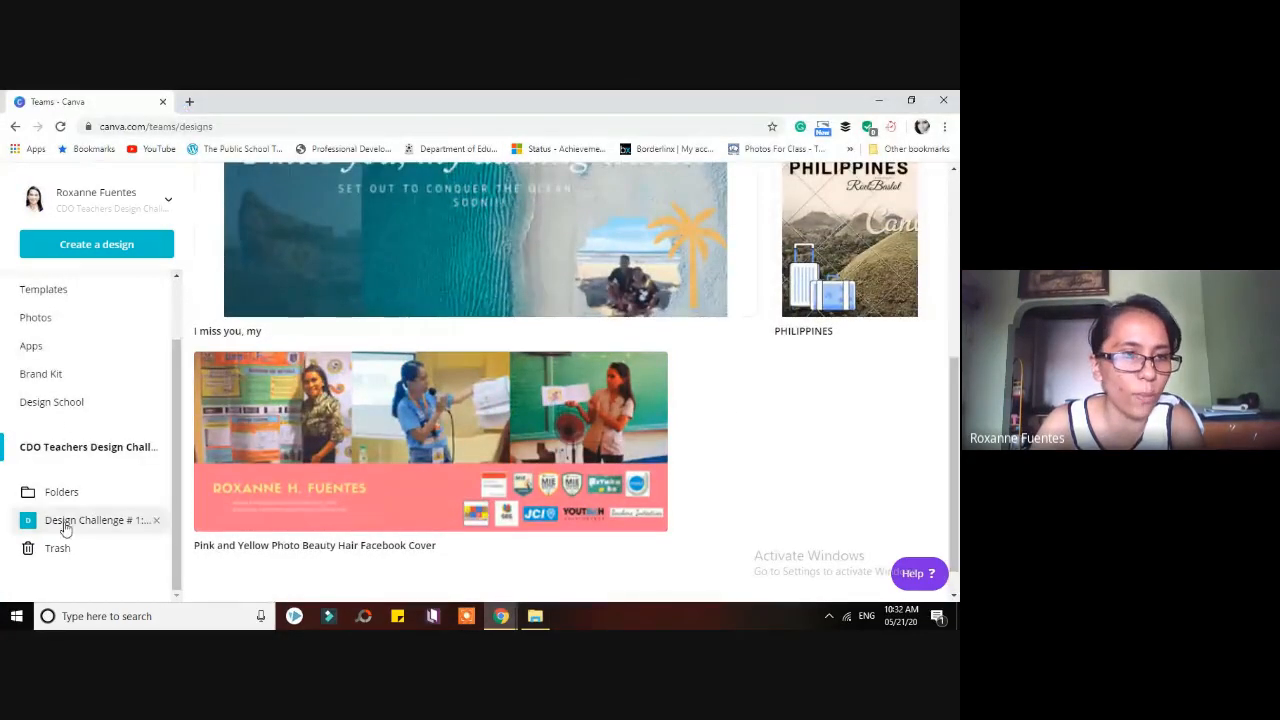
pyautogui.click(88, 447)
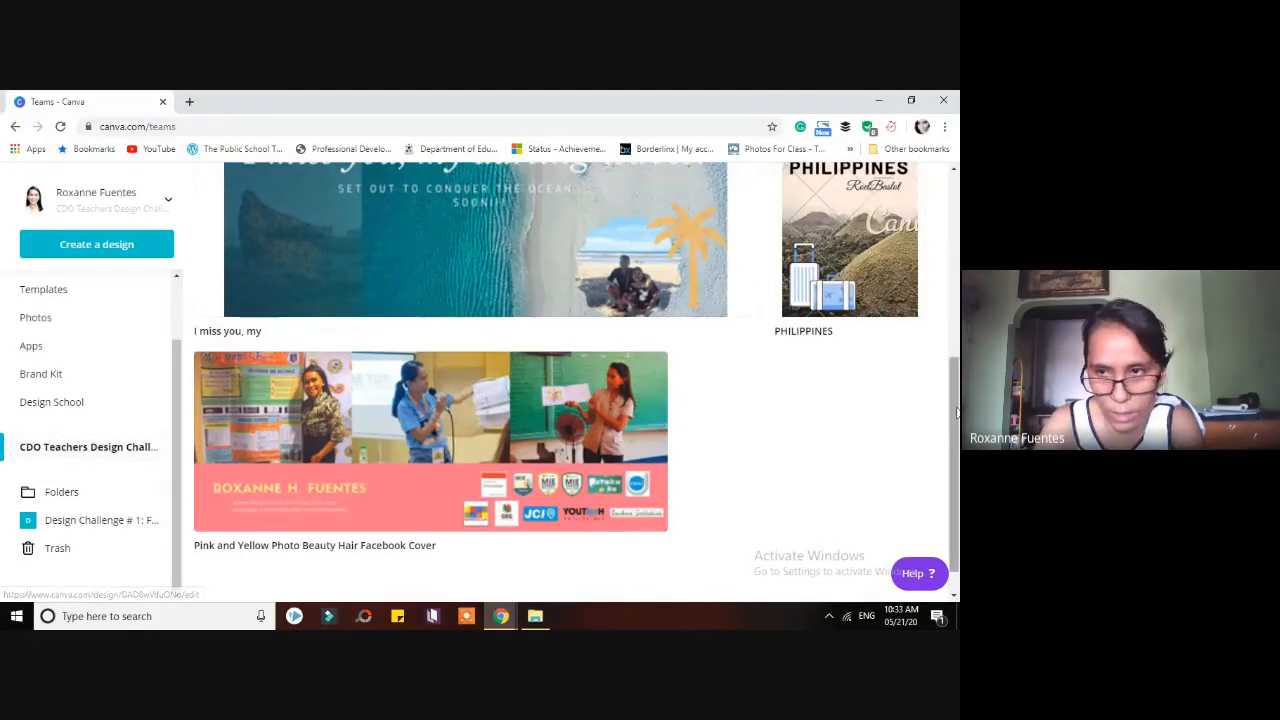
pyautogui.scroll(3)
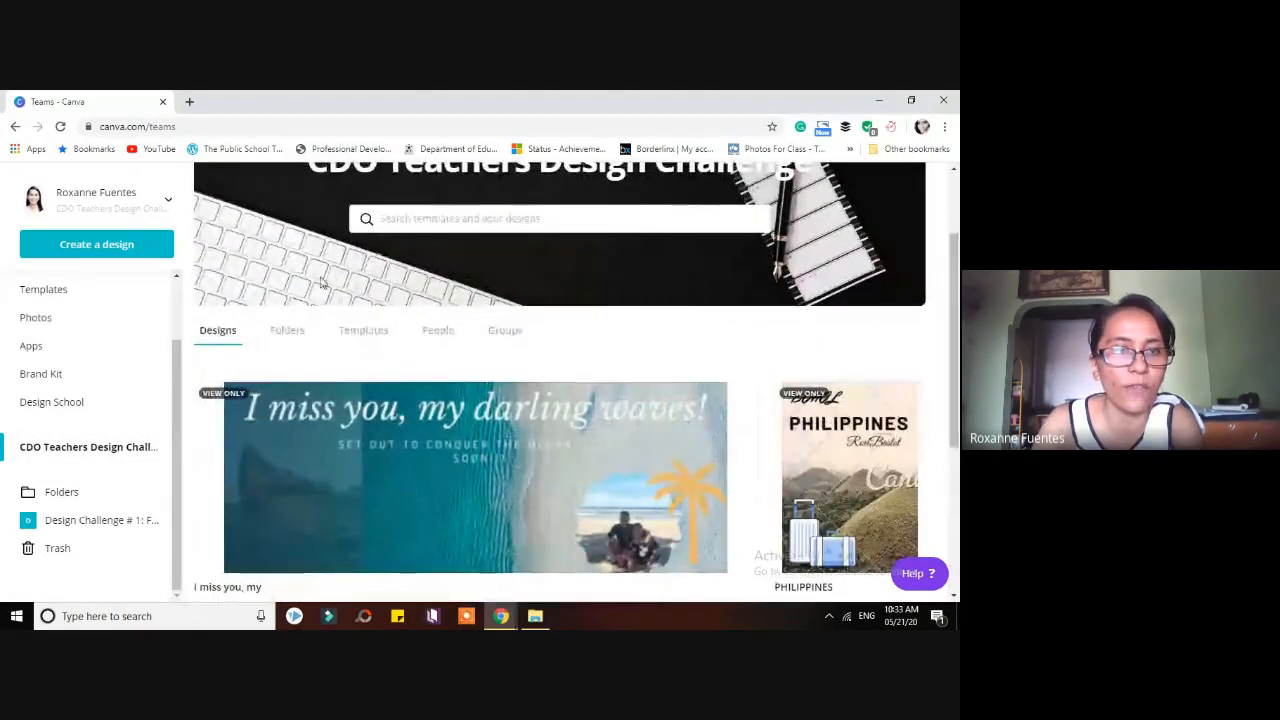
pyautogui.click(287, 451)
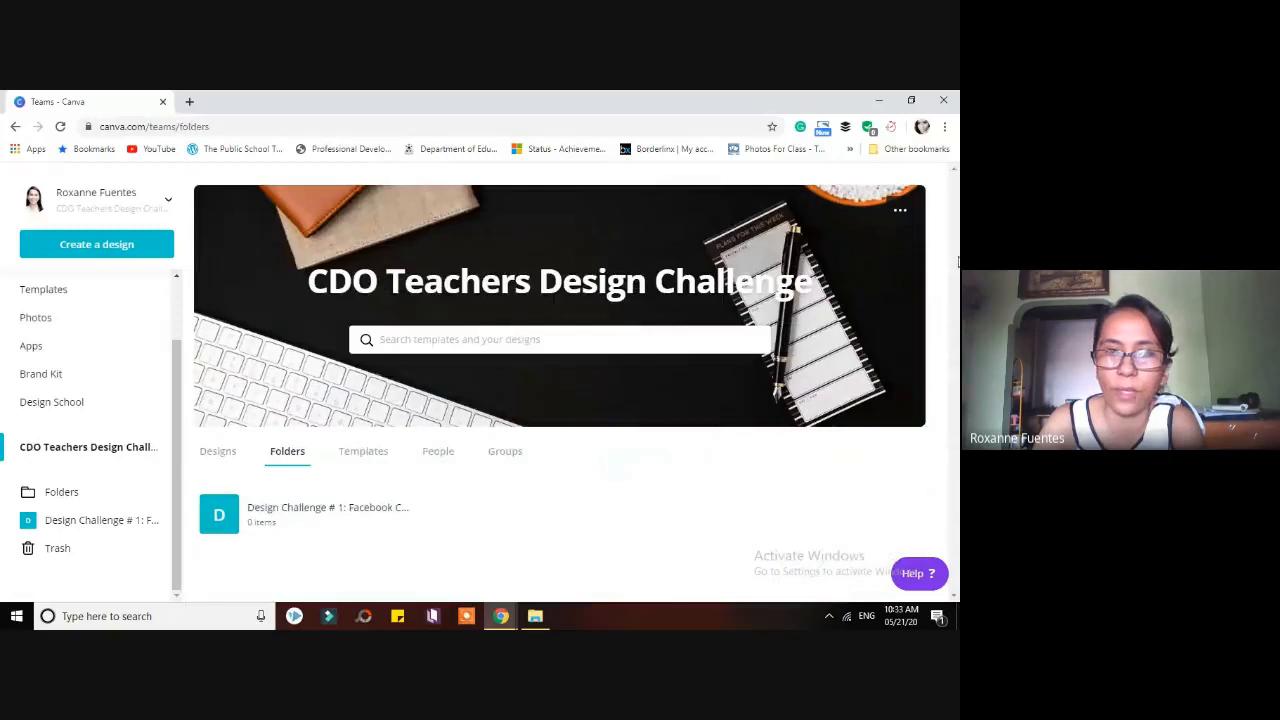
pyautogui.click(327, 513)
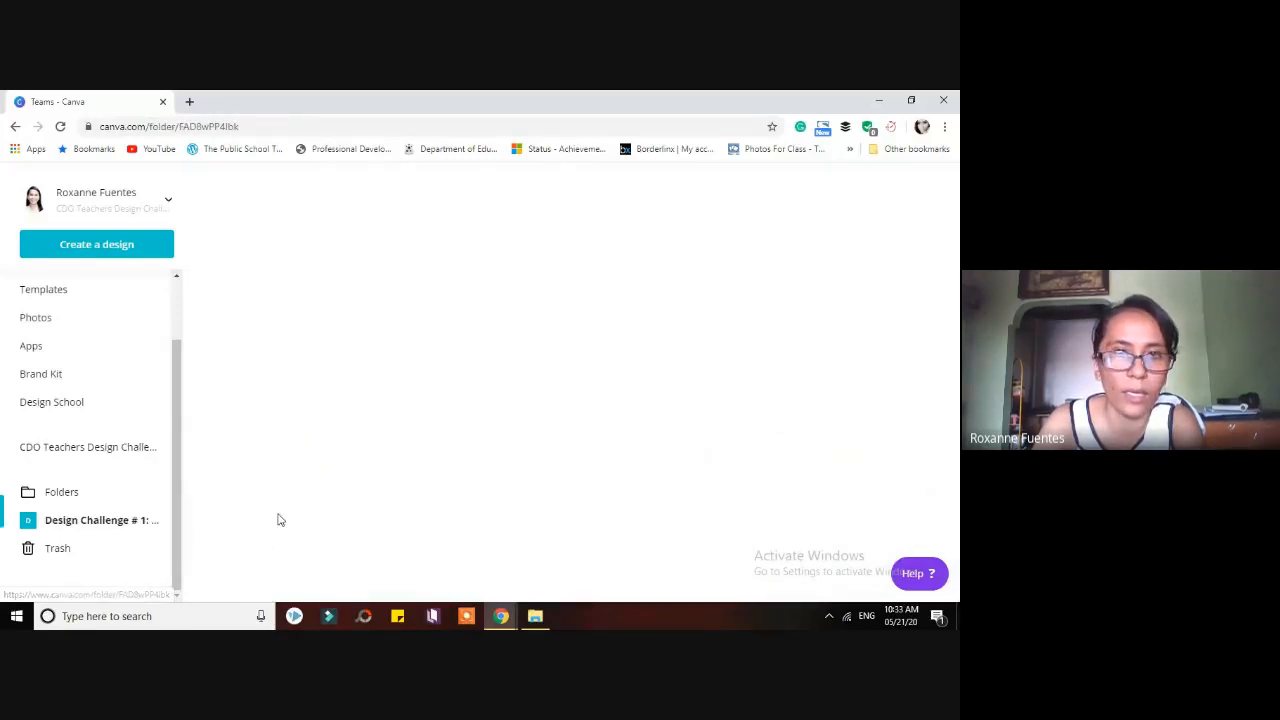
# Step: Go back to the team's page and reopen the Facebook Cover challenge folder
pyautogui.click(101, 519)
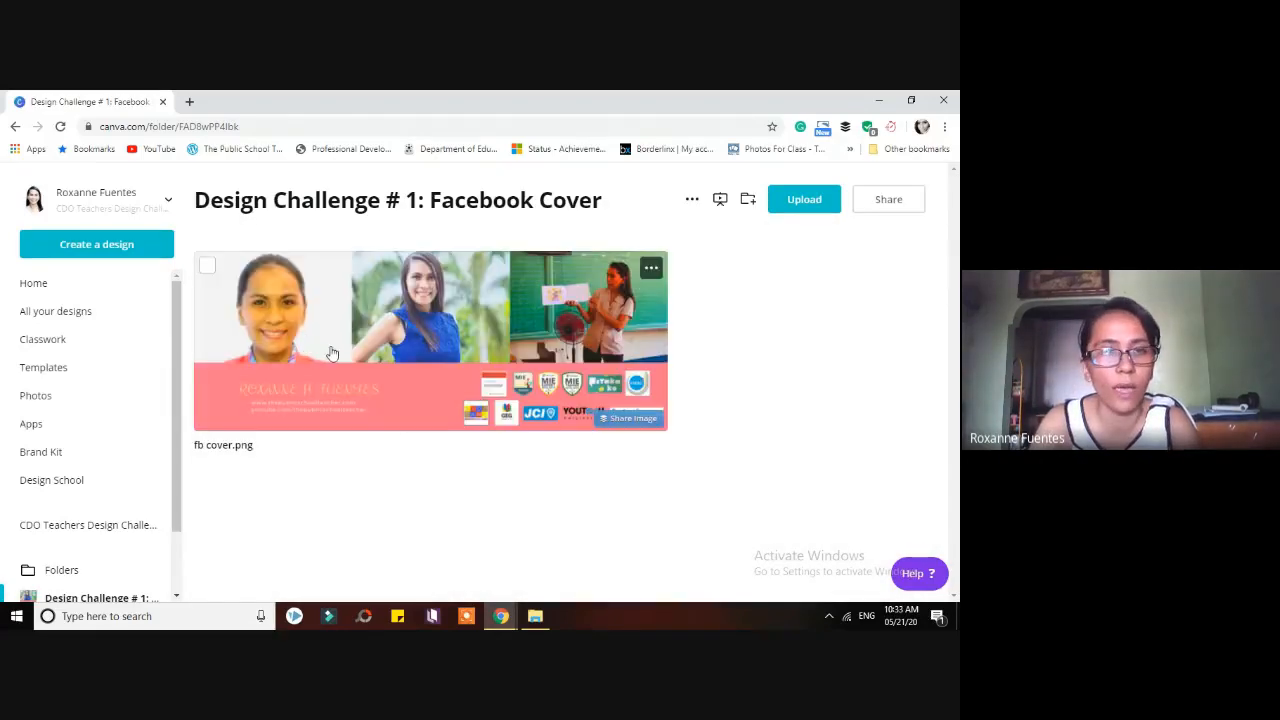
pyautogui.click(88, 524)
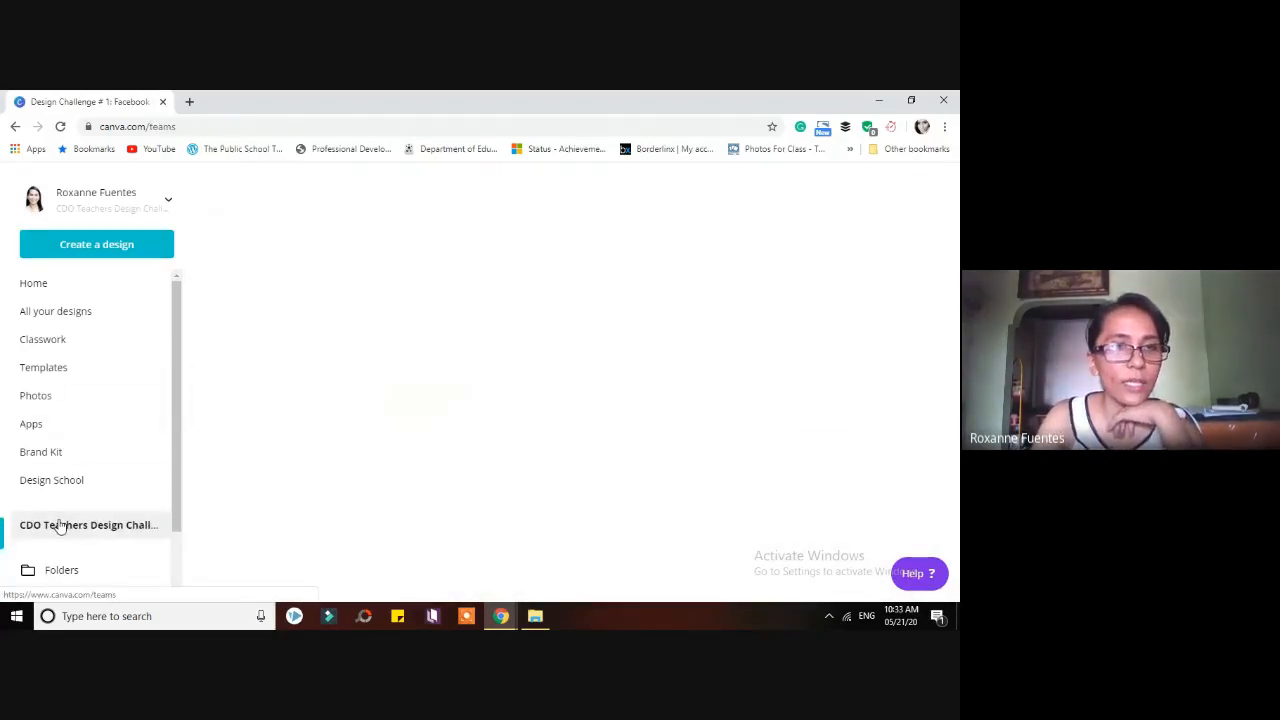
pyautogui.click(88, 524)
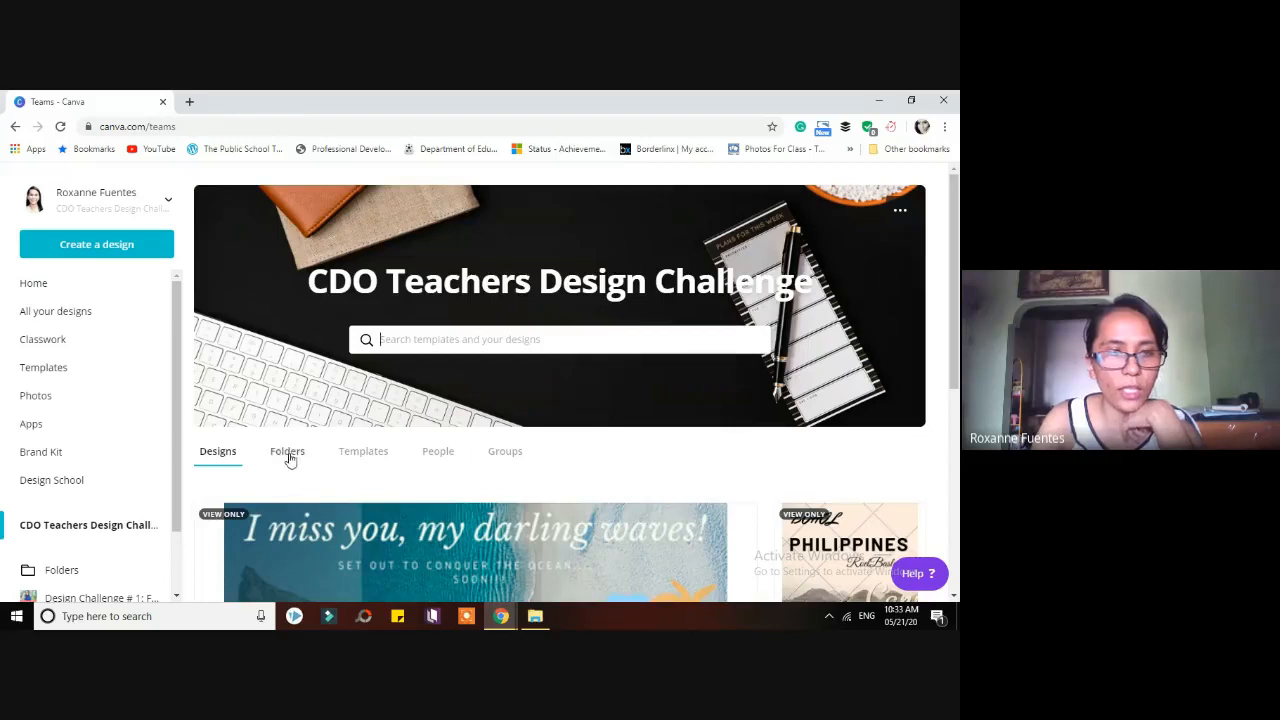
pyautogui.click(287, 451)
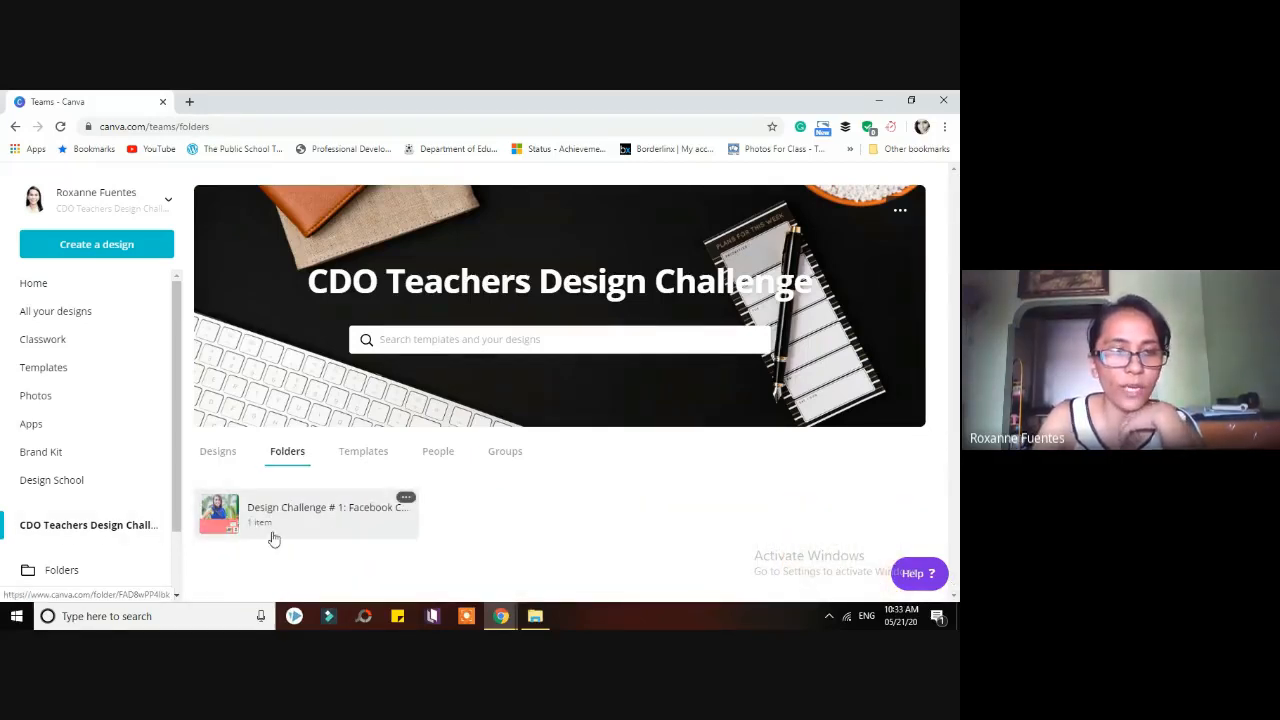
pyautogui.moveTo(320, 510)
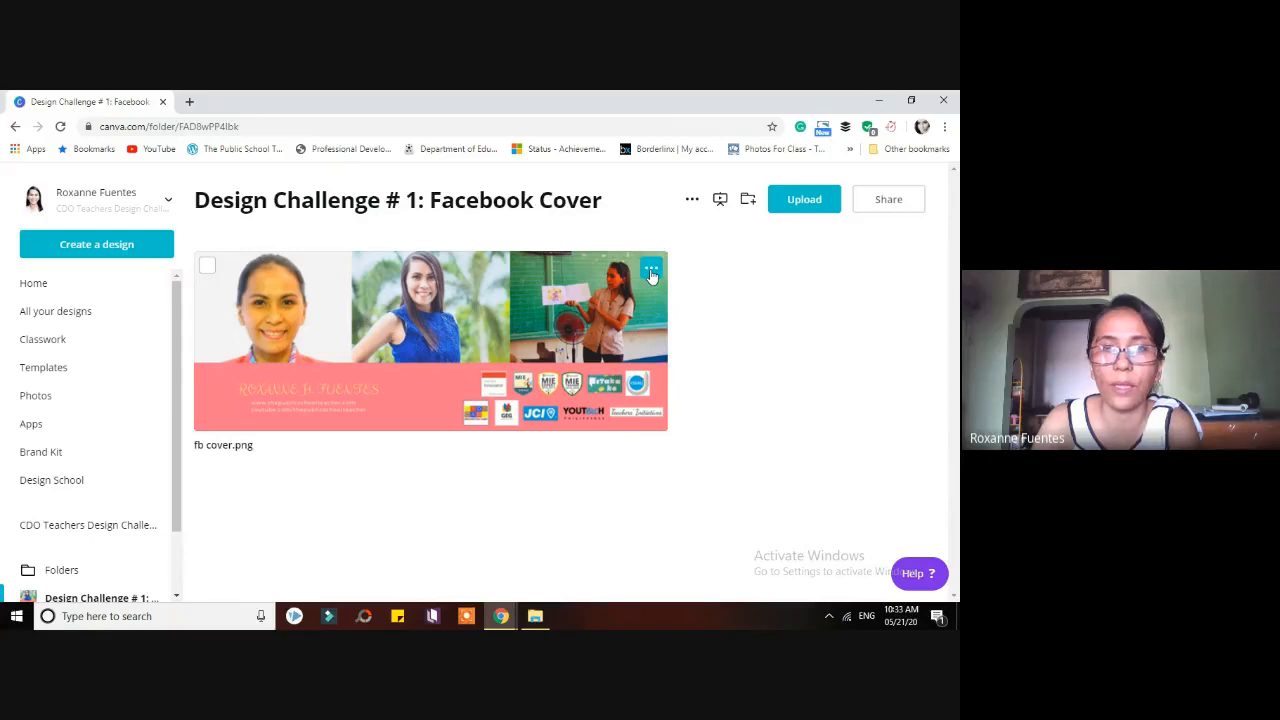
# Step: Check fb cover.png's options, then return to the team page's Folders list
pyautogui.click(651, 268)
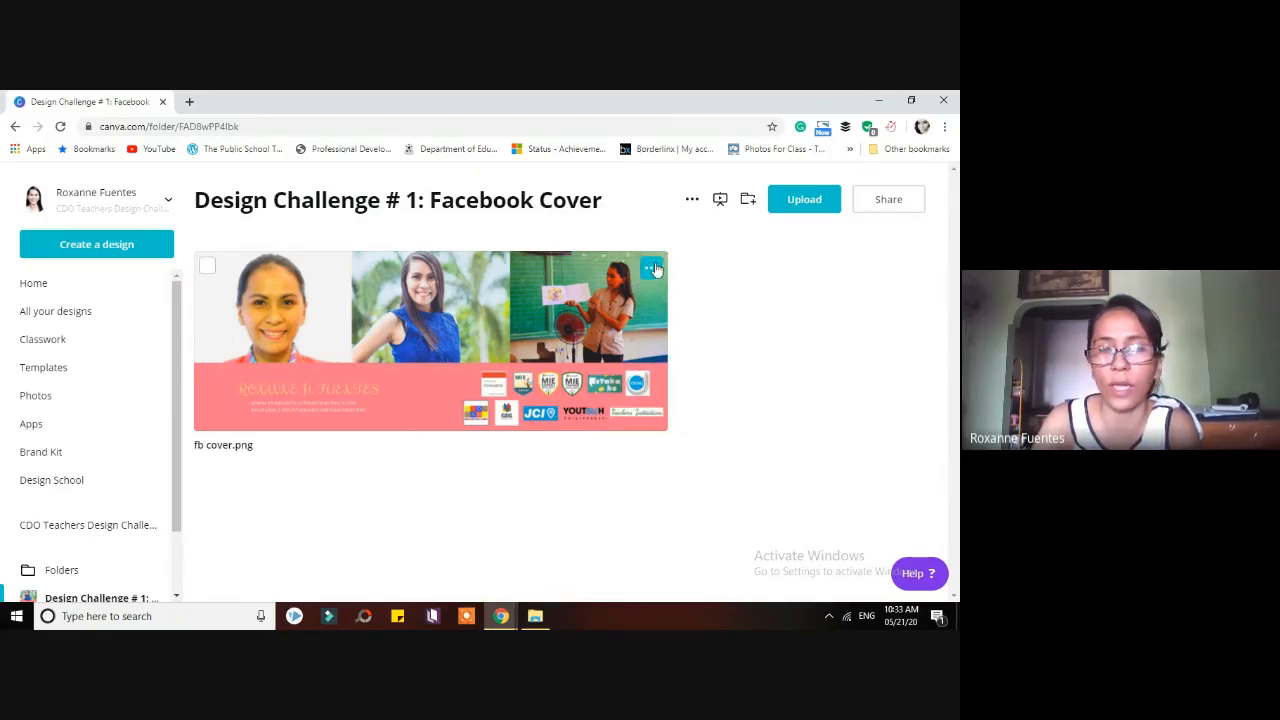
pyautogui.click(651, 268)
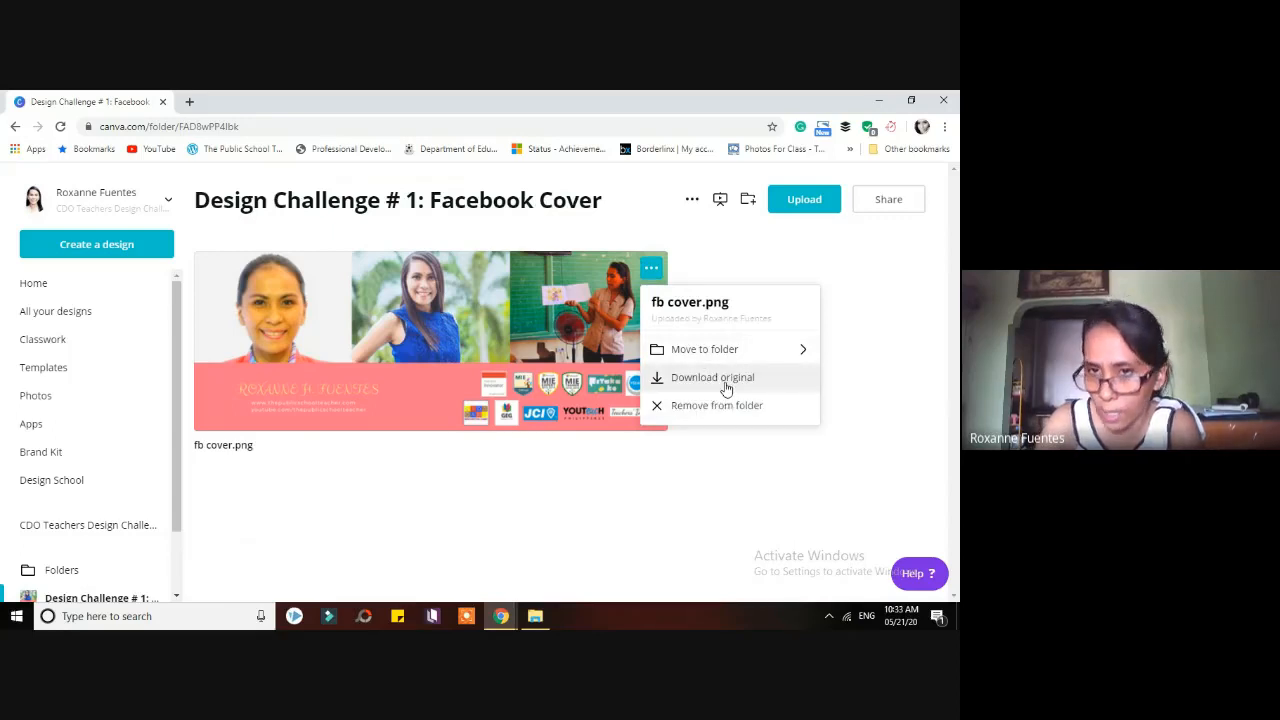
pyautogui.moveTo(799, 377)
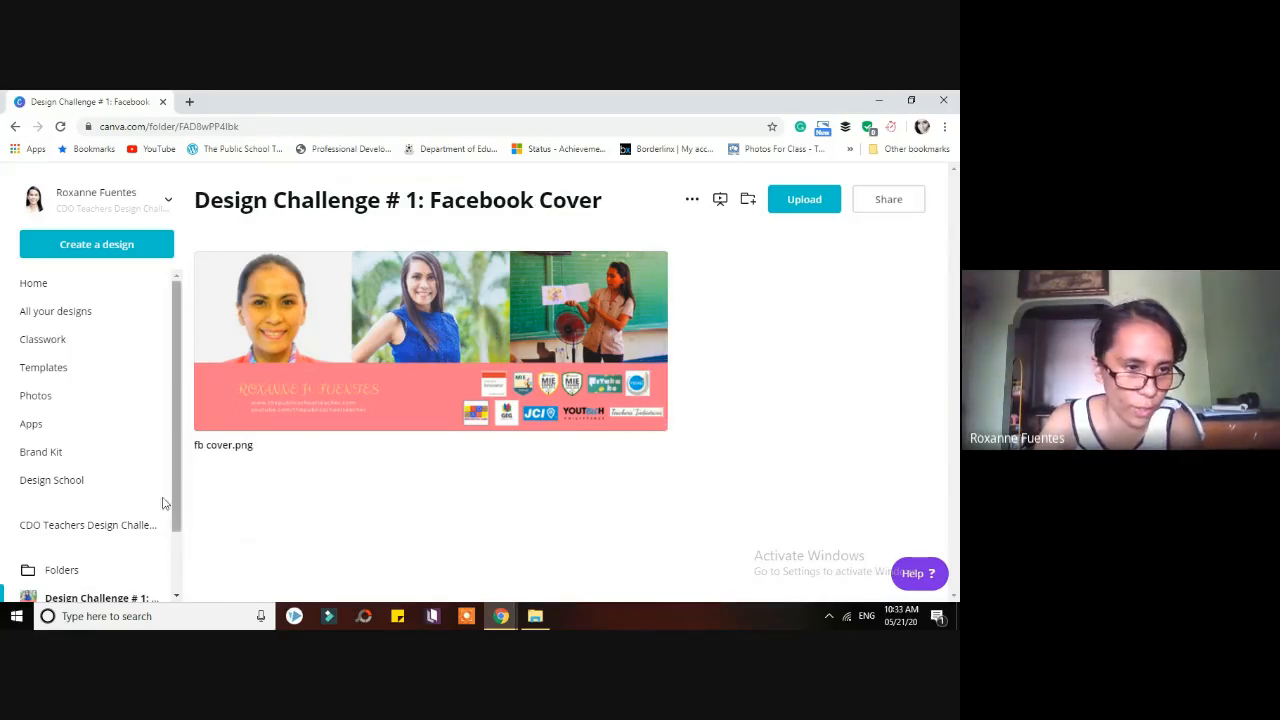
pyautogui.click(87, 525)
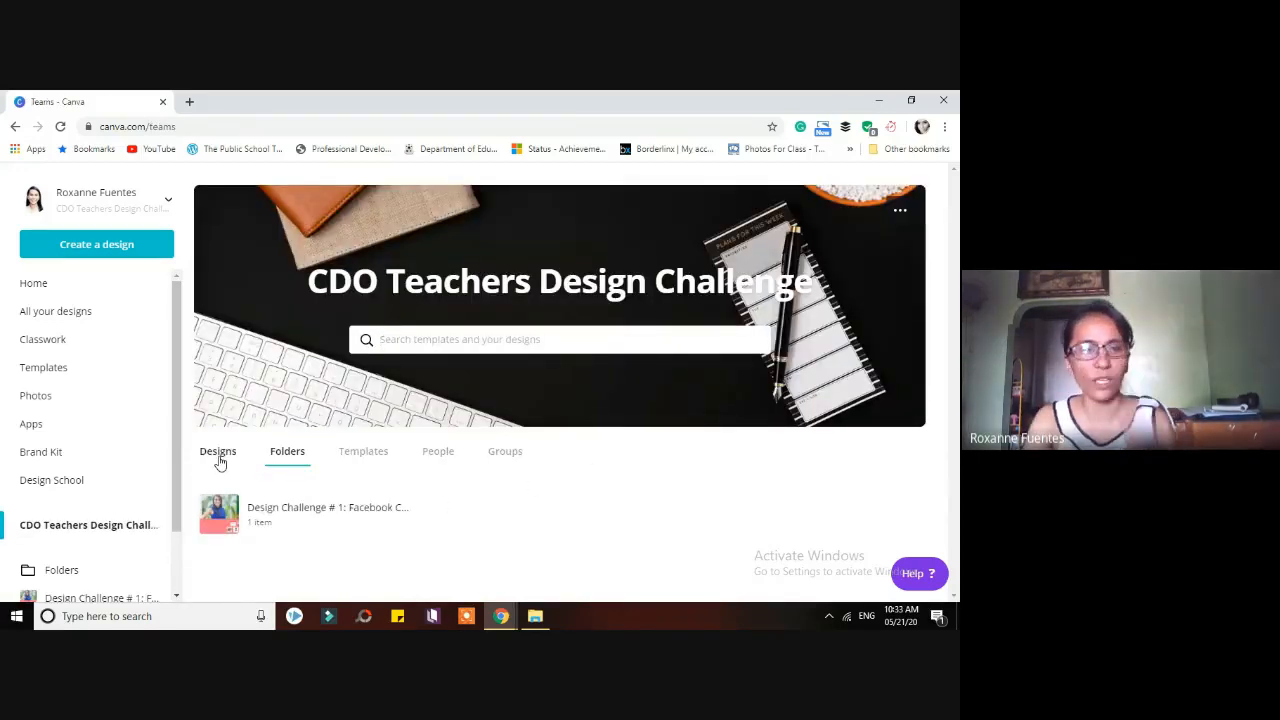
pyautogui.click(287, 451)
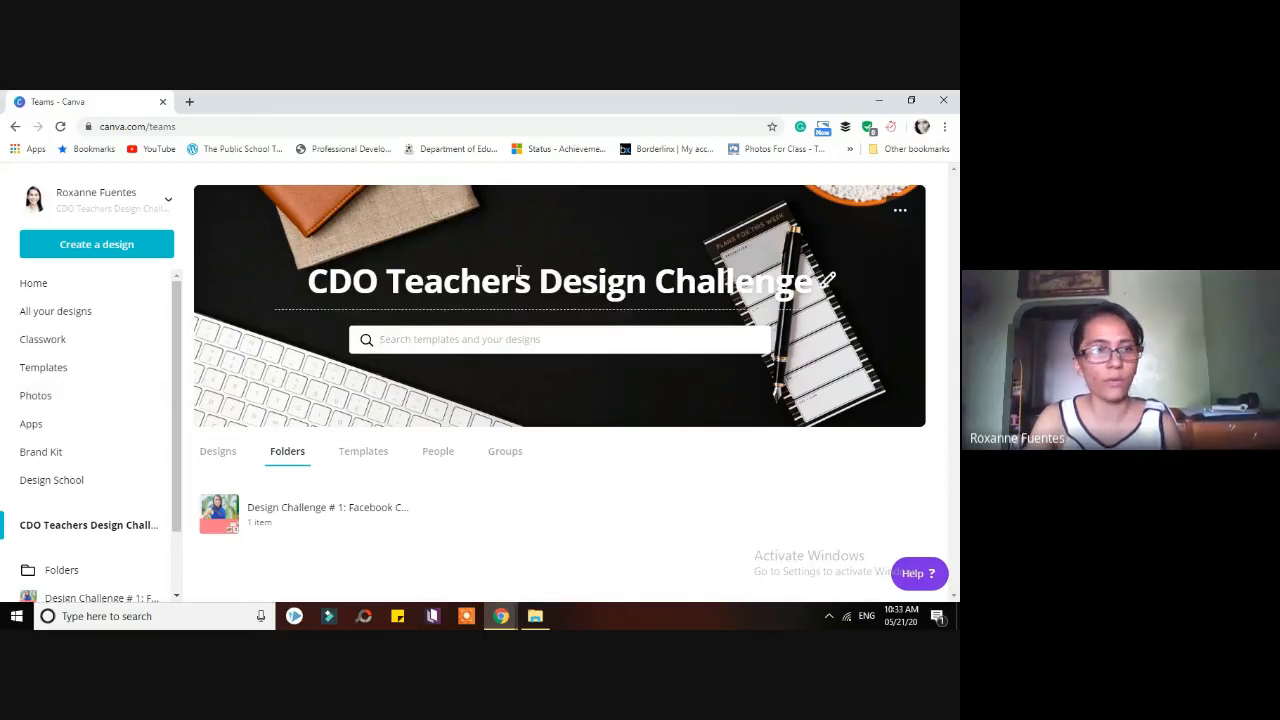
pyautogui.scroll(-3)
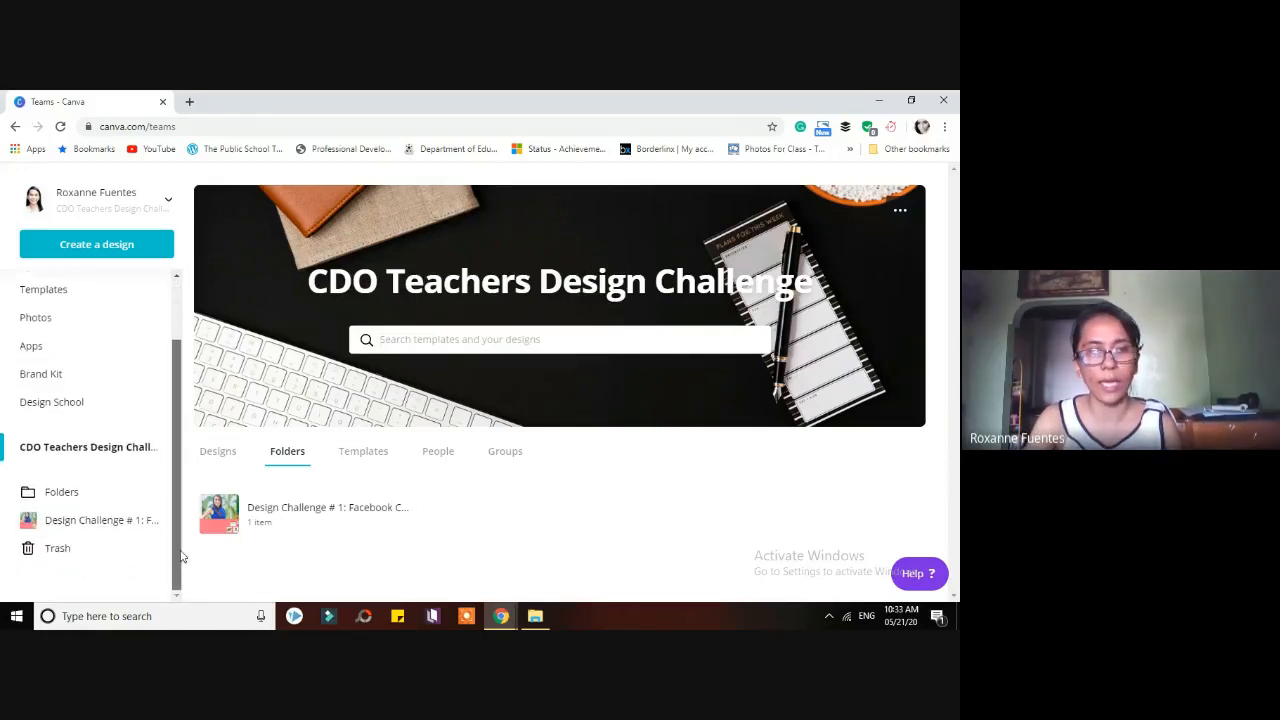
pyautogui.moveTo(500, 616)
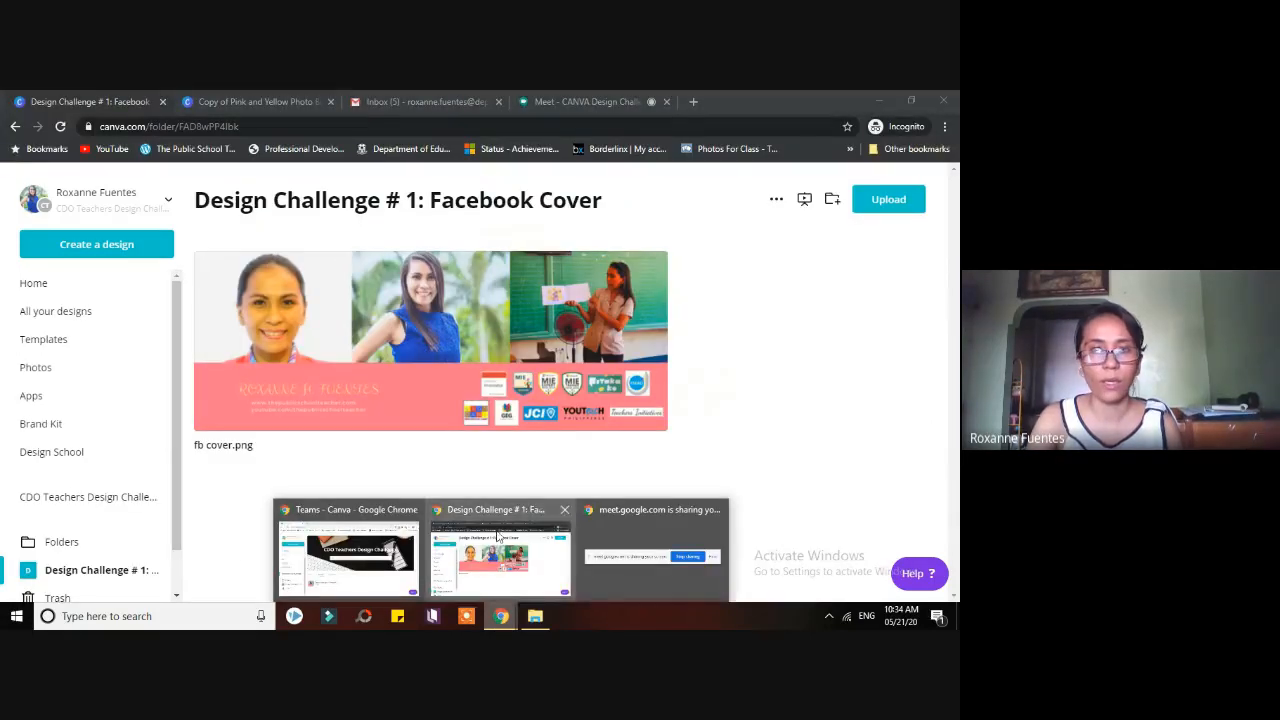
# Step: Switch to the Meet tab and stop presenting the previous window
pyautogui.click(653, 550)
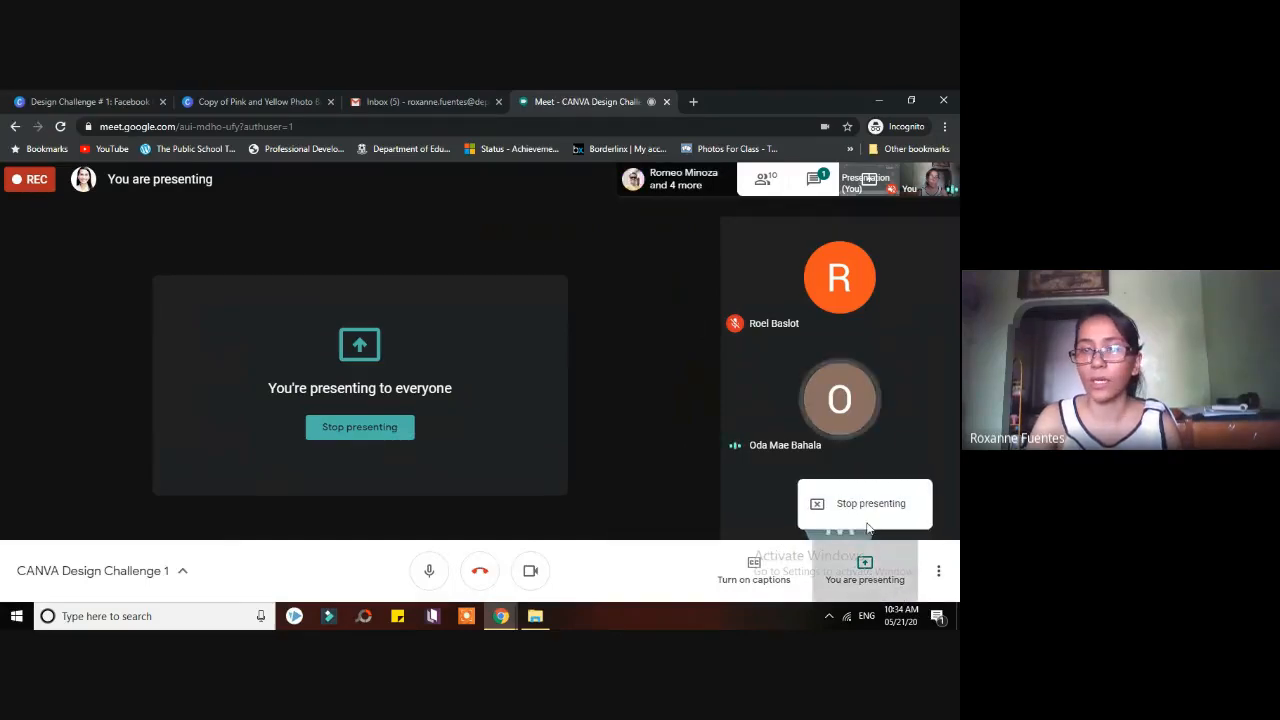
pyautogui.click(85, 101)
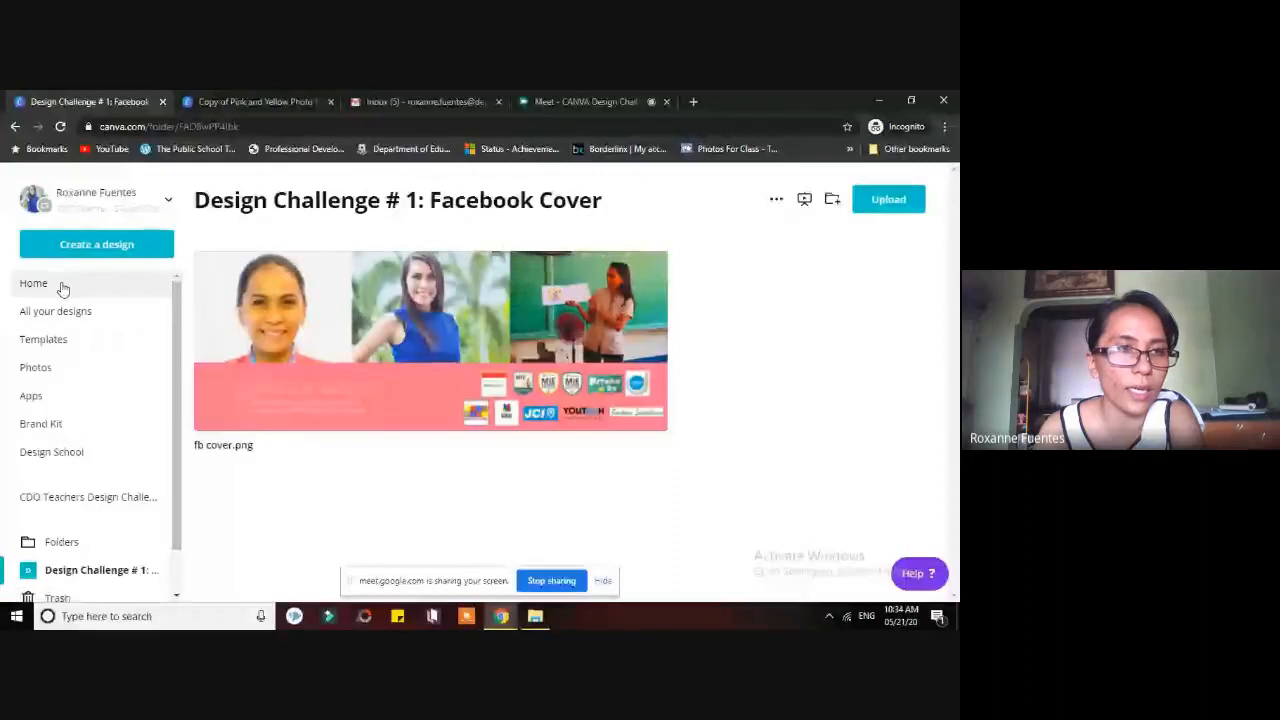
pyautogui.click(33, 283)
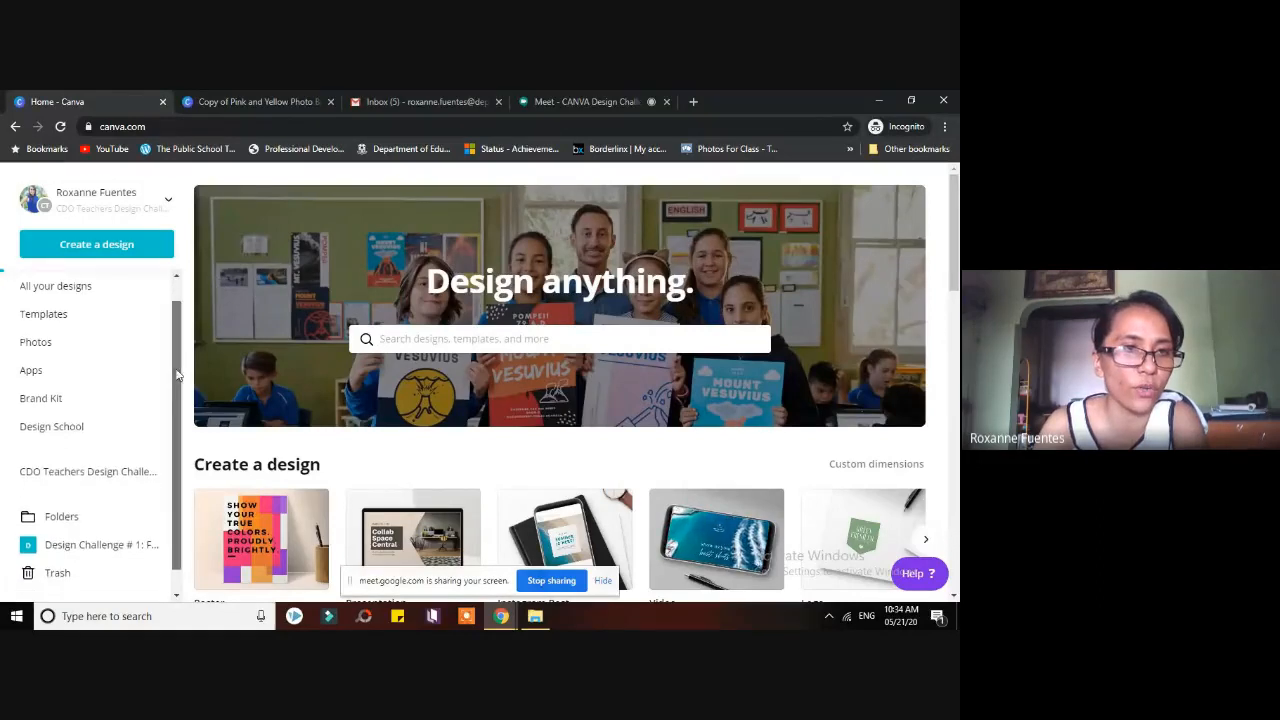
pyautogui.click(88, 471)
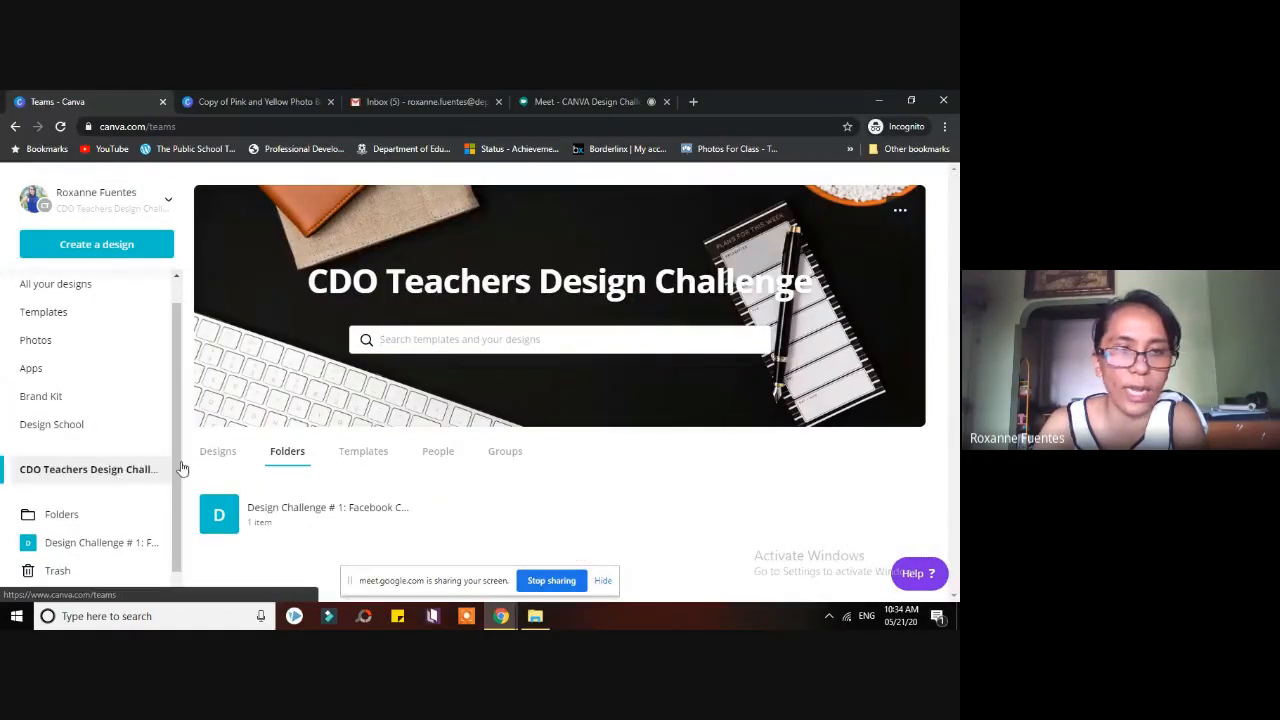
pyautogui.click(217, 451)
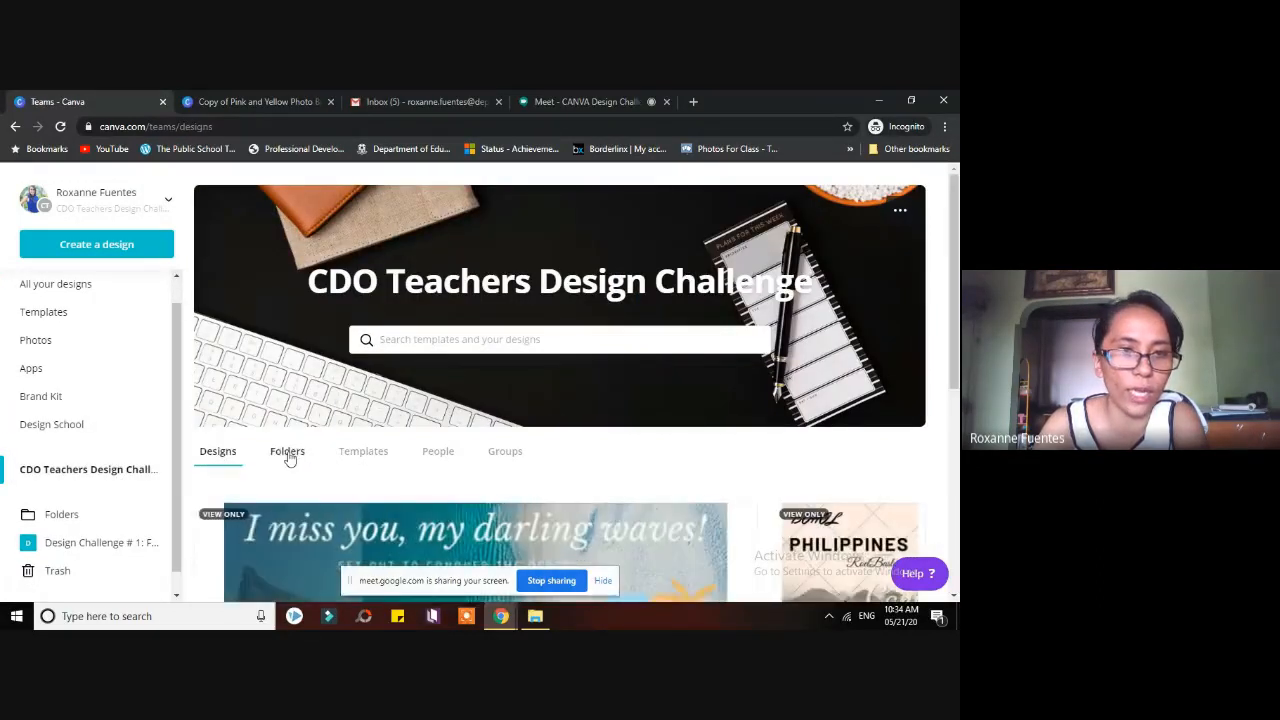
pyautogui.click(287, 451)
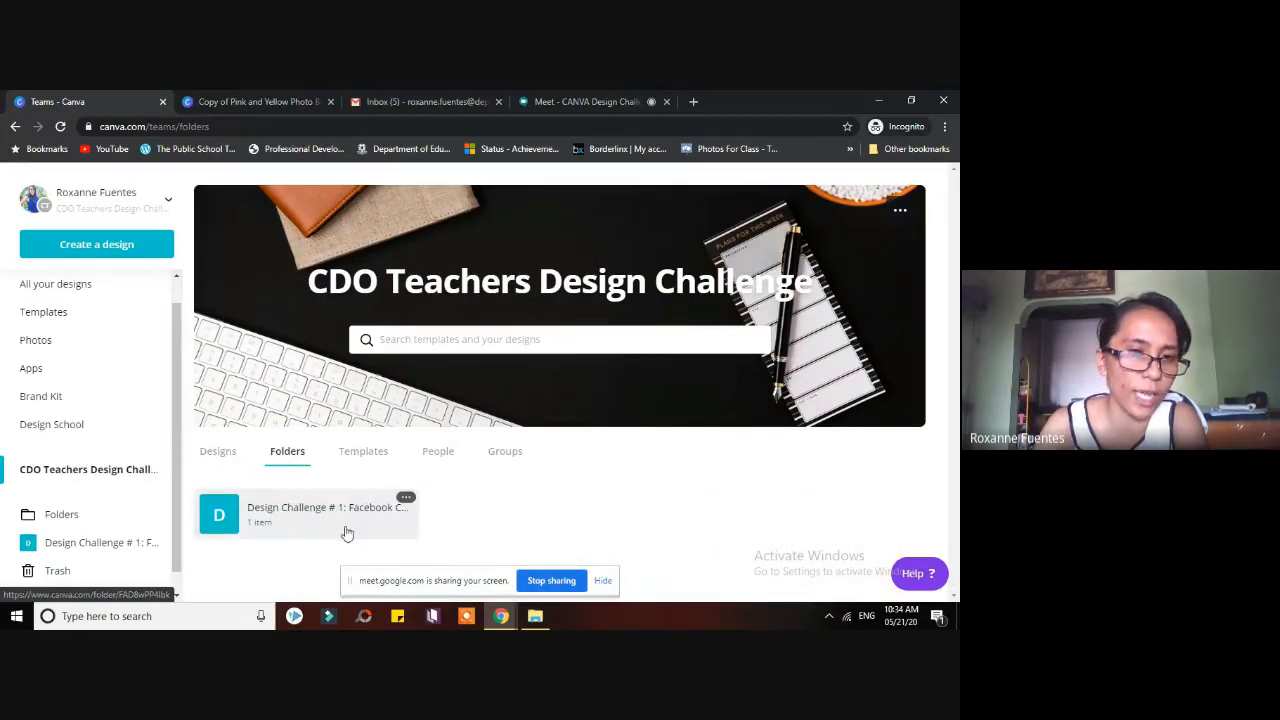
pyautogui.click(327, 513)
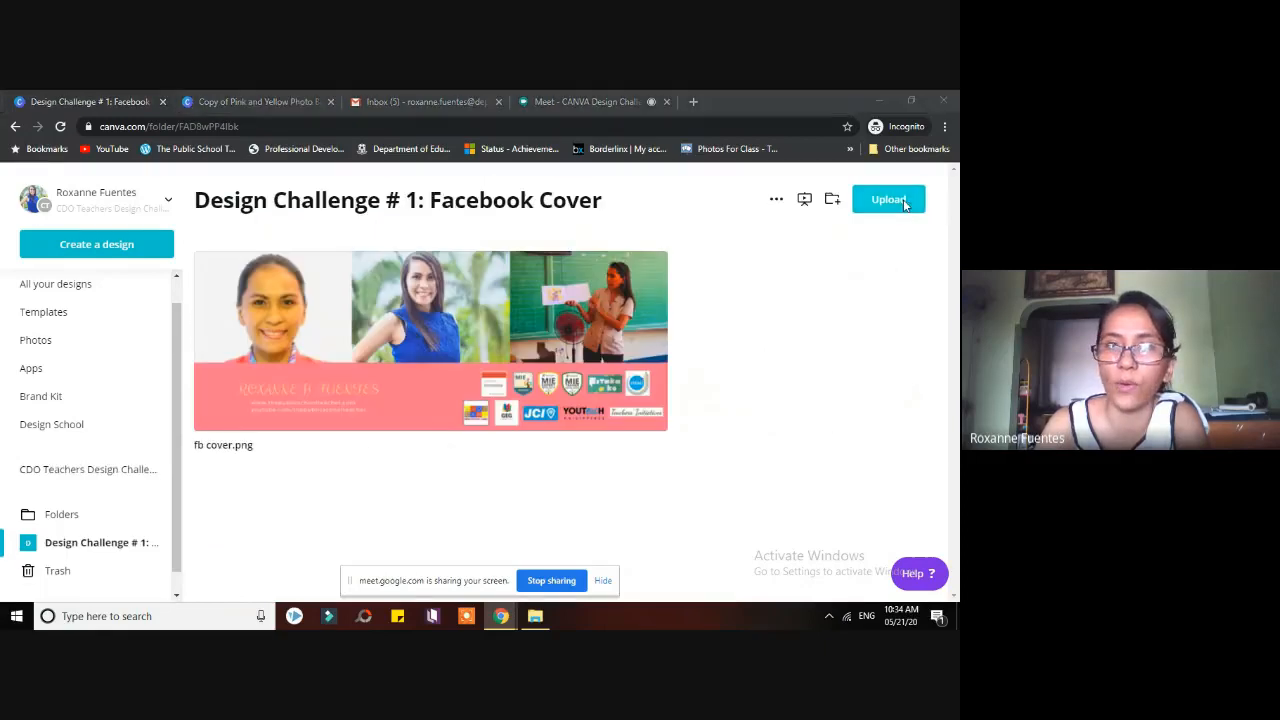
# Step: Cancel a folder upload without adding files, then bring up Meet's presenting options
pyautogui.click(888, 199)
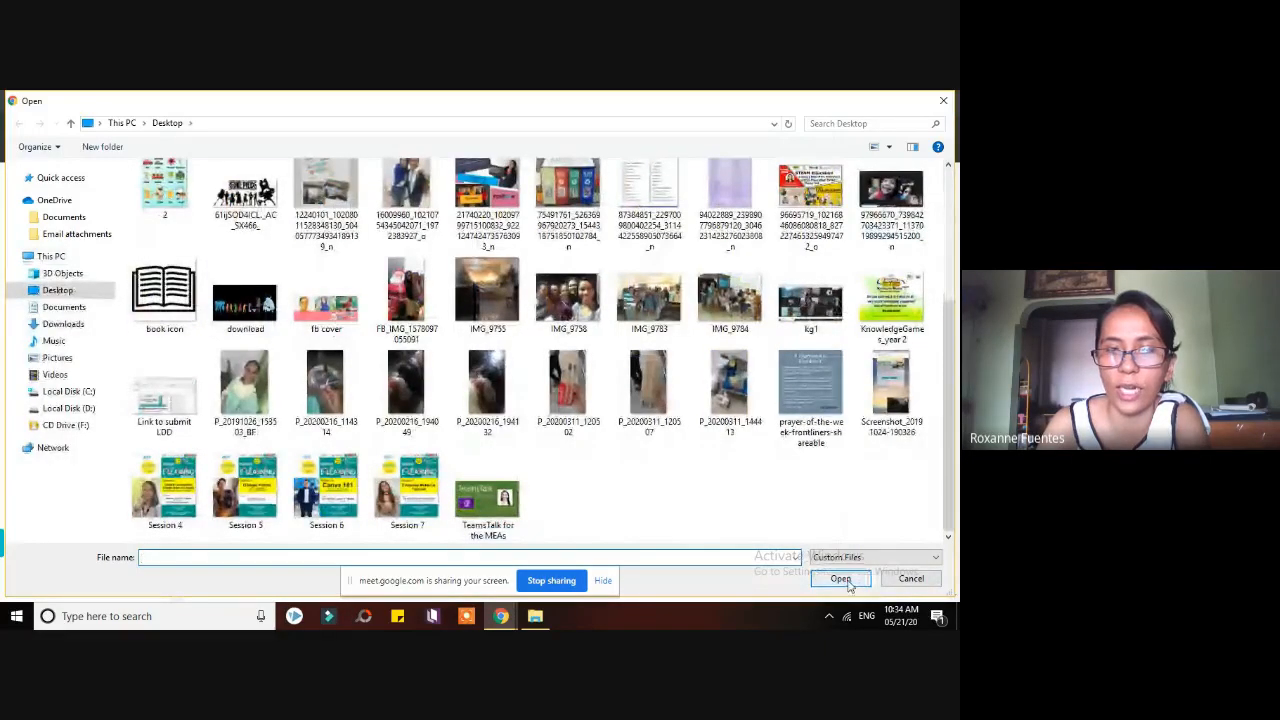
pyautogui.moveTo(908, 583)
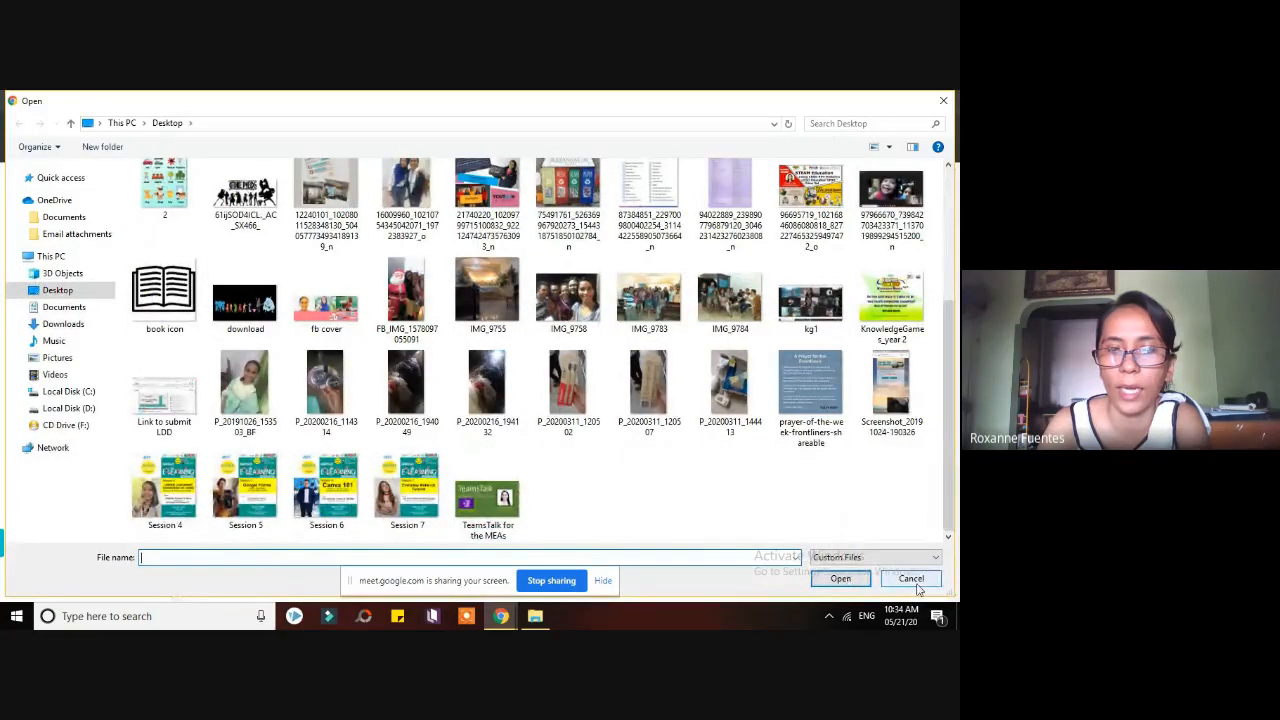
pyautogui.click(910, 578)
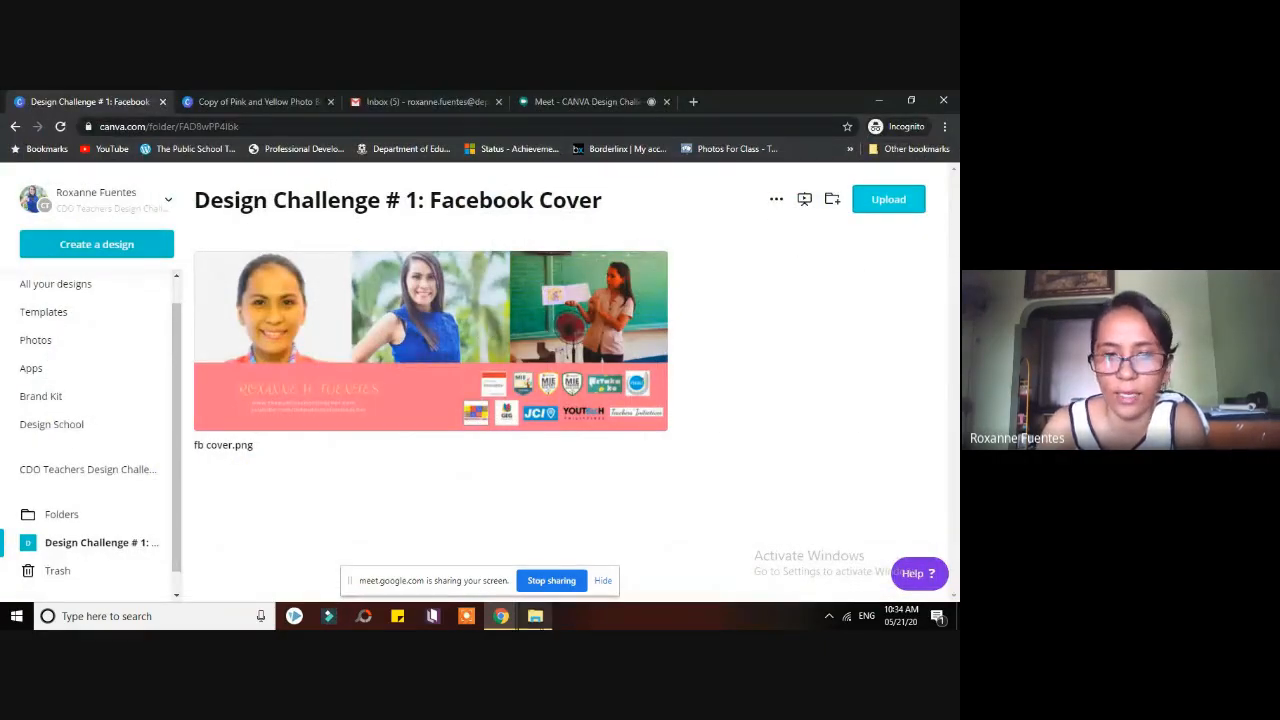
pyautogui.moveTo(500, 615)
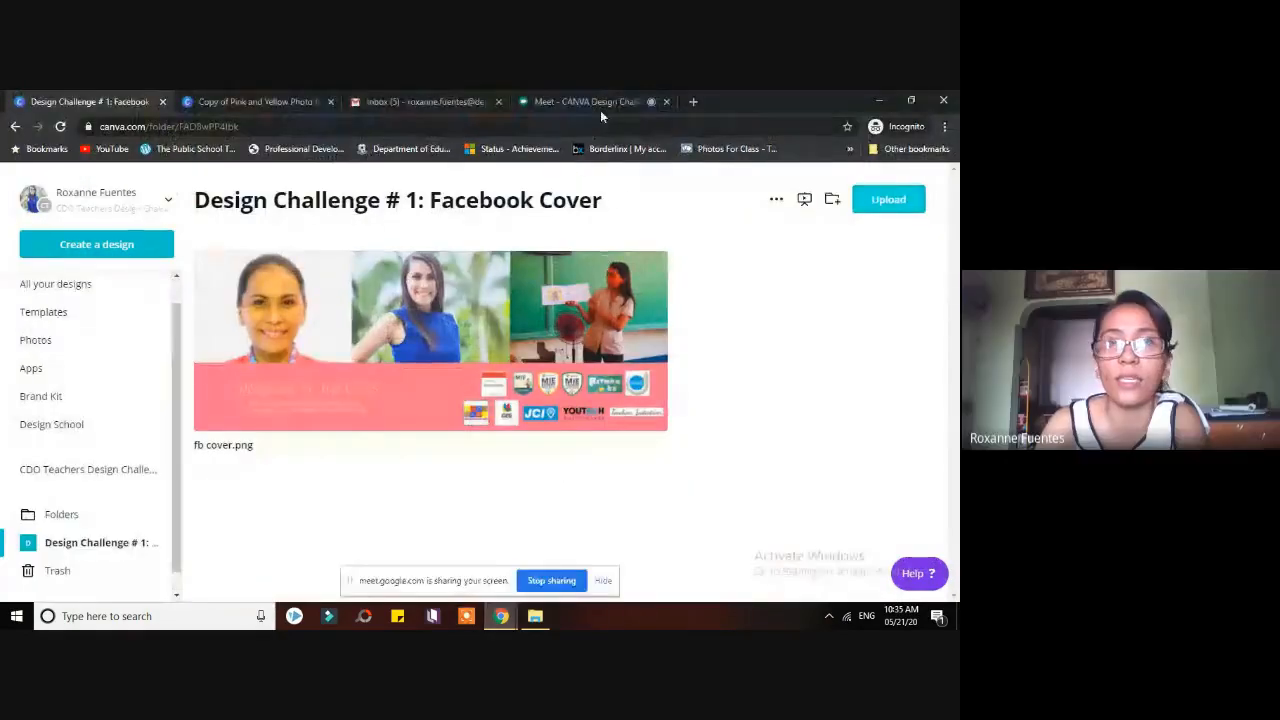
pyautogui.click(585, 101)
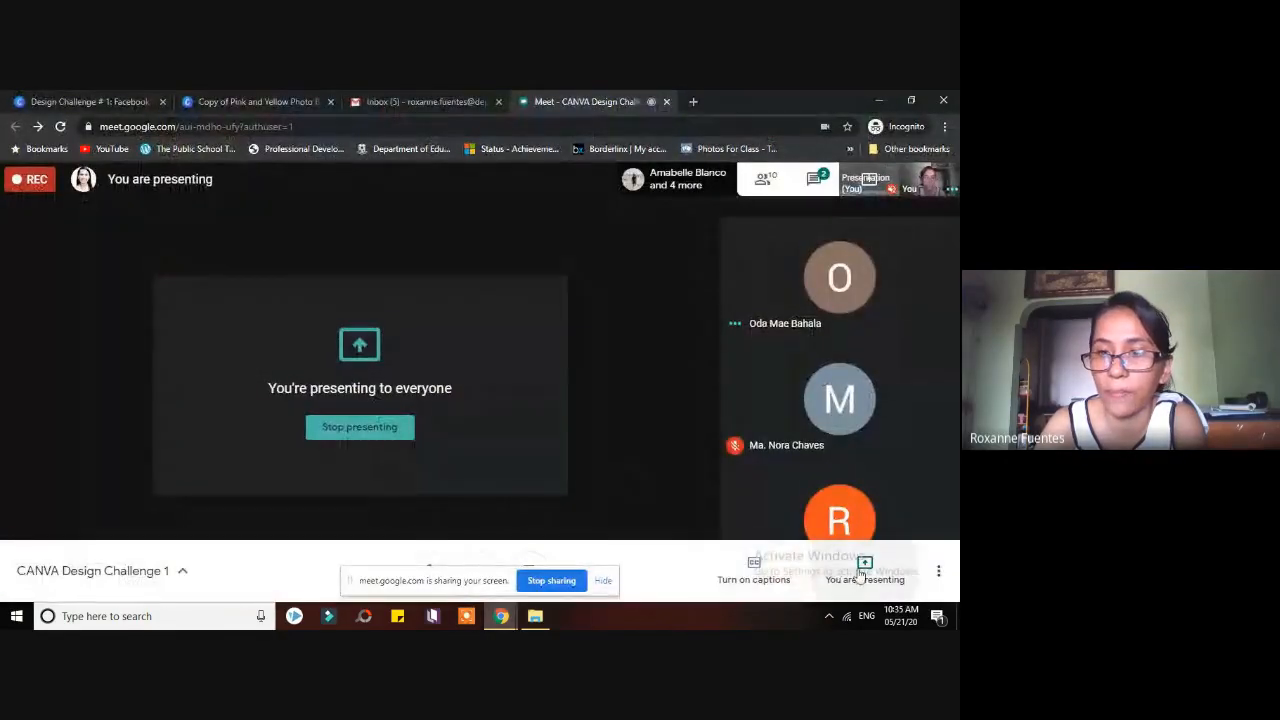
pyautogui.click(864, 570)
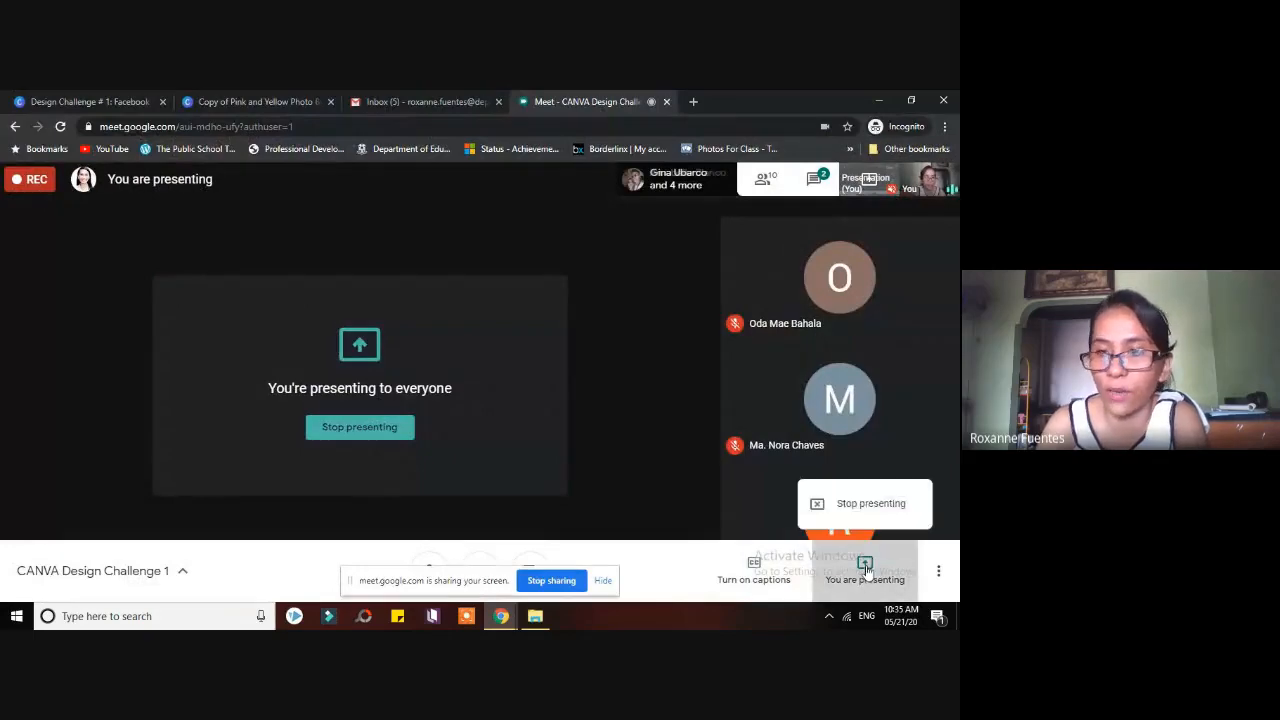